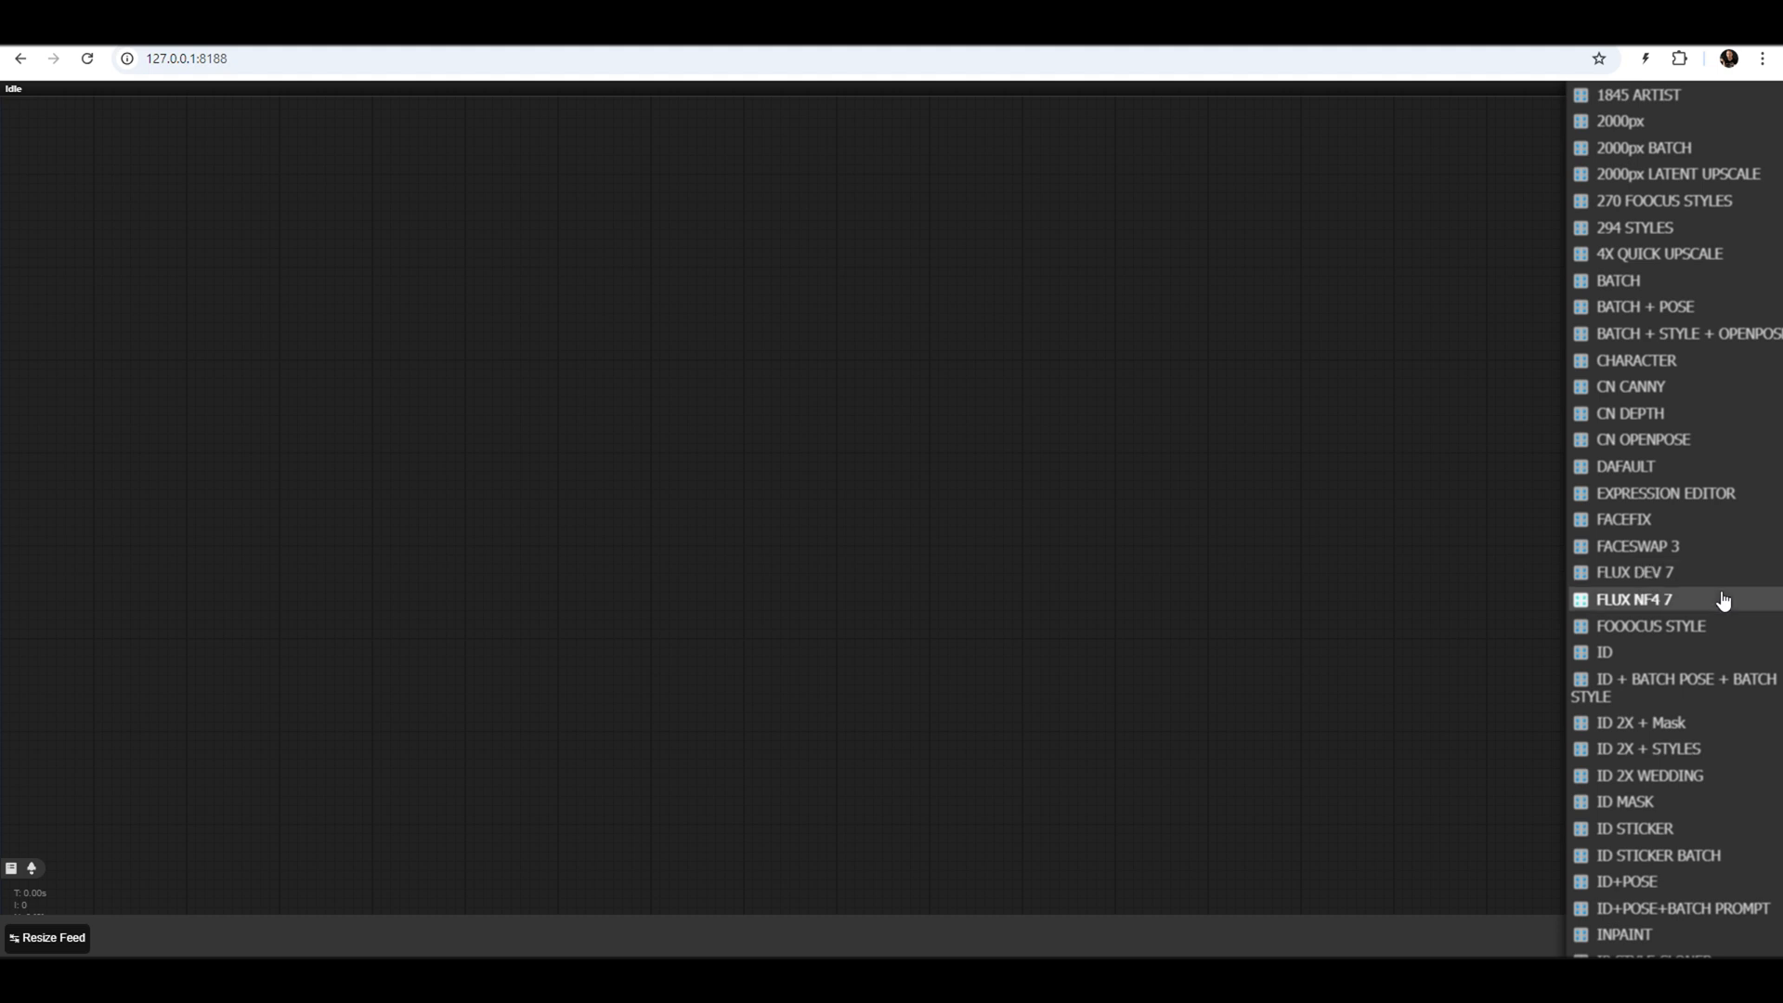
Load the saved Flux workflow collection showing the portrait and sticker groups
click(1660, 599)
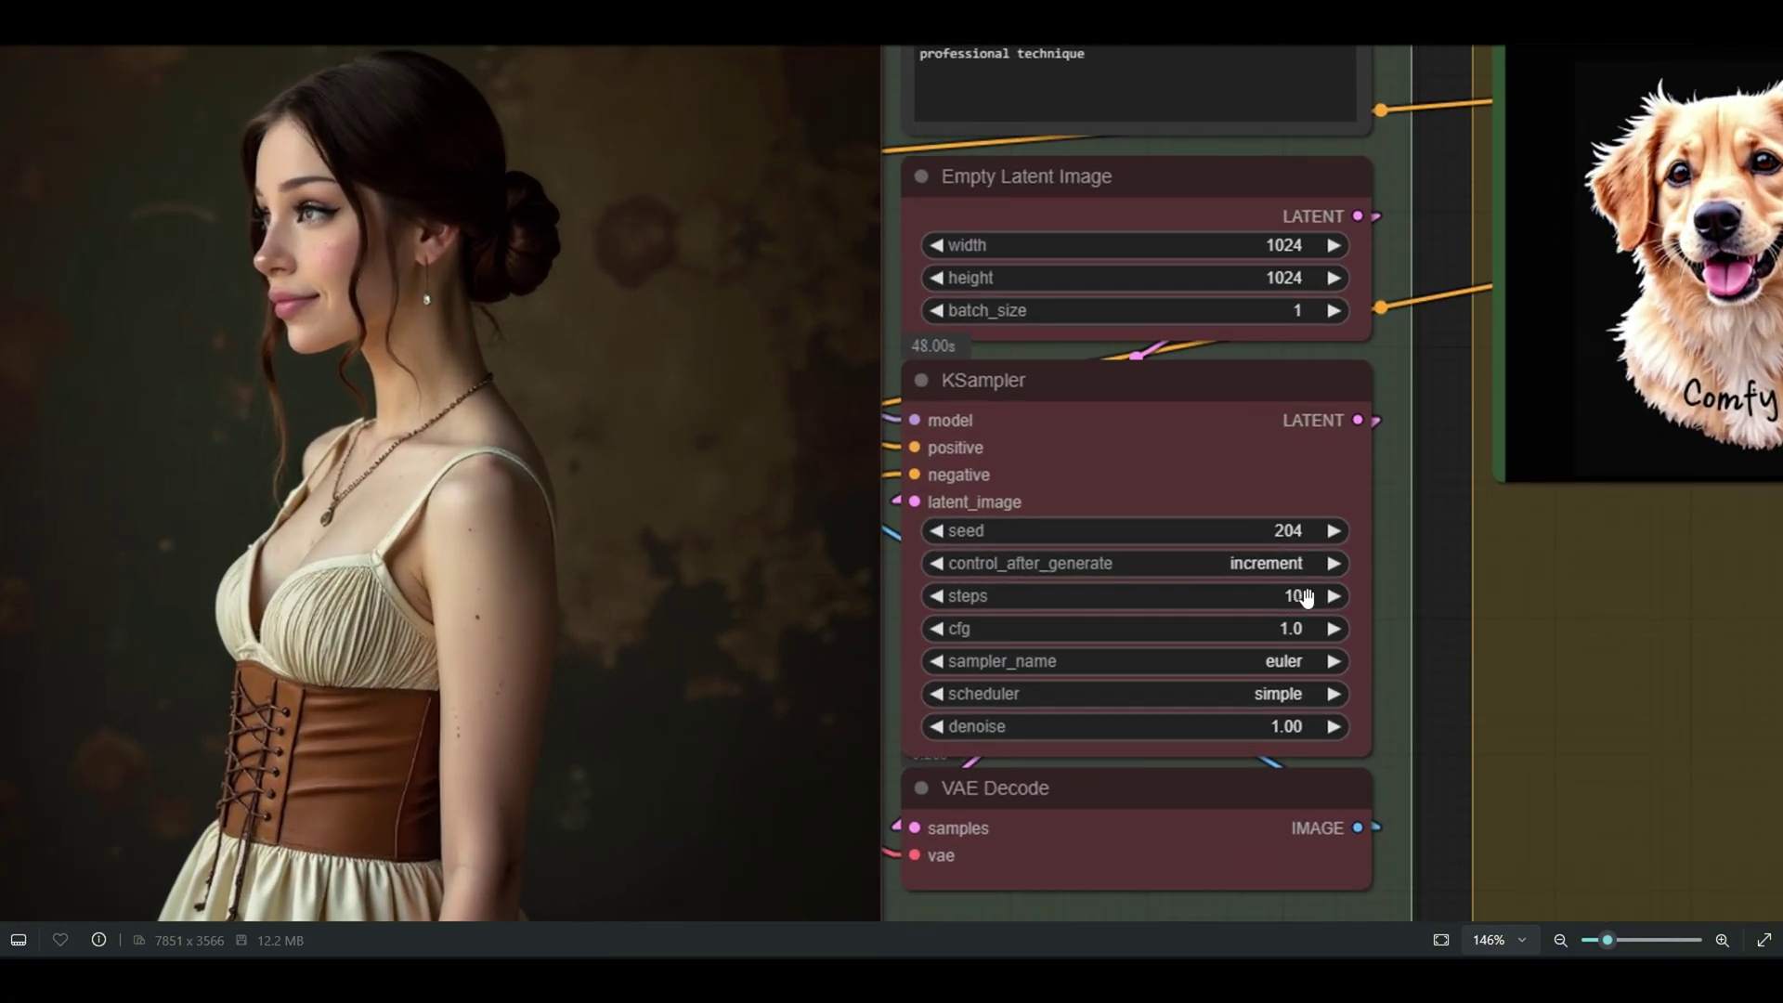
Compare the original and upscaled dog sticker in the Flux Upscale group's Image Comparer
scroll(down, 3)
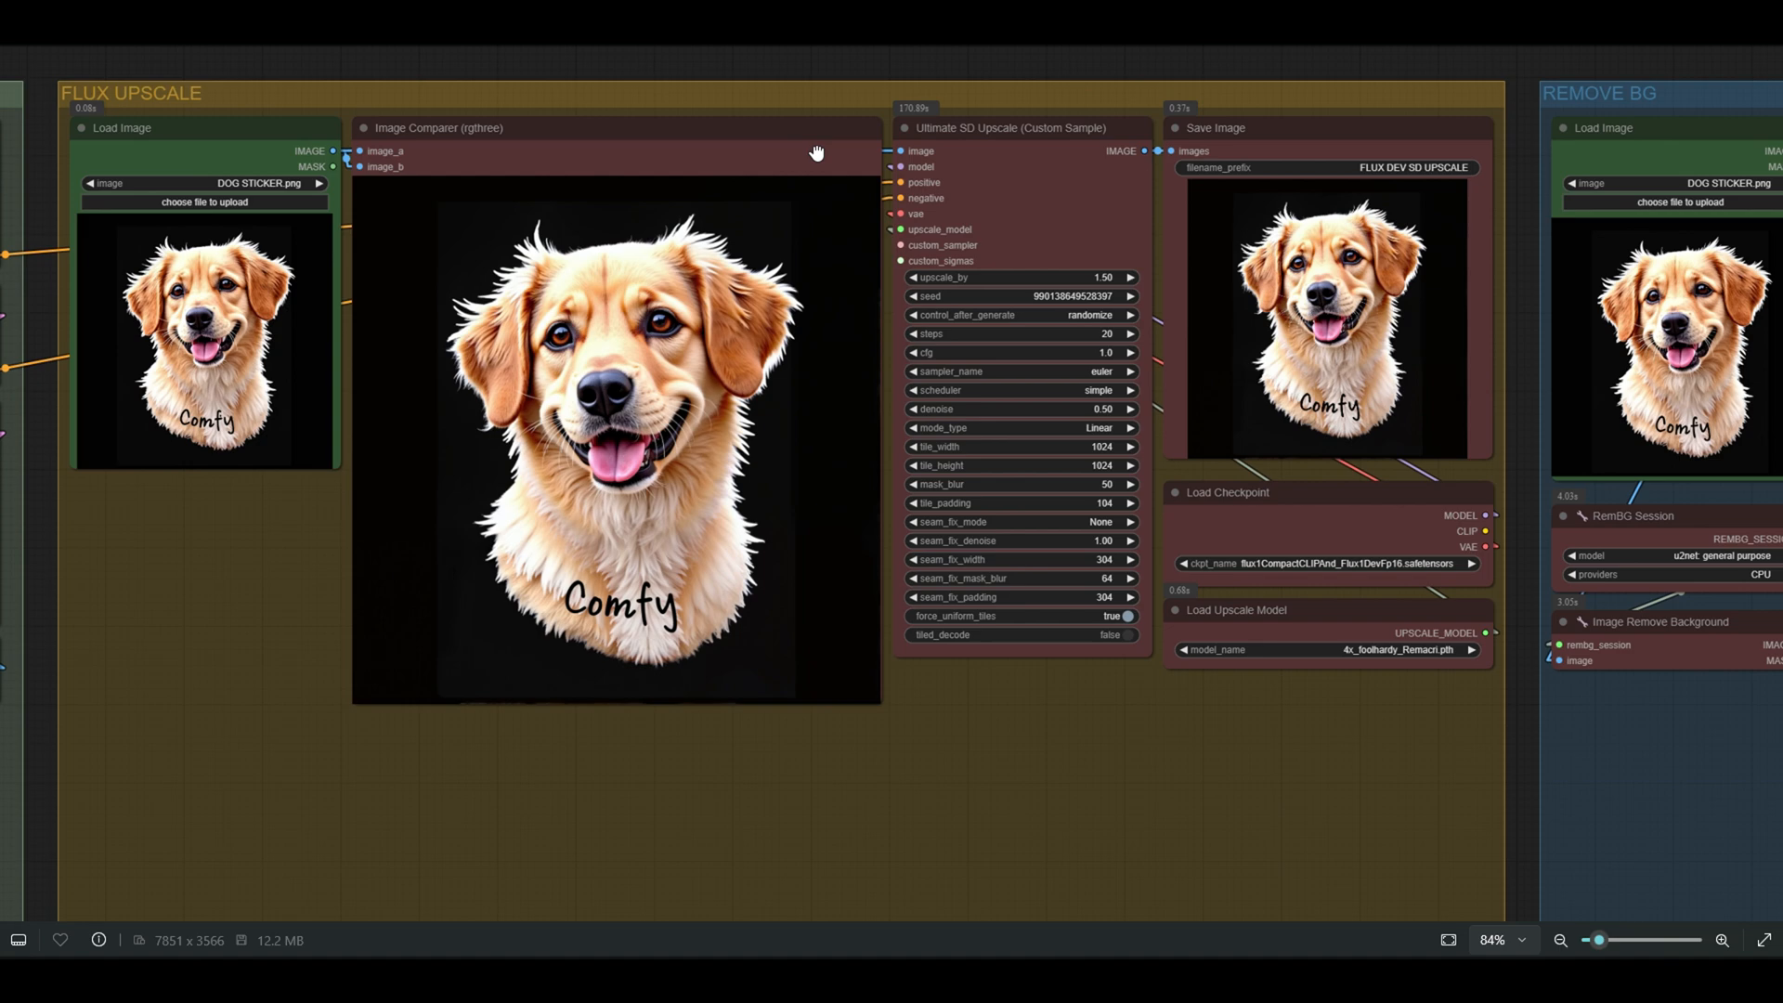
drag(815, 153, 793, 130)
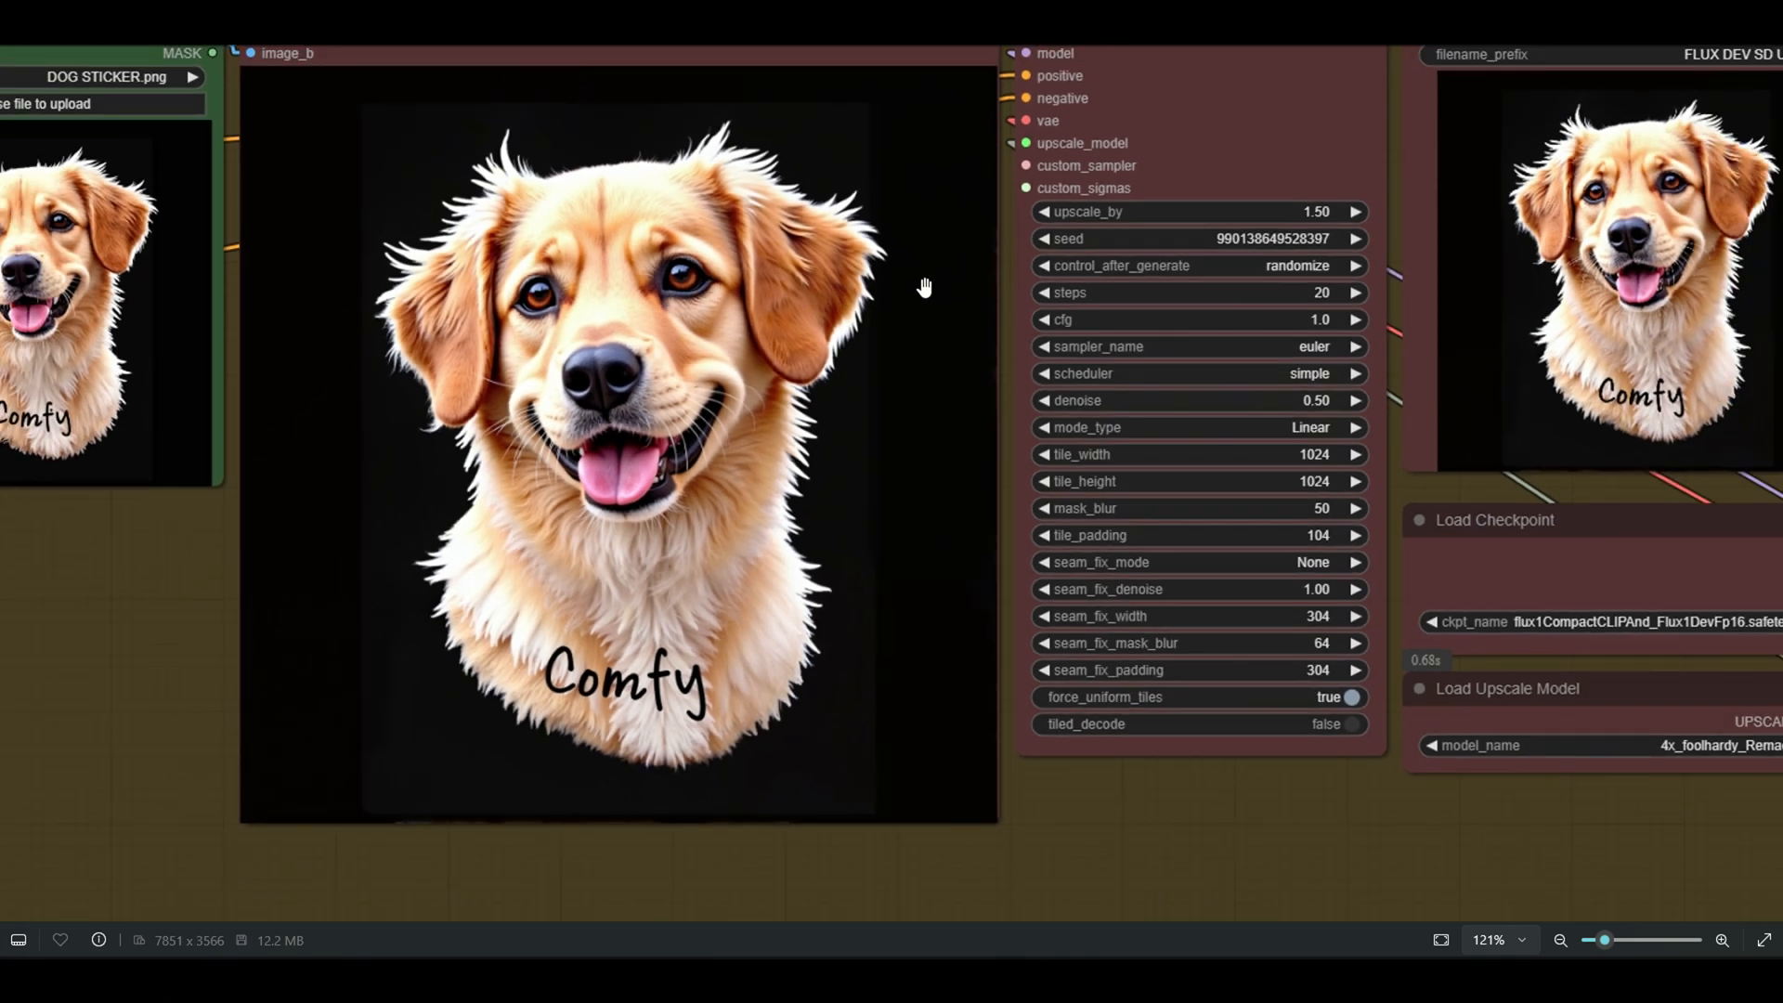
scroll(down, 3)
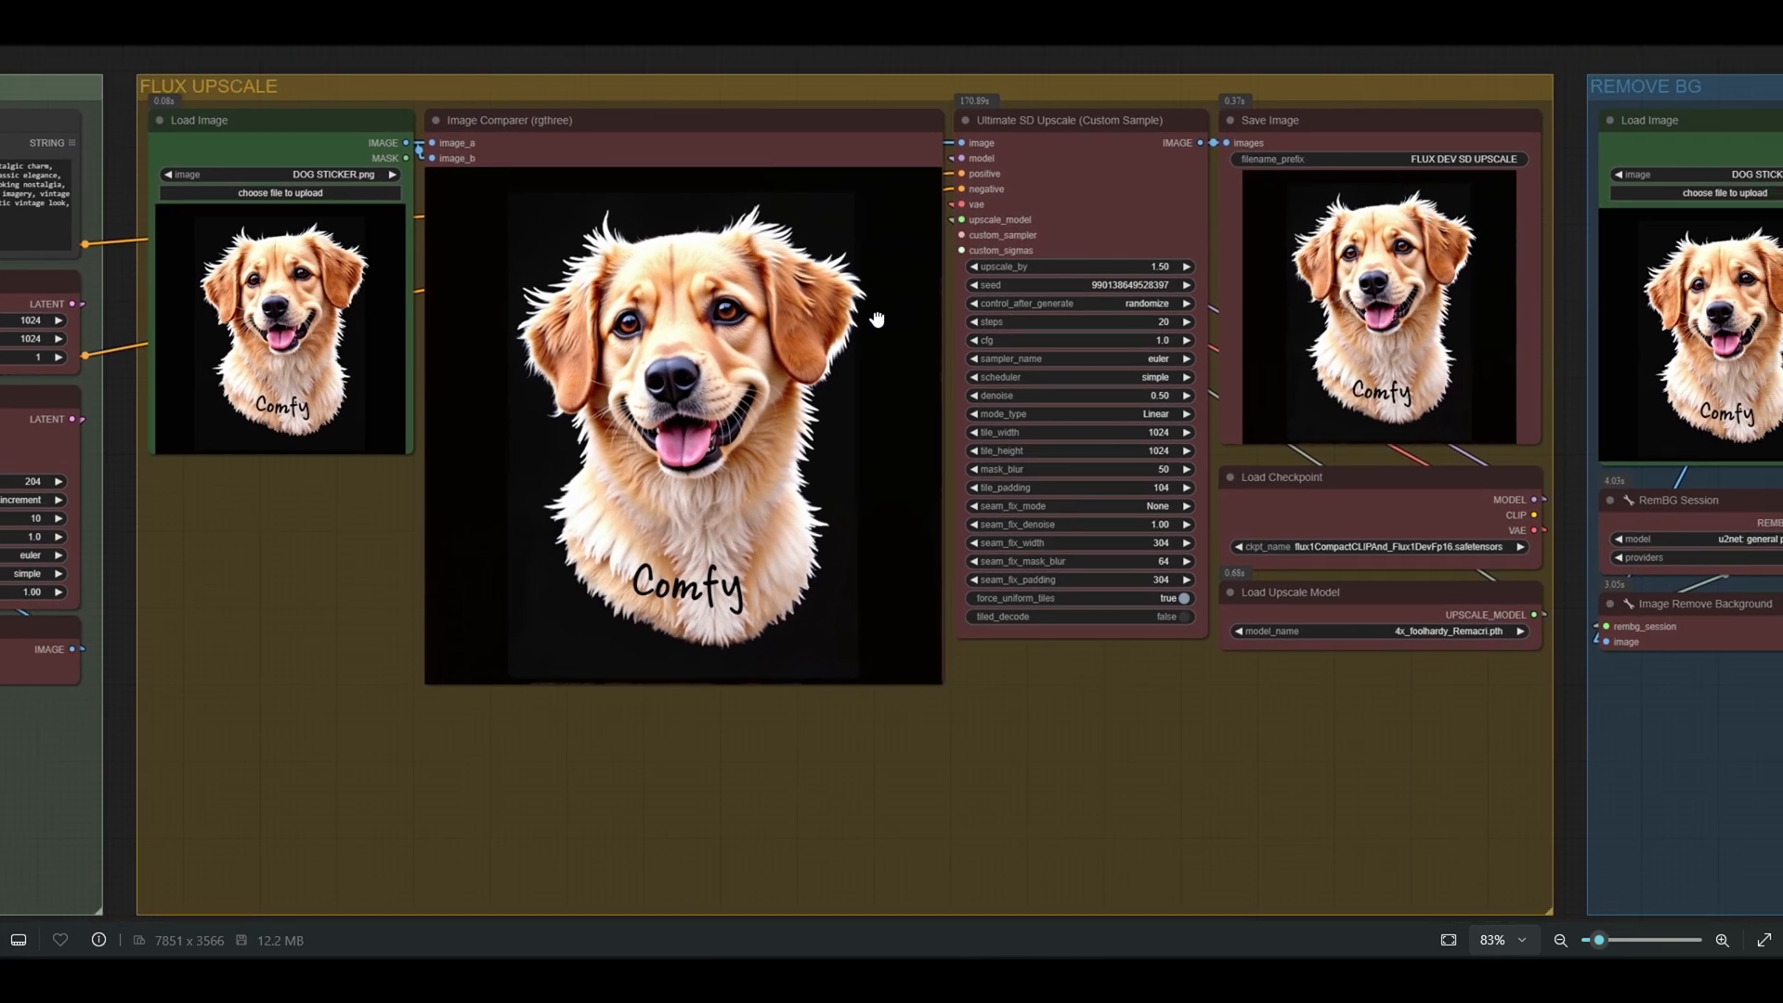
scroll(down, 3)
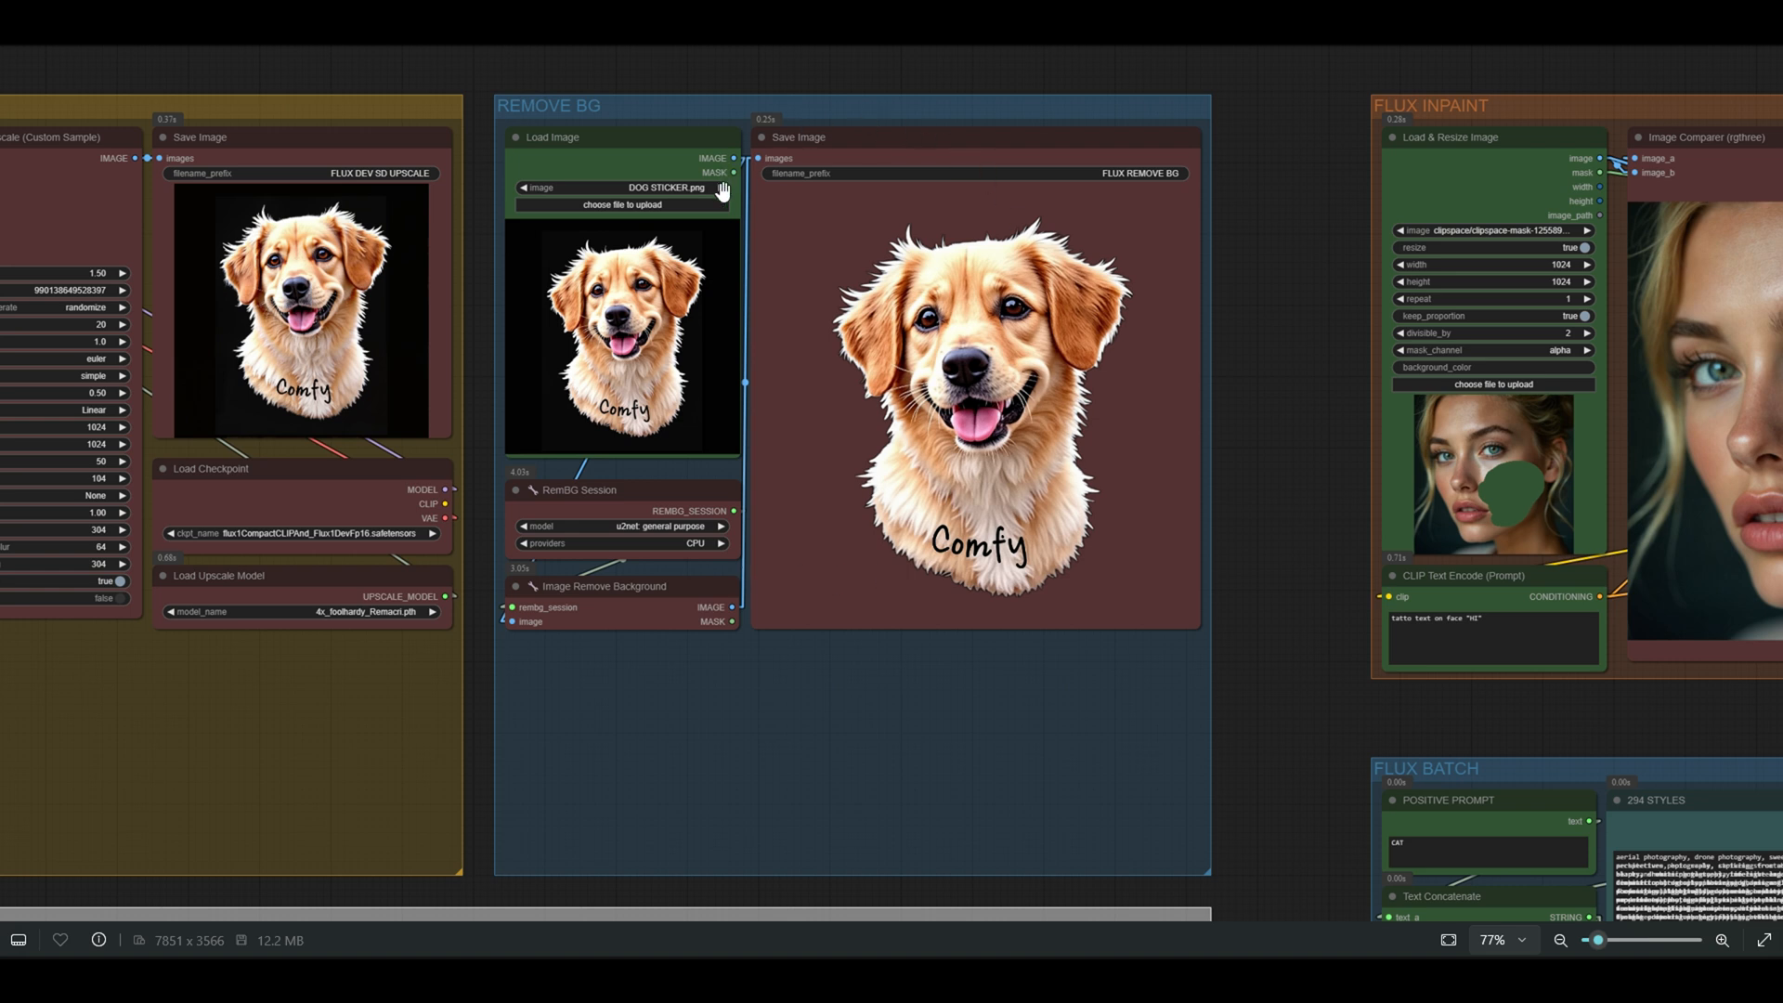
mouse_move(836, 397)
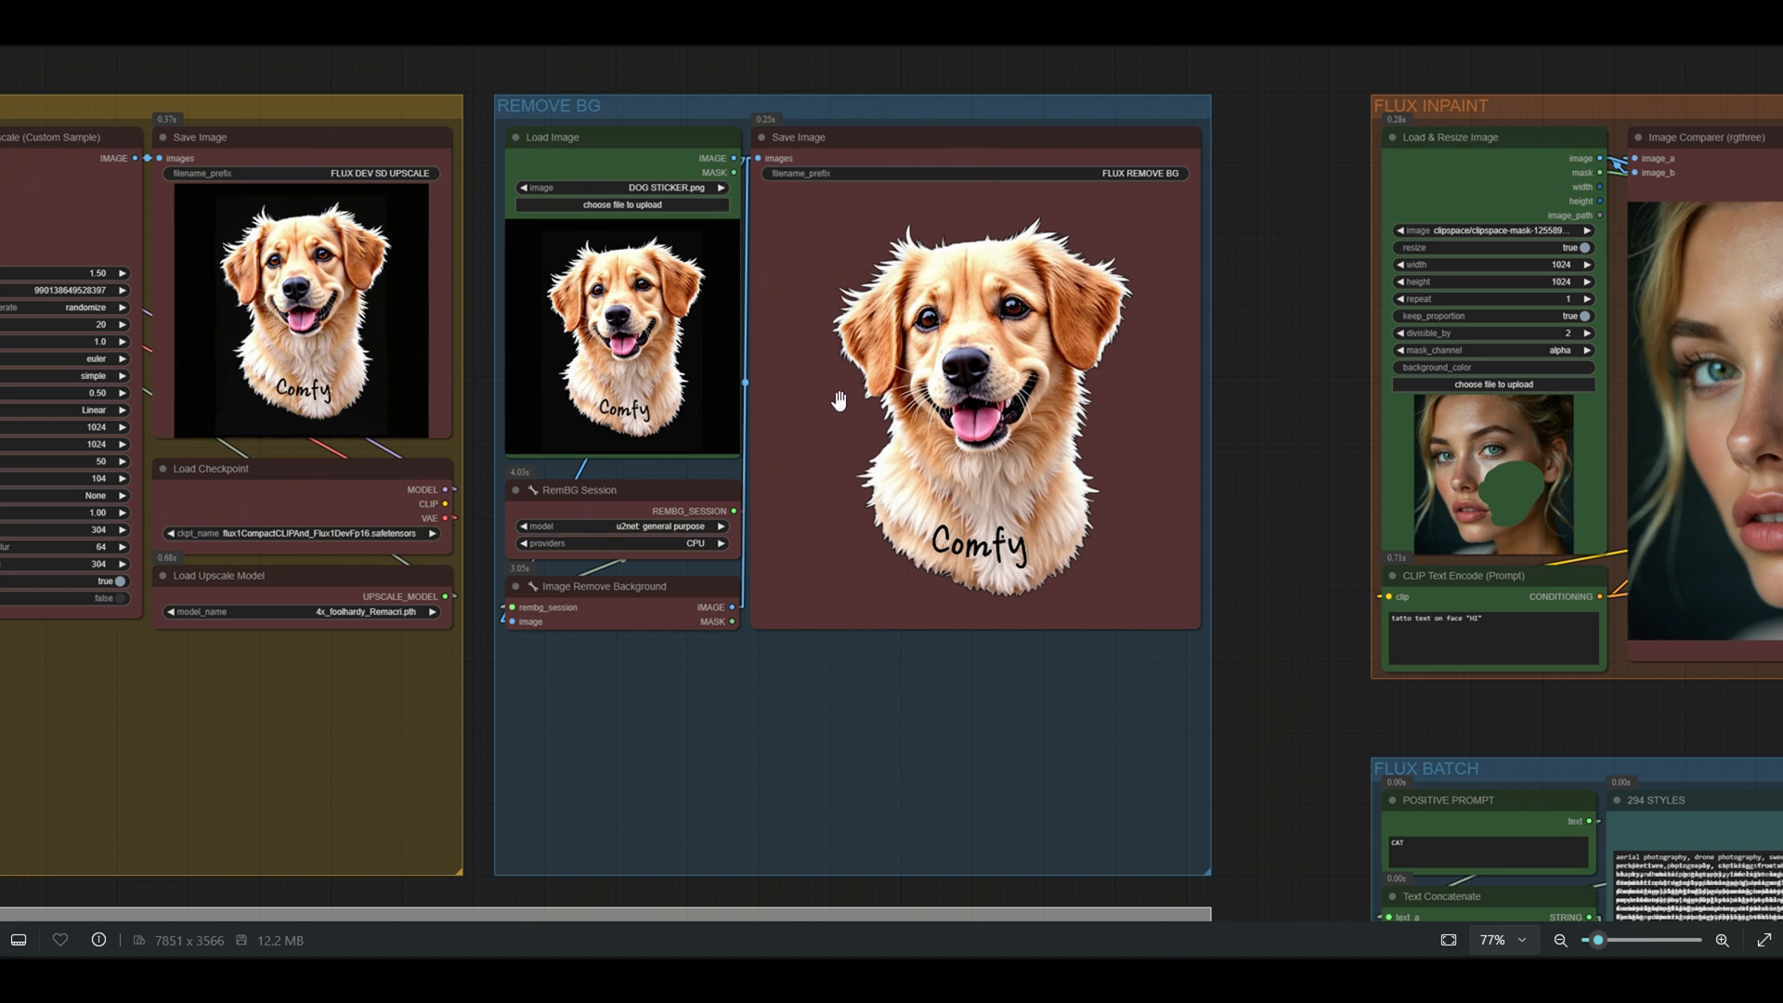
mouse_move(816, 301)
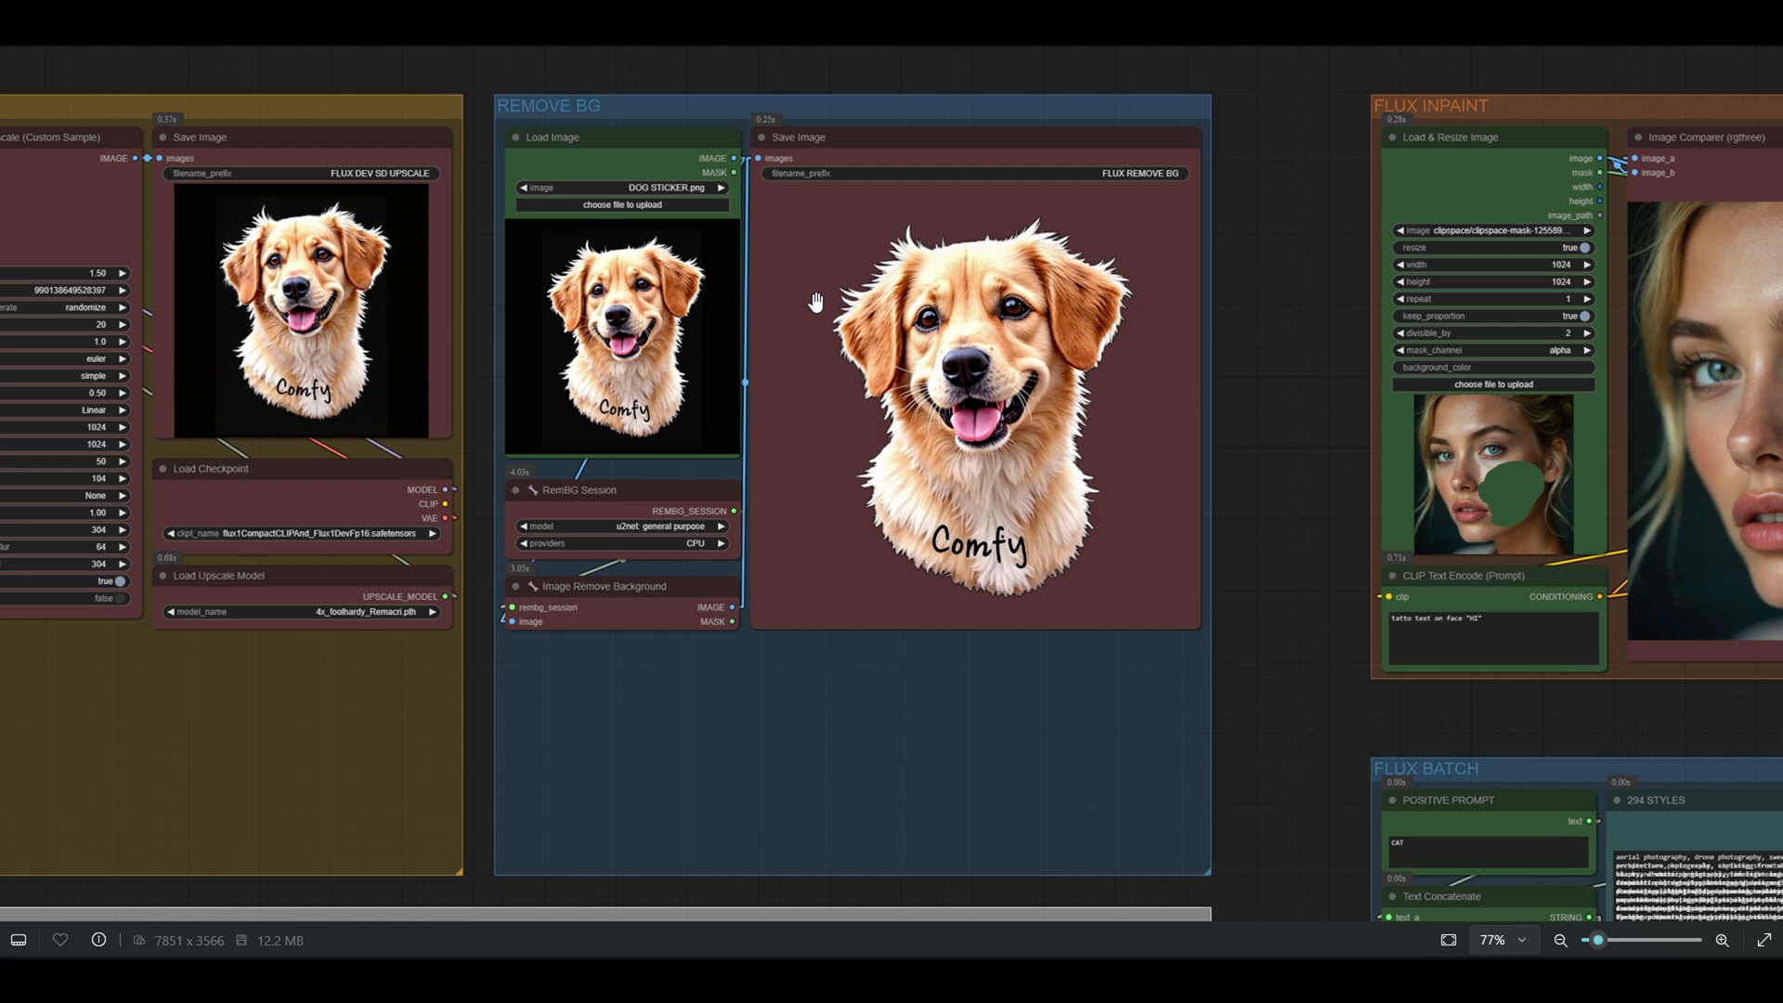
mouse_move(1141, 236)
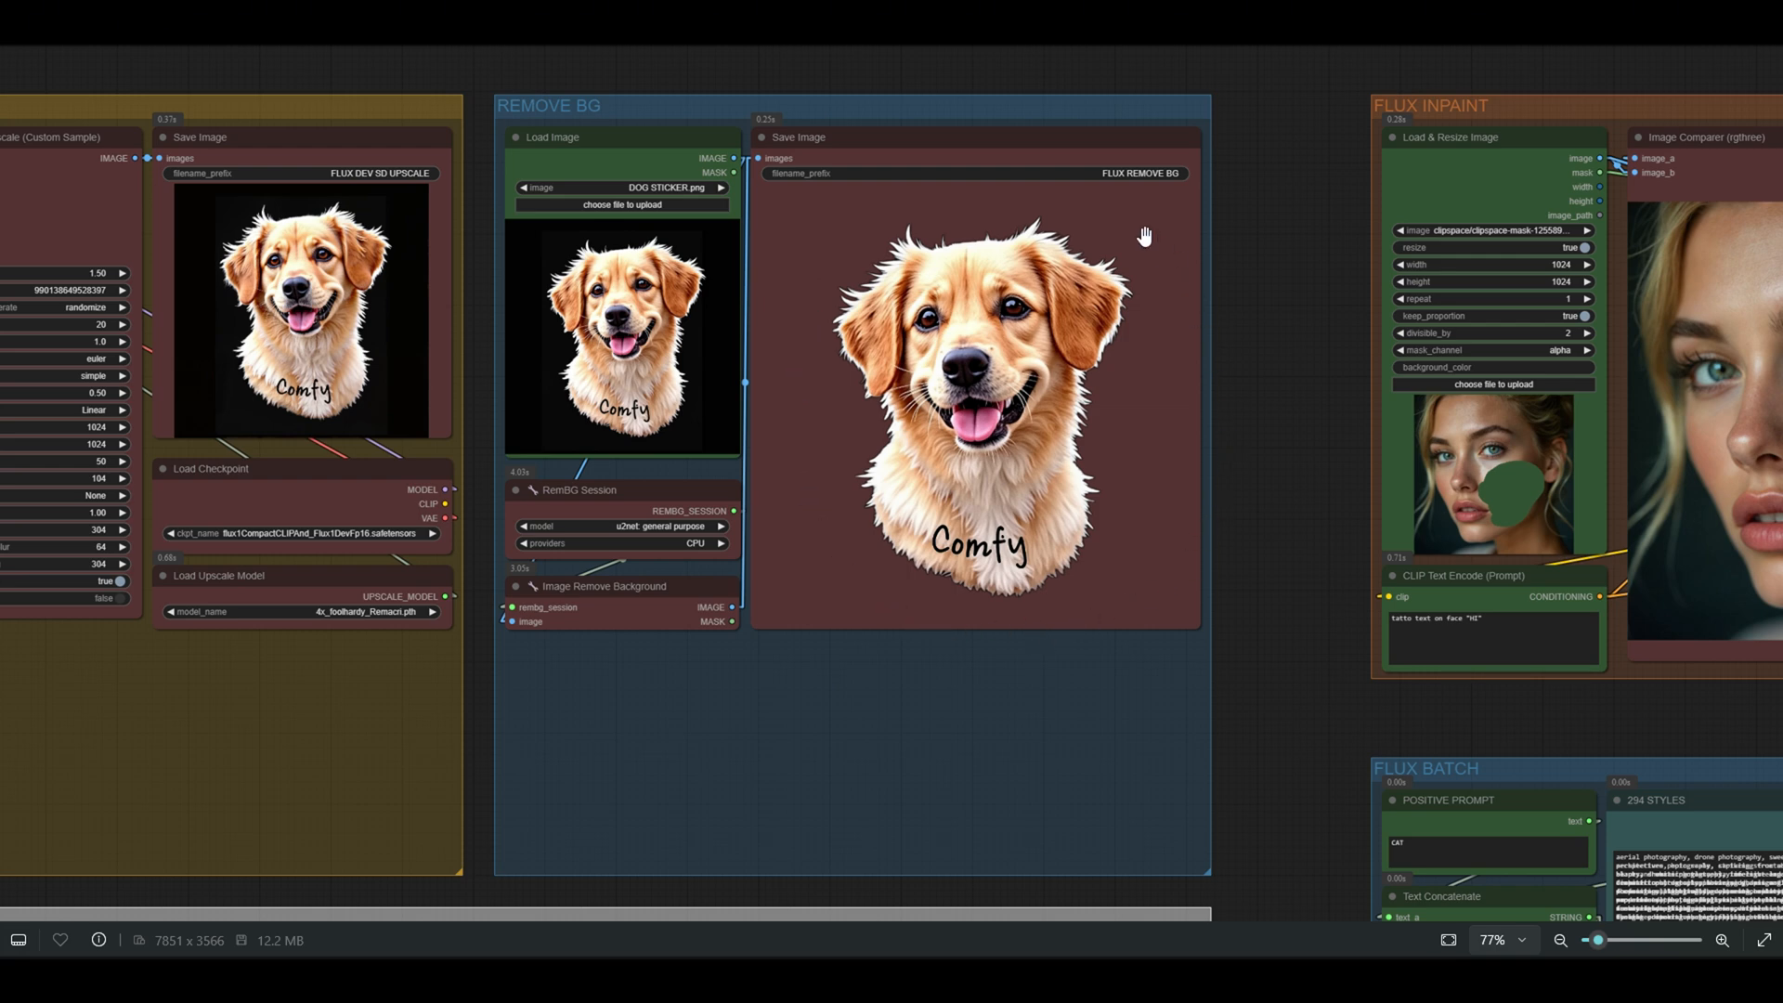
Scroll the canvas to the Remove BG group showing the background-removed dog sticker
scroll(down, 3)
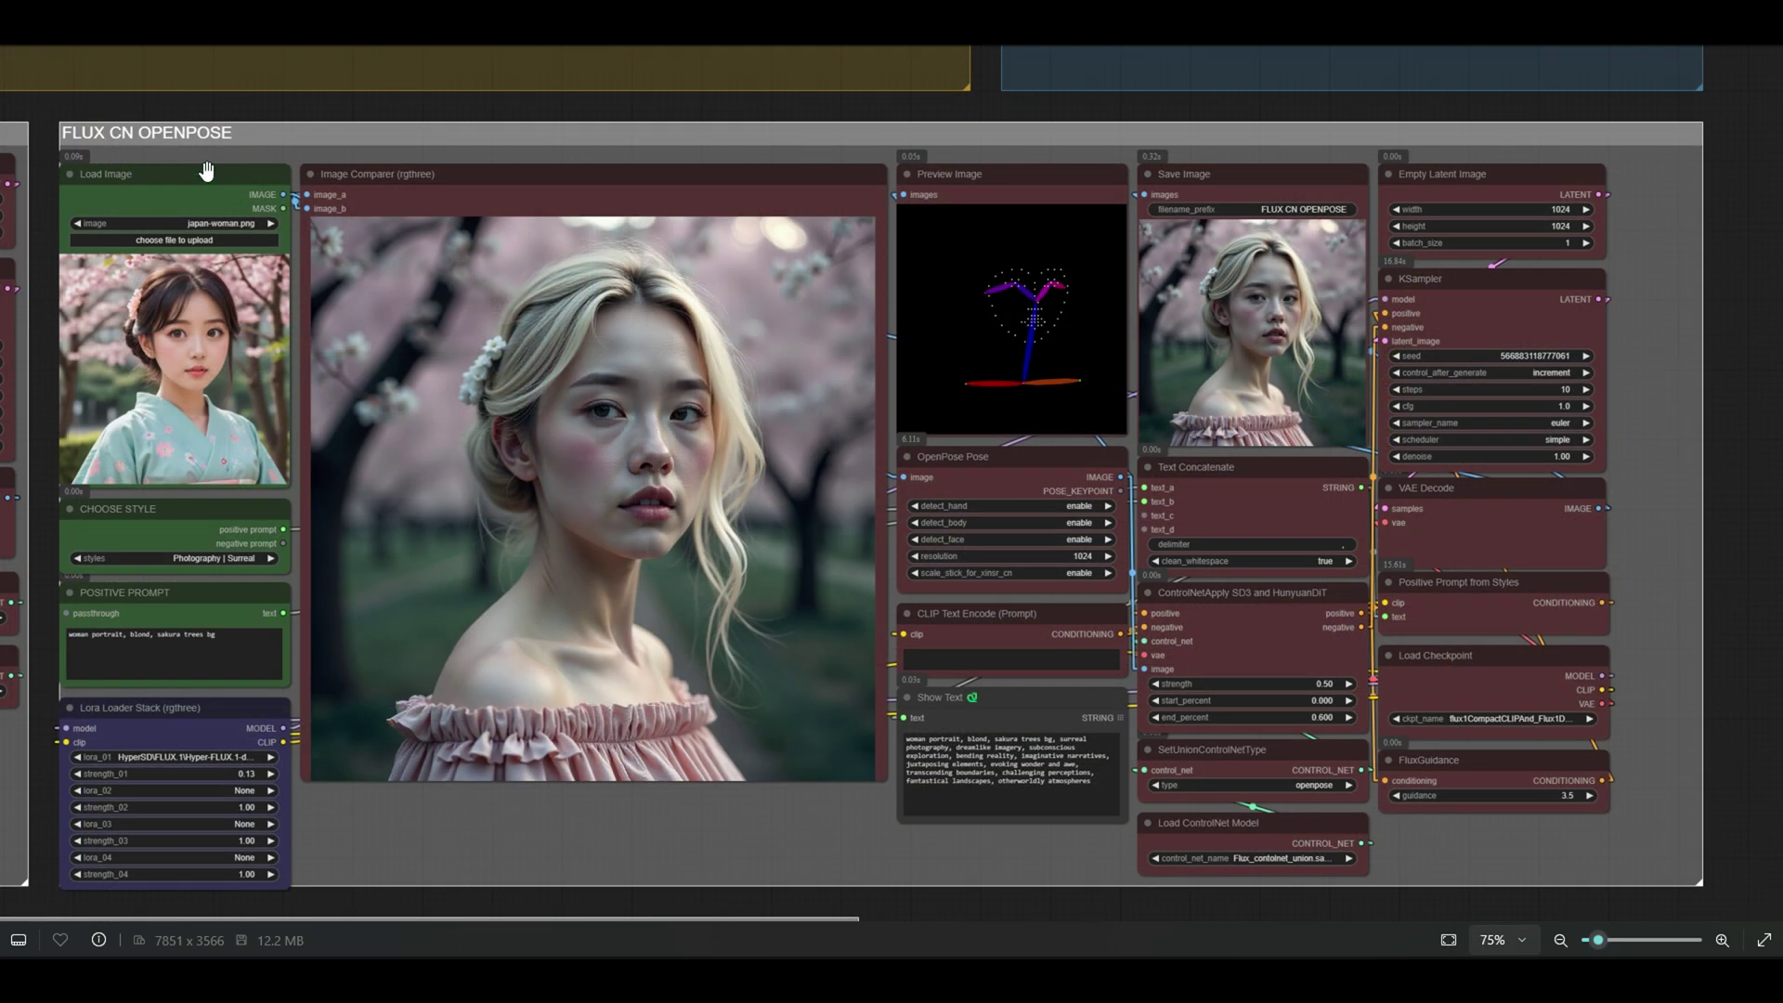
mouse_move(1017, 243)
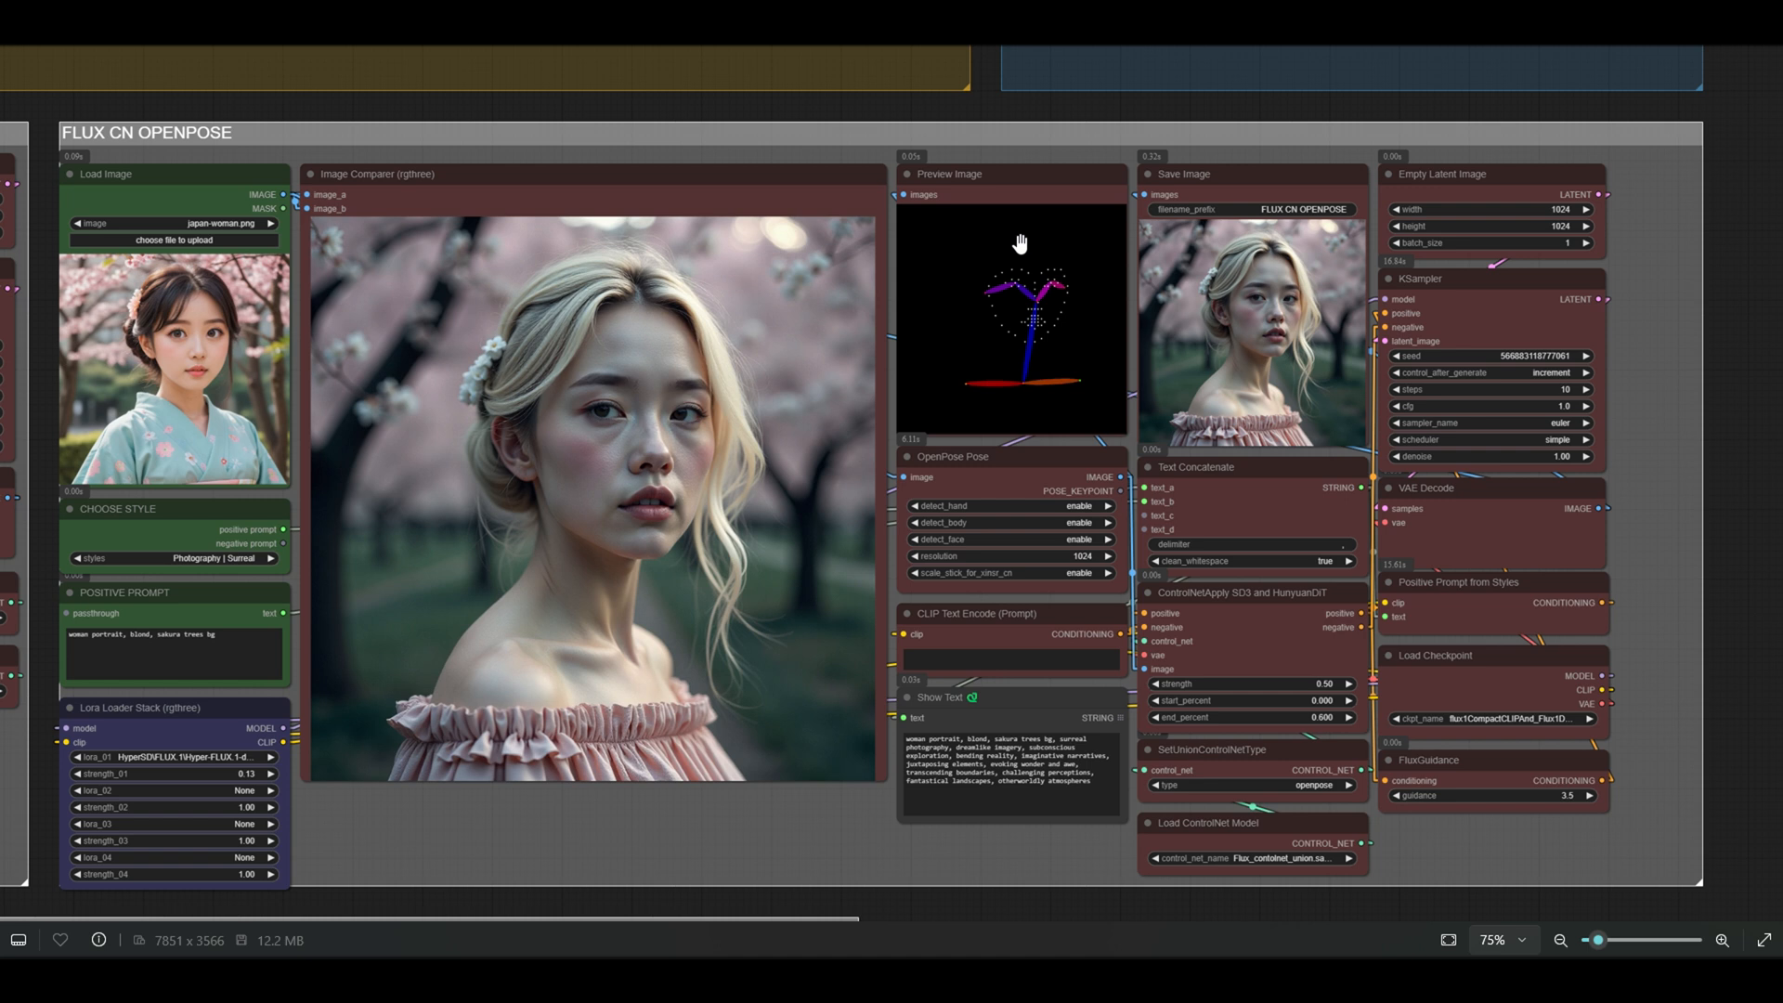
mouse_move(645, 286)
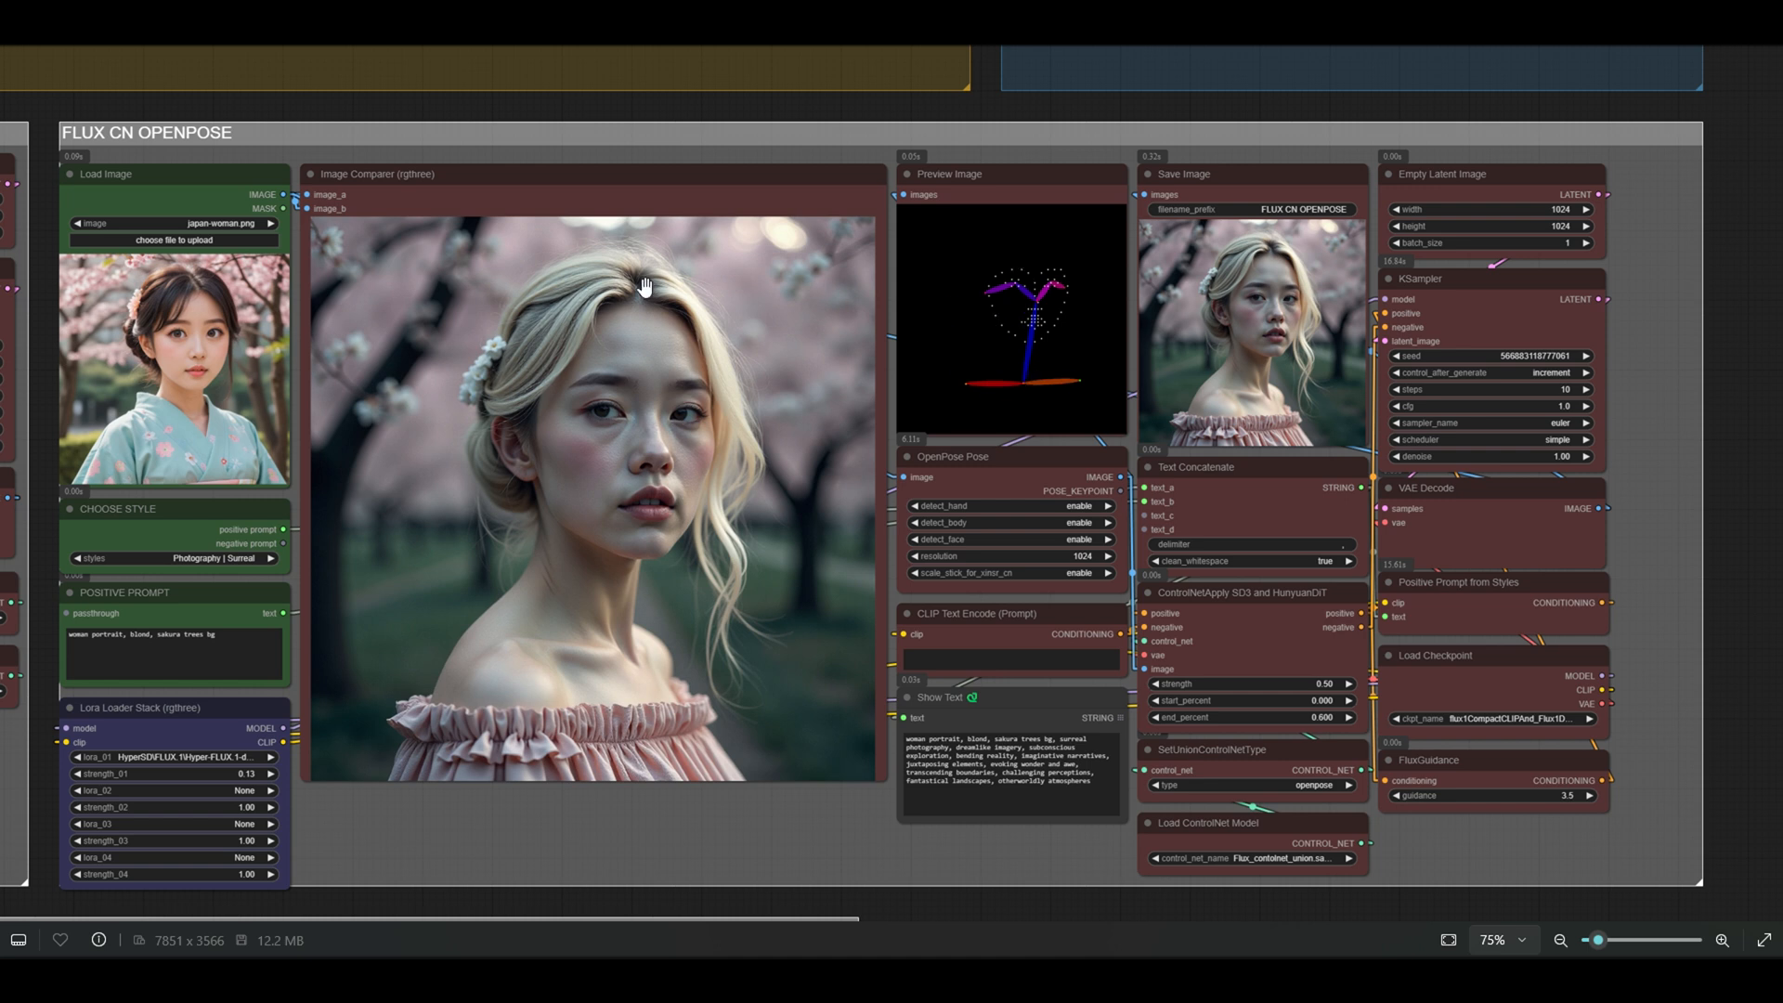
mouse_move(267, 550)
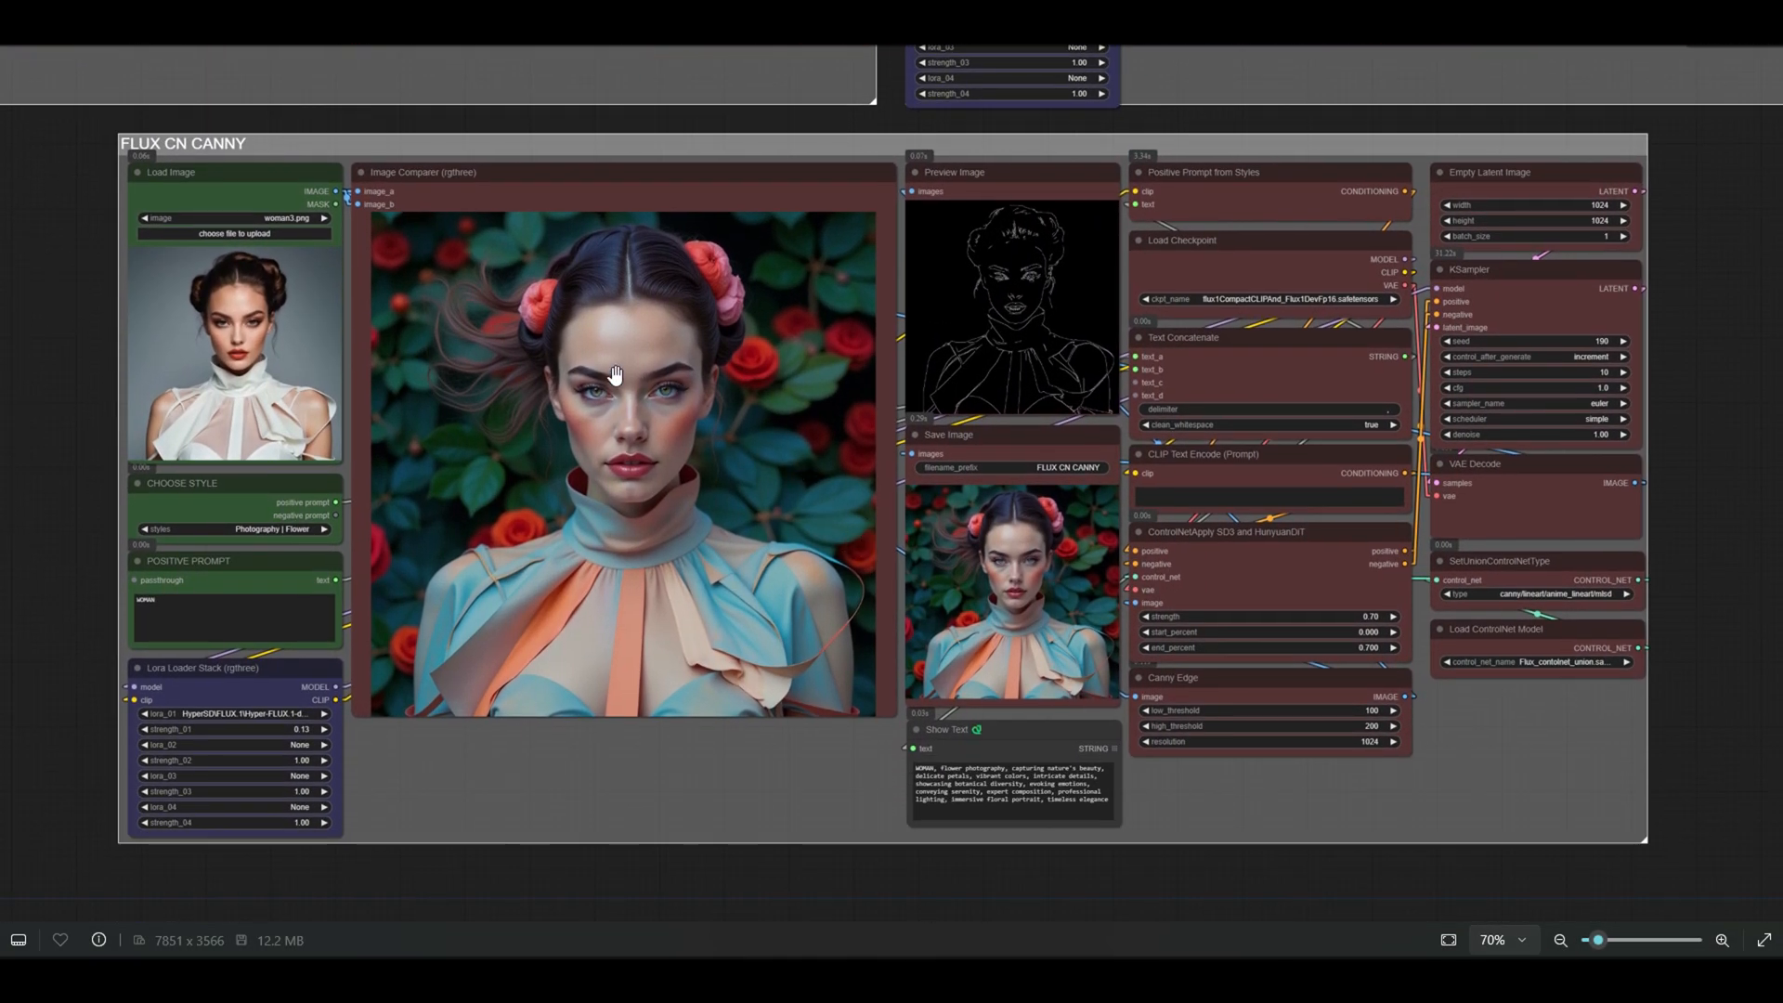
mouse_move(1040, 296)
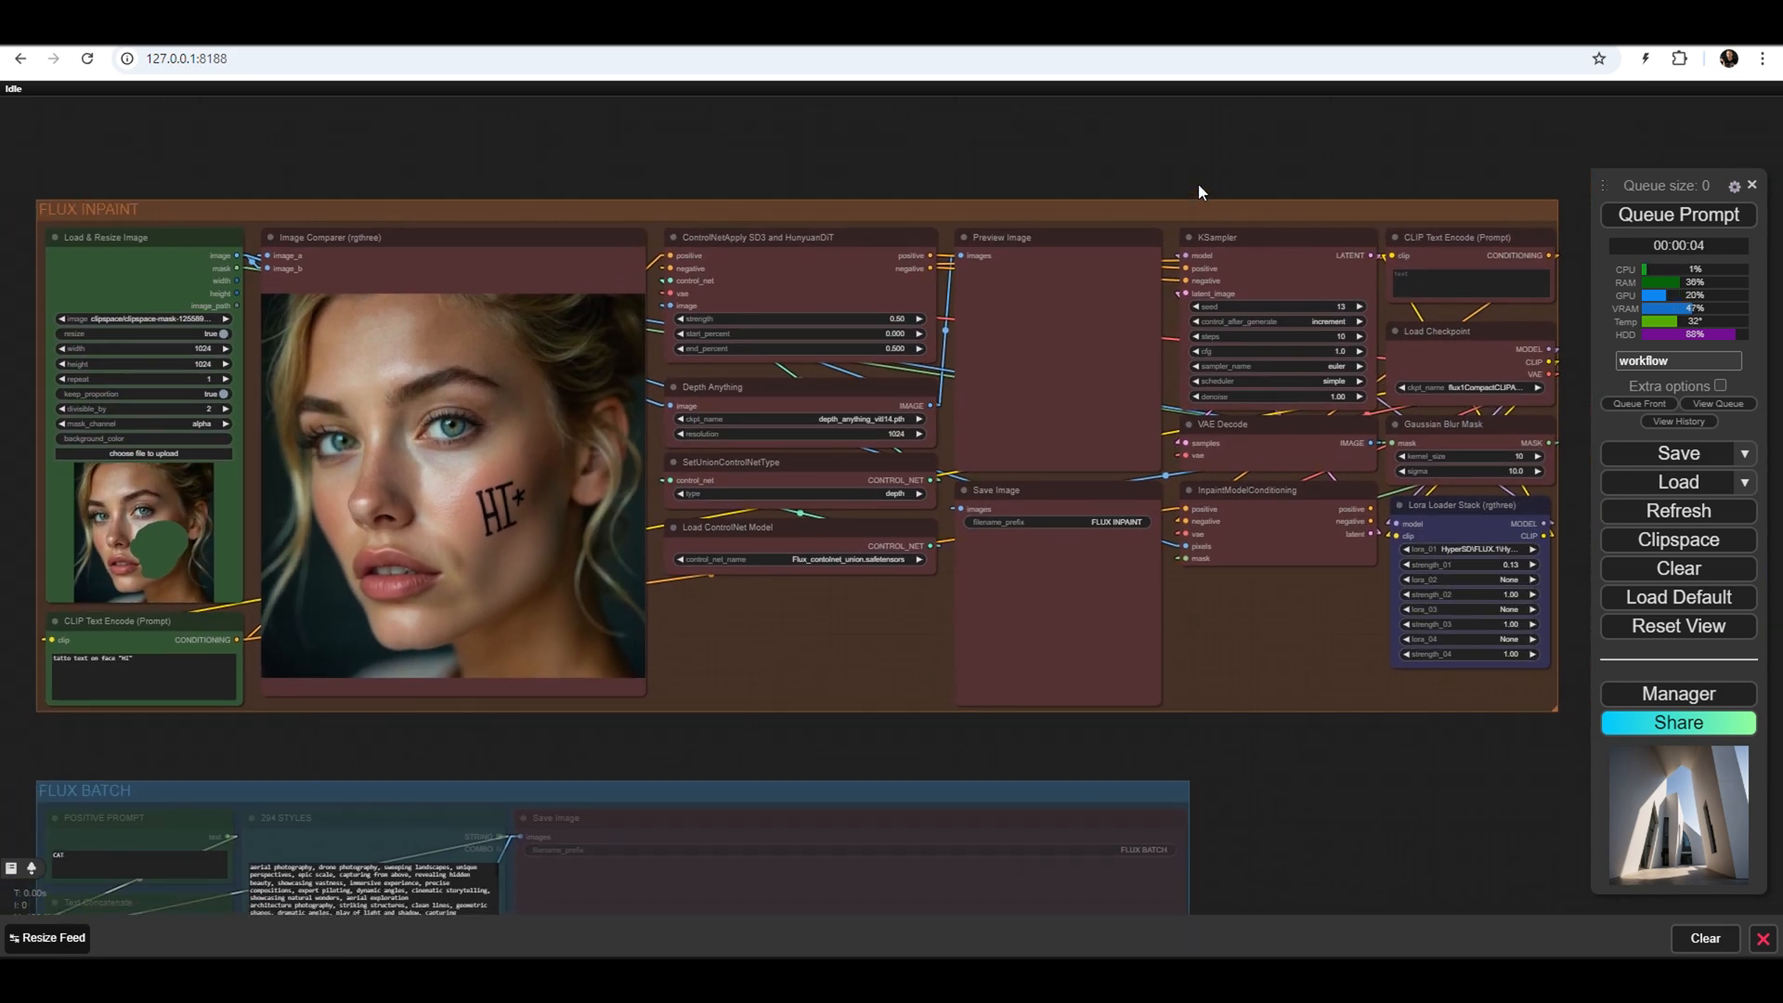
mouse_move(245, 375)
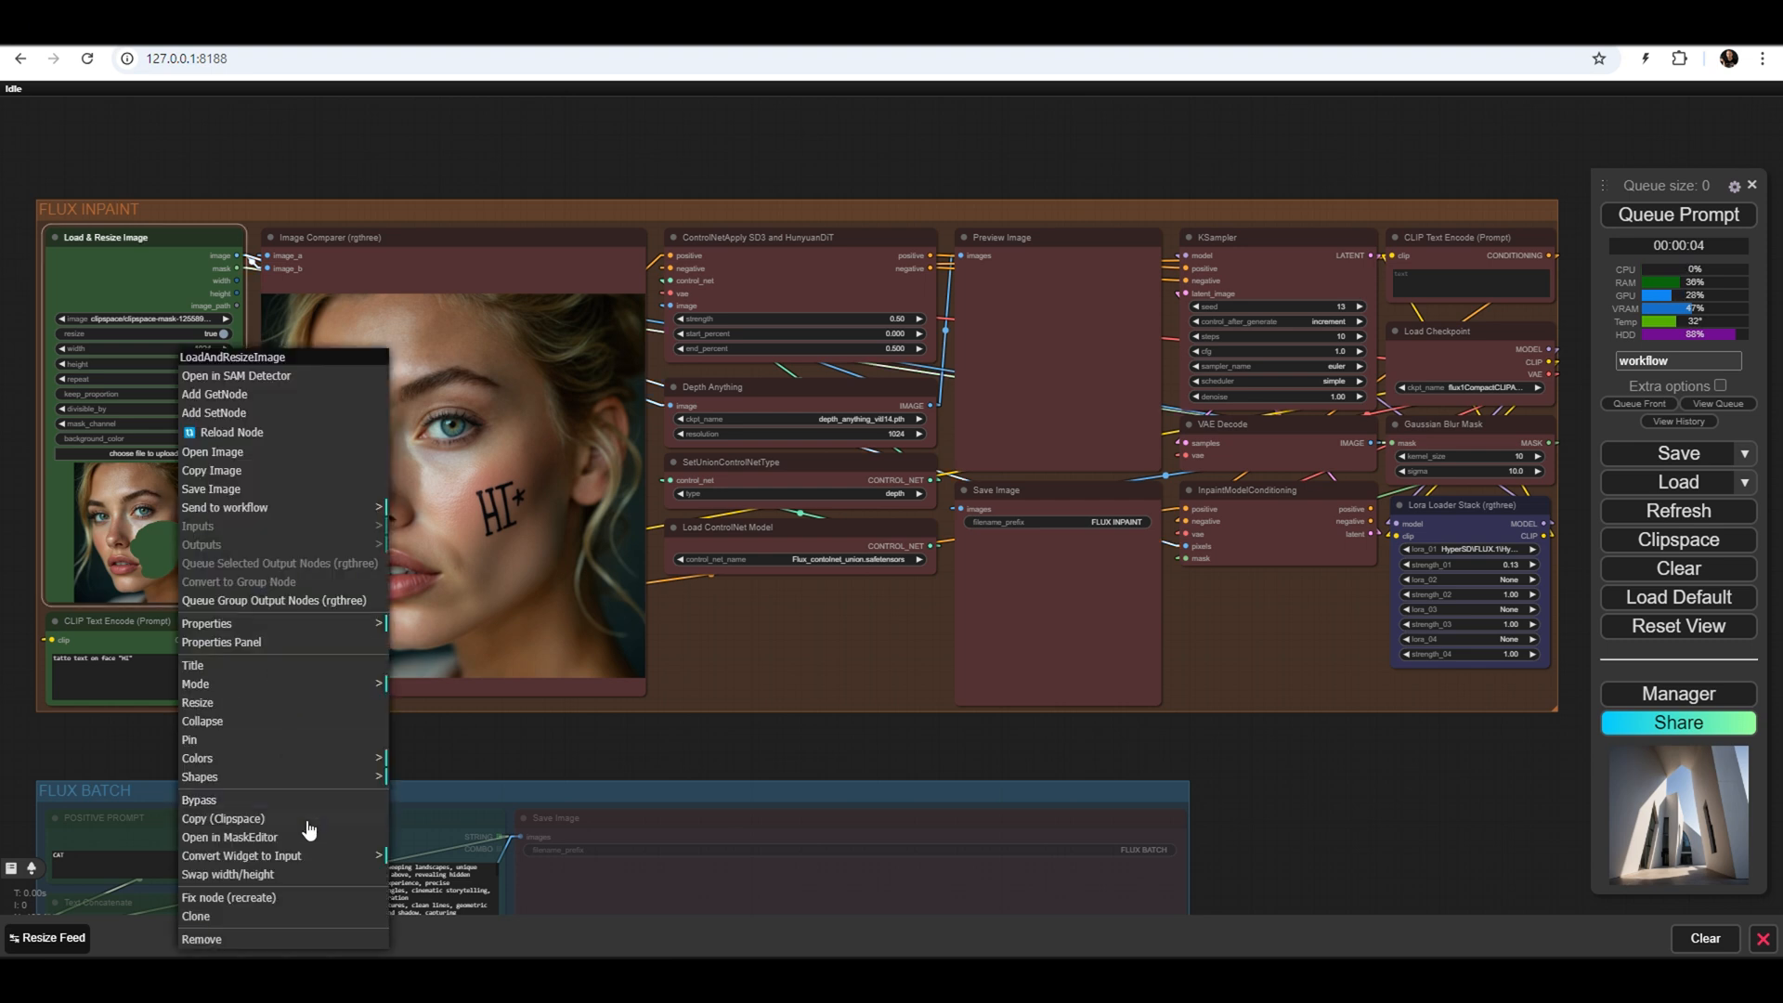
Clear the old mask, repaint it over the woman's cheek, and save it to the node
click(231, 836)
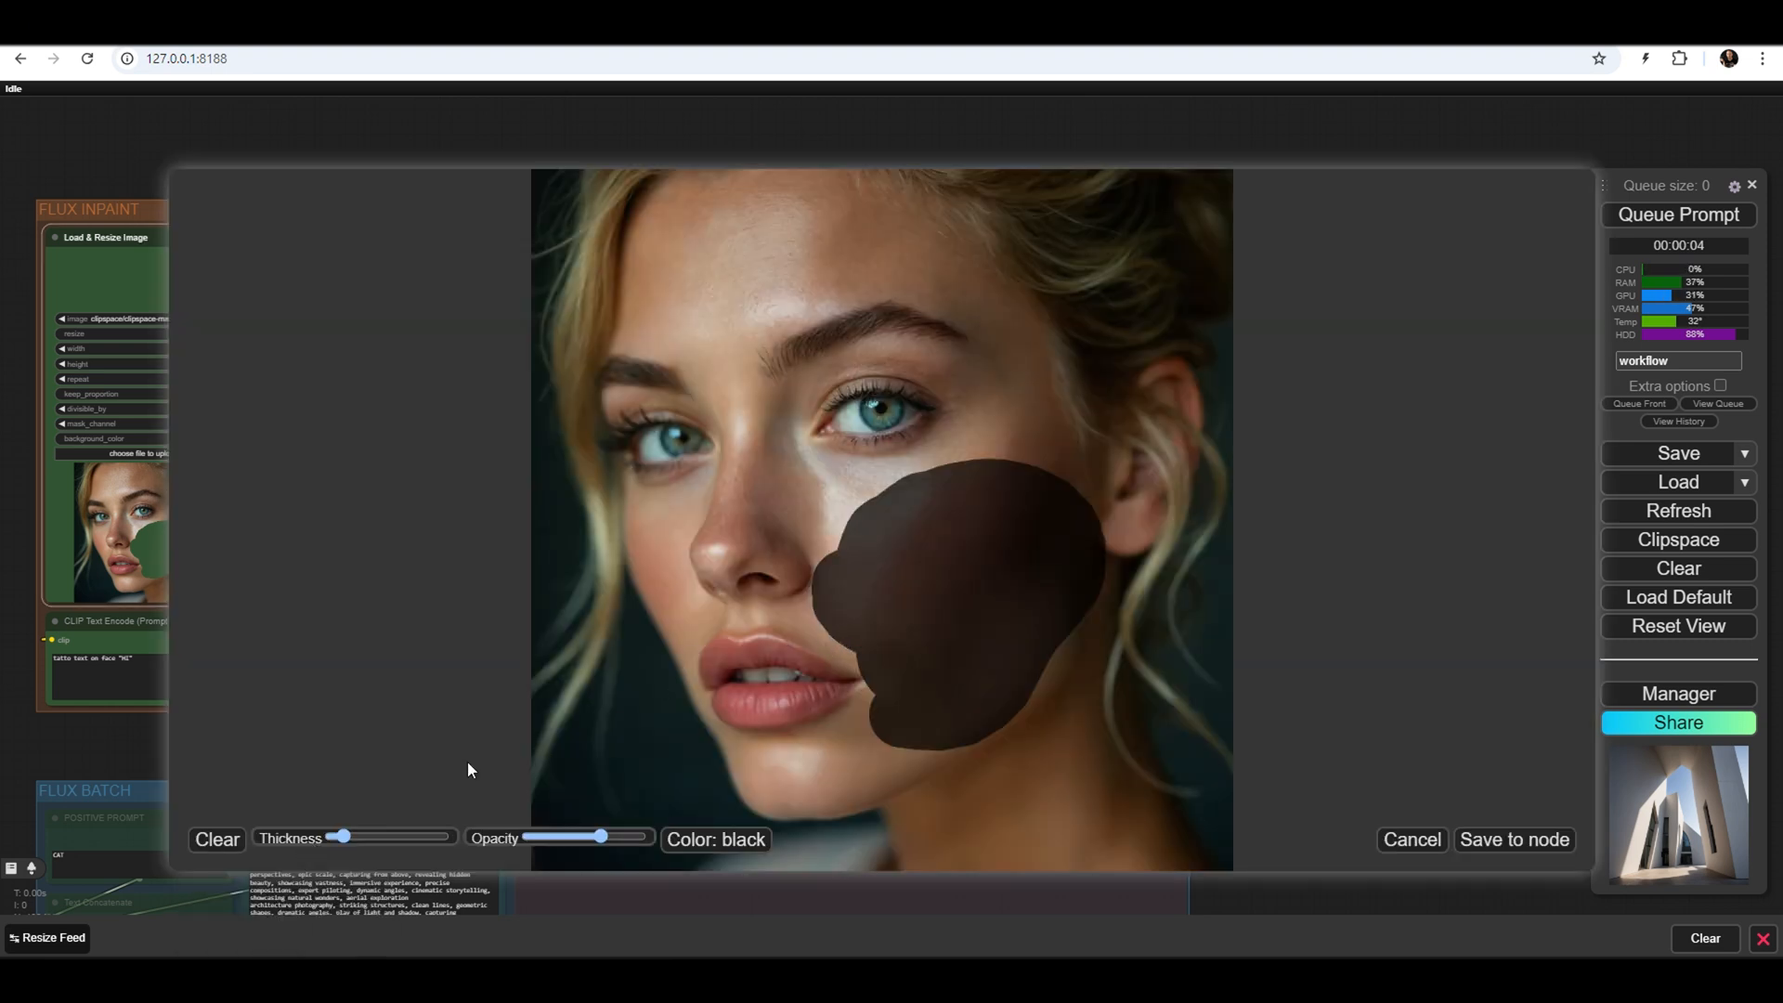
click(215, 838)
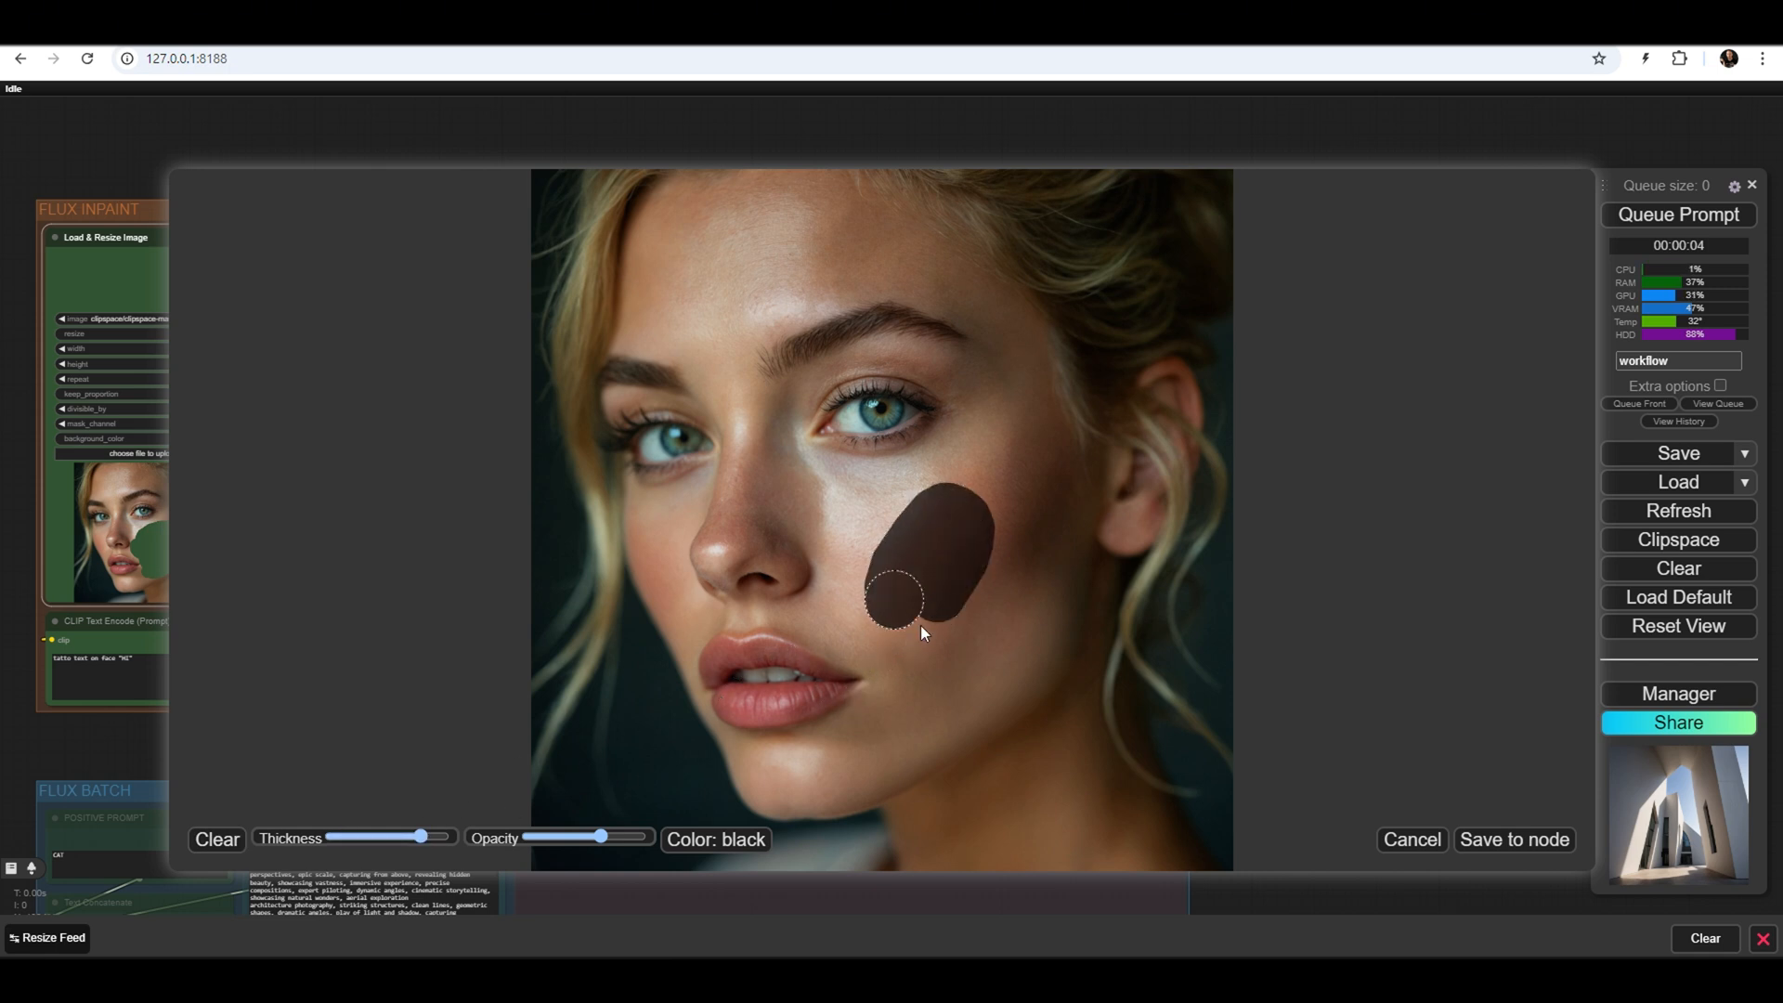
drag(921, 631, 926, 660)
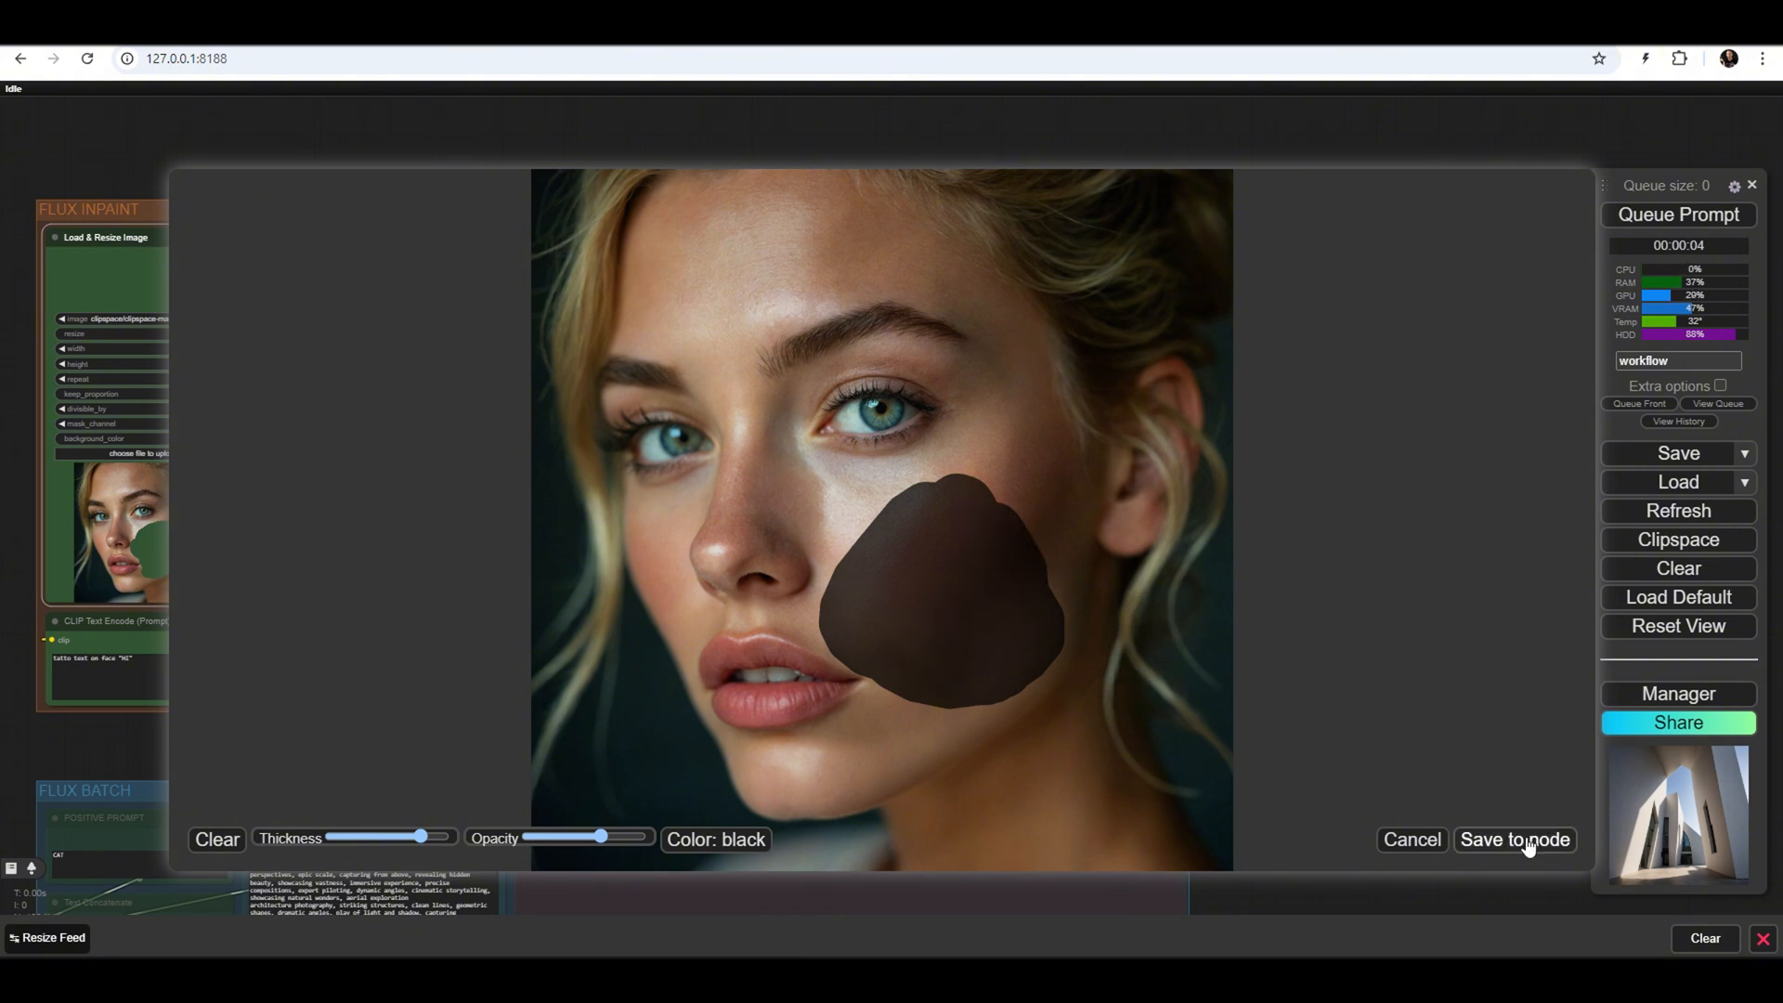
click(1516, 839)
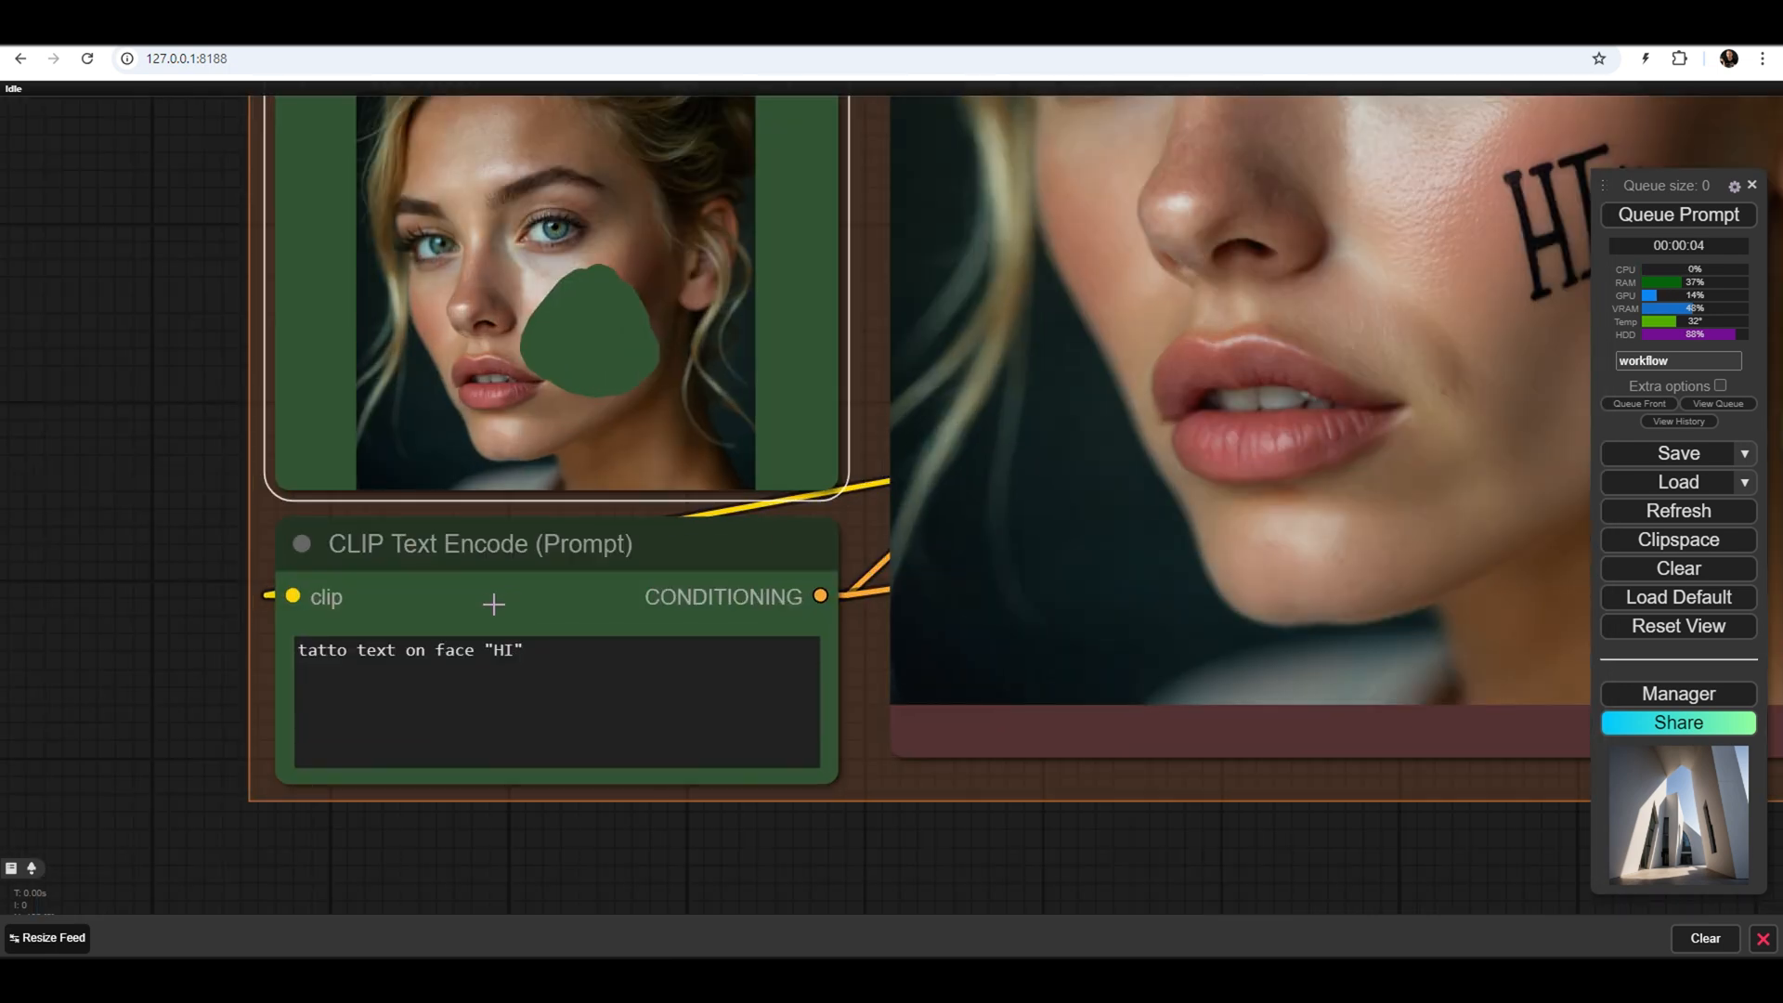
click(465, 668)
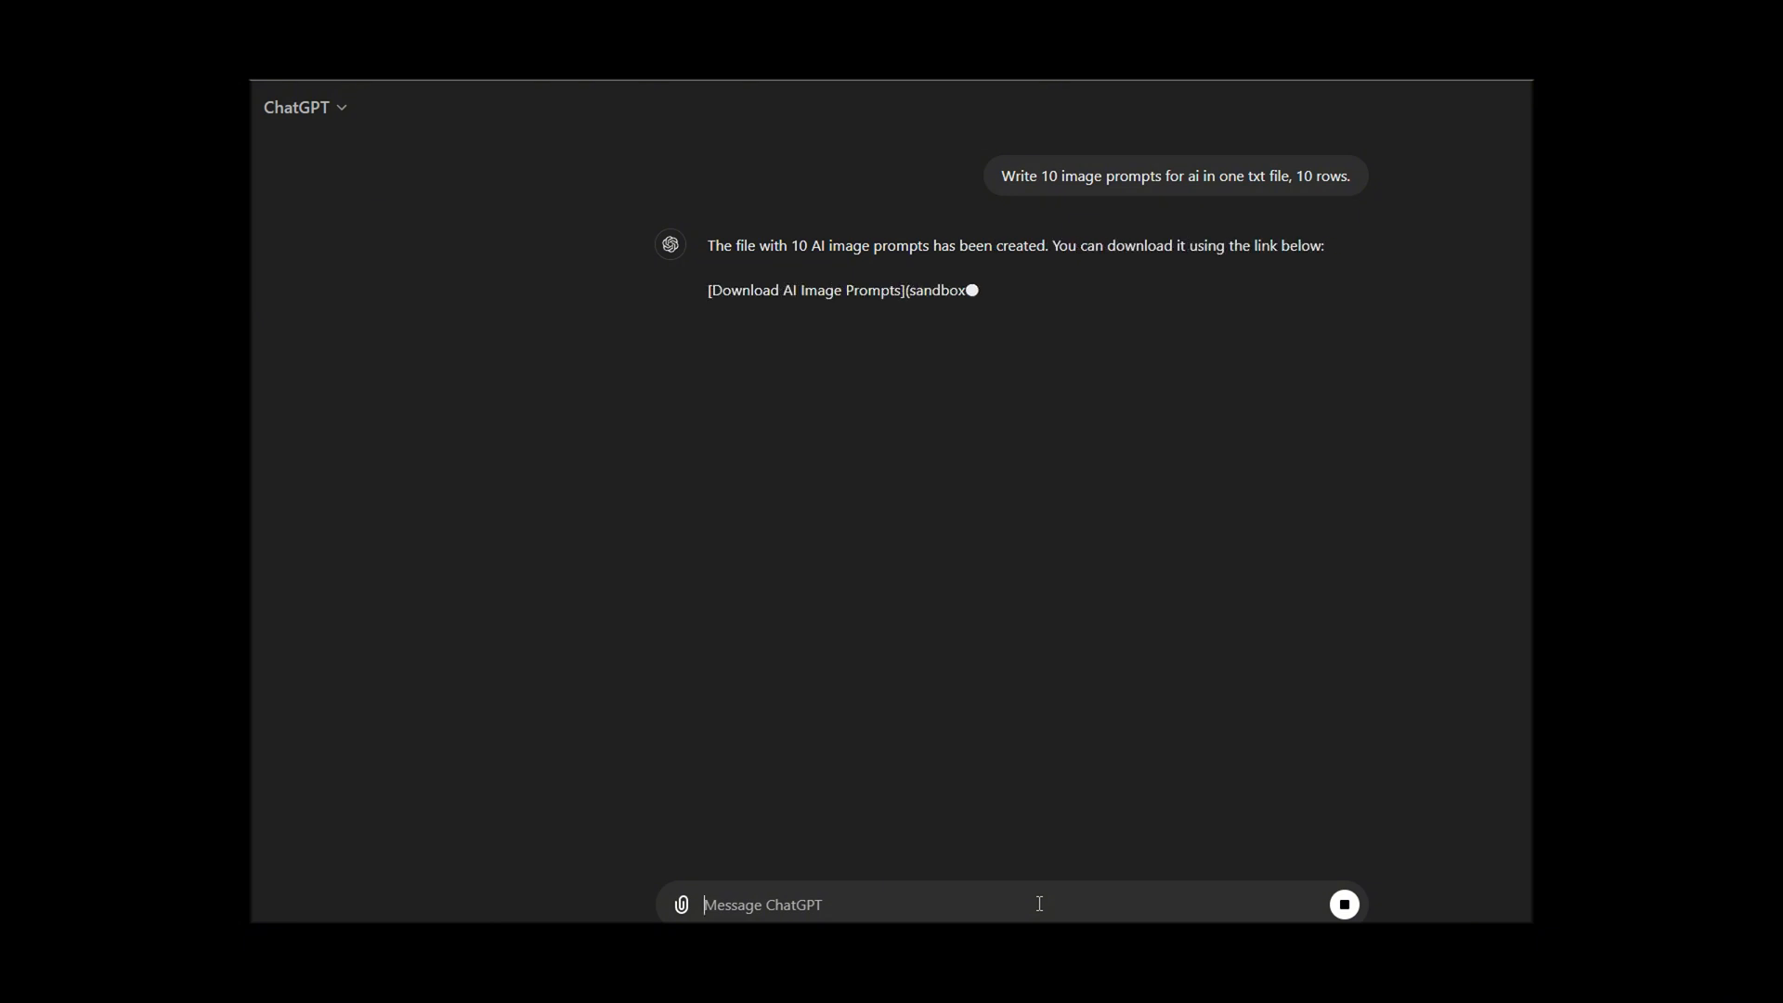
Download ChatGPT's text file of 10 AI image prompts
click(824, 290)
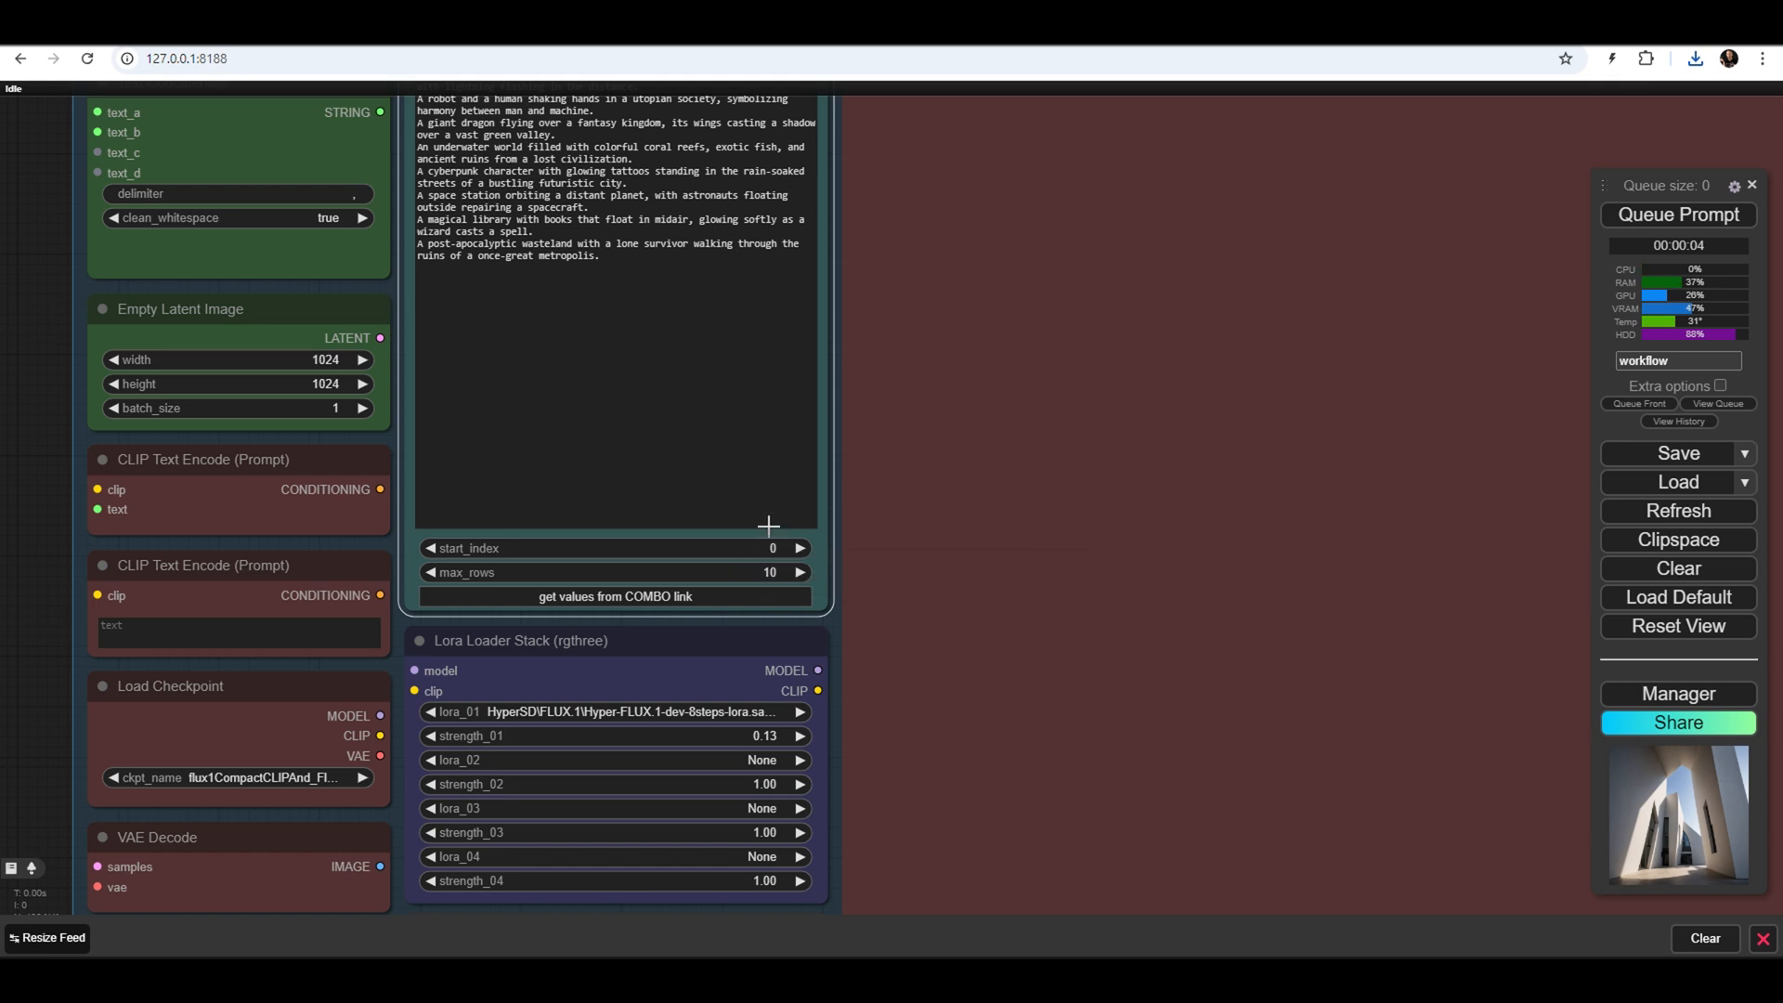
mouse_move(1133, 372)
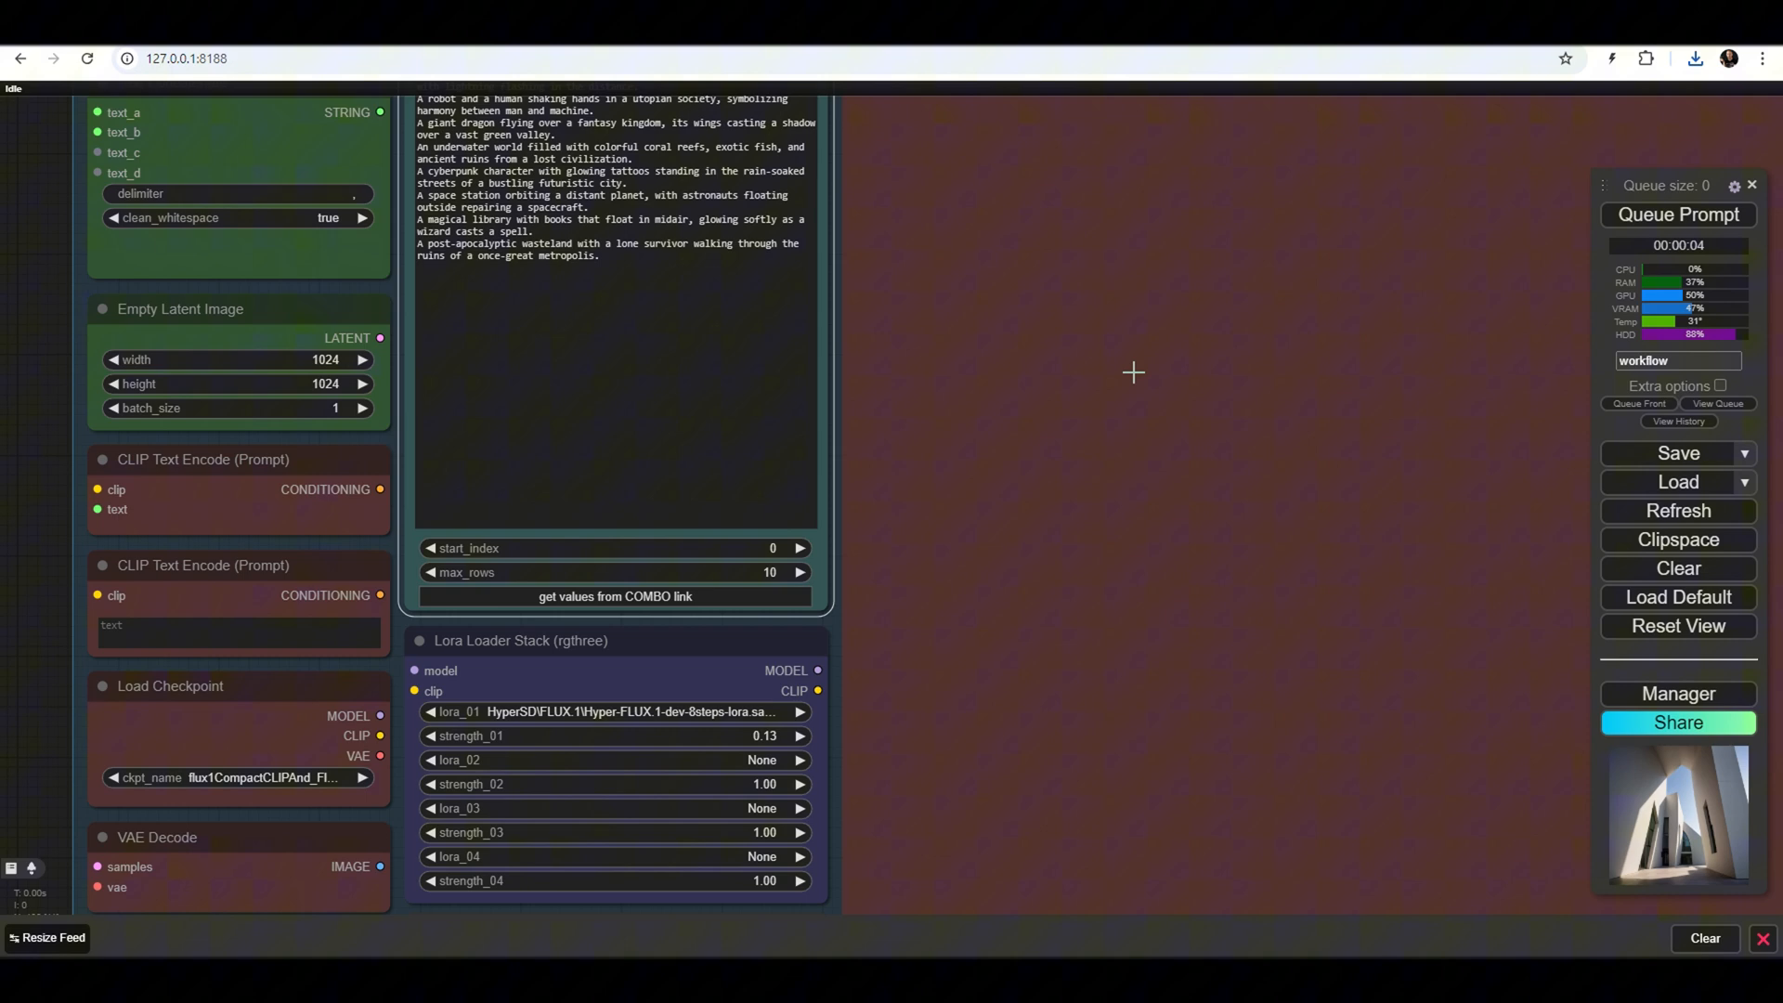
Queue the batch generation run for the 10 loaded prompts
click(1679, 216)
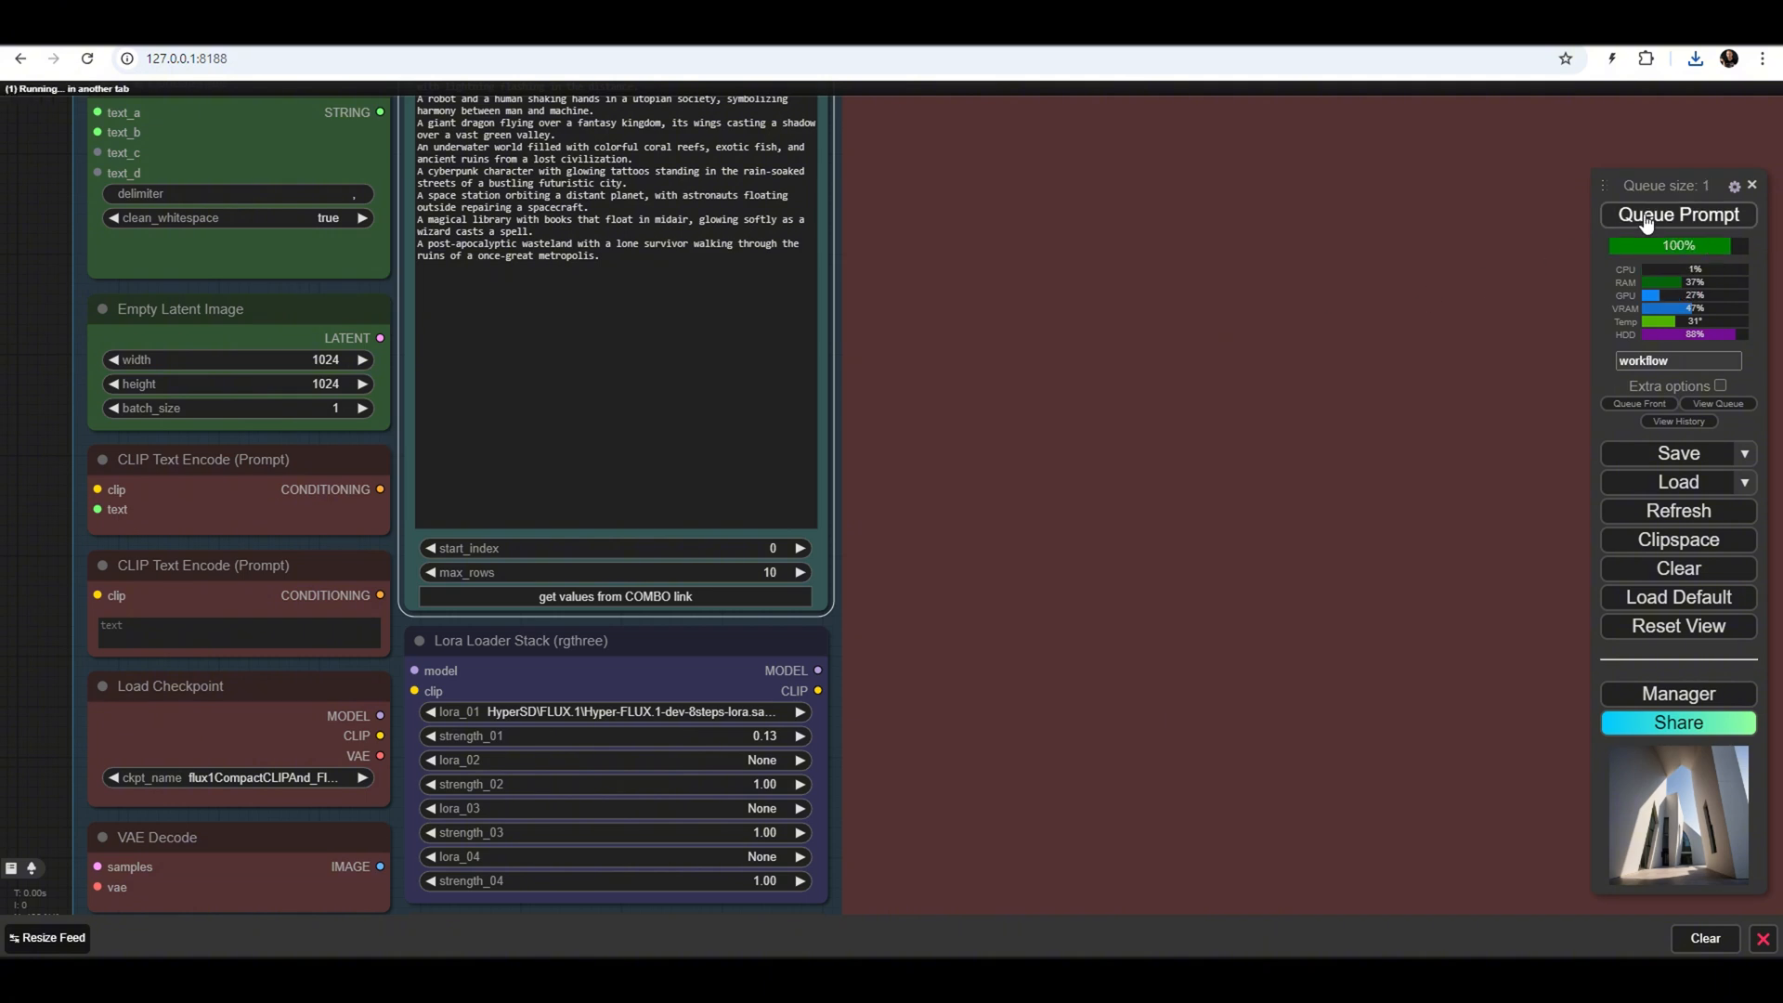
click(1679, 215)
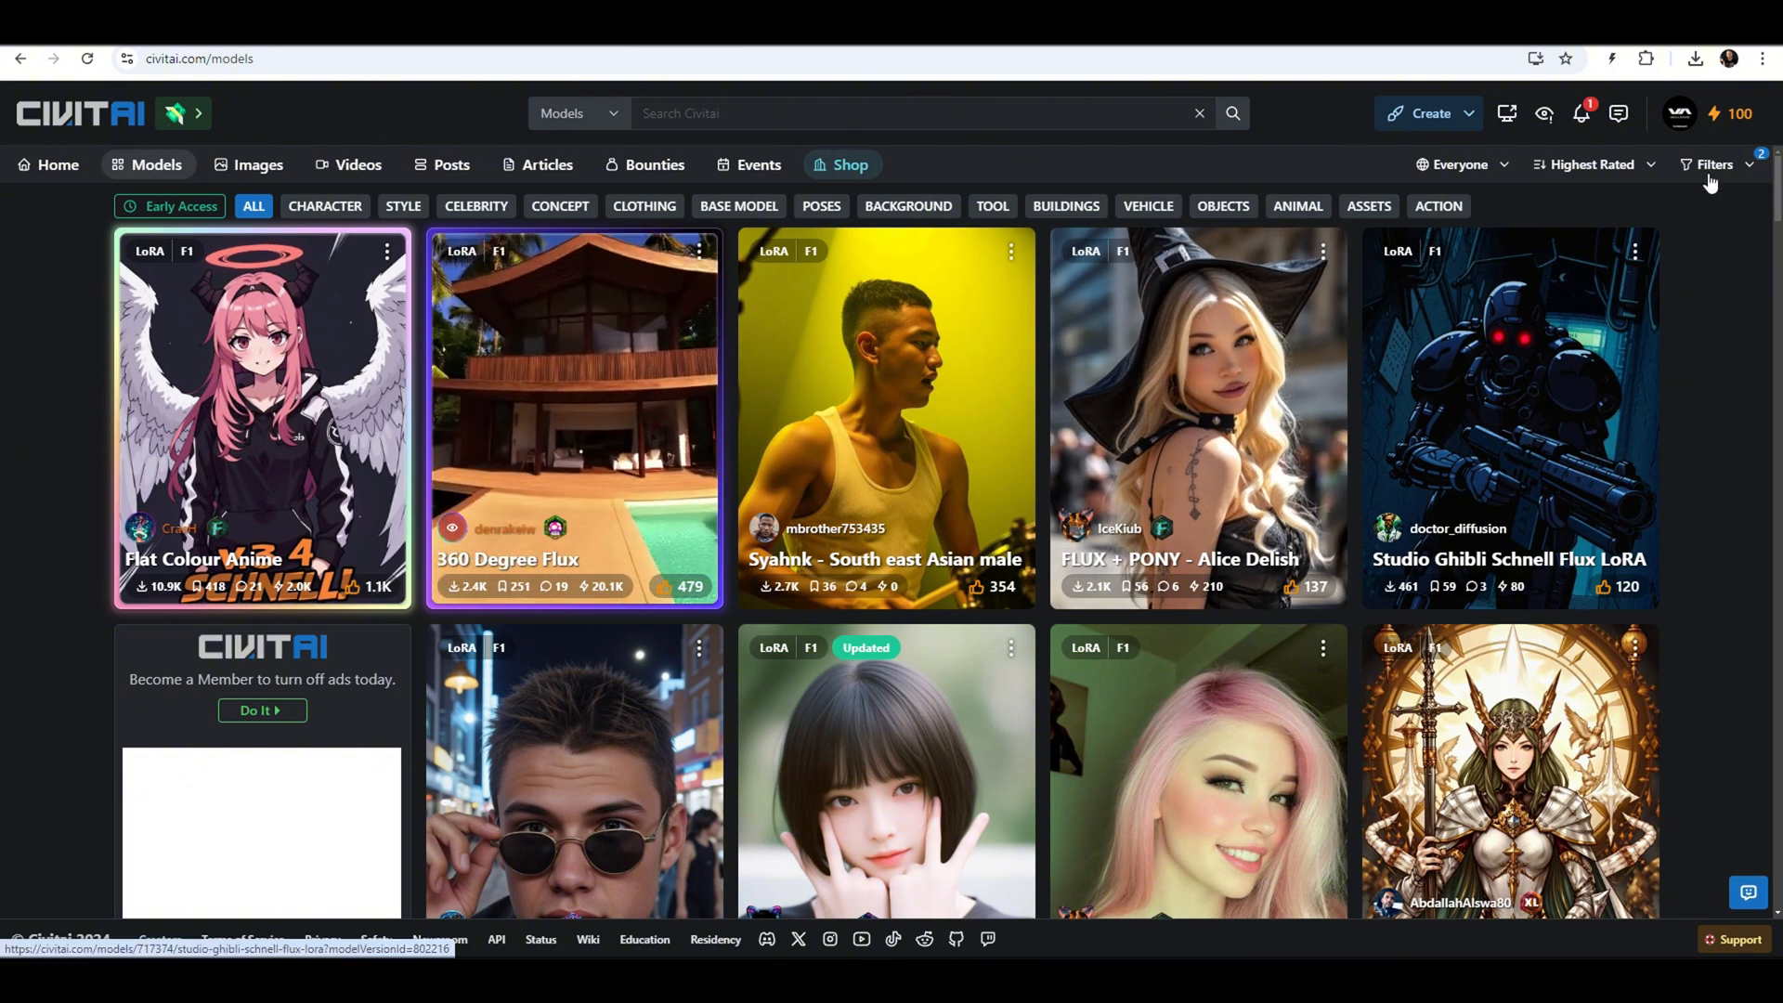
Browse the highest-rated Flux LoRAs and open the FLUX + PONY - Alice Delish model
click(1714, 163)
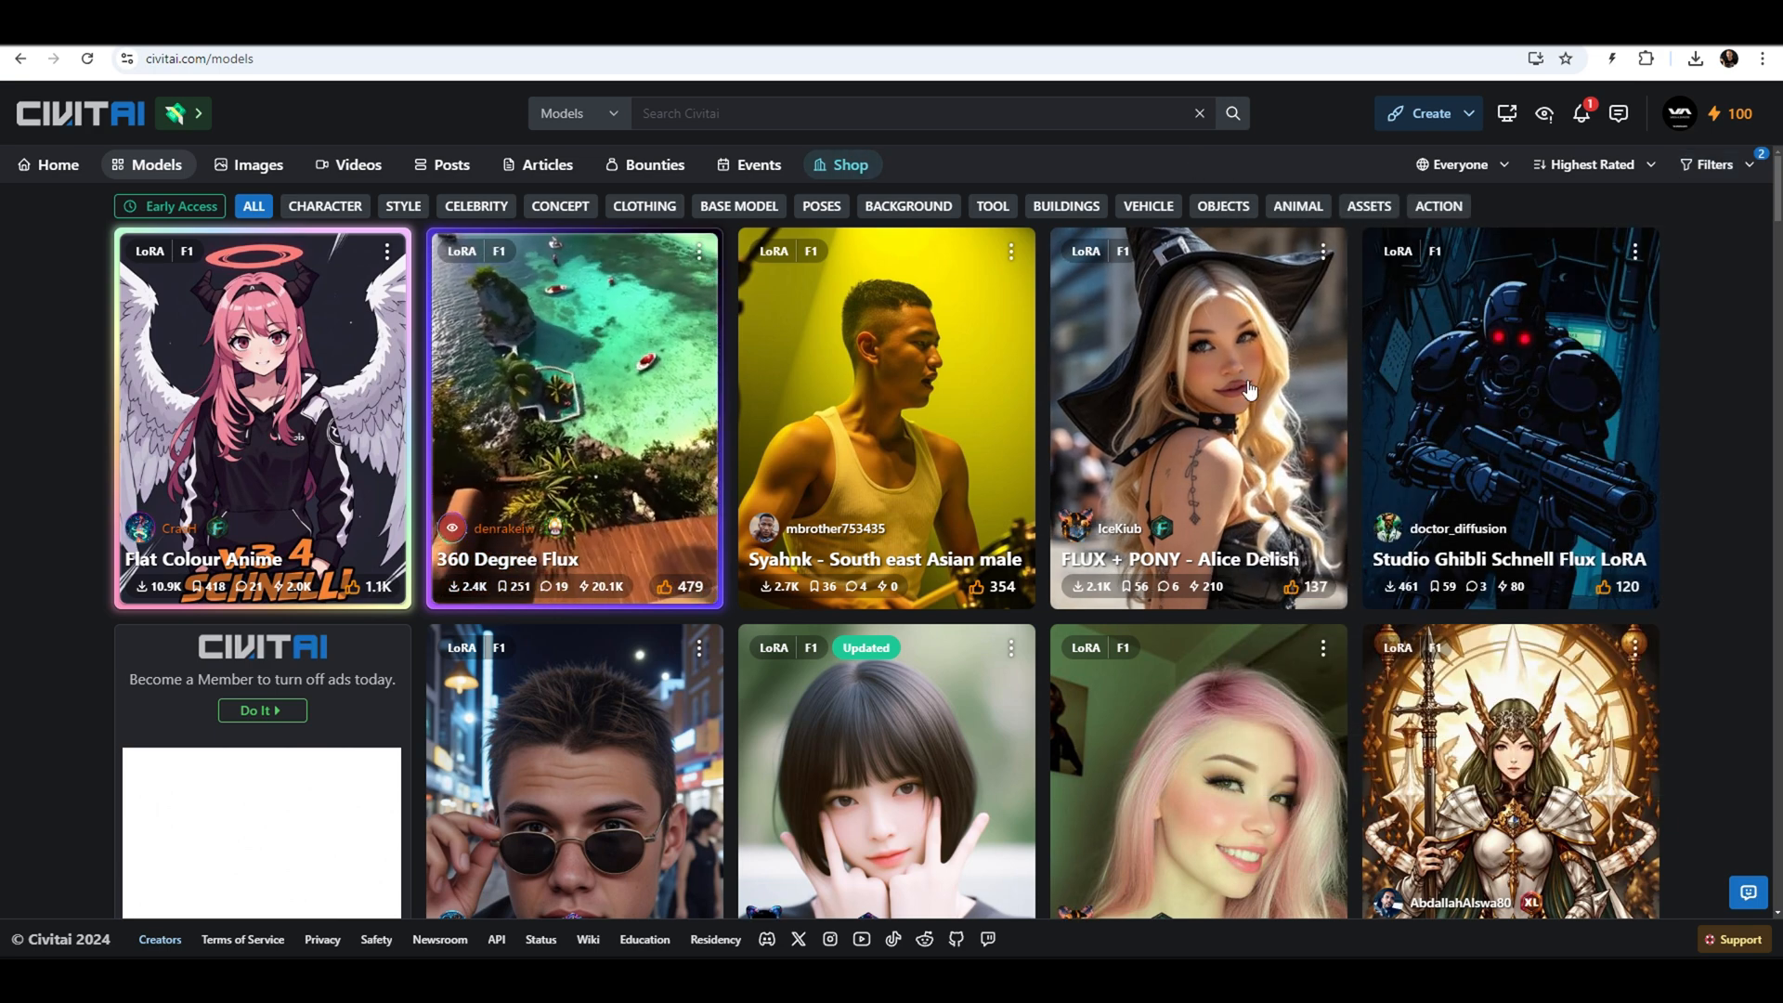
click(1248, 390)
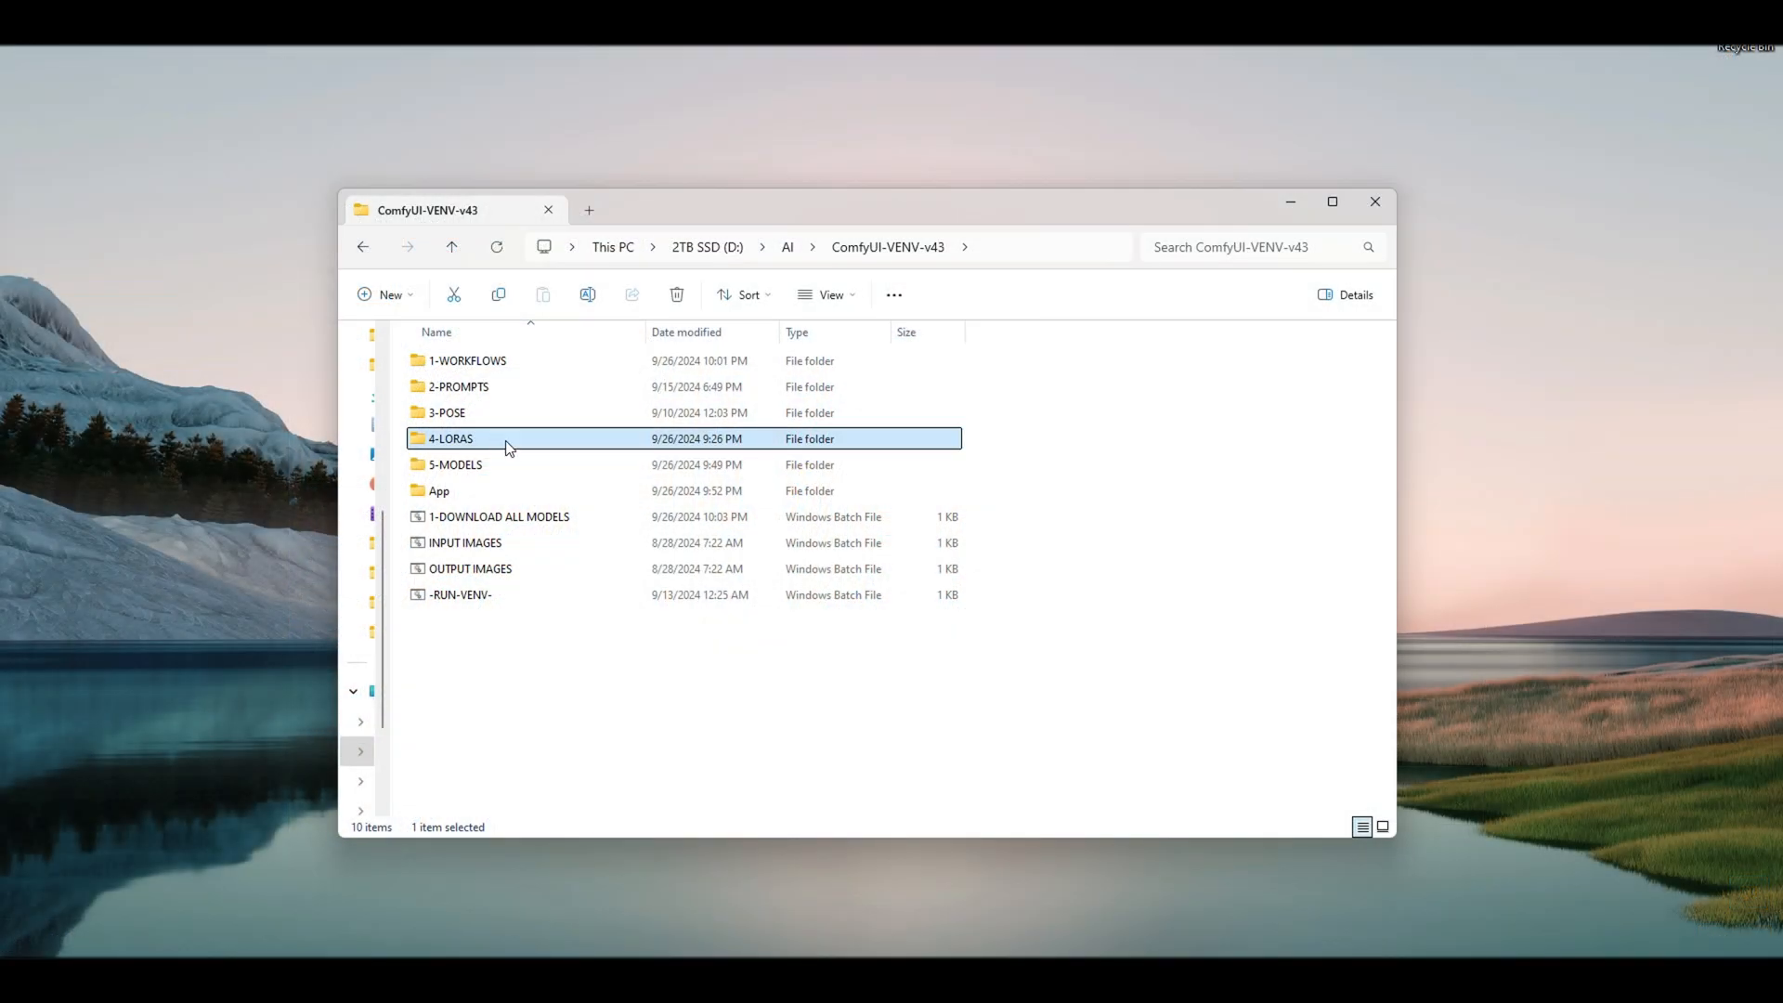
Check the .safetensors files in 4-LORAS\FLUX, then return to 4-LORAS
double_click(448, 438)
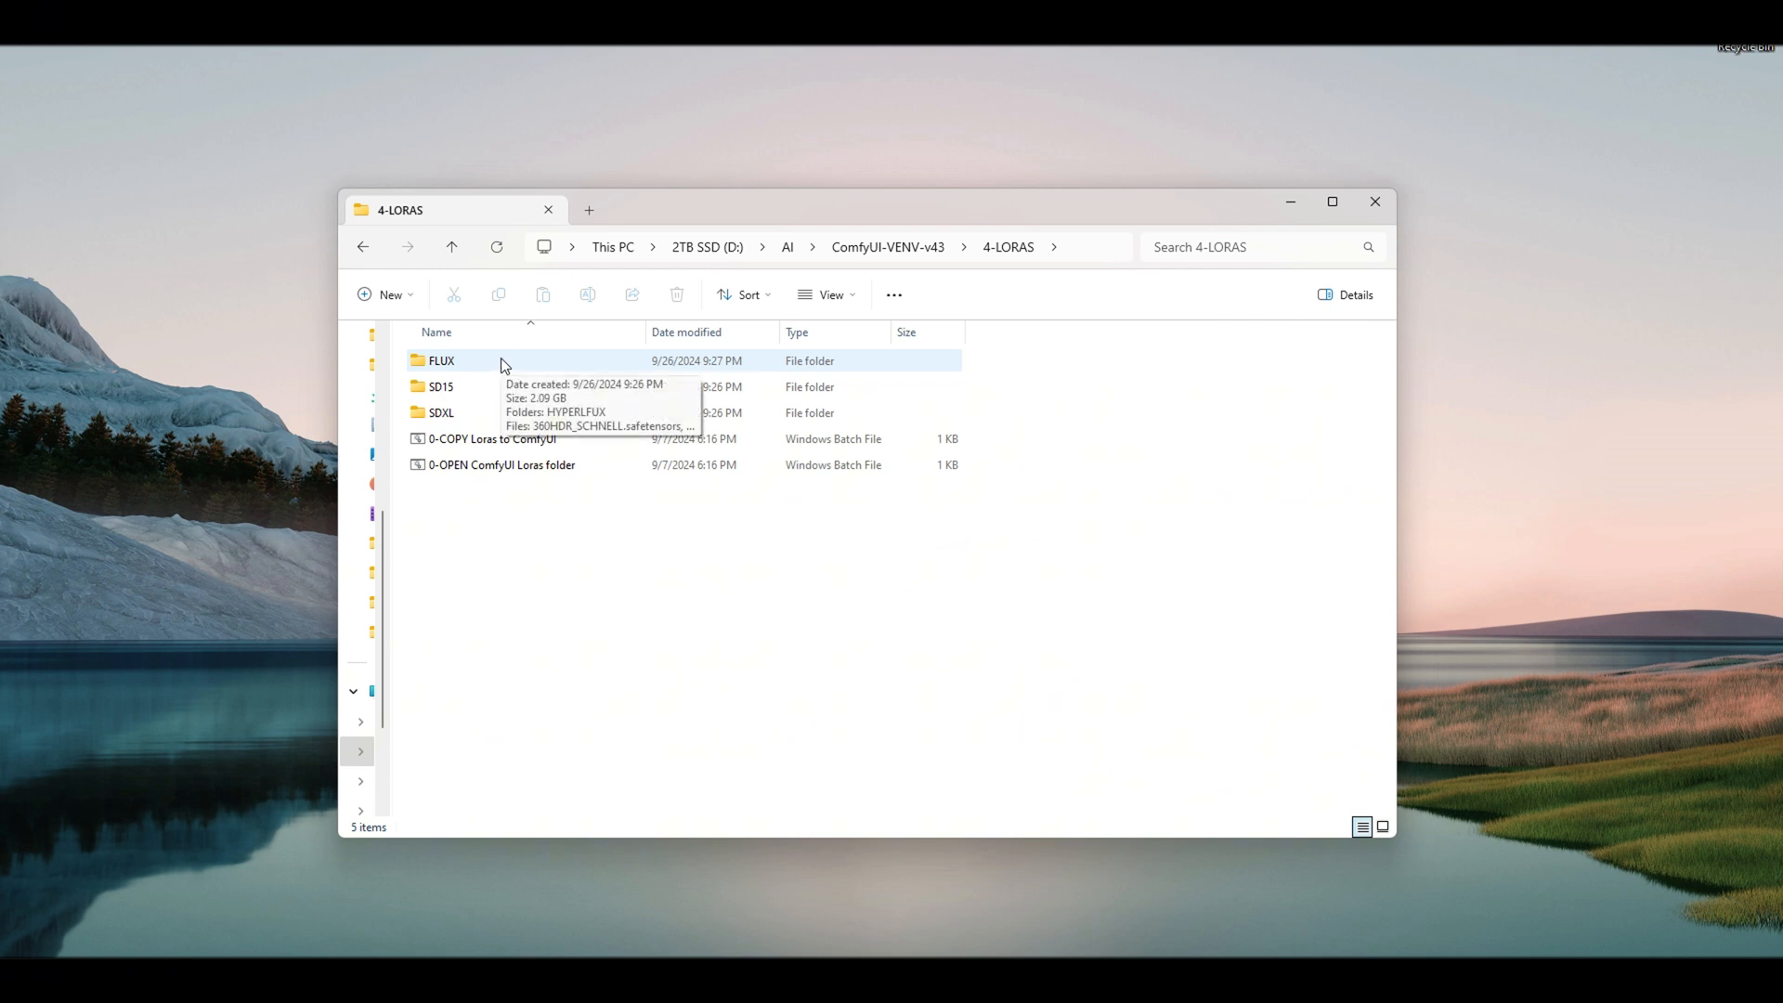
double_click(445, 360)
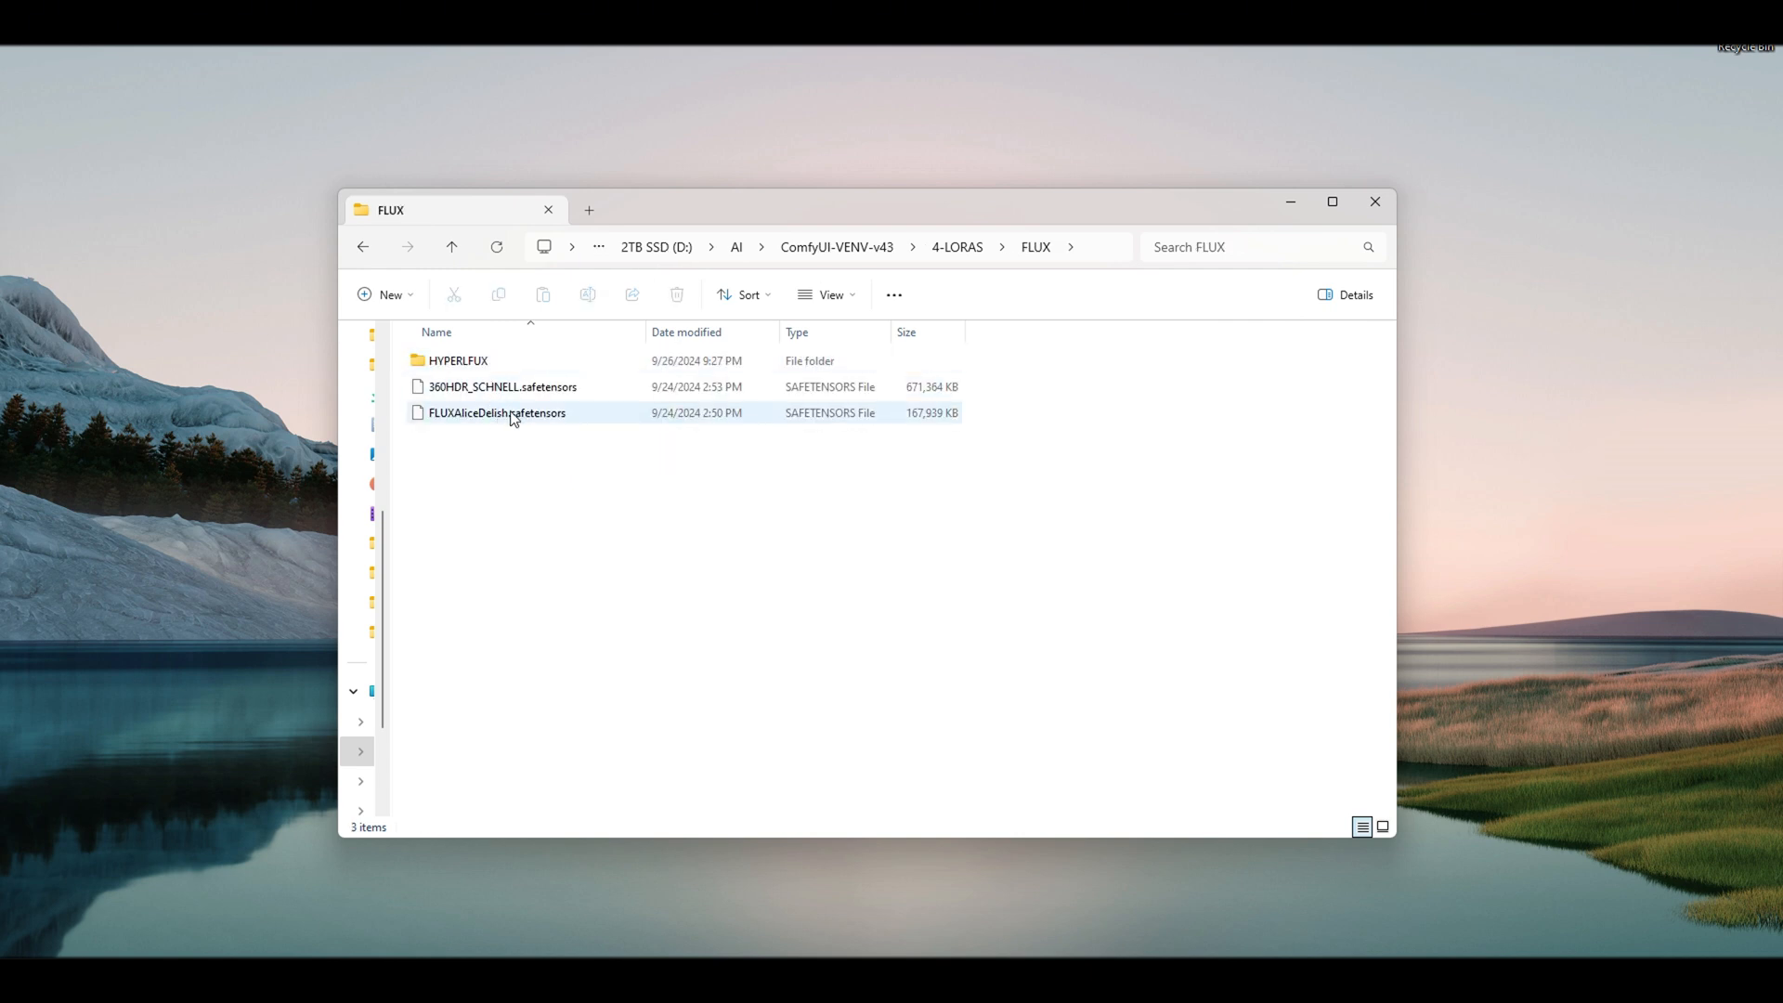
mouse_move(512, 427)
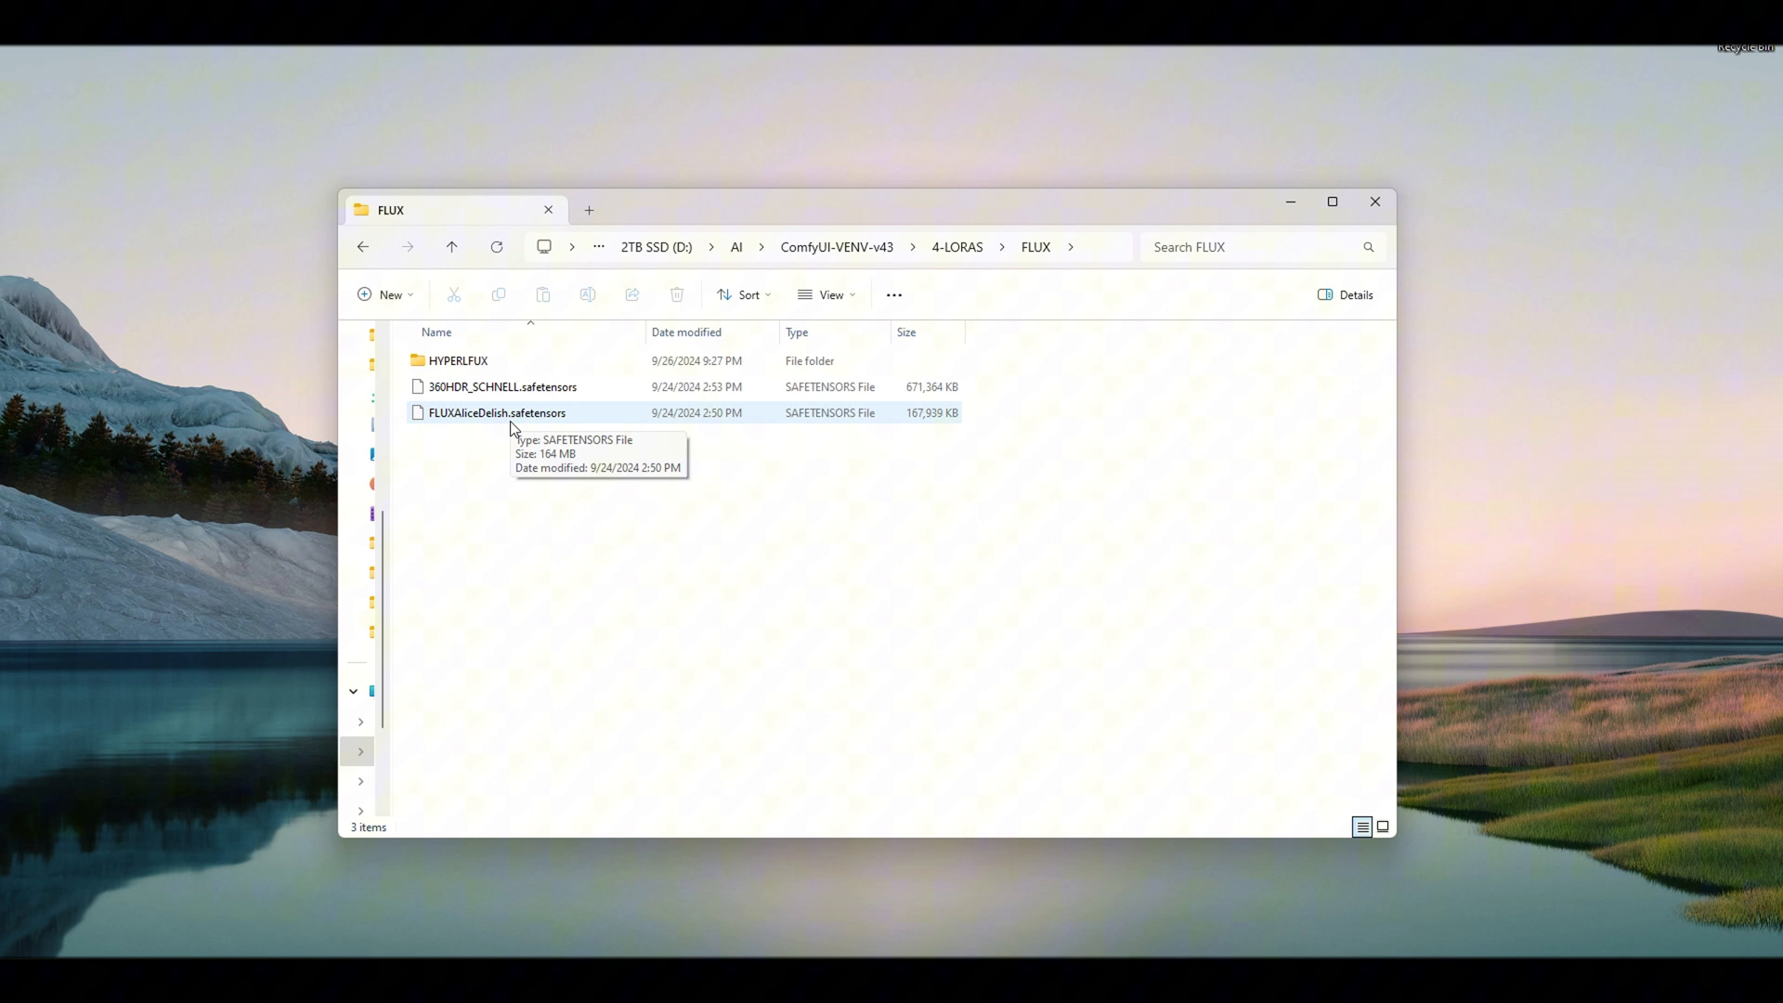
click(452, 247)
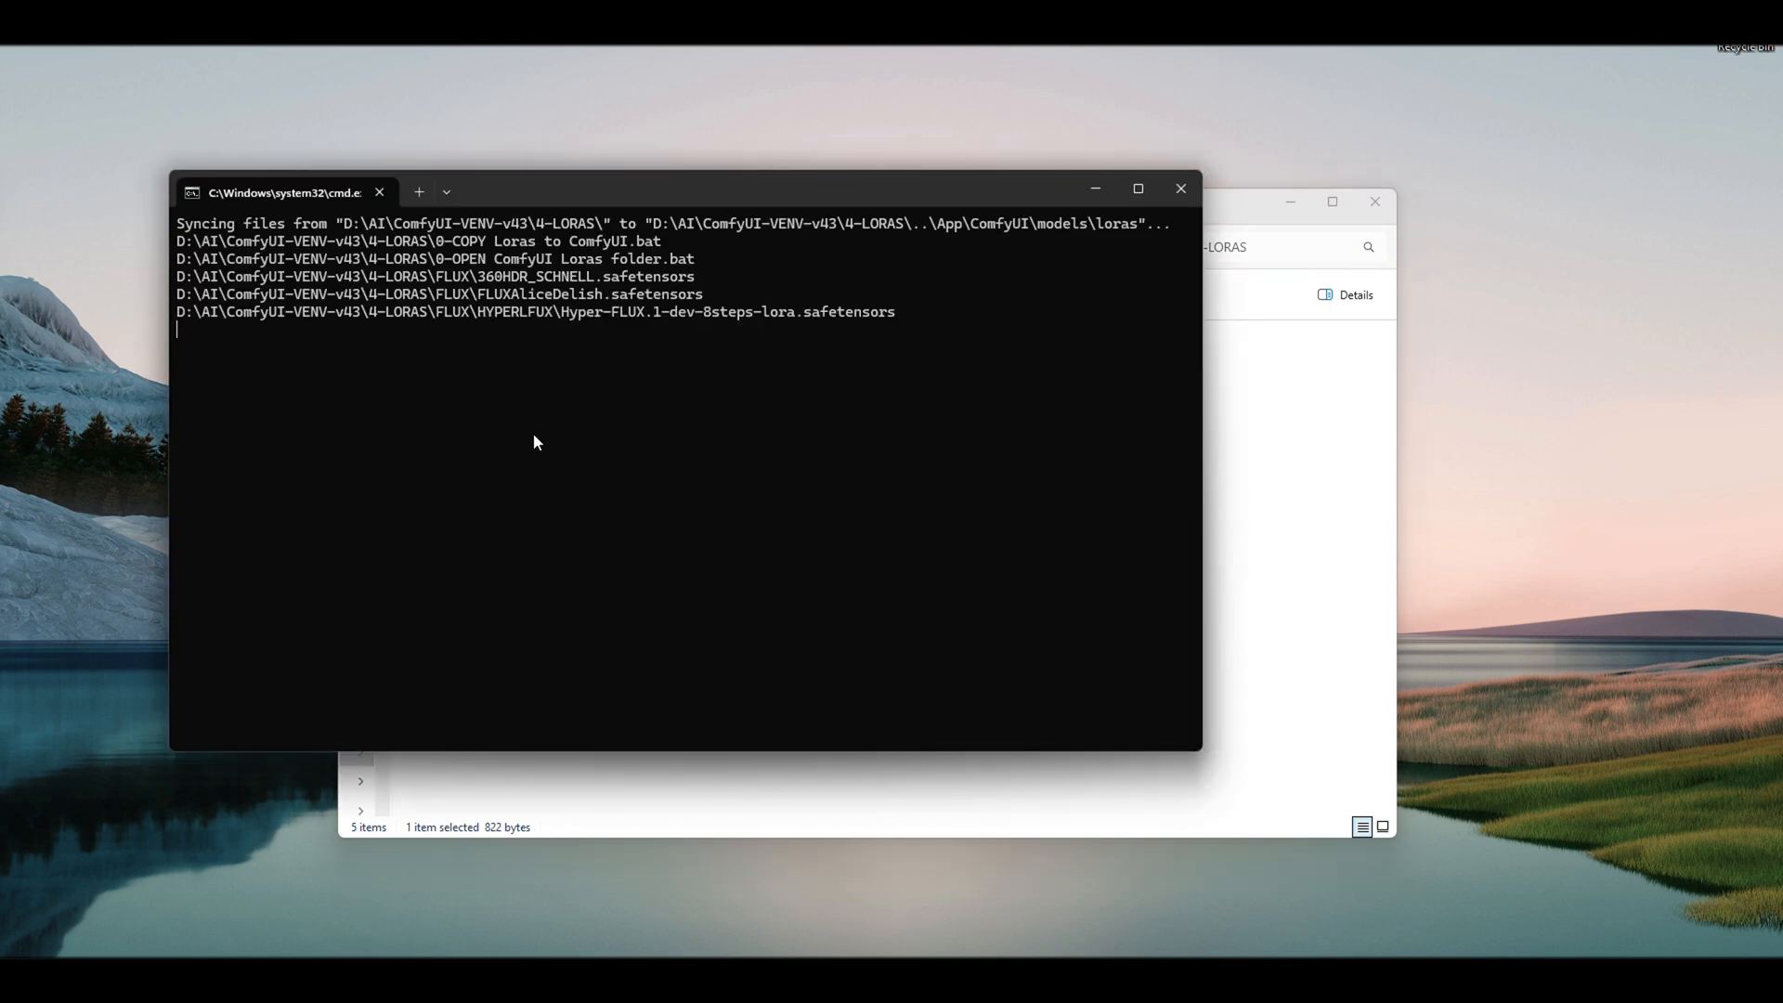
mouse_move(635, 449)
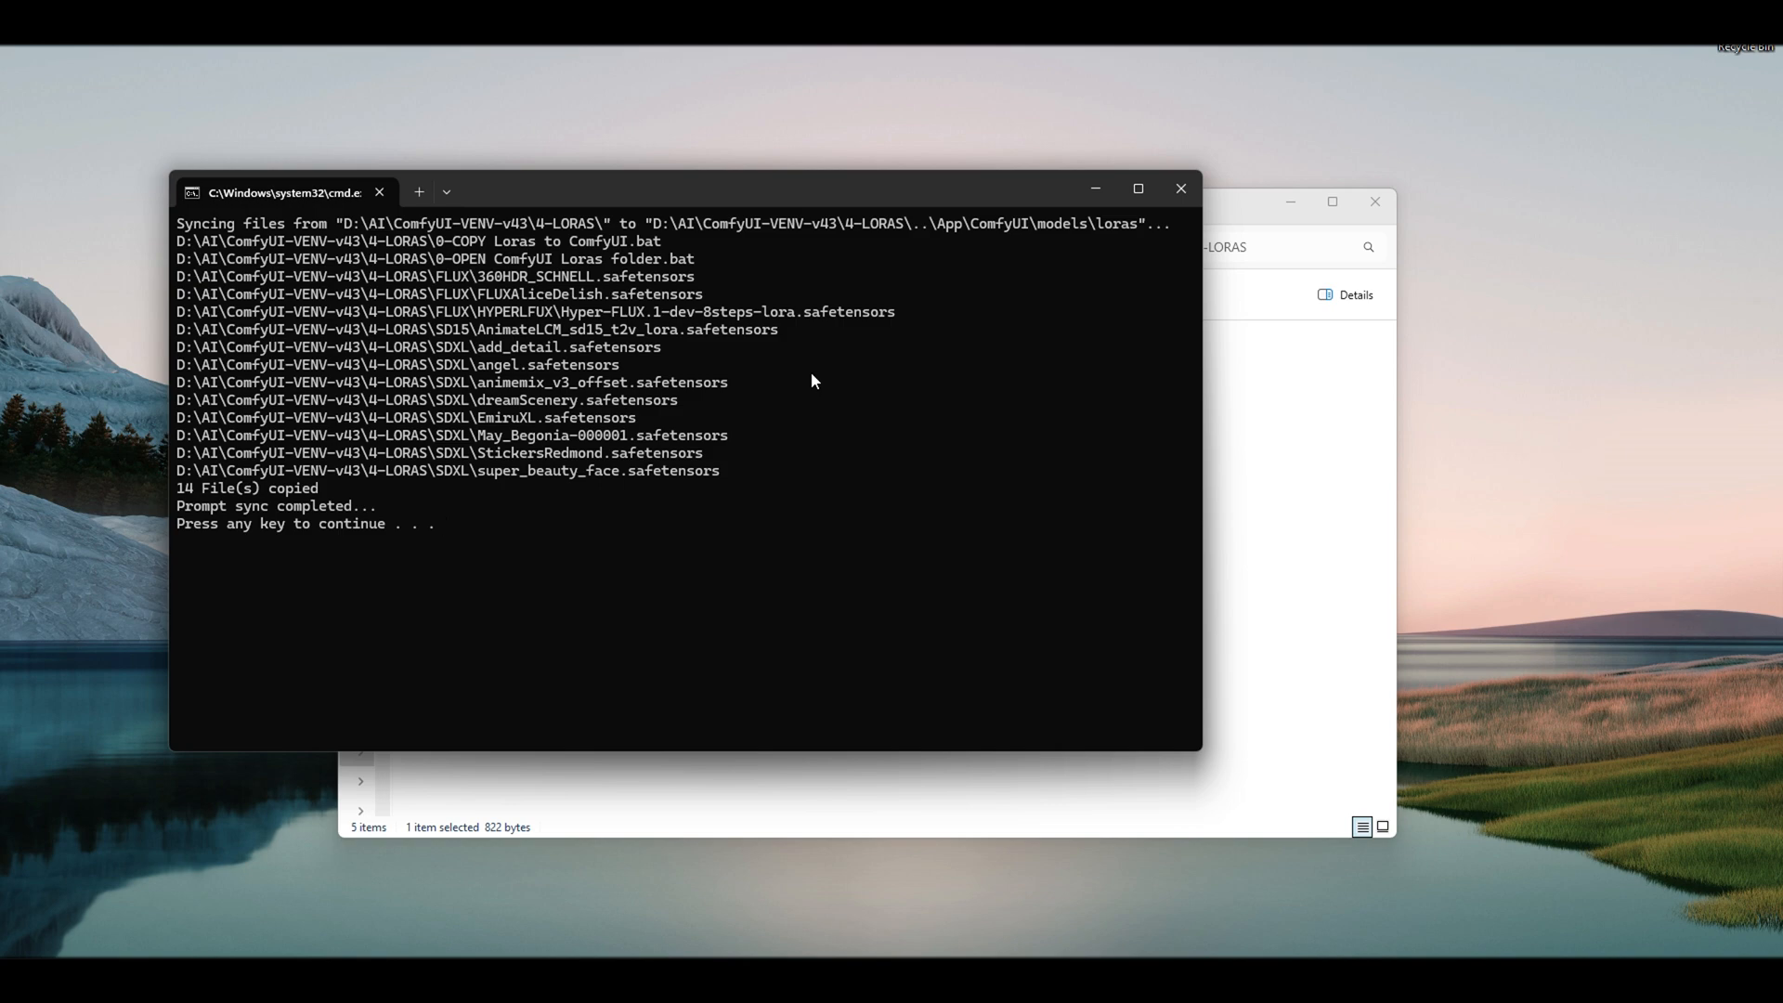
Dismiss the finished sync window after the 14 LoRA files are copied
click(1181, 188)
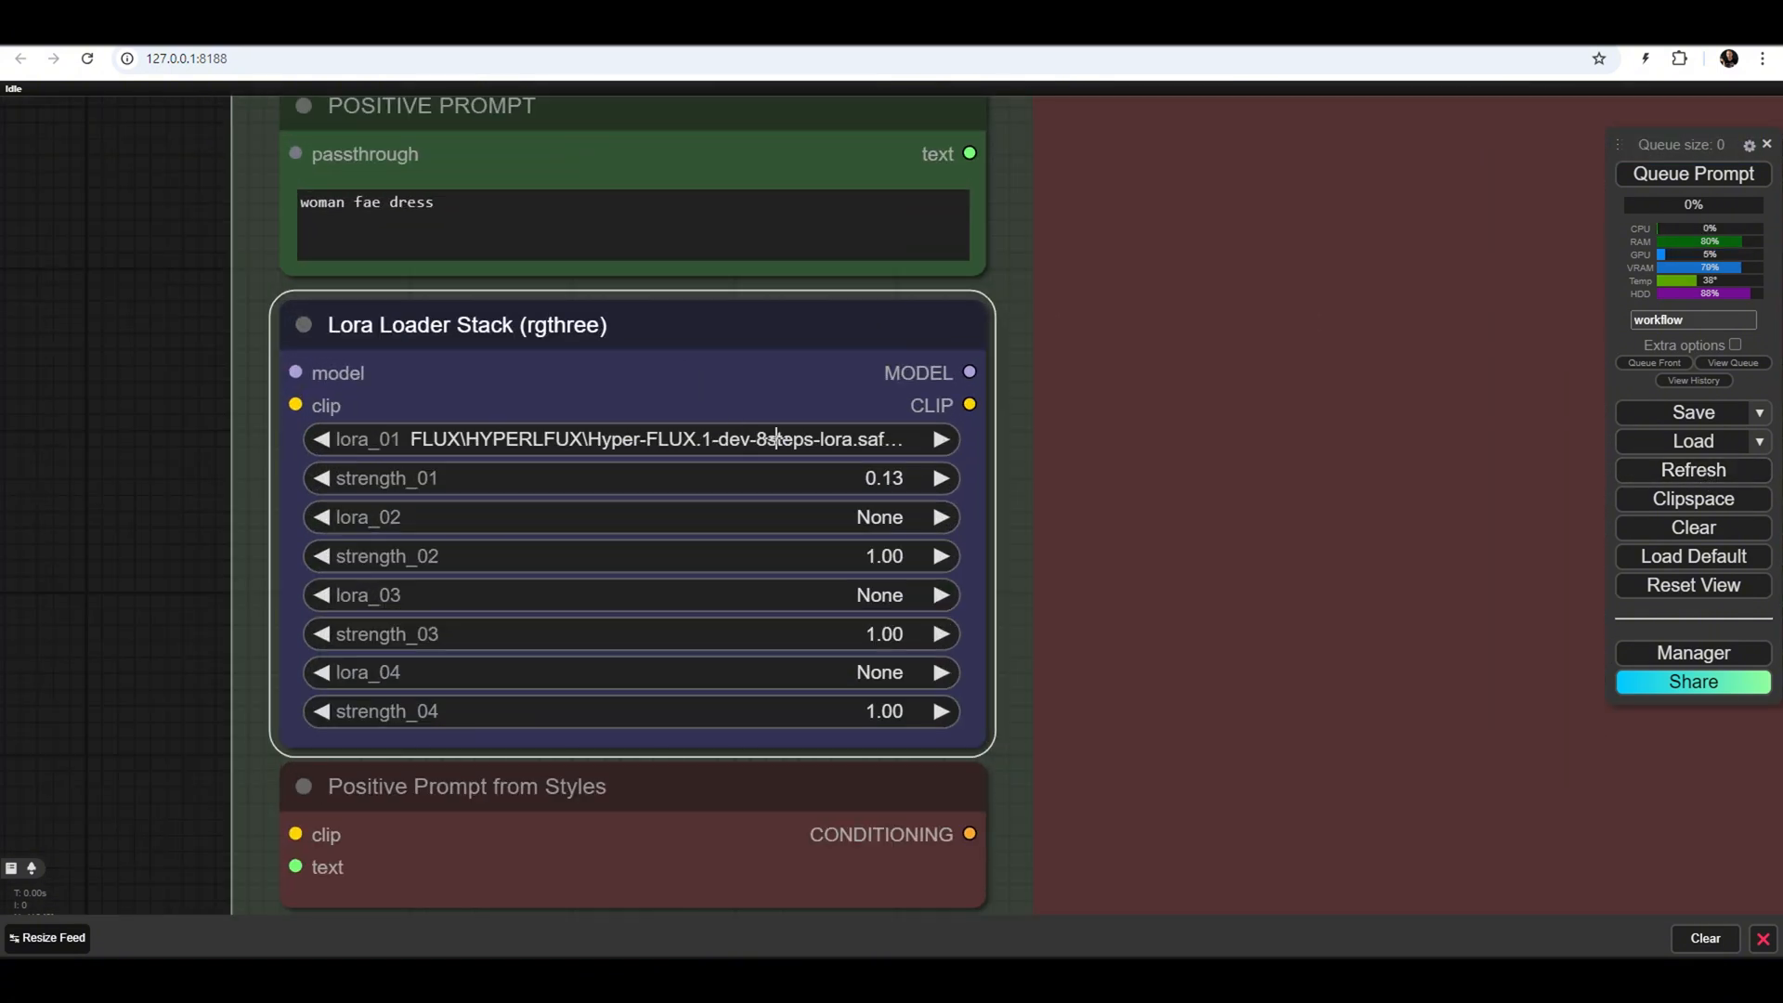
Set lora_02 to FLUX\FLUXAliceDelish.safetensors and queue the vintage portrait generation
click(639, 438)
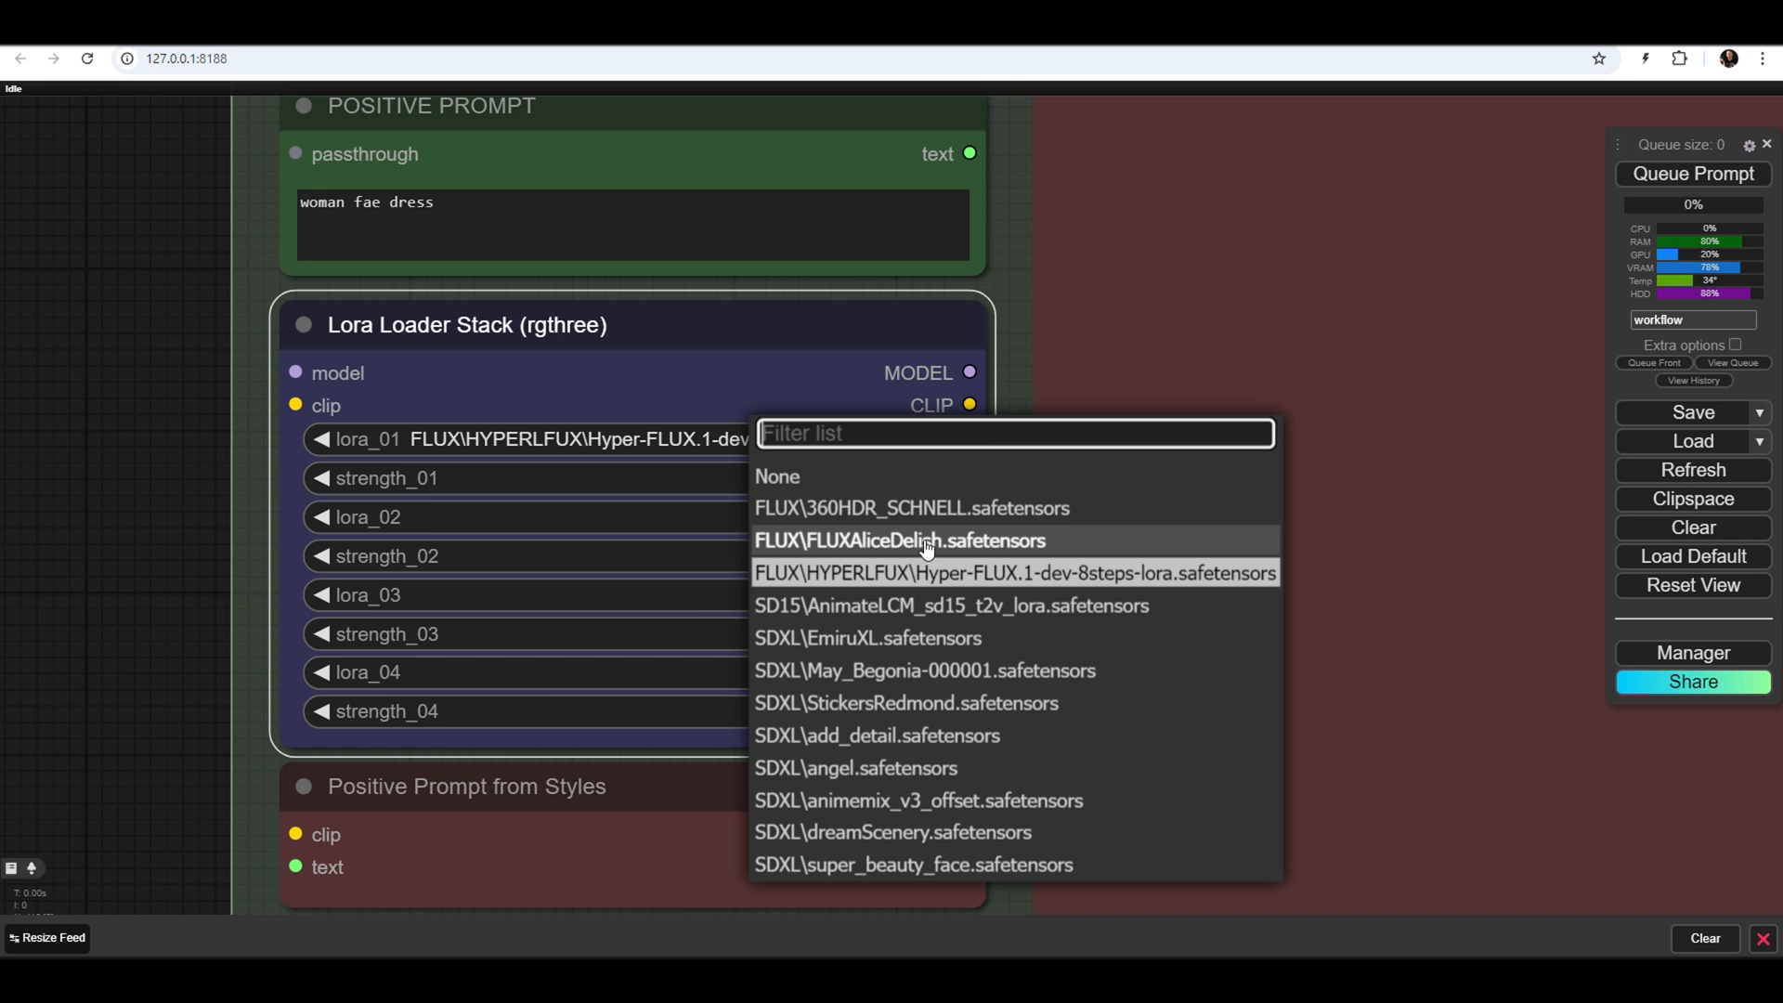
click(913, 541)
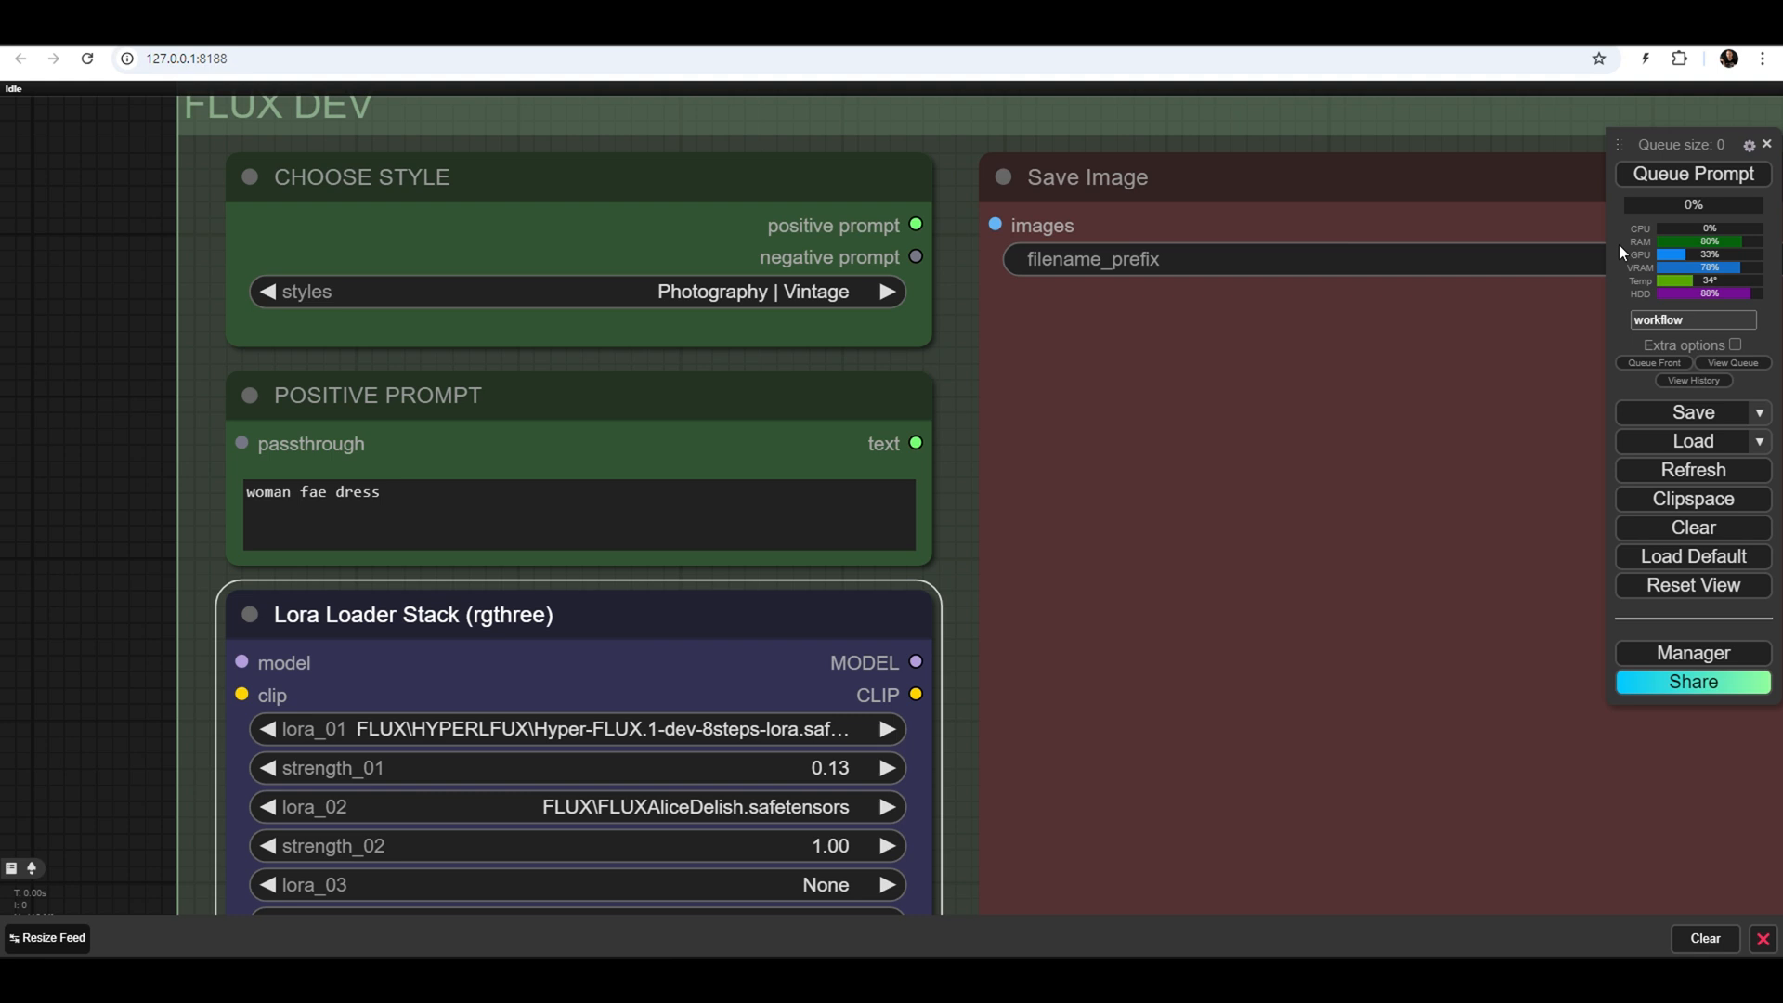
click(1692, 174)
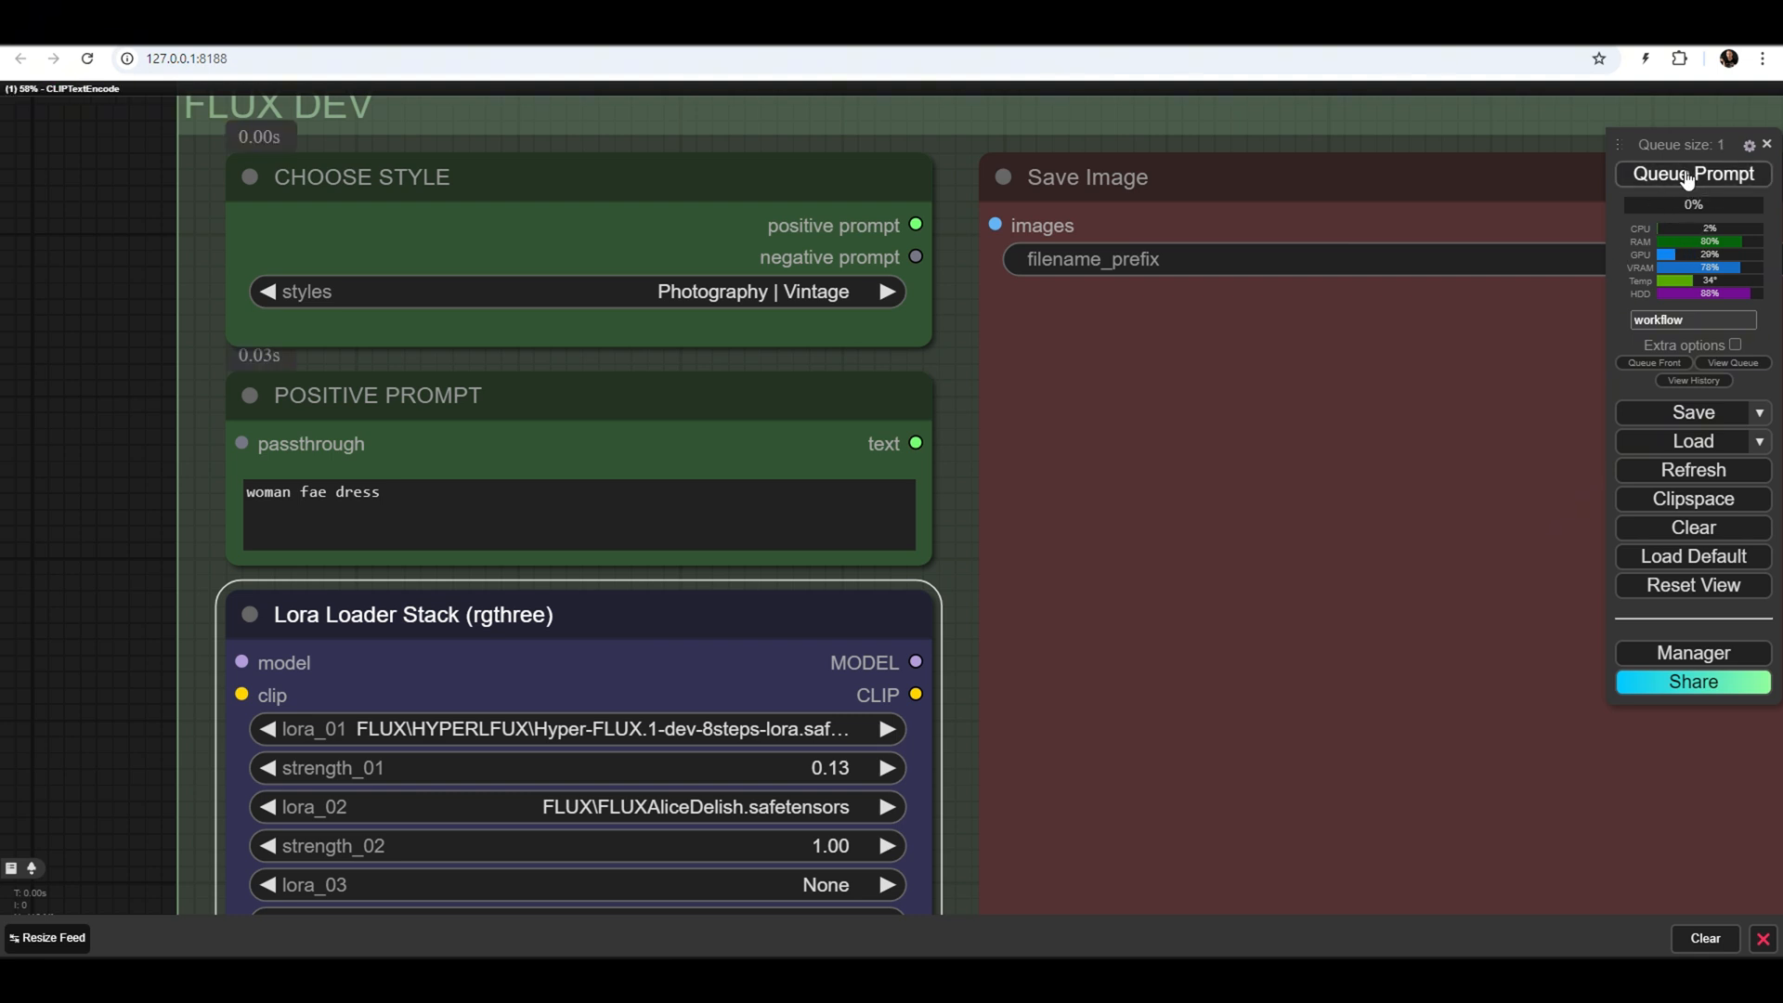
click(1692, 174)
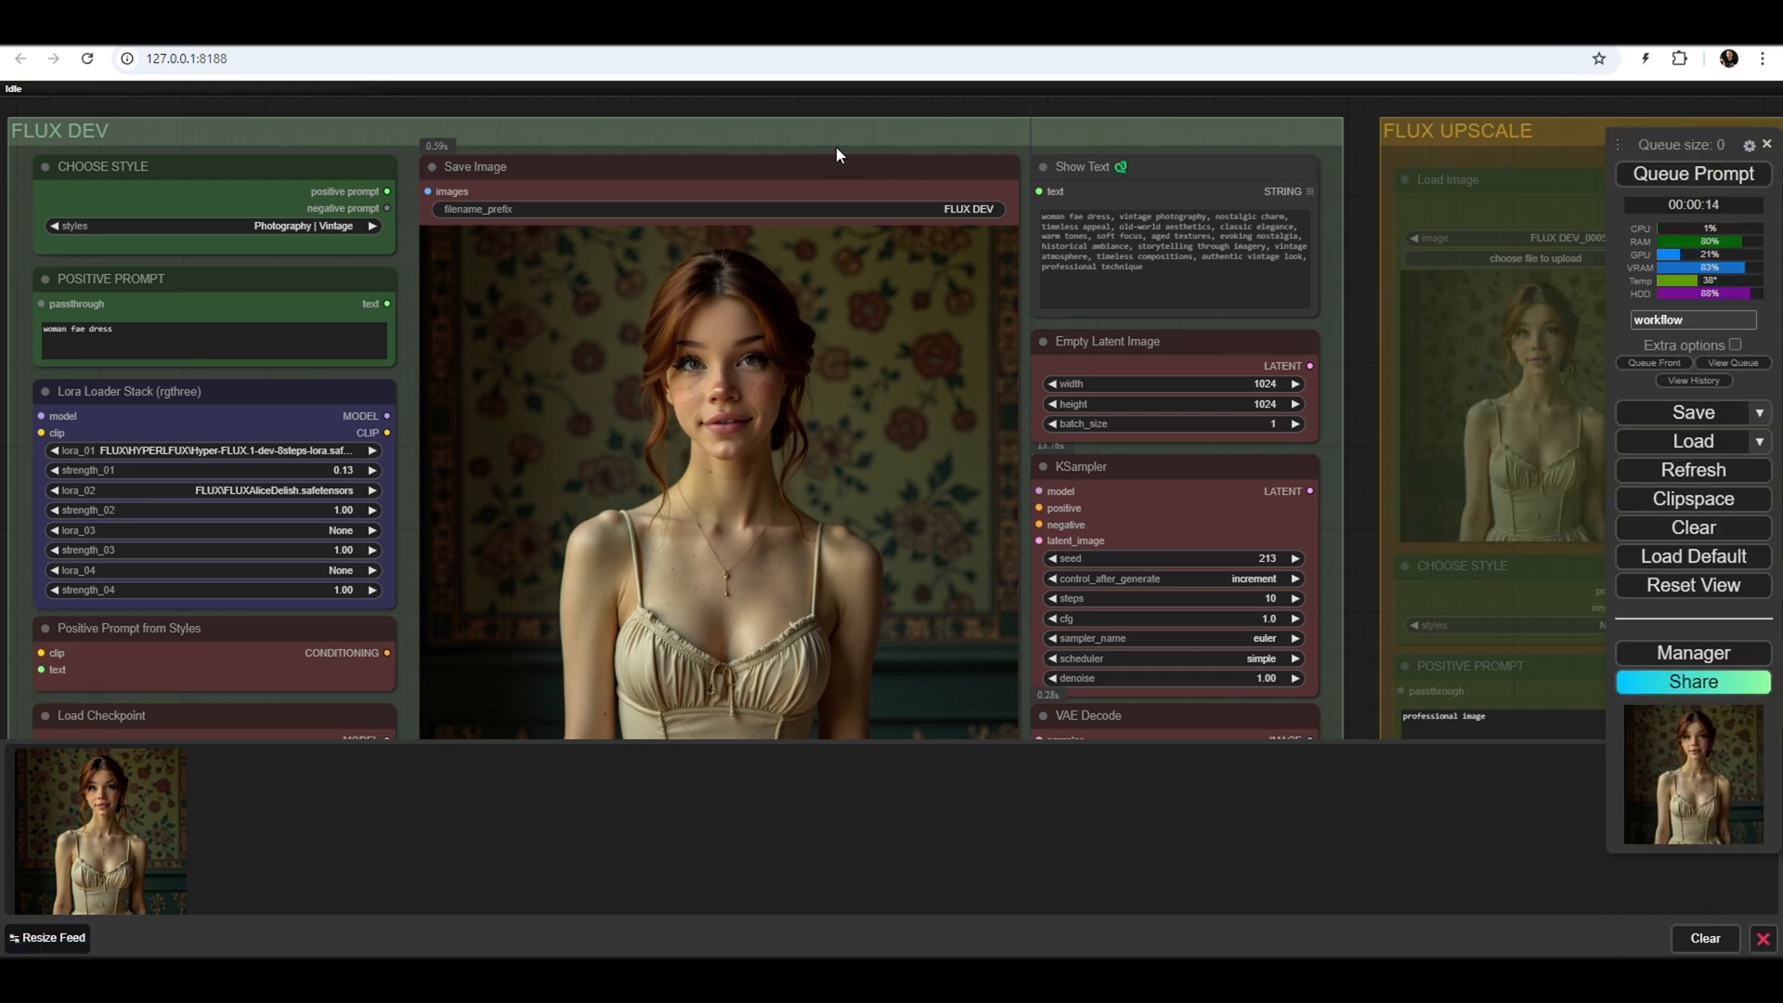
Set the FLUX DEV group's nodes to Never so the portrait workflow stops running
right_click(837, 155)
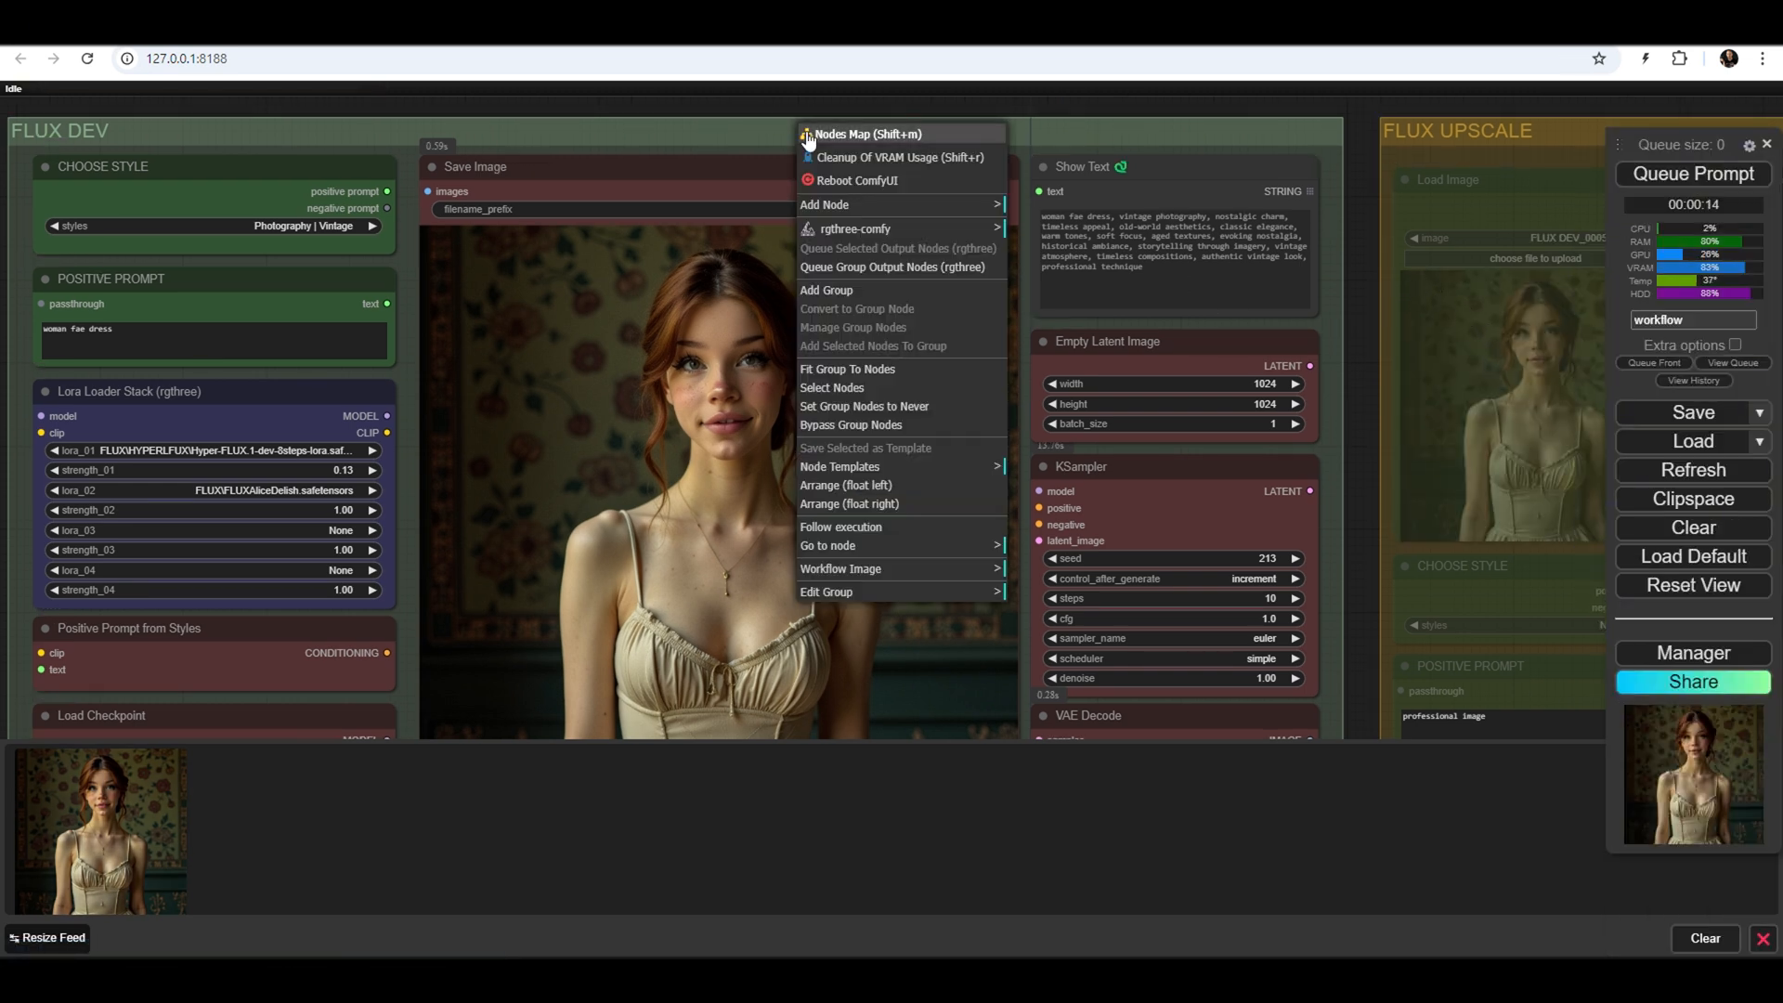
mouse_move(852, 403)
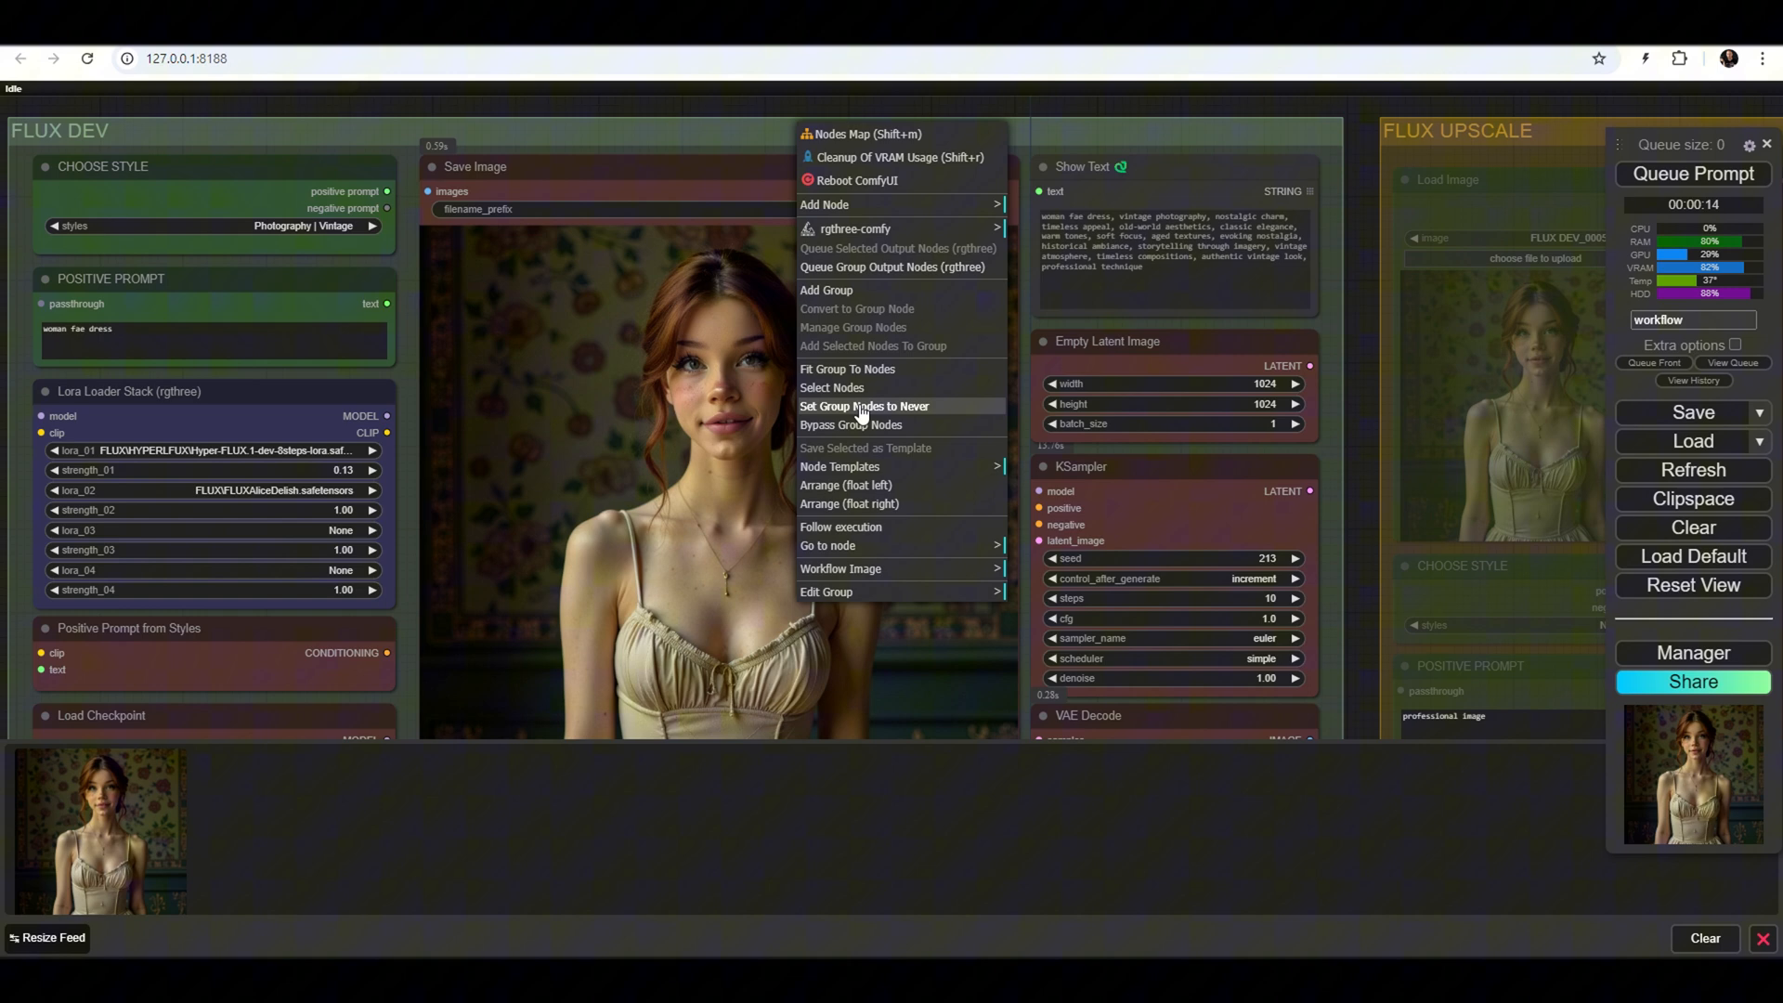
click(863, 405)
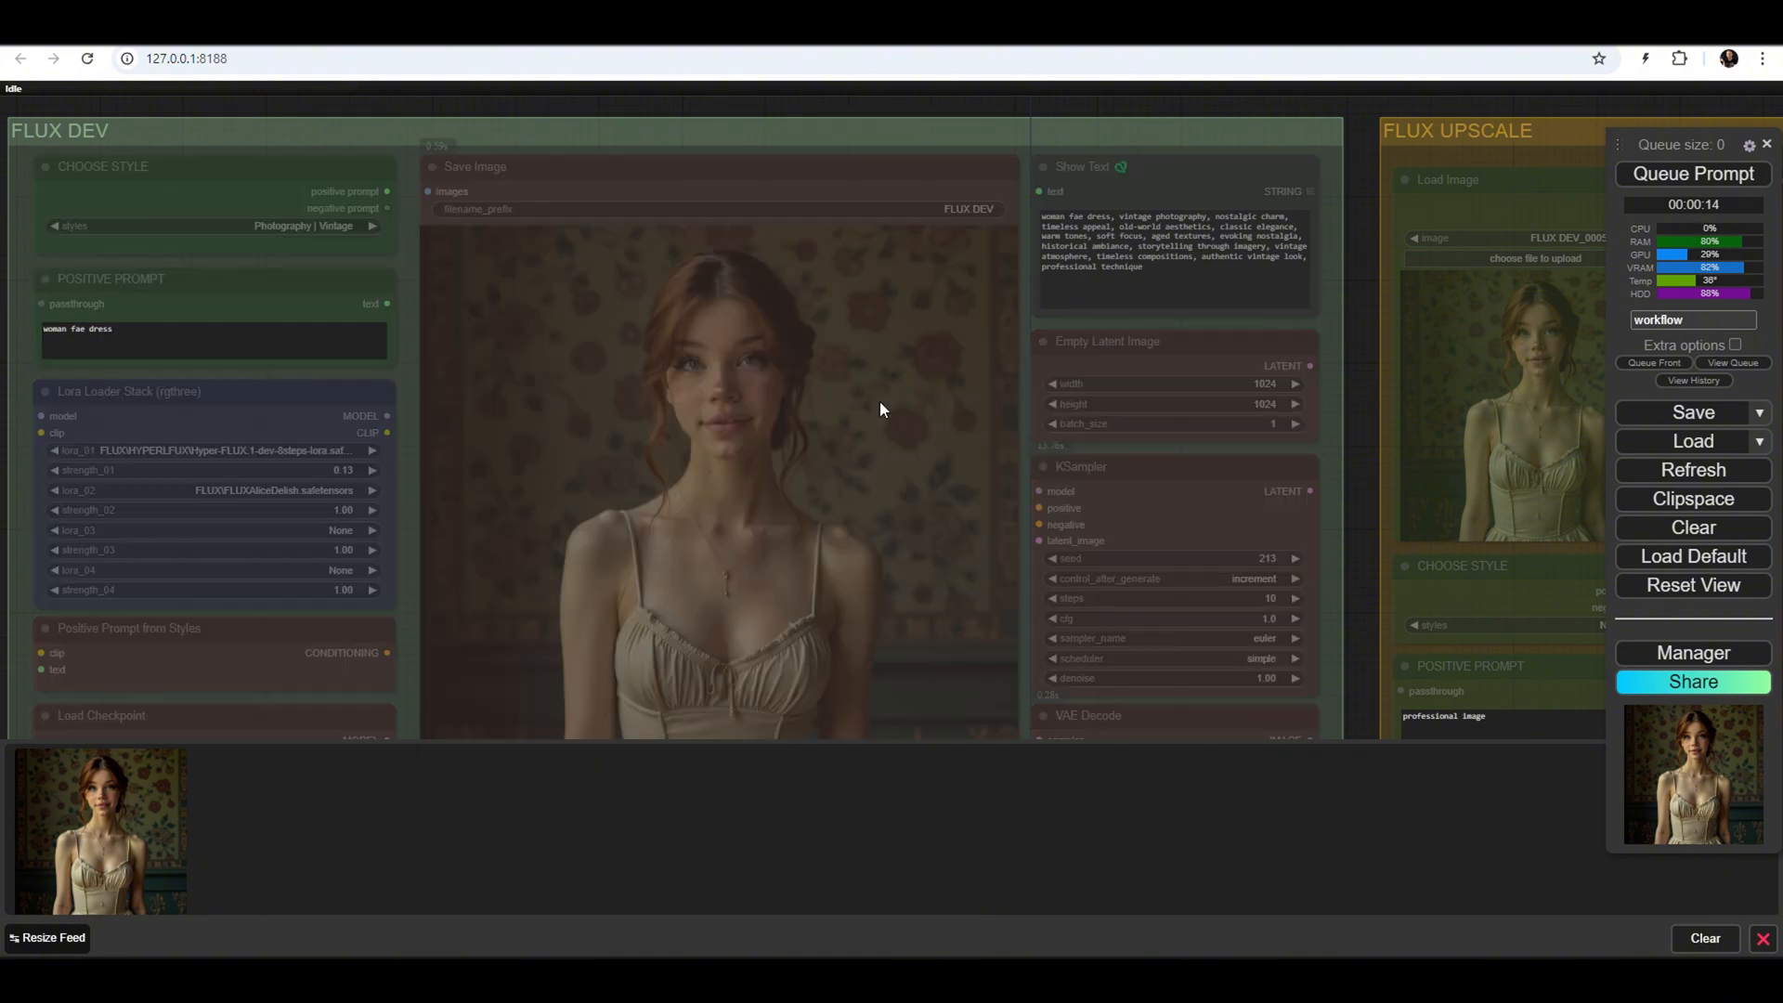
mouse_move(1359, 379)
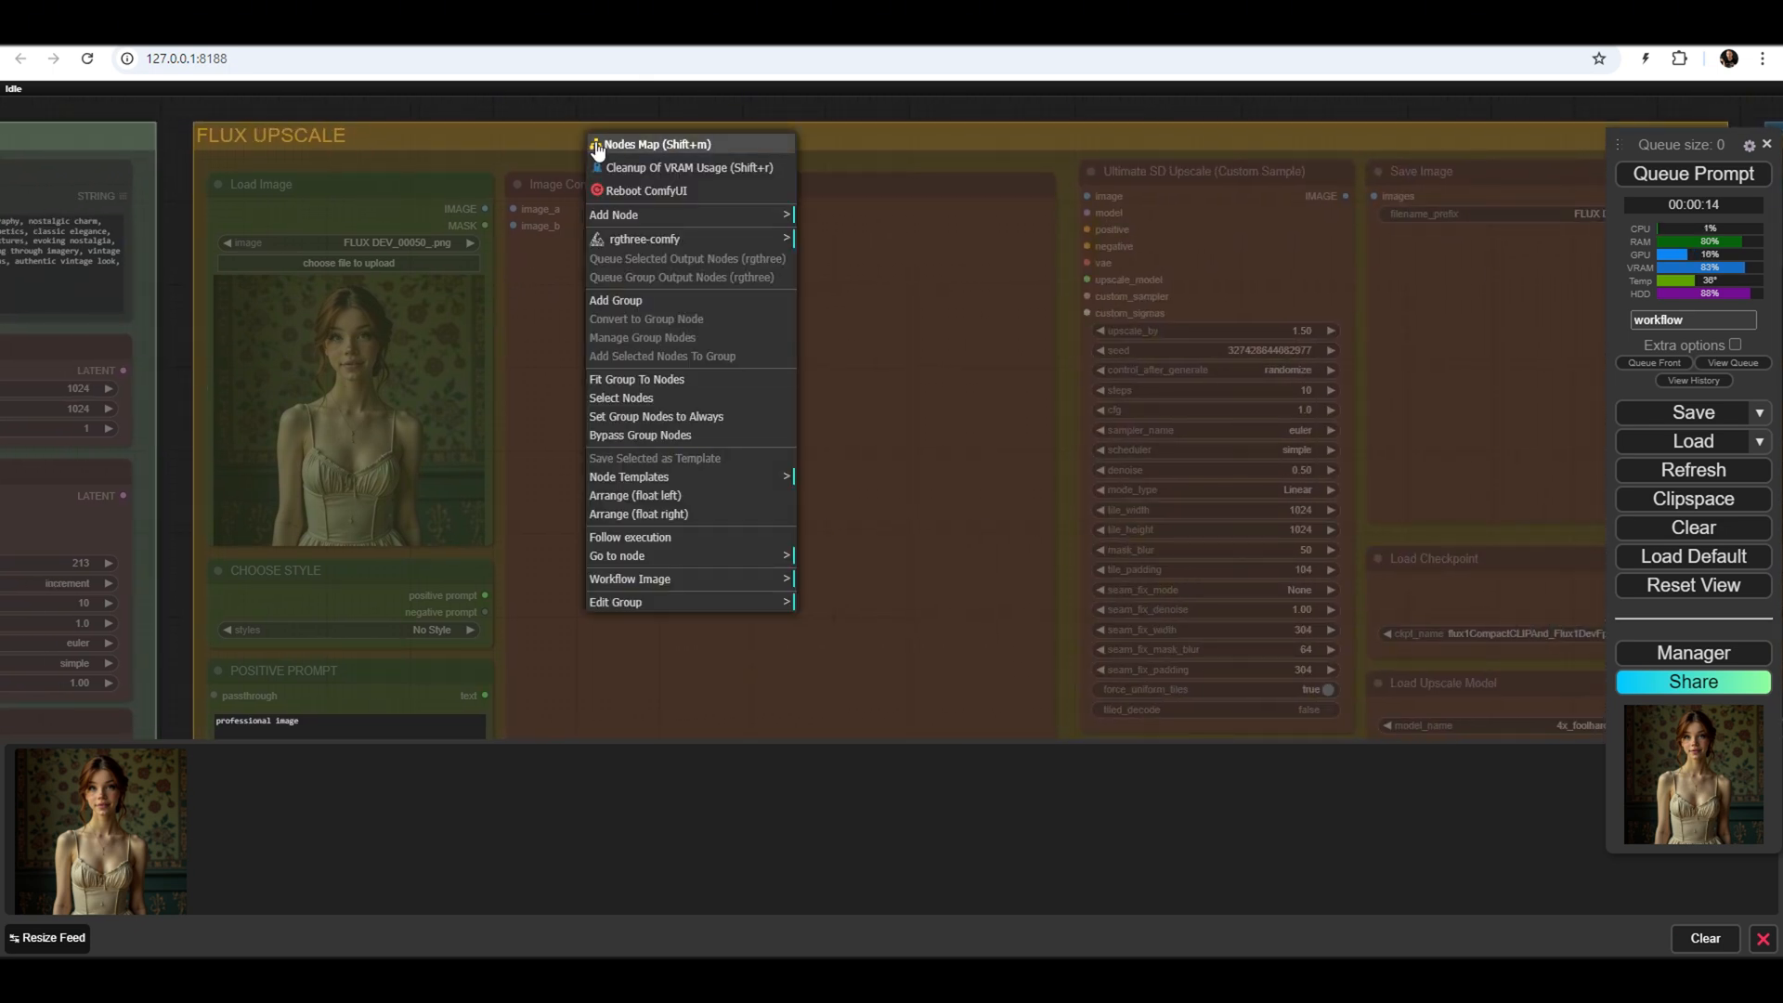
mouse_move(637, 364)
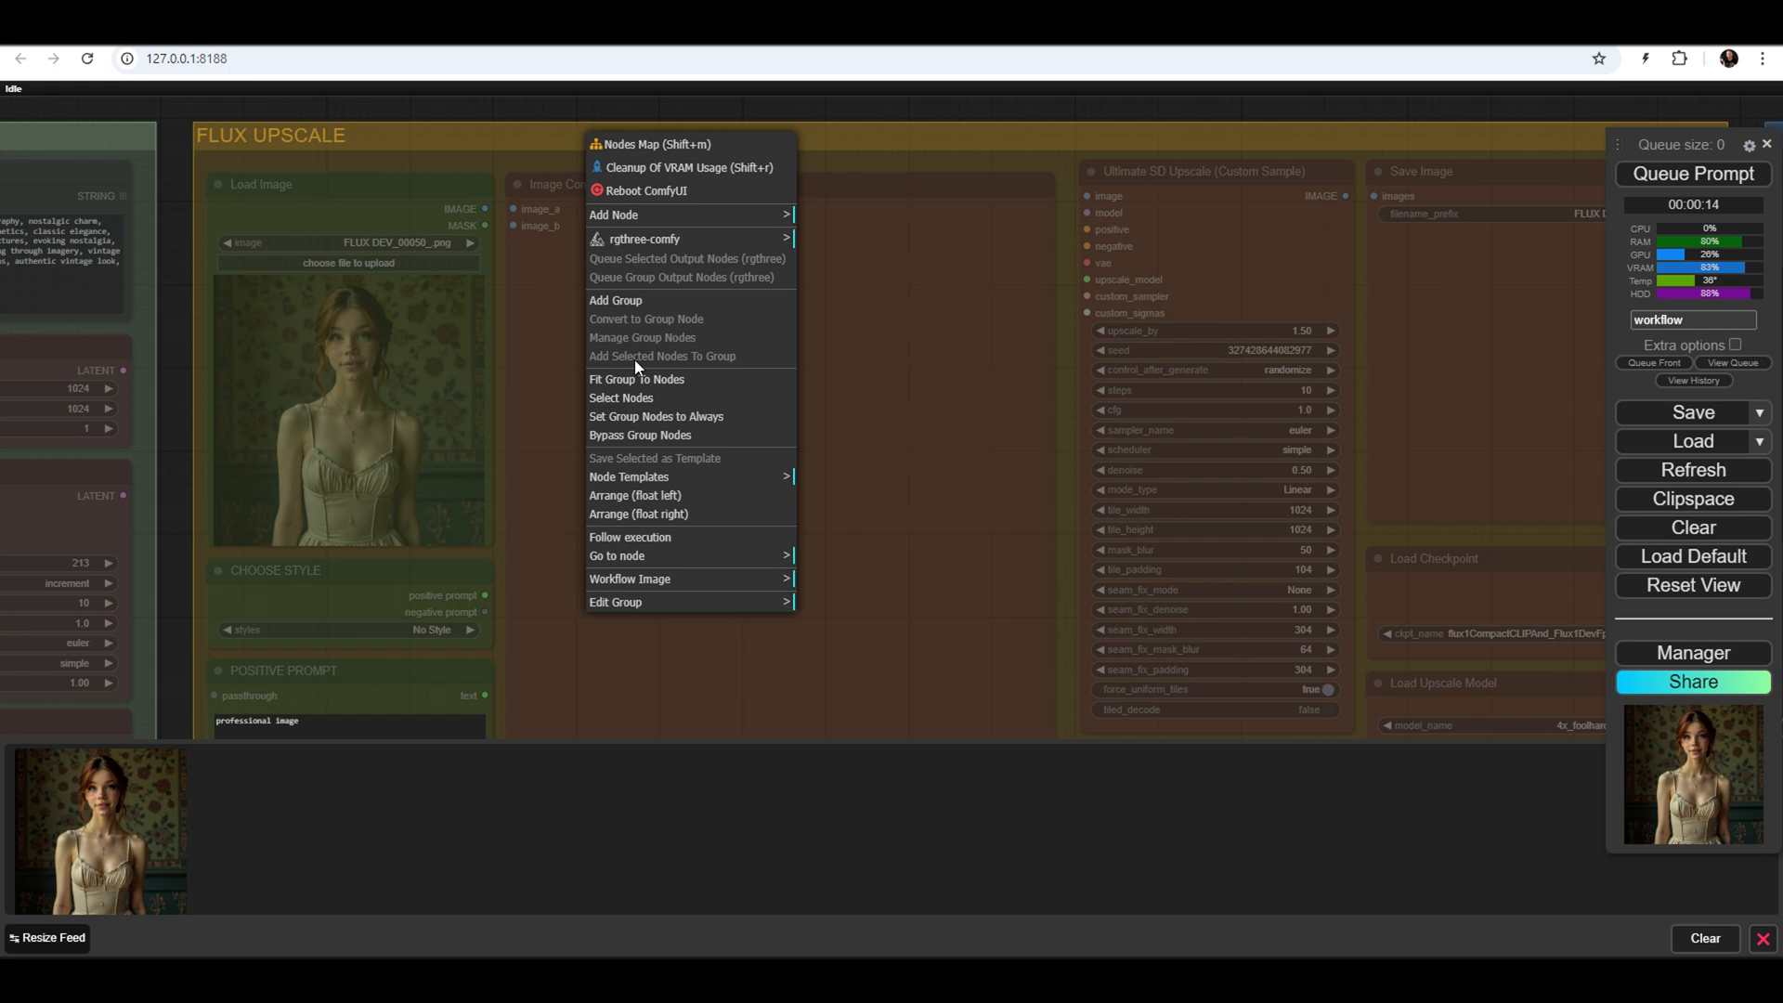
mouse_move(706, 422)
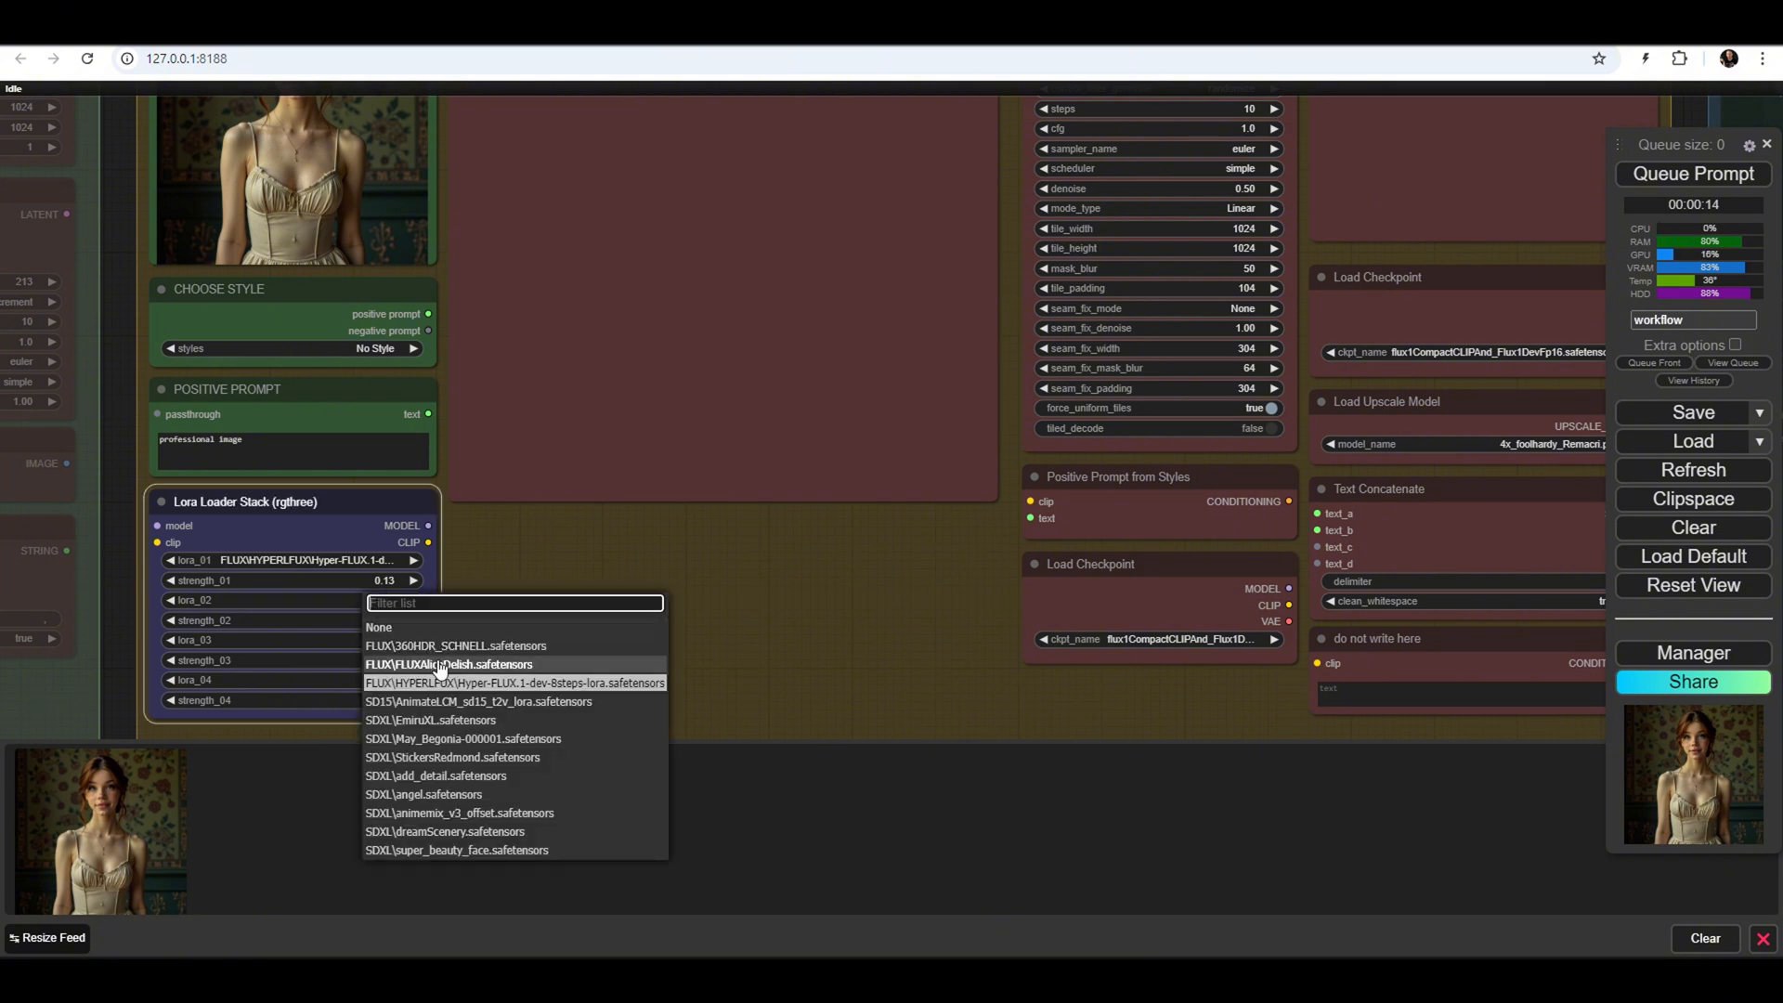
mouse_move(471, 669)
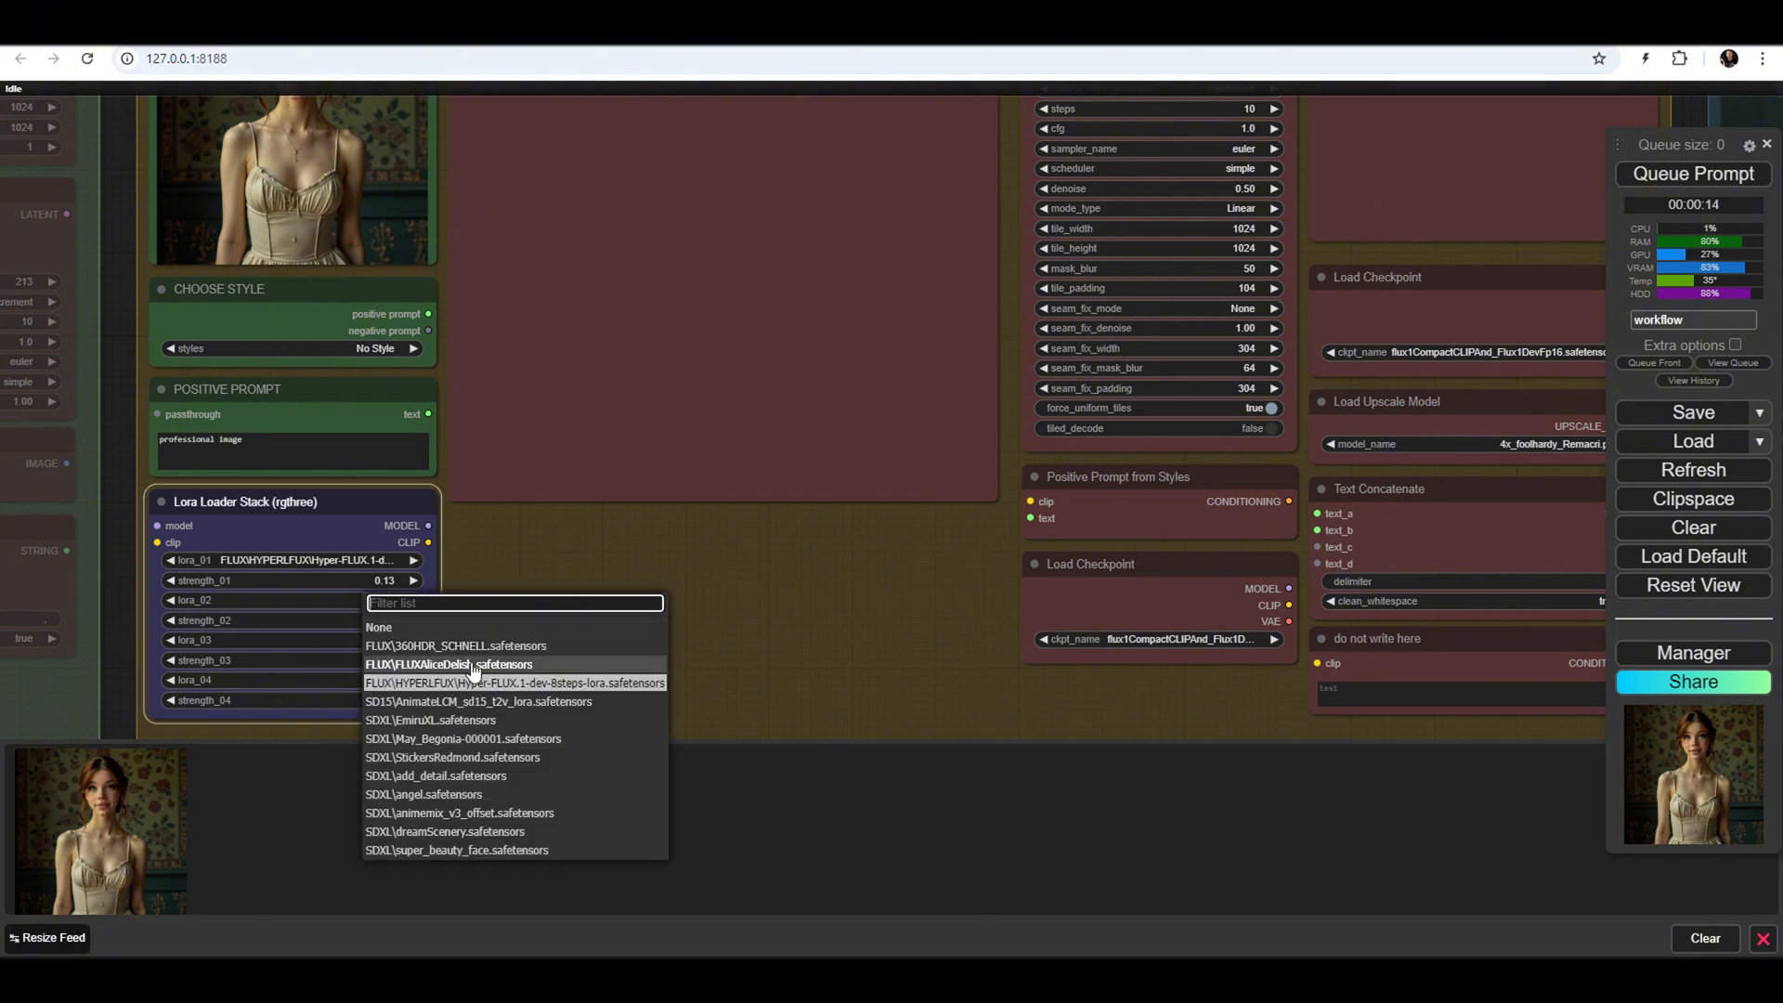
Choose FLUX\FLUXAliceDelish.safetensors as lora_02 in the upscale Lora Loader Stack
click(447, 663)
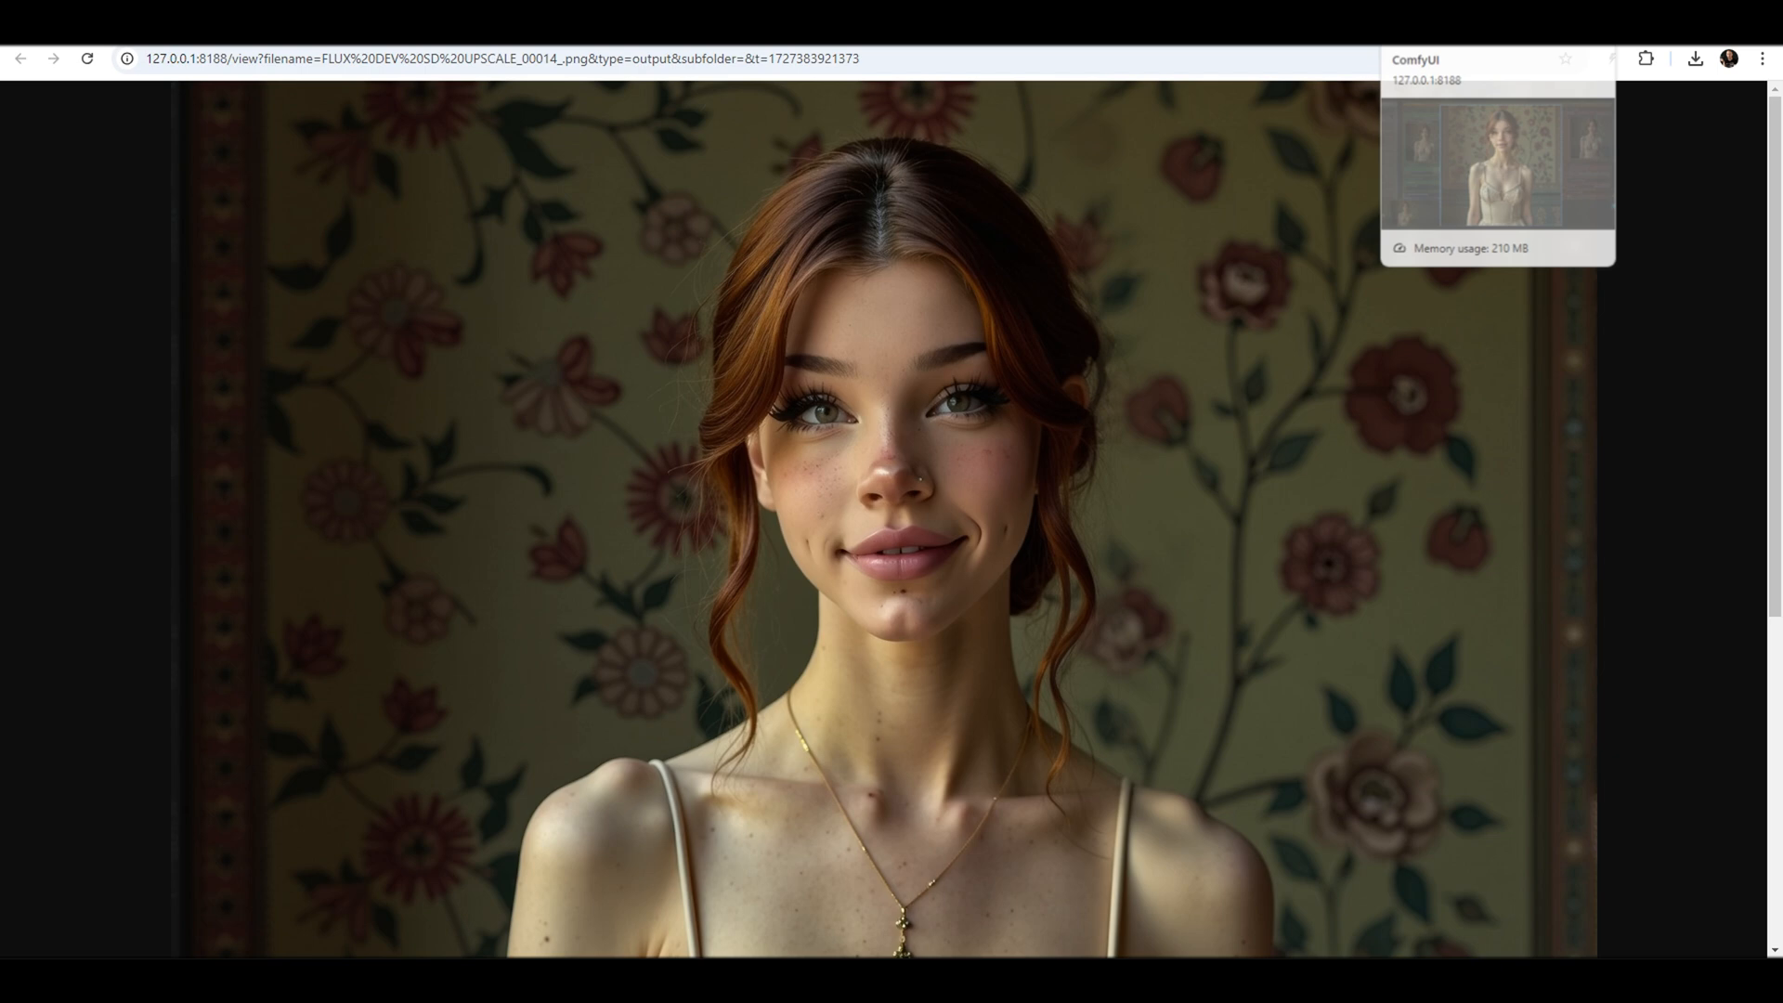
Return to ComfyUI and sweep the Image Comparer between the original and upscaled face
click(30, 54)
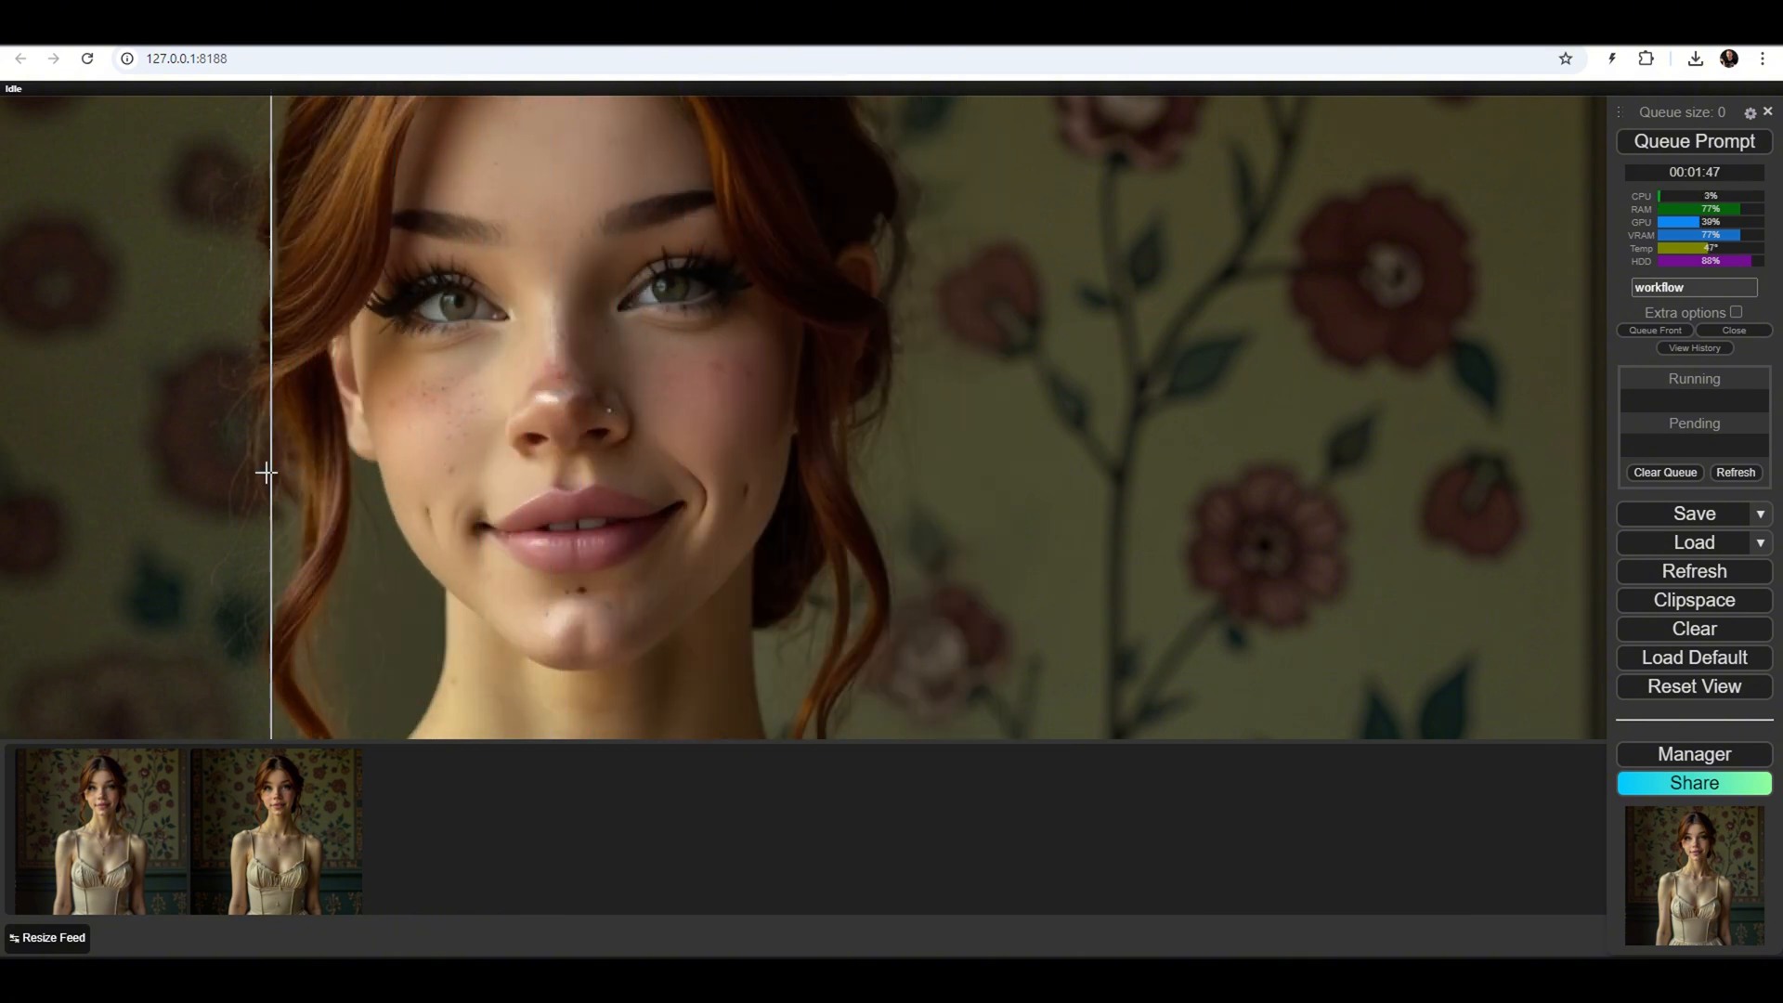
drag(268, 471, 564, 418)
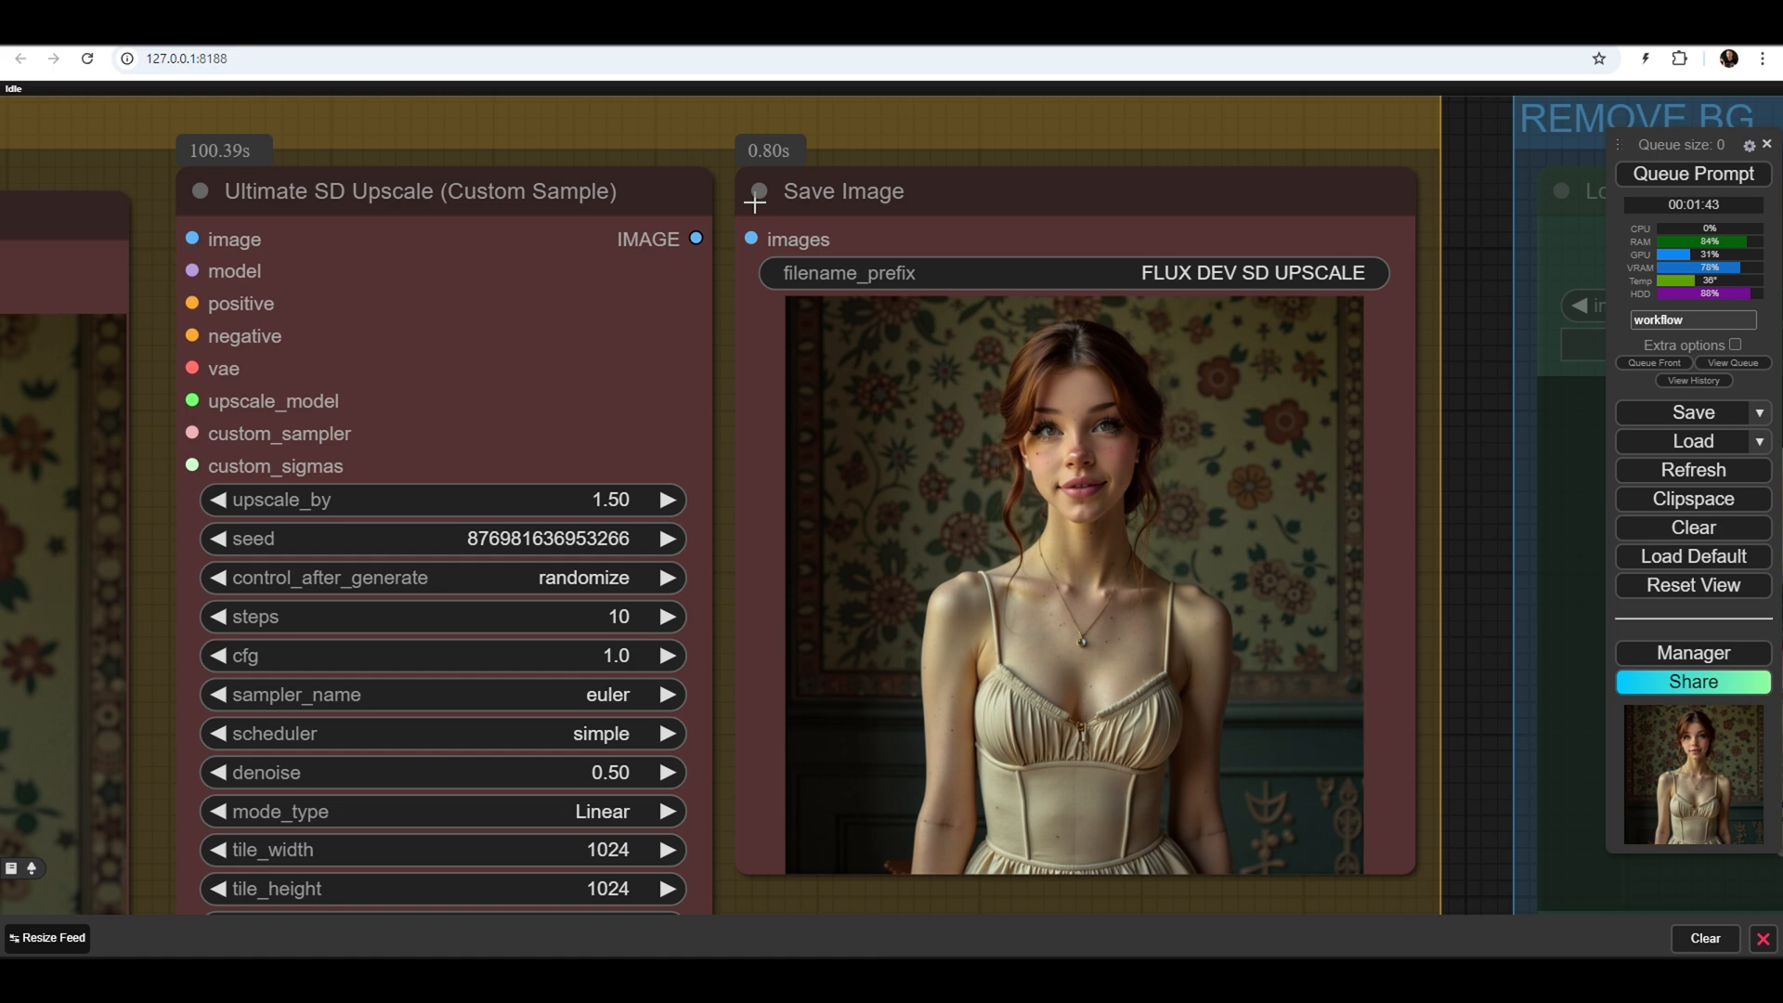
mouse_move(824, 163)
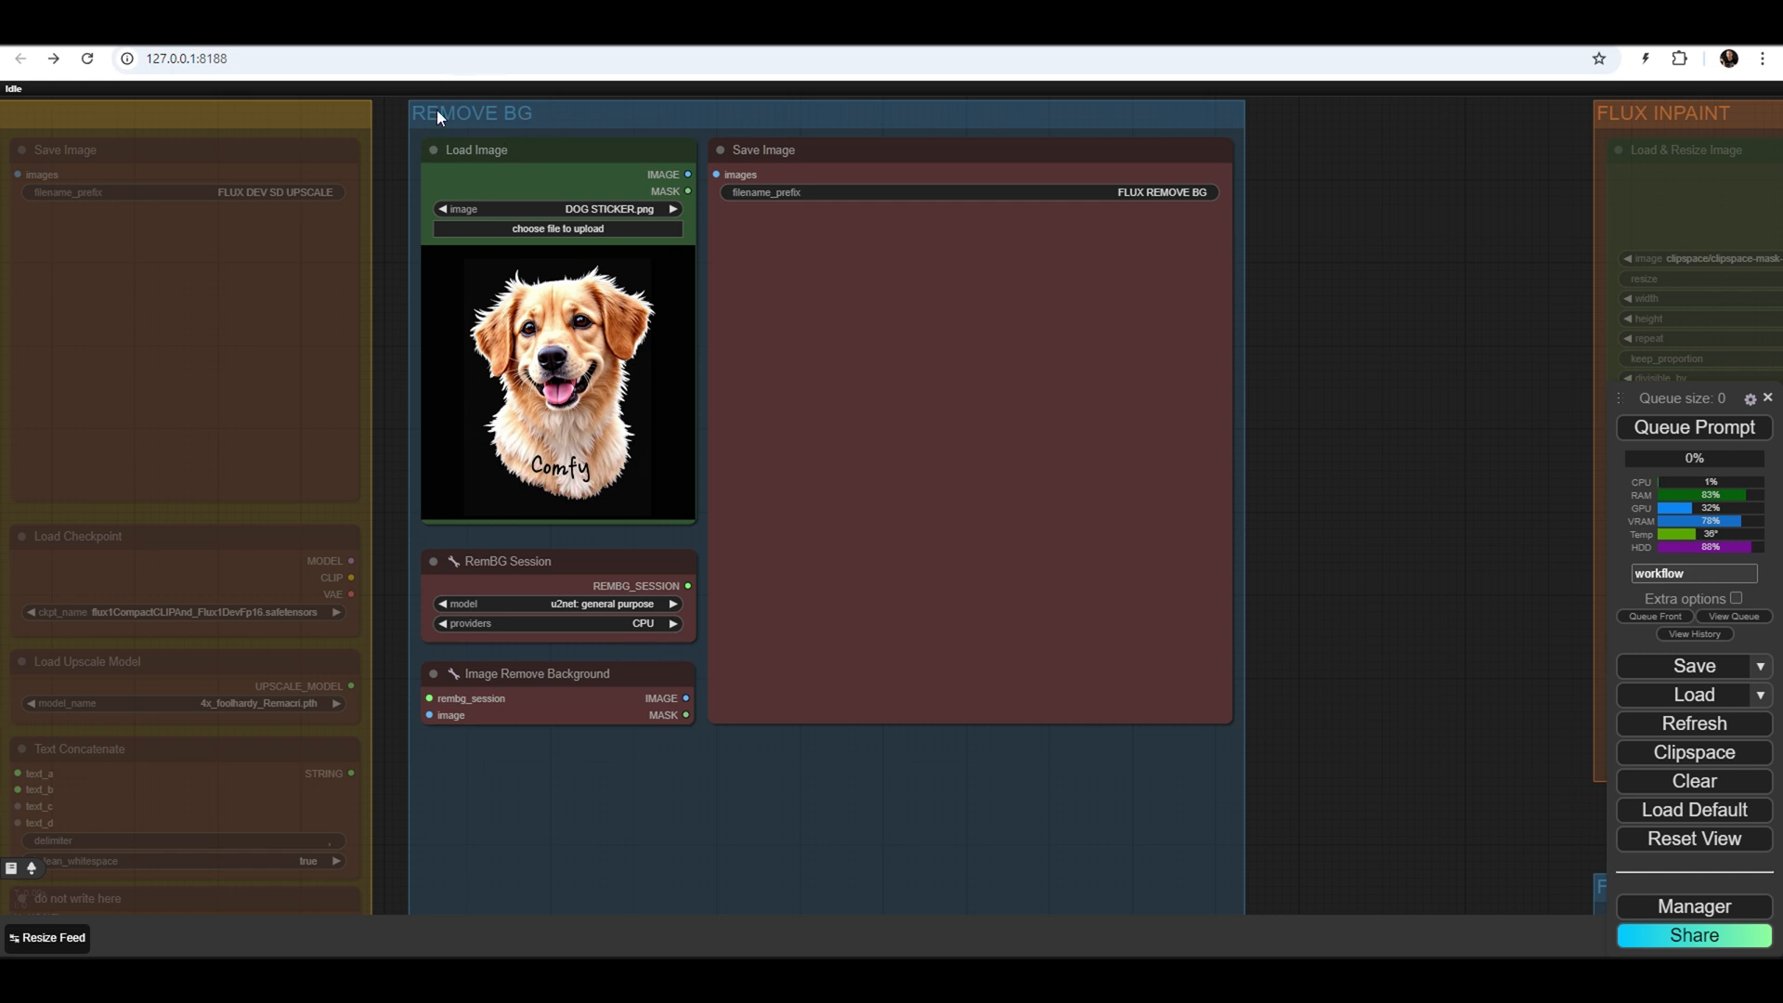
mouse_move(543, 130)
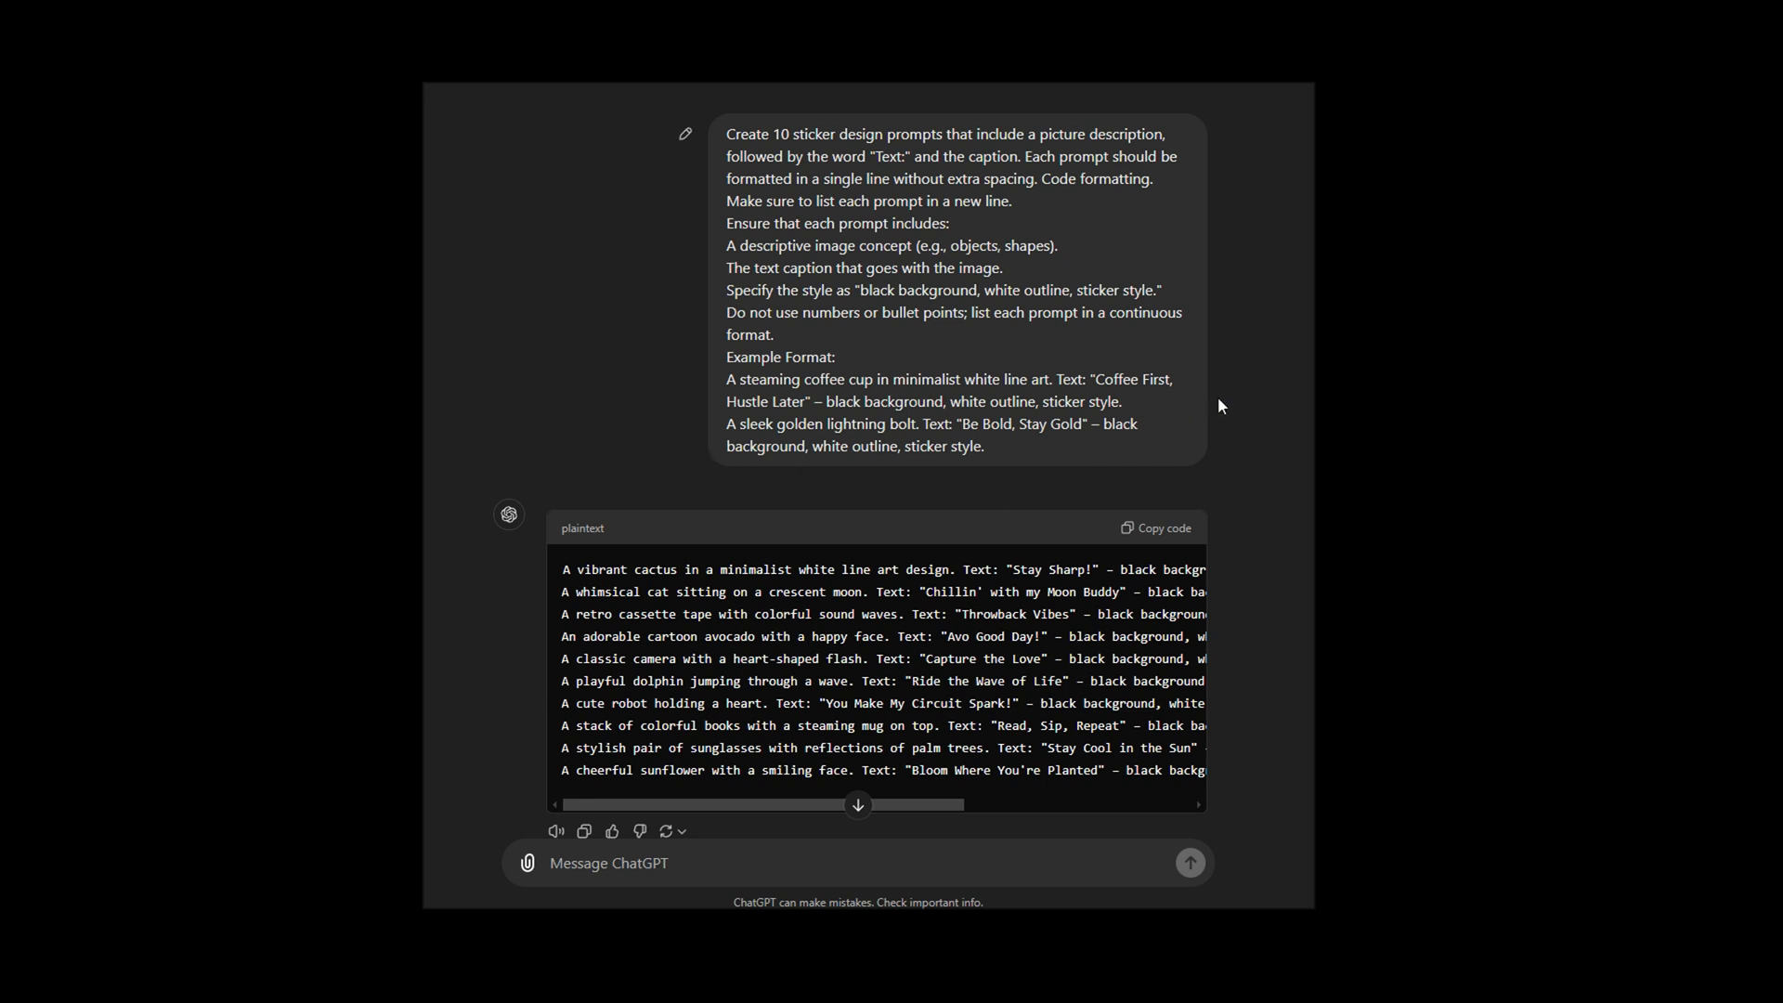
mouse_move(693, 411)
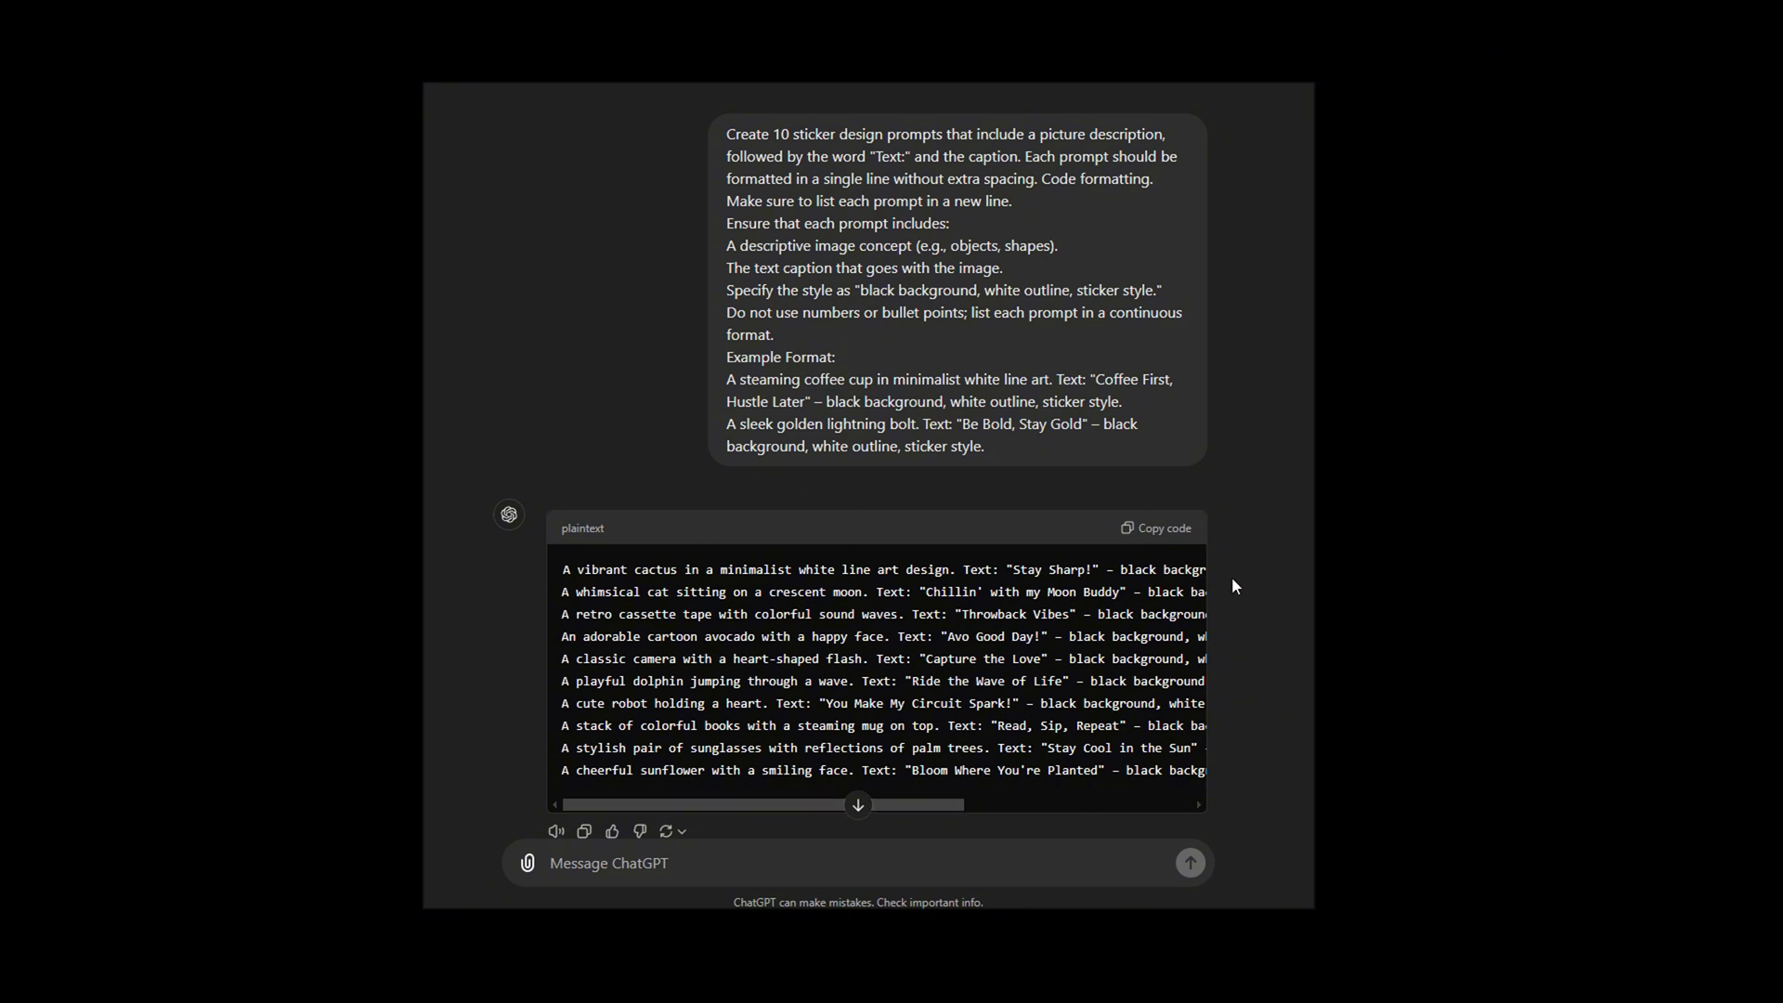
mouse_move(1162, 528)
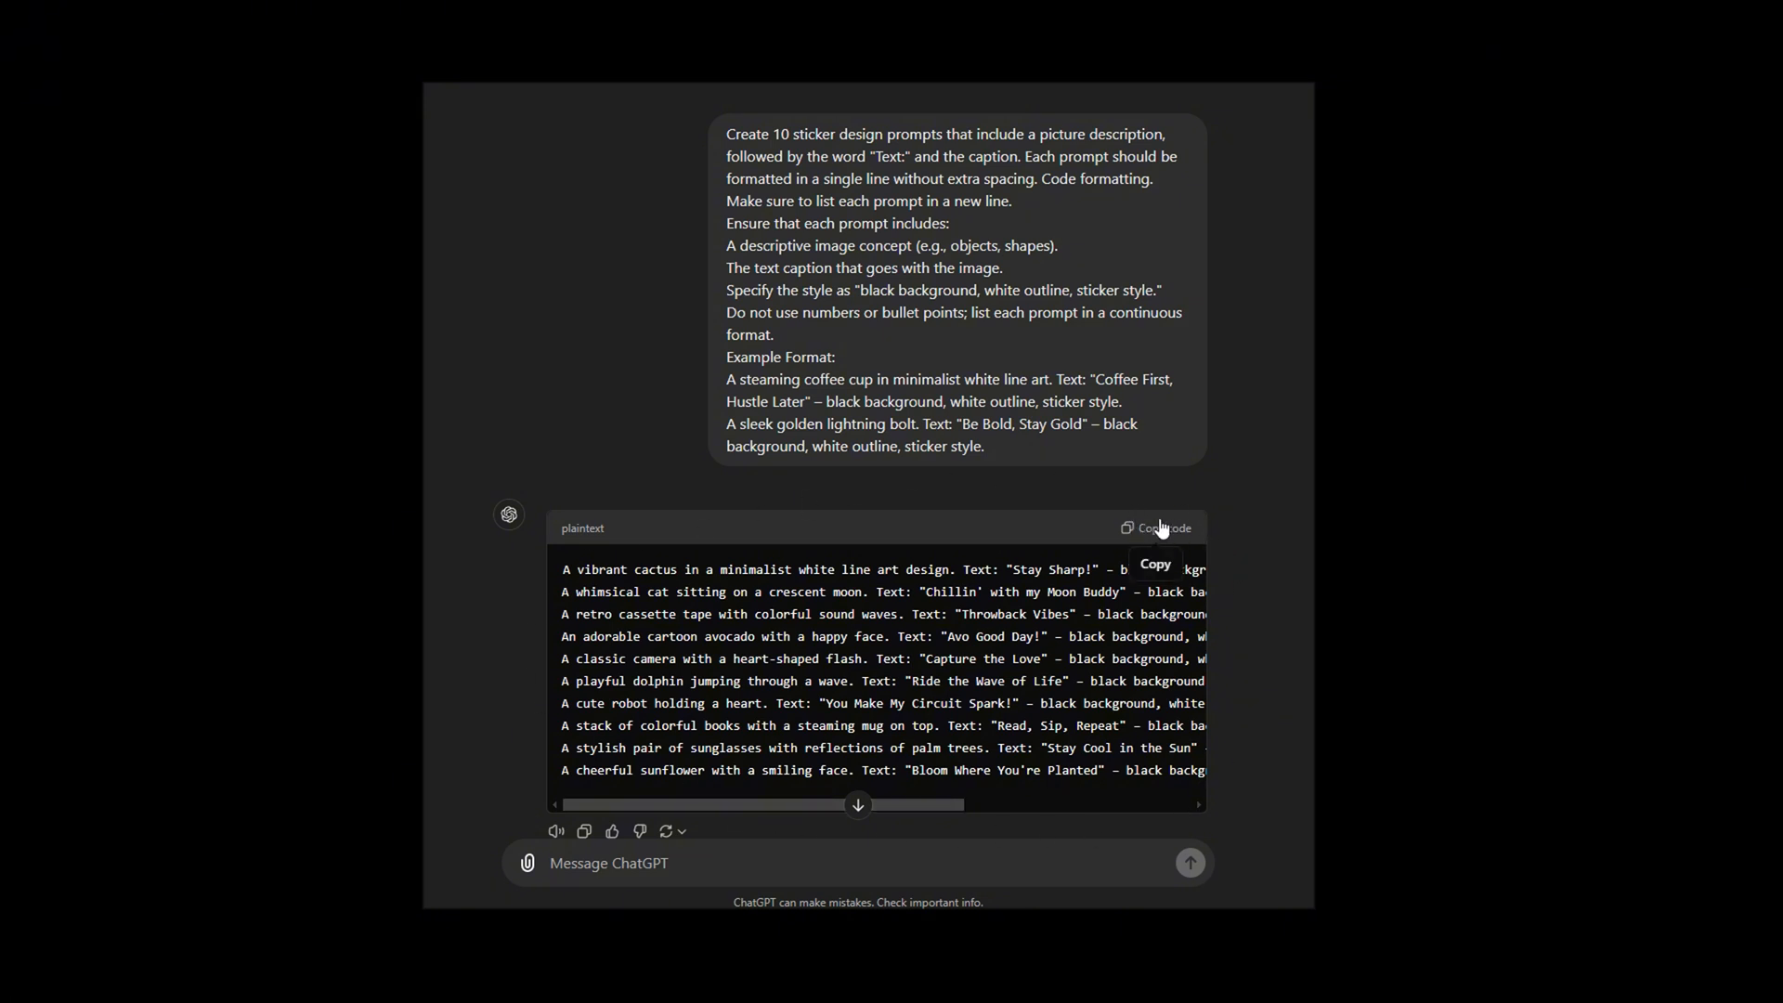
Copy the plaintext block holding the ten sticker design prompts
click(1157, 527)
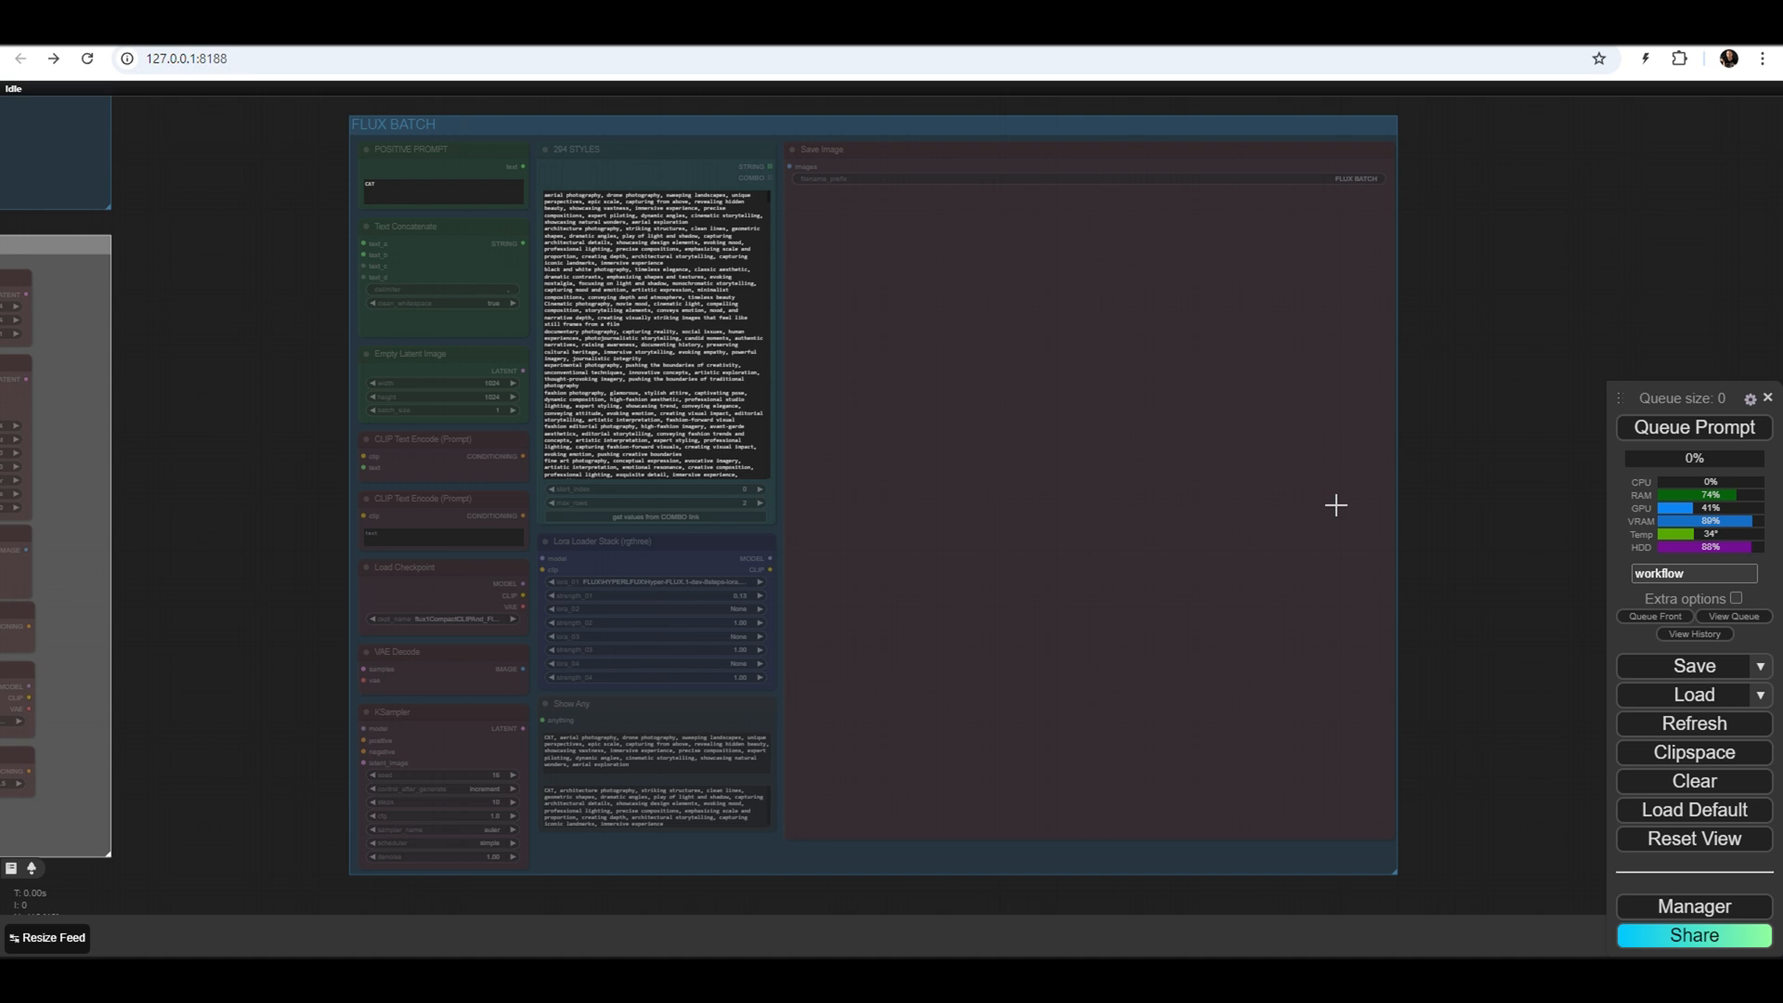
Enable FLUX BATCH, paste the prompts with max_rows 10, and queue the sticker batch
right_click(1335, 505)
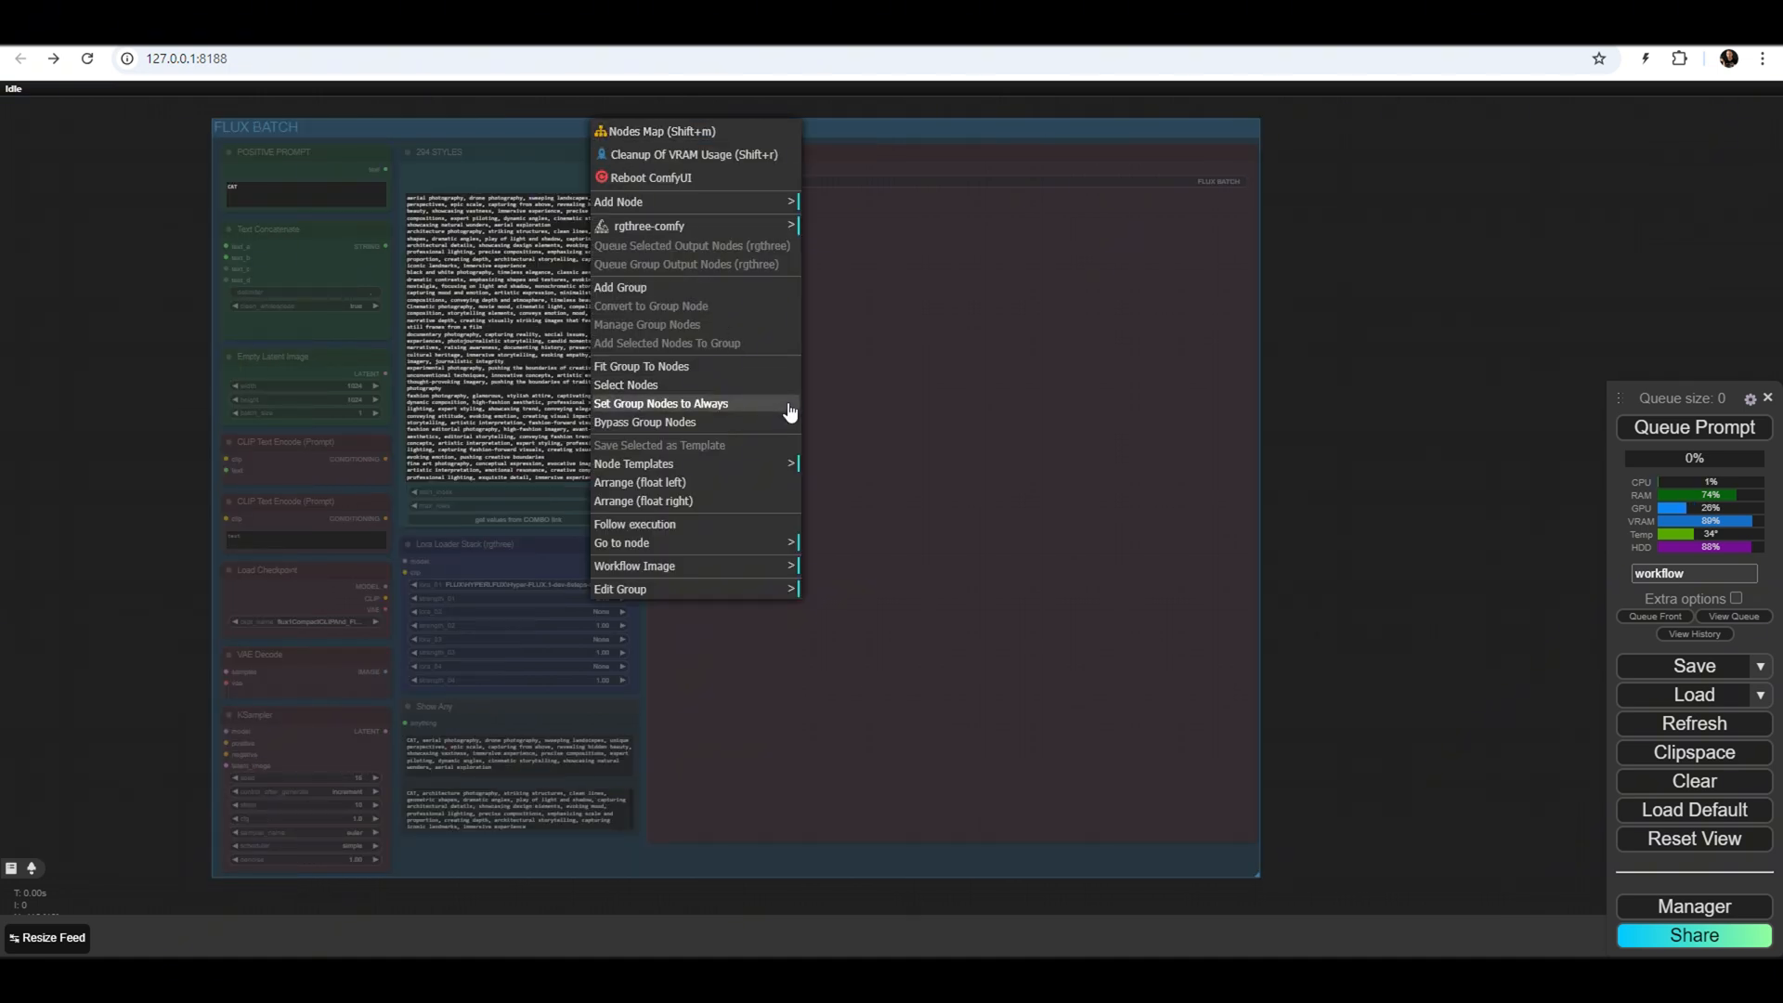
mouse_move(742, 410)
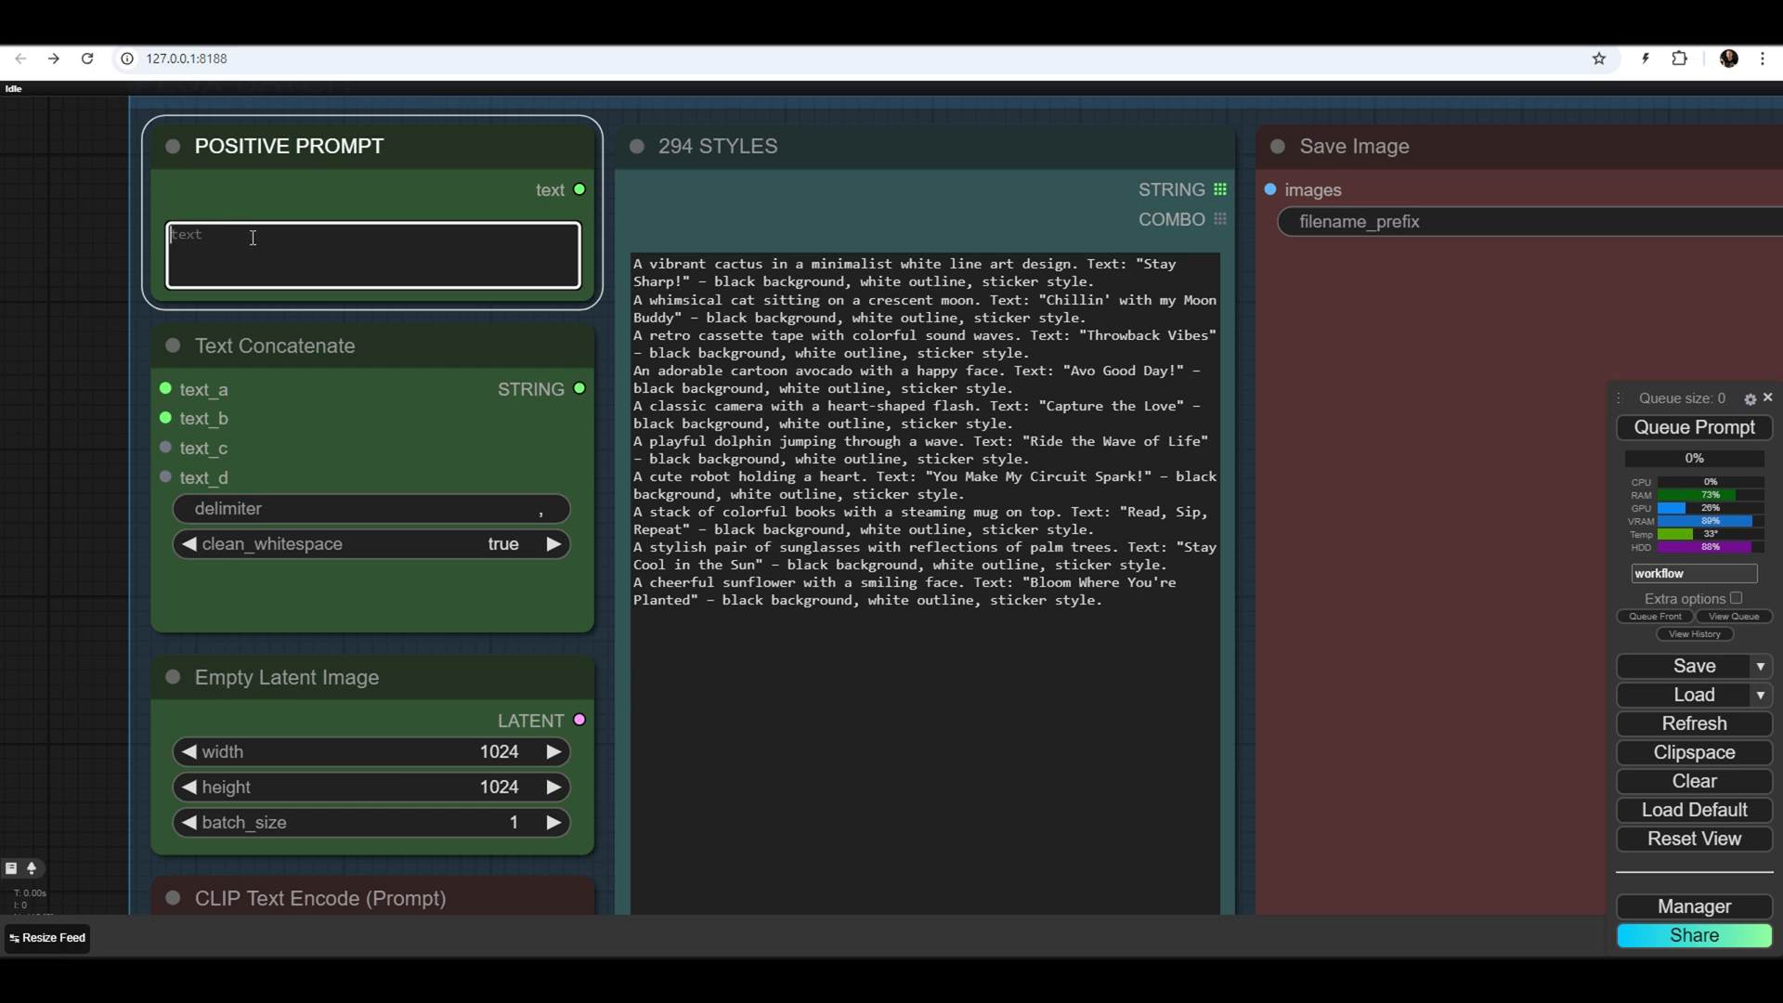
scroll(down, 3)
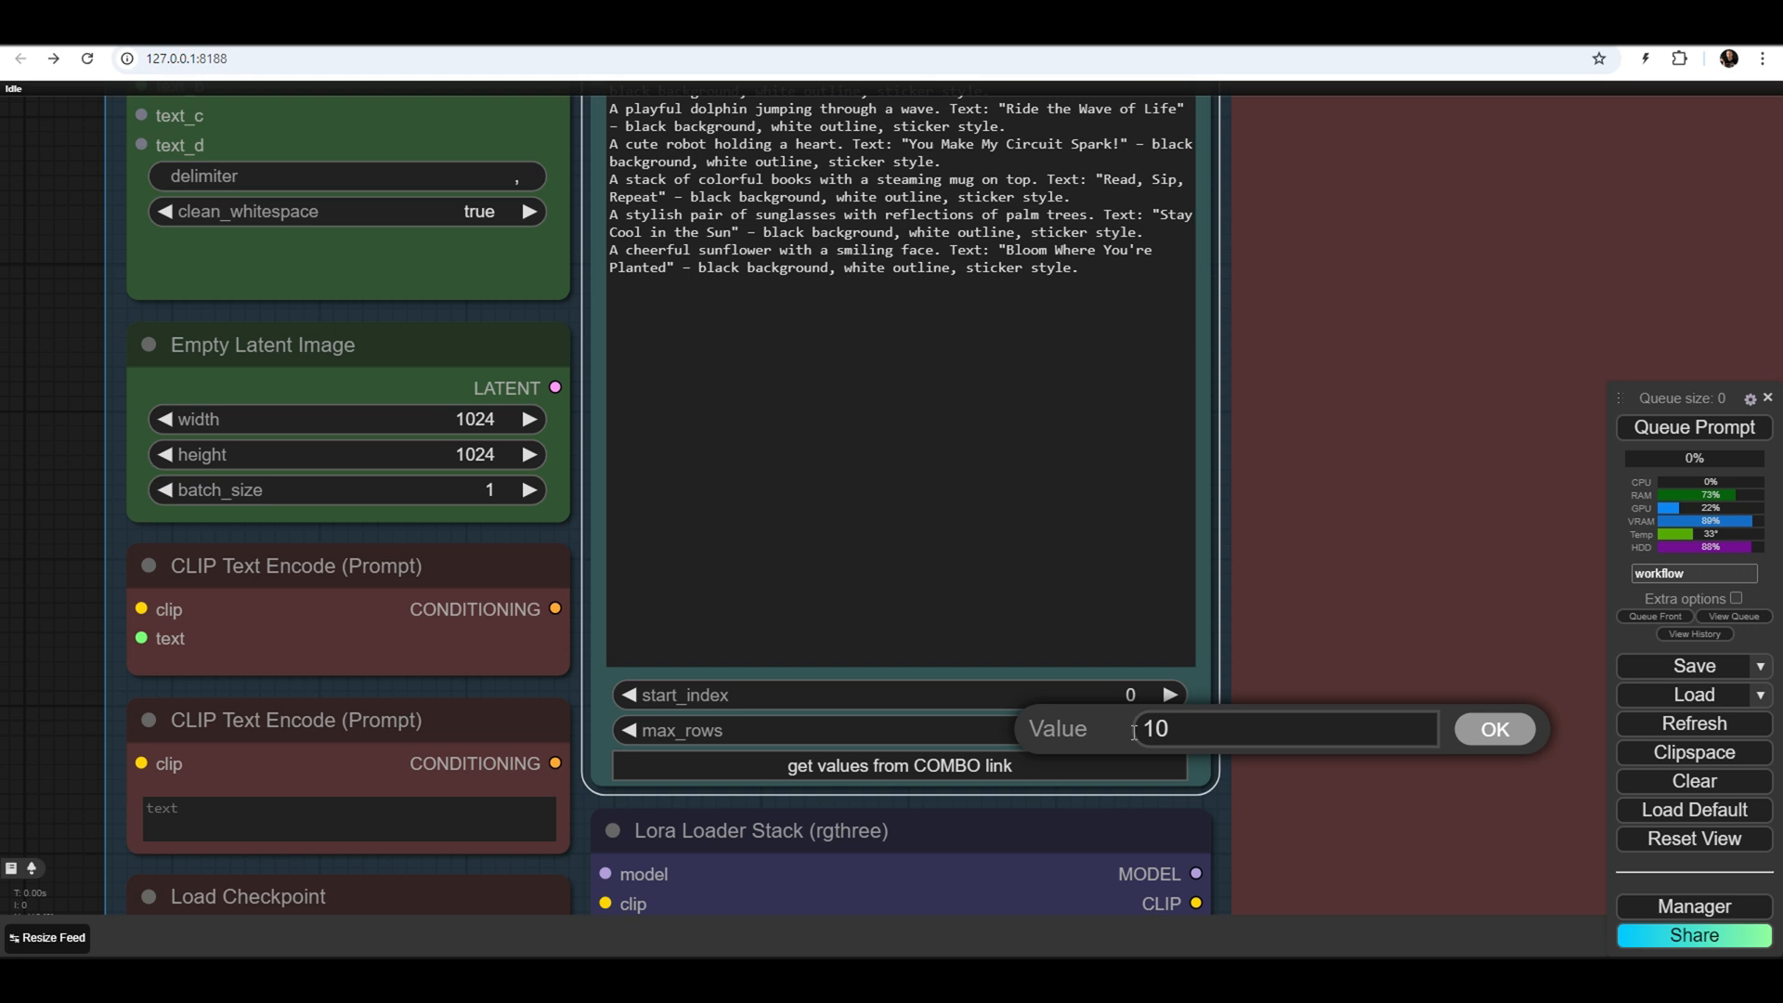
click(1495, 728)
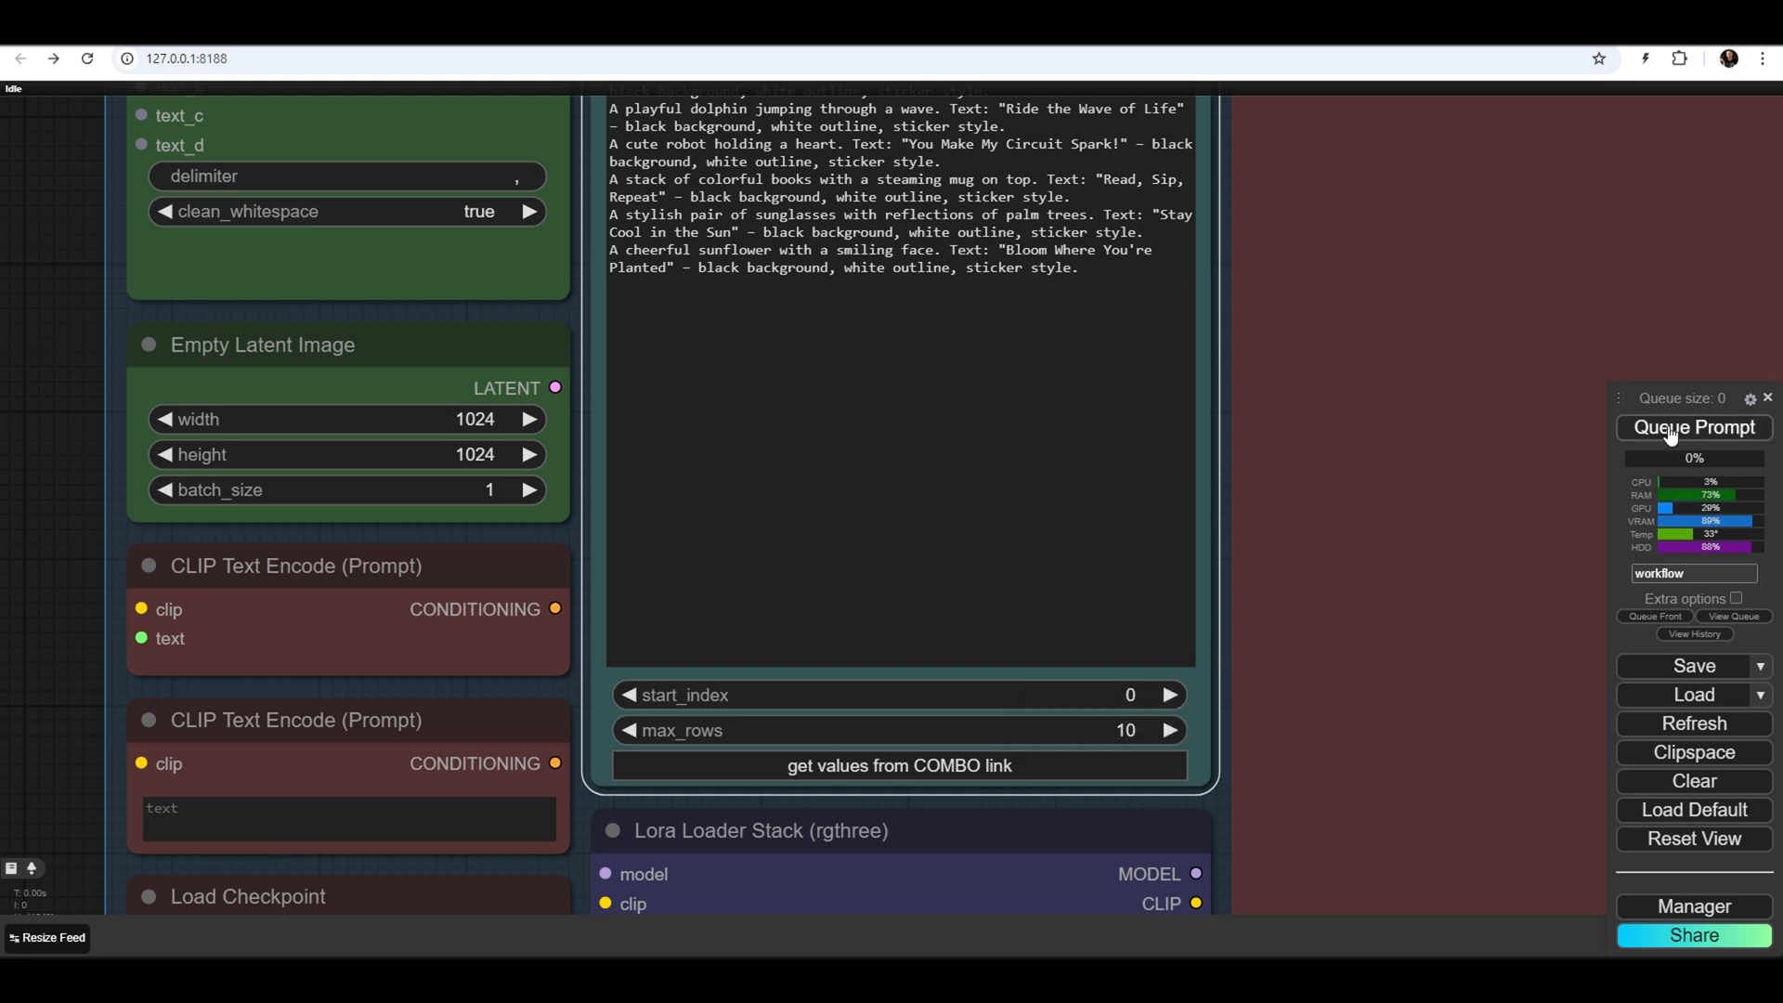
click(1693, 427)
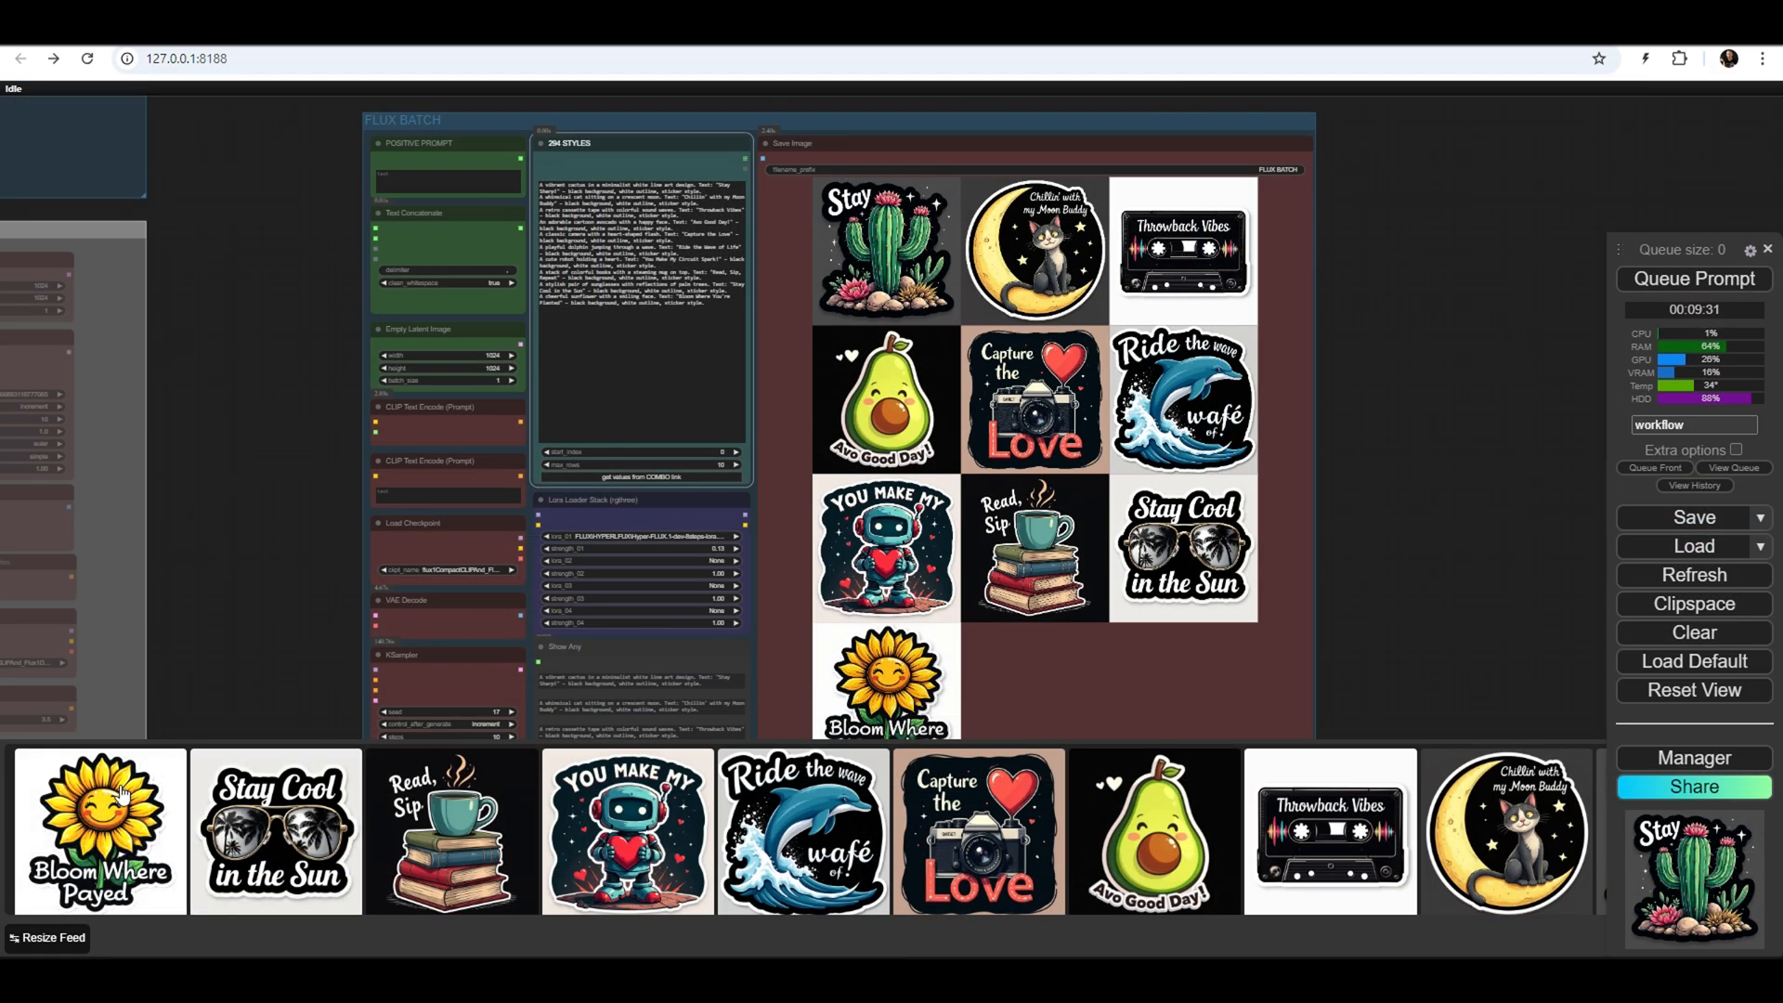
View the avocado, cassette and moon cat stickers full-size in the lightbox one after another
click(100, 830)
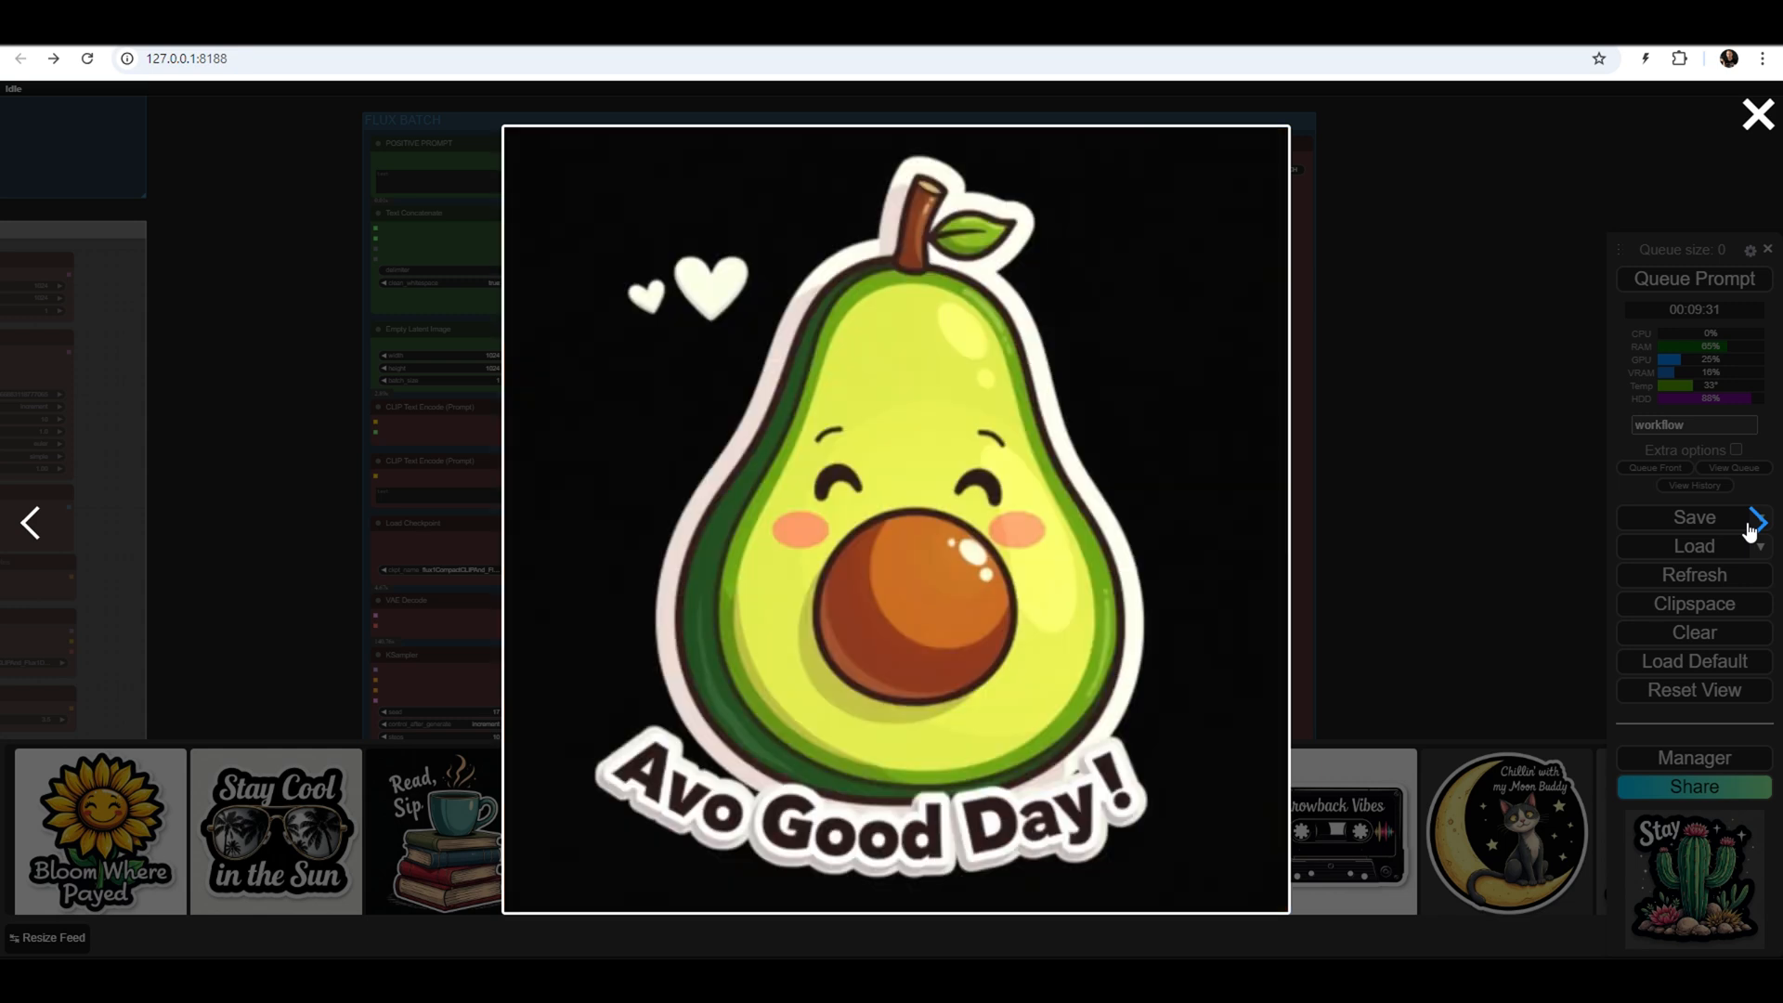
click(1355, 837)
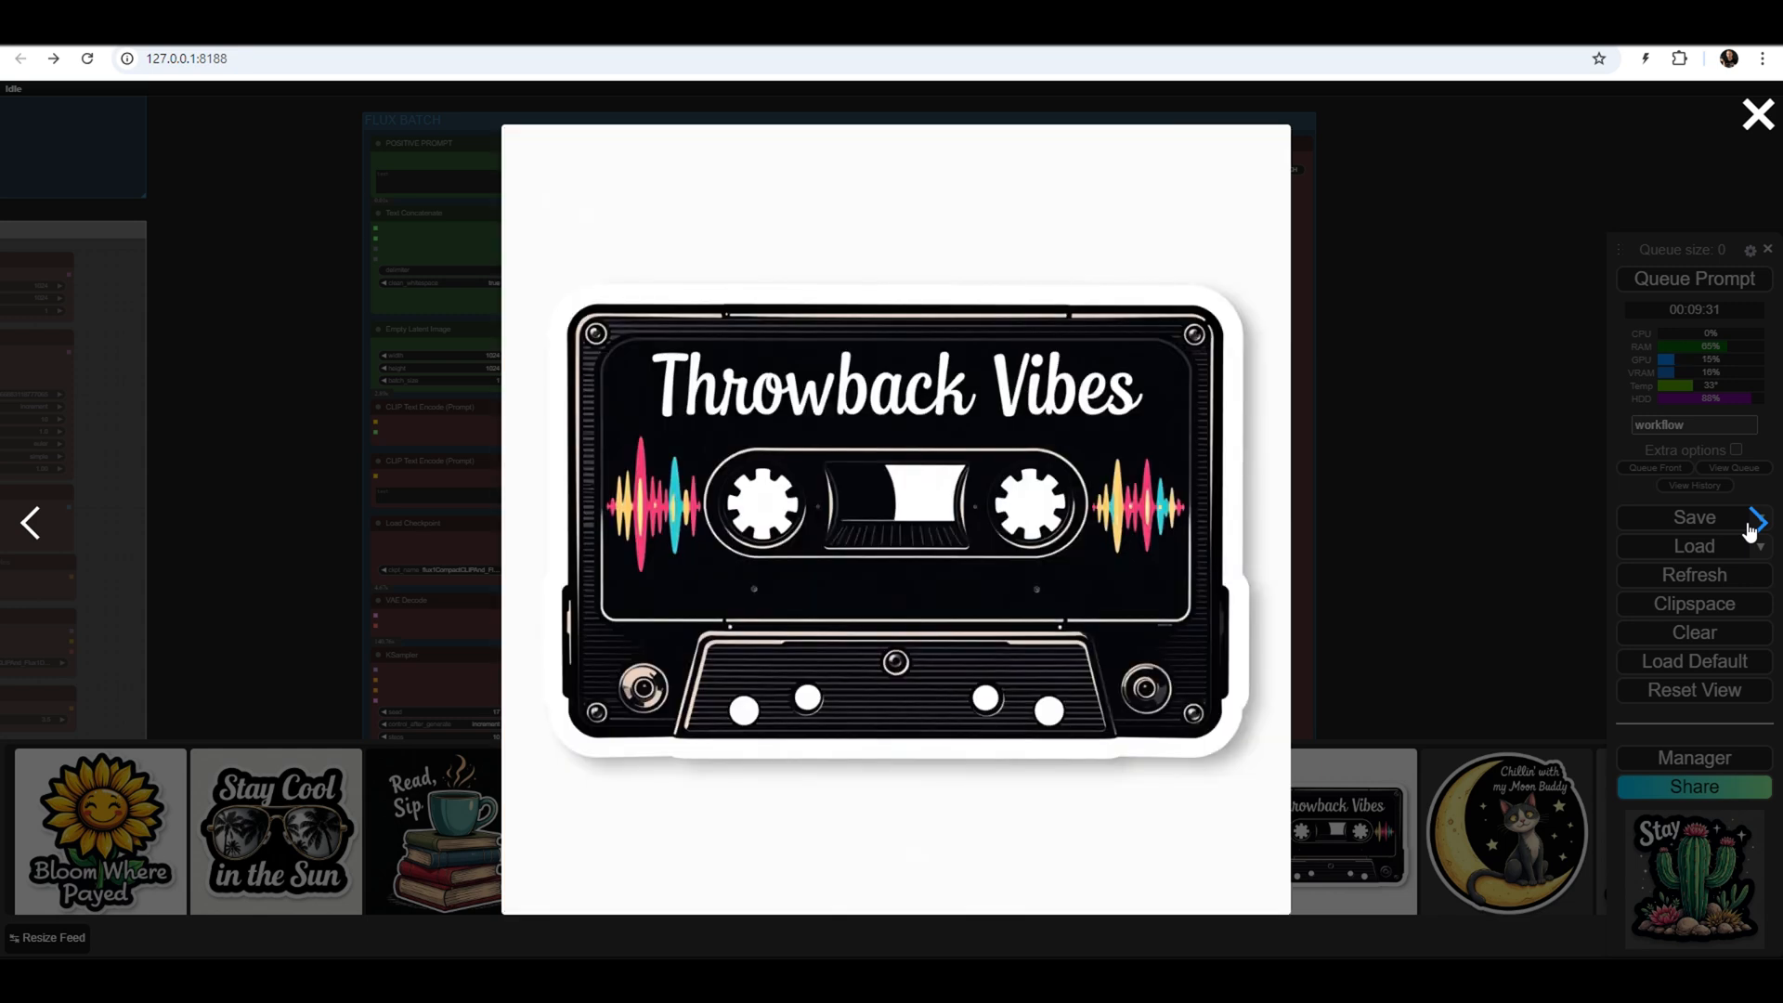
click(1508, 830)
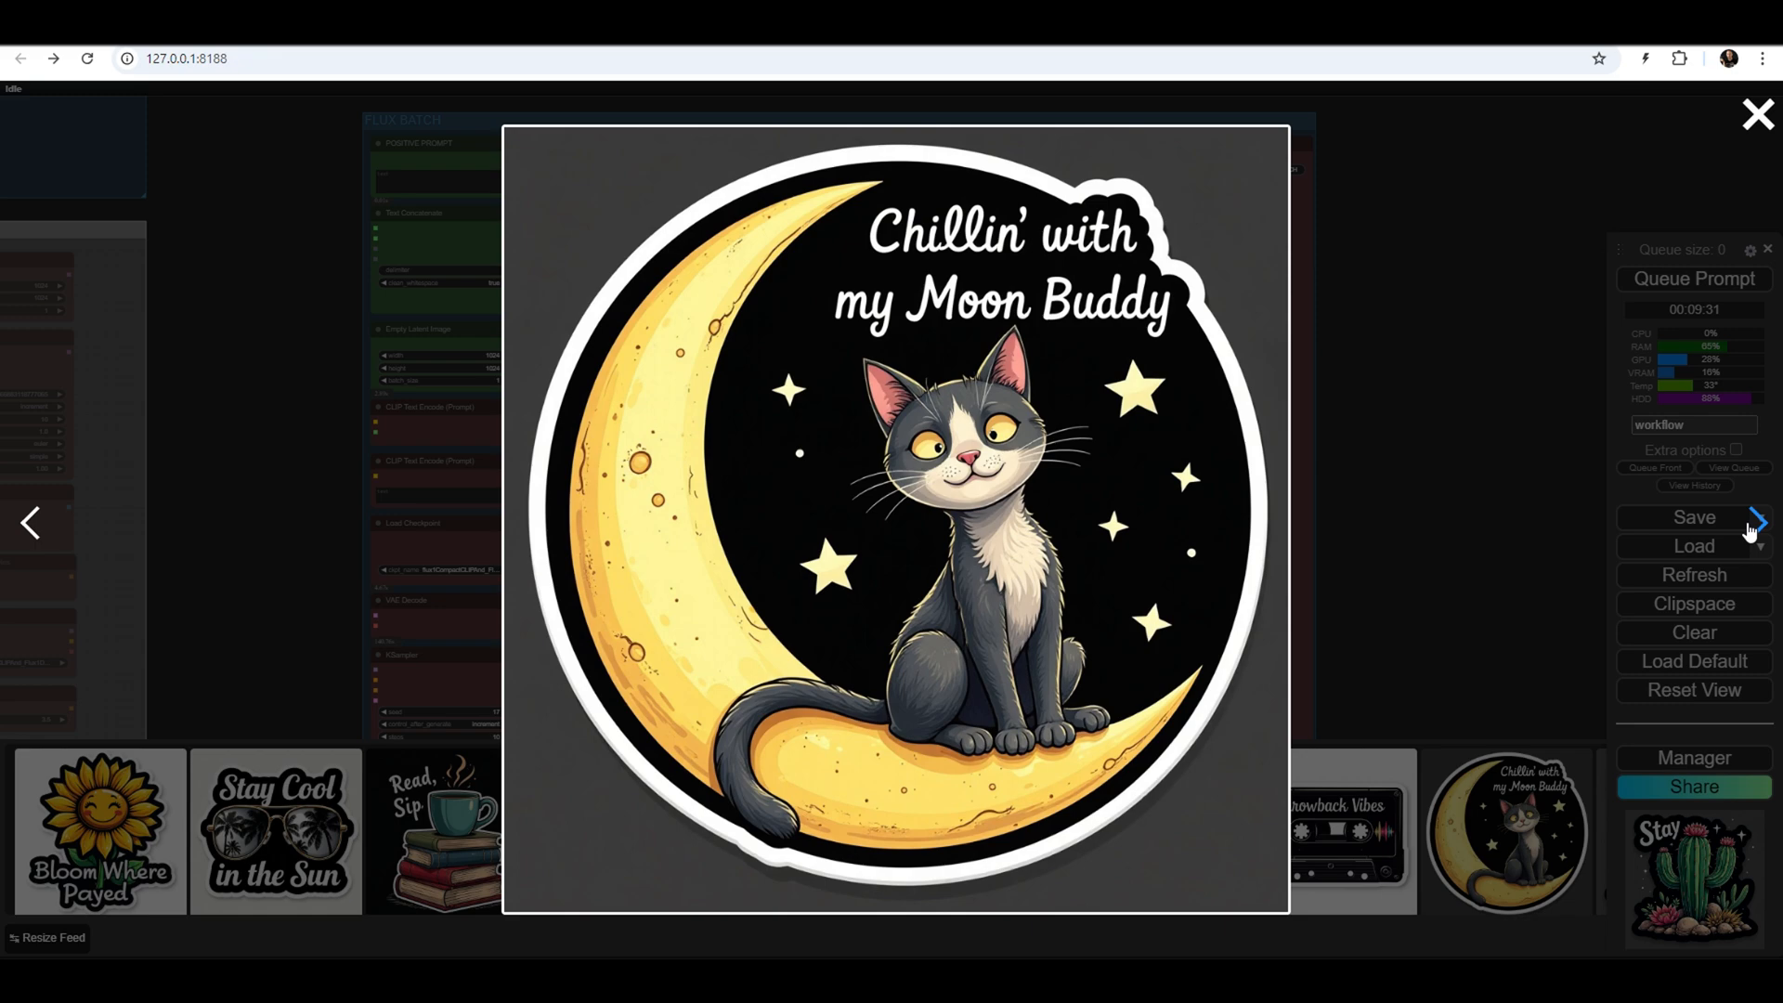
click(1757, 115)
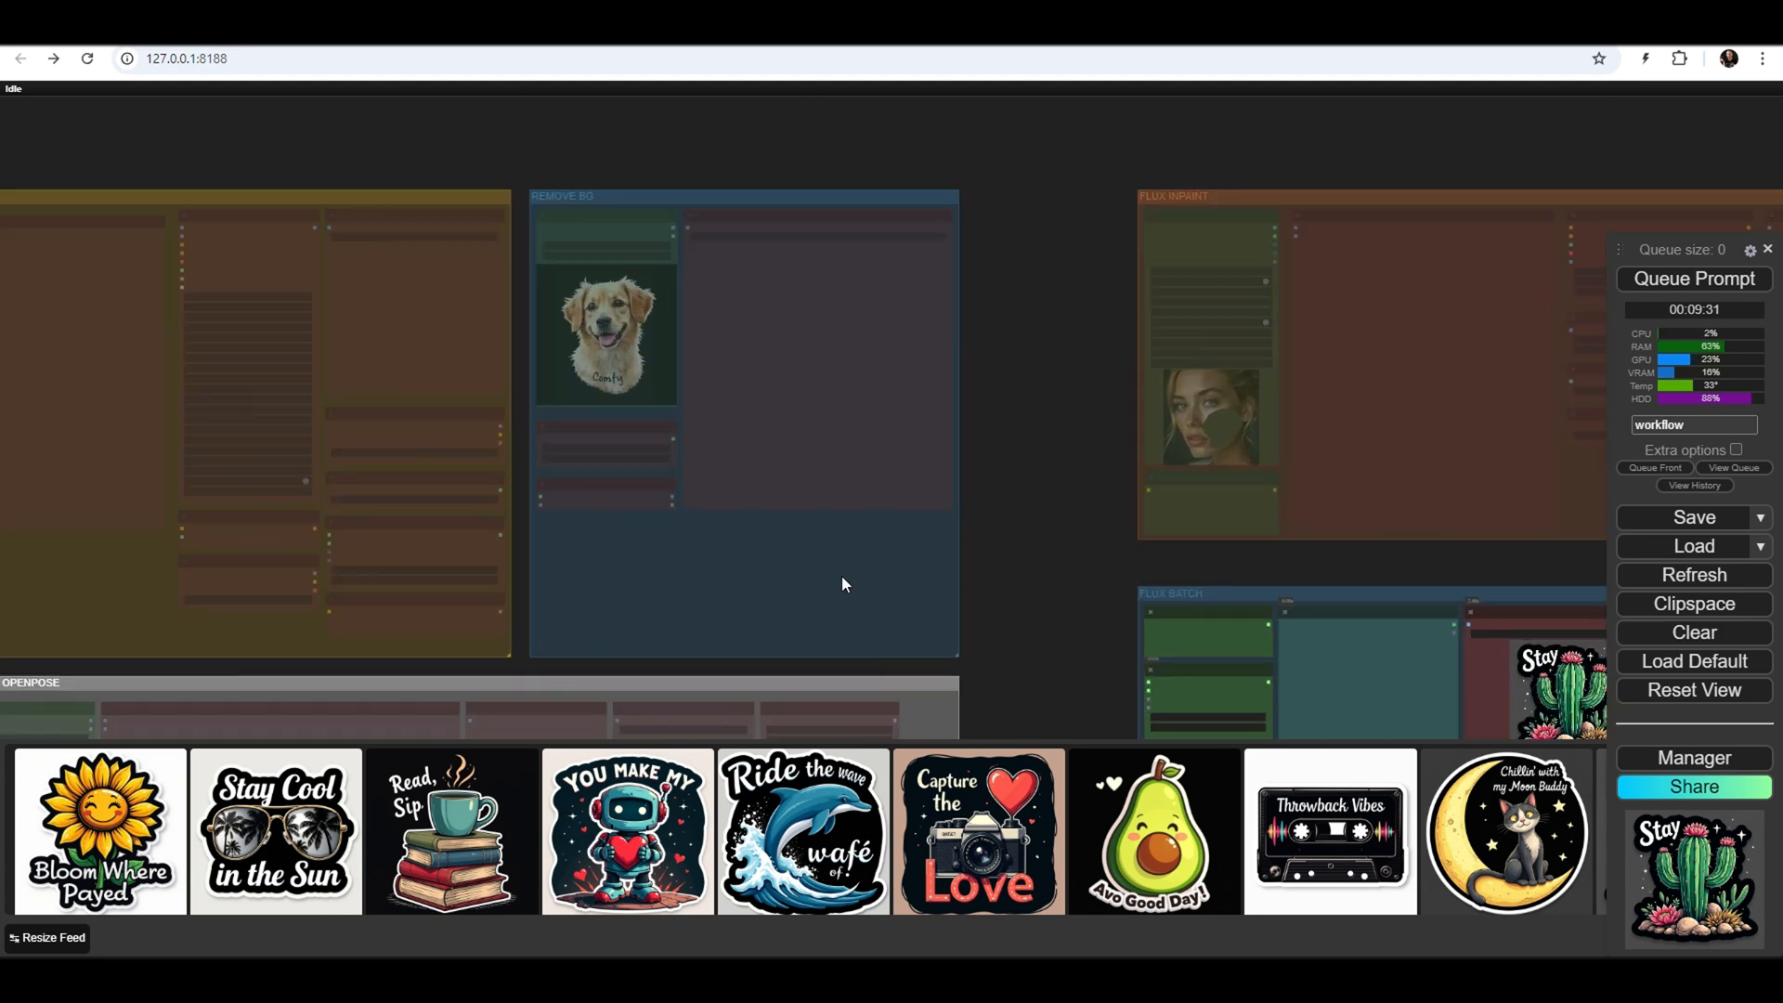
Enable REMOVE BG, load the sunflower and dolphin stickers in turn and queue each cut-out
right_click(845, 583)
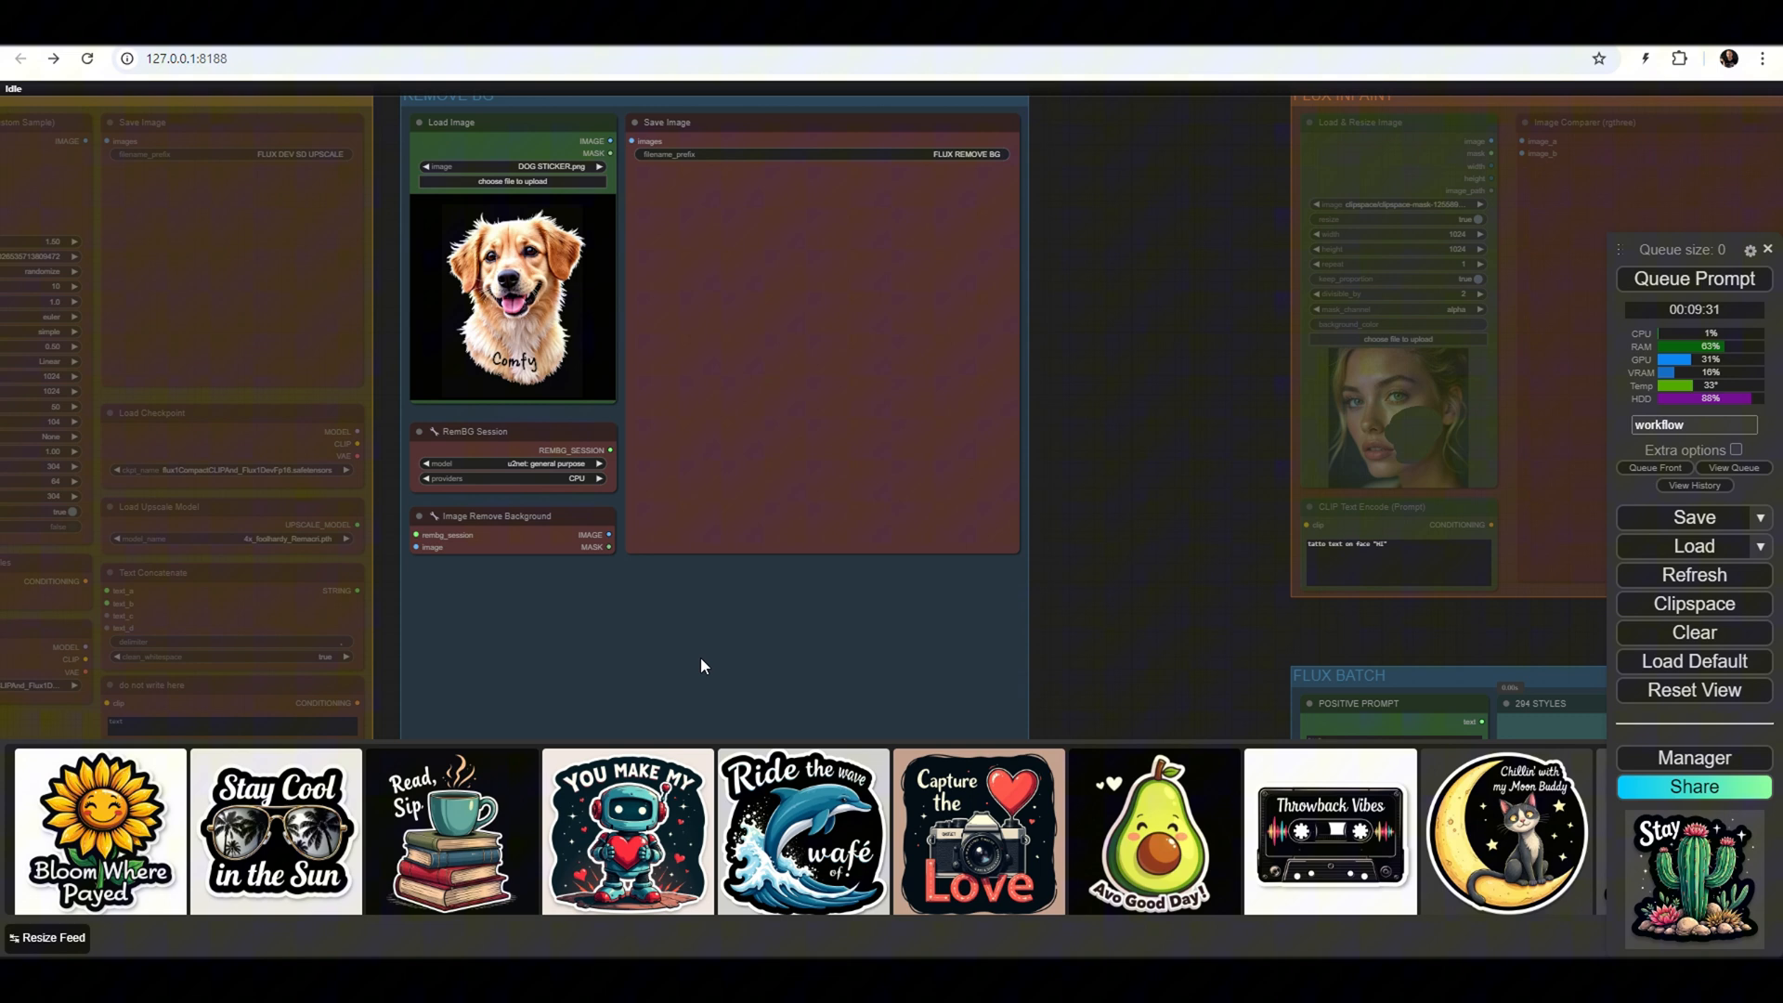
click(96, 828)
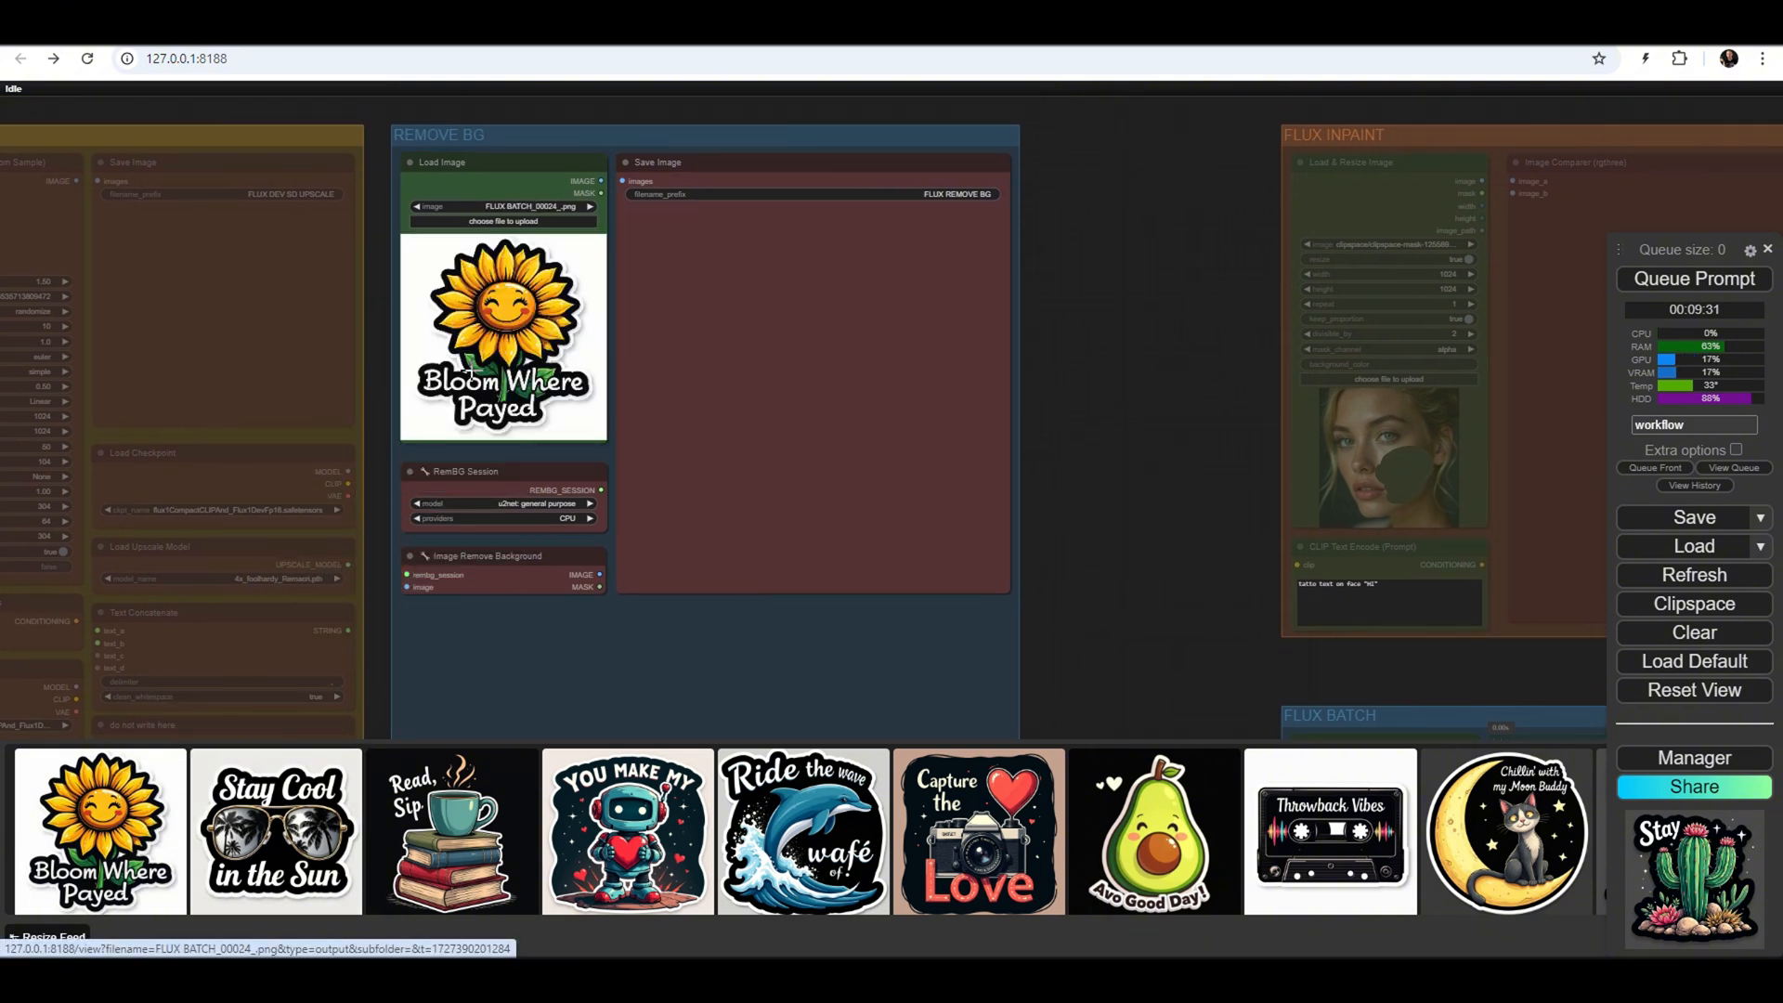
mouse_move(617, 353)
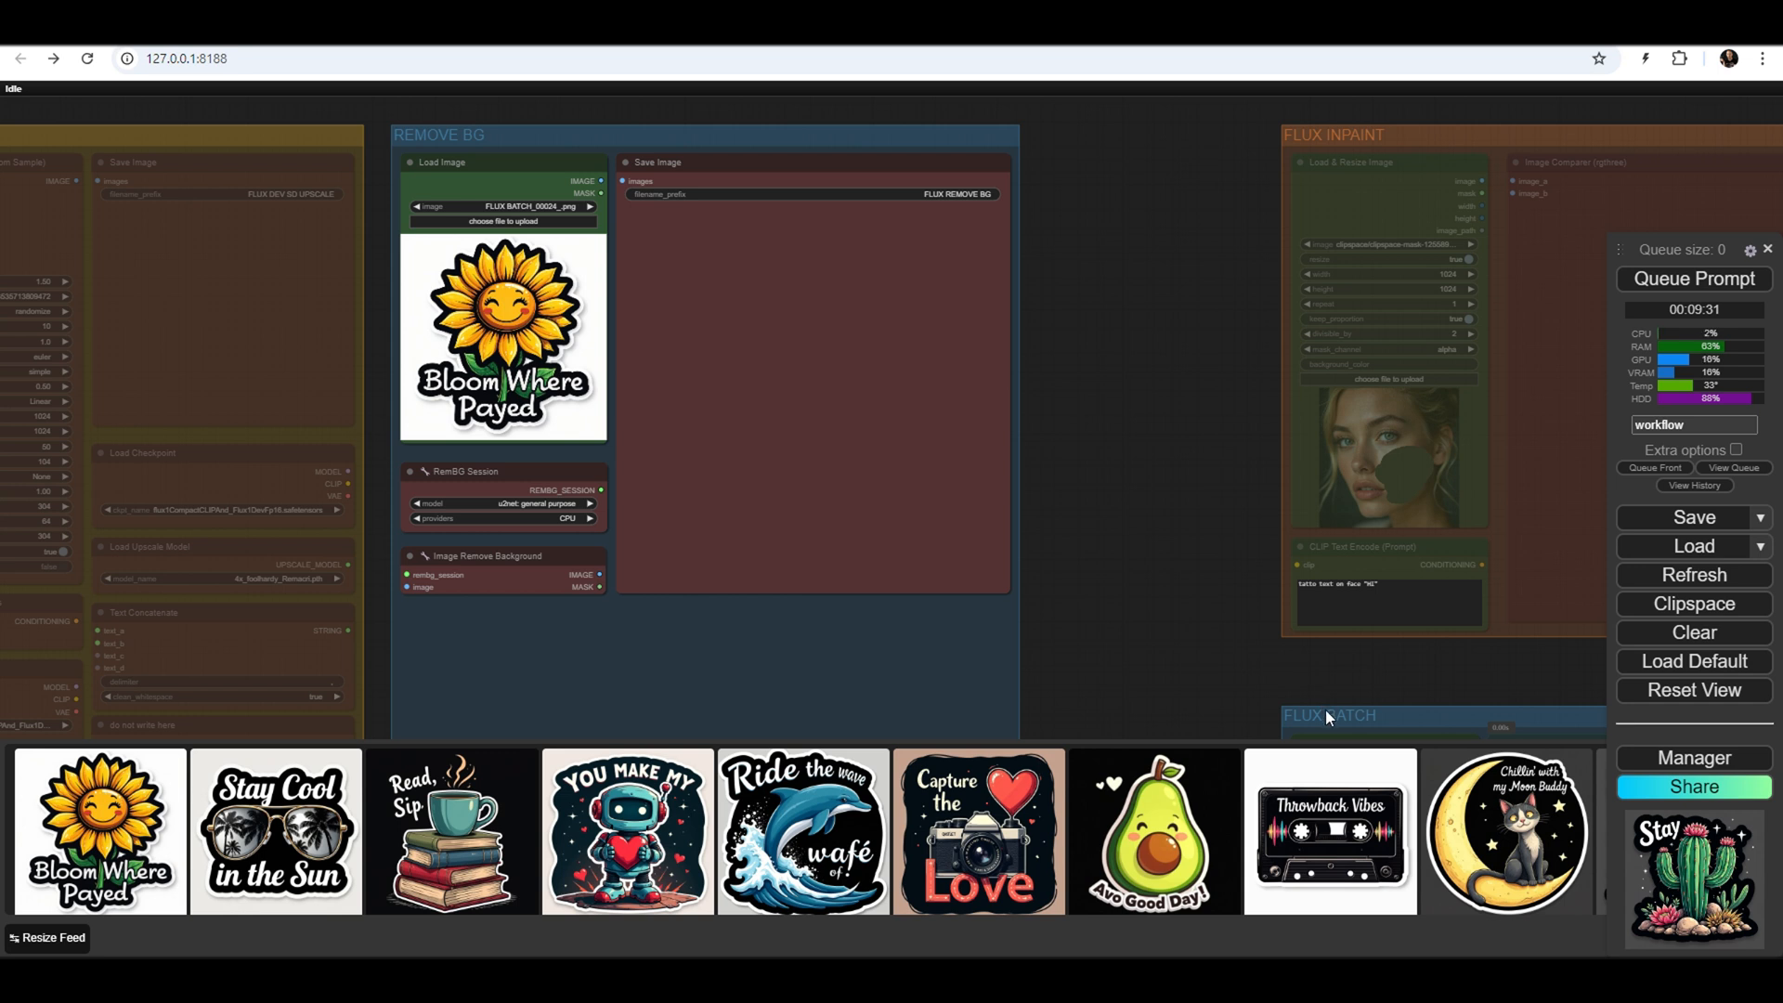
right_click(1326, 717)
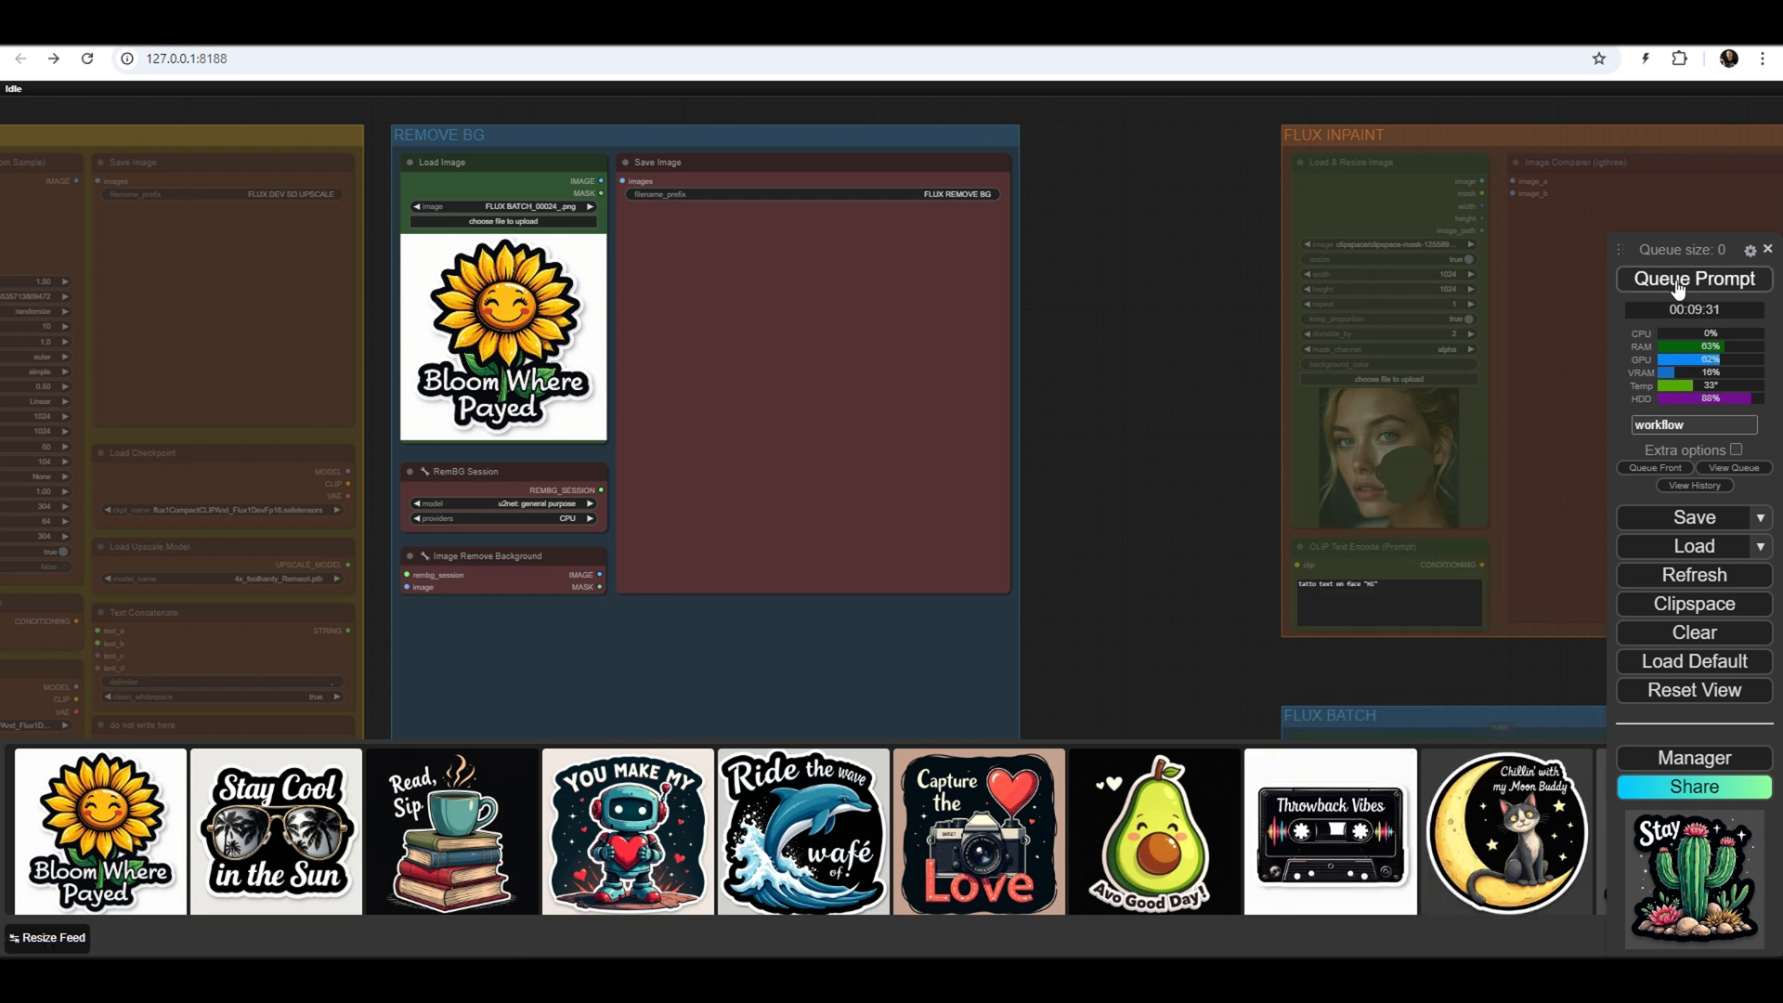
click(1694, 278)
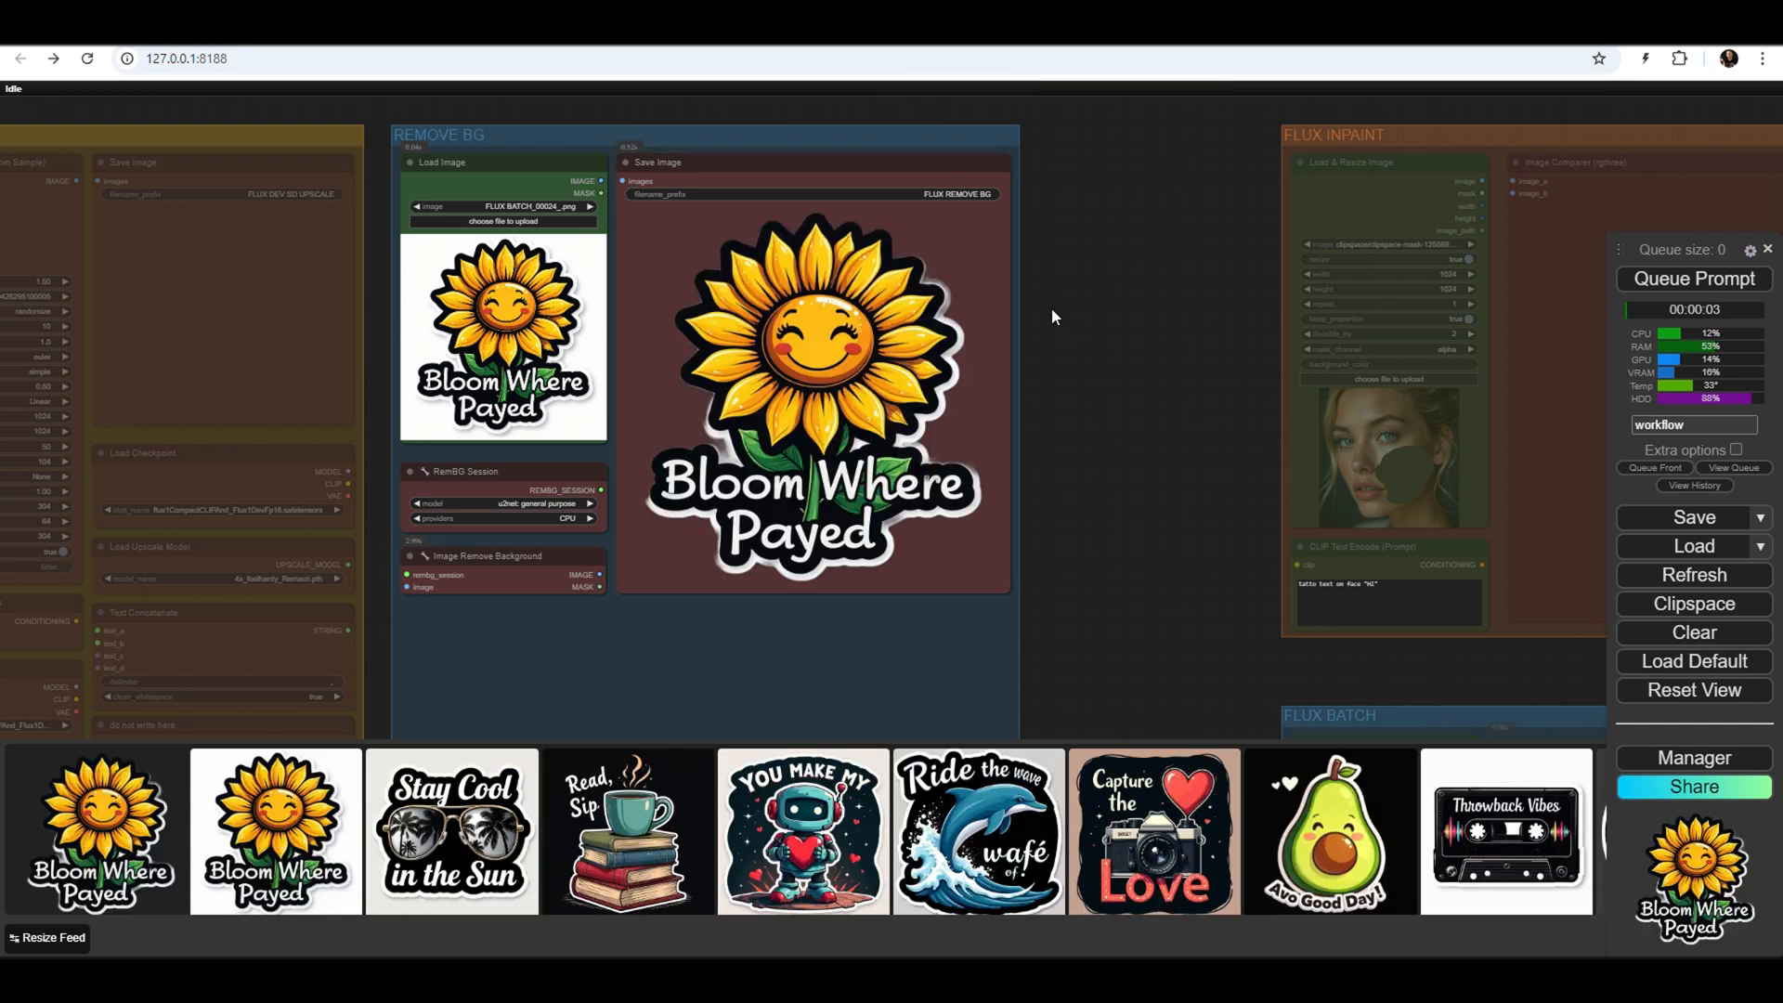
mouse_move(643, 830)
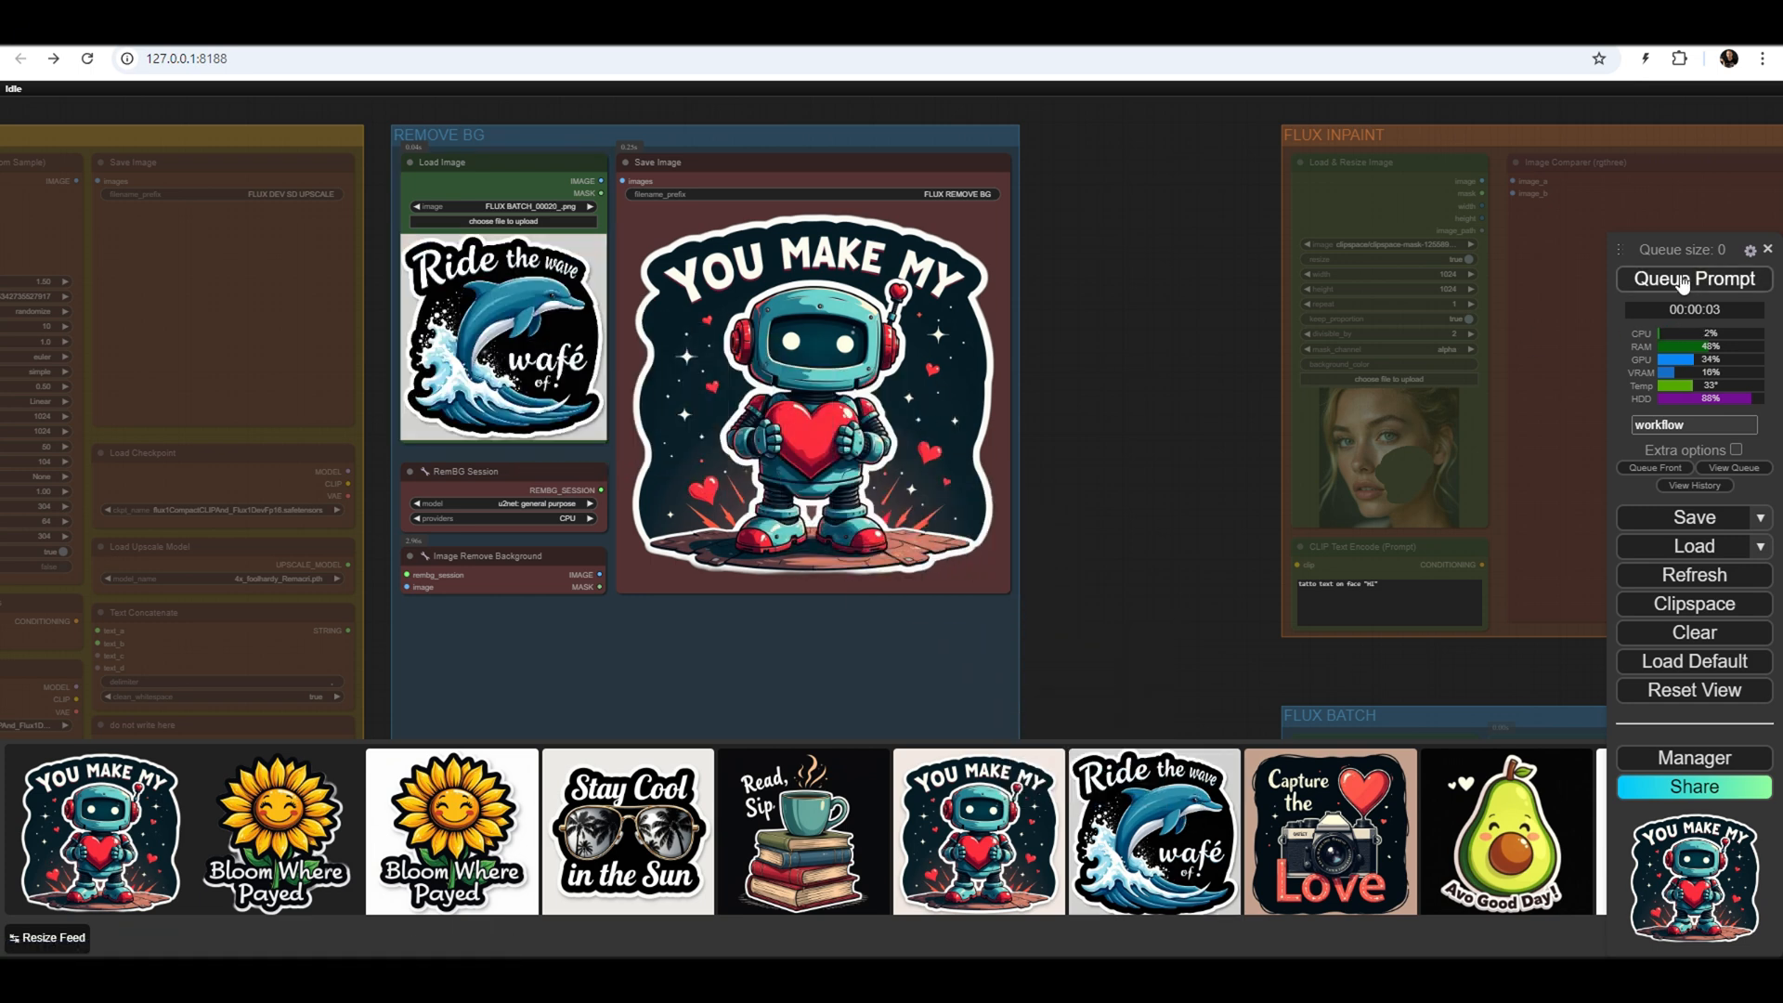
click(1694, 279)
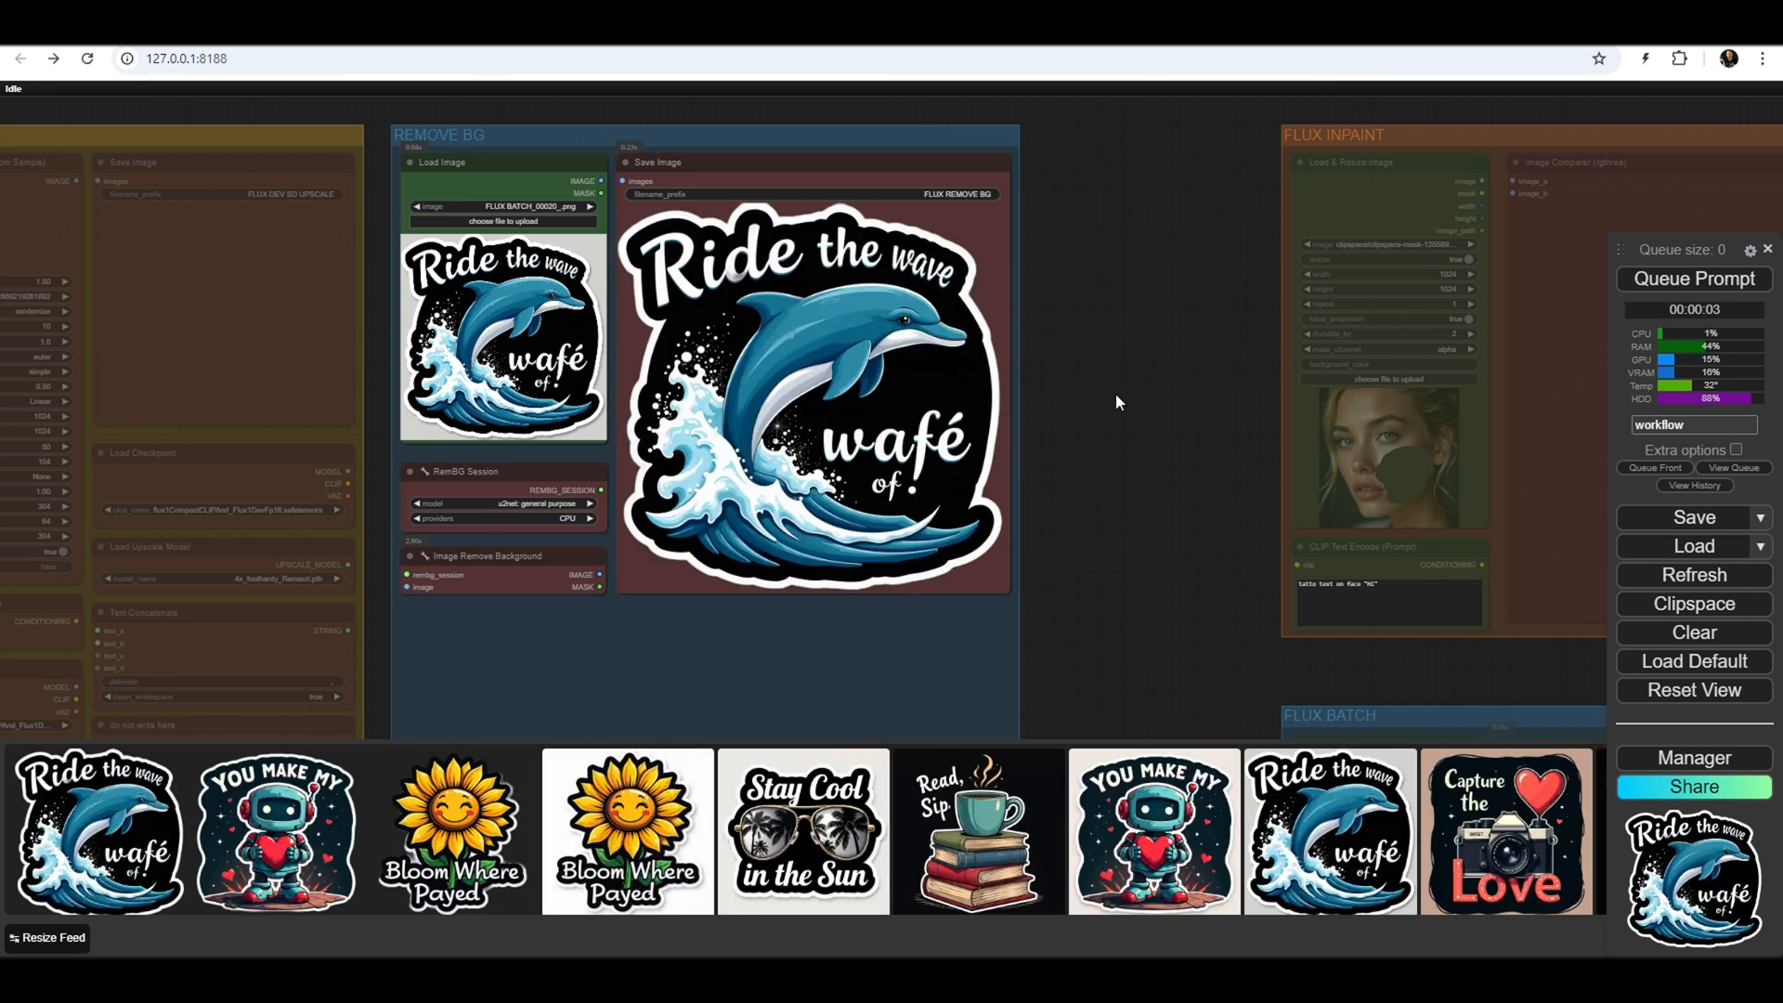
Load the BATCH FROM FOLDER workflow, set Load Images From Folder to D:\stickers and queue it
click(1694, 546)
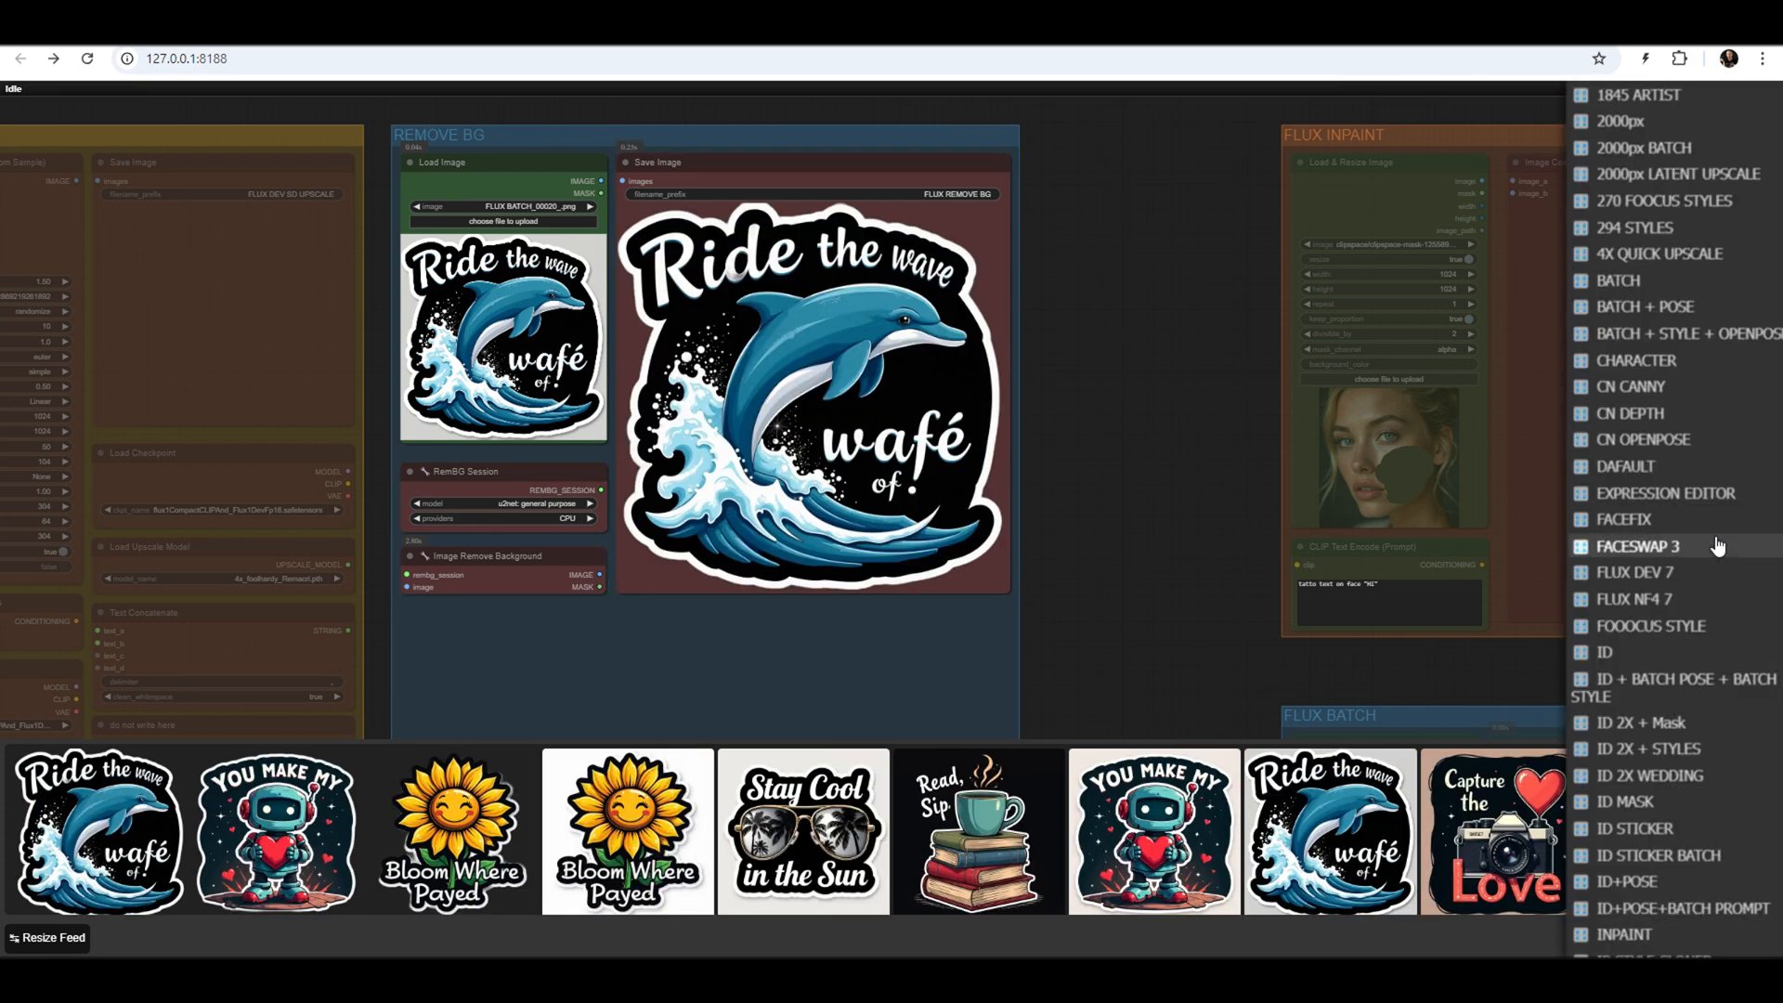
scroll(down, 3)
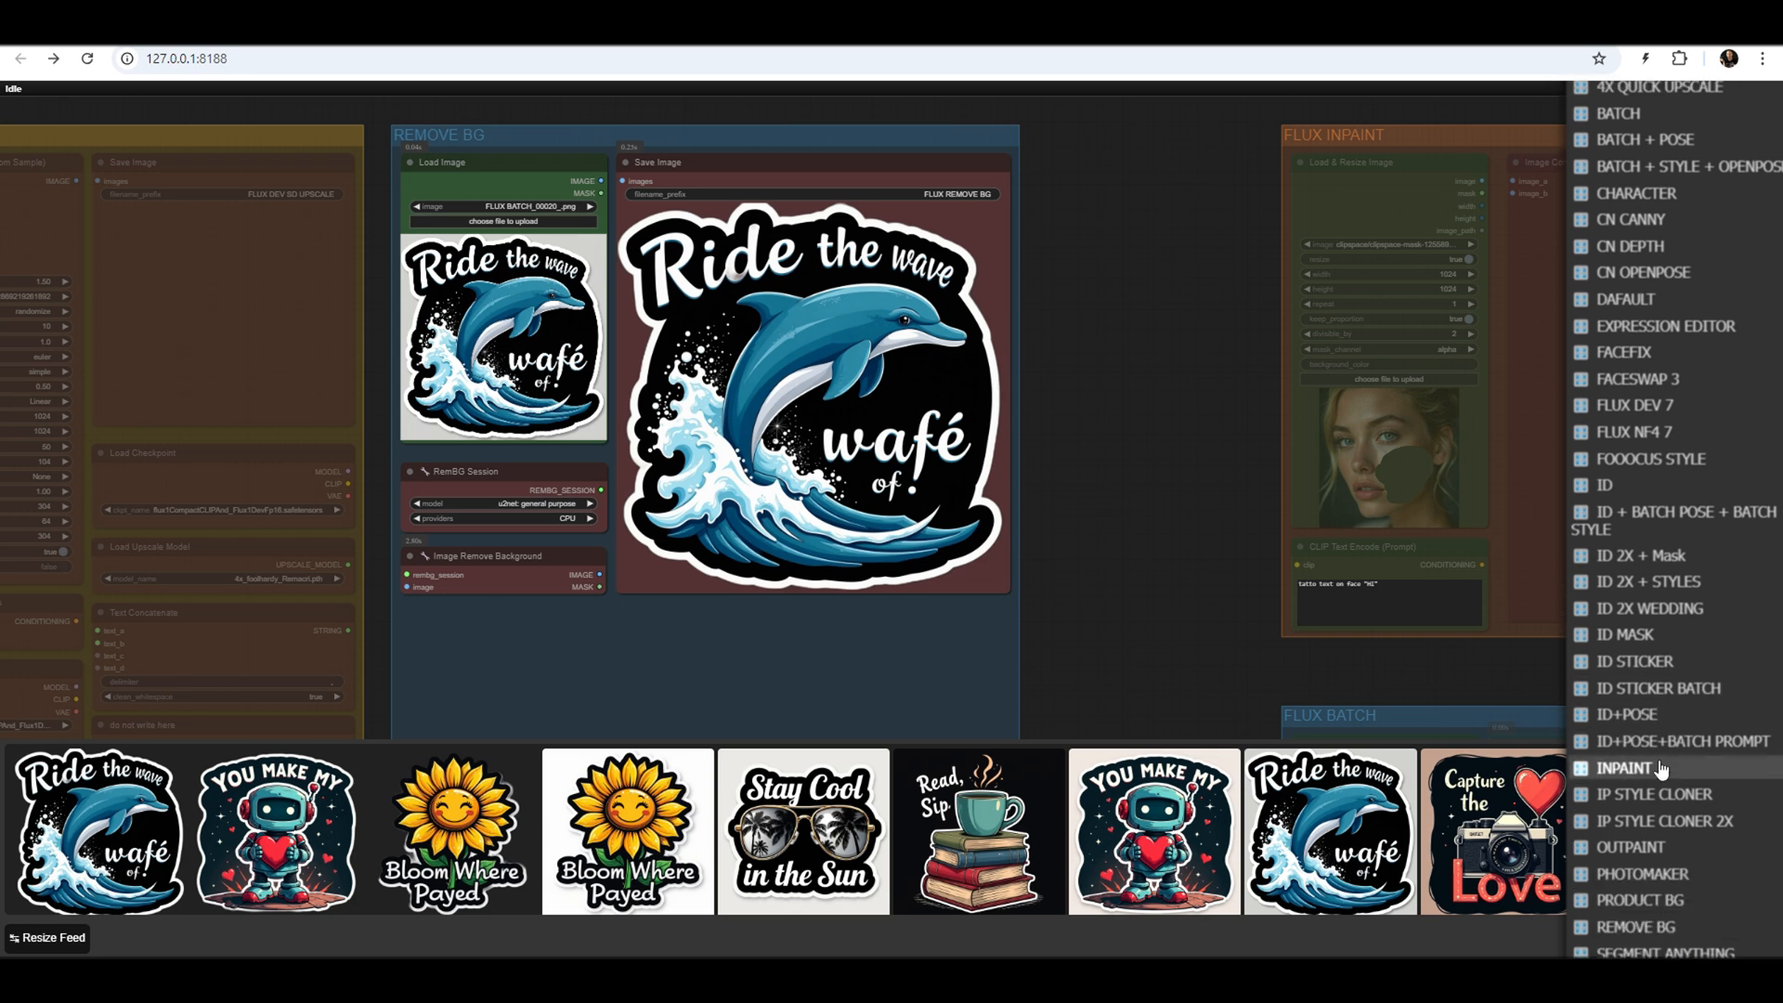
scroll(down, 3)
text(D:\stickers)
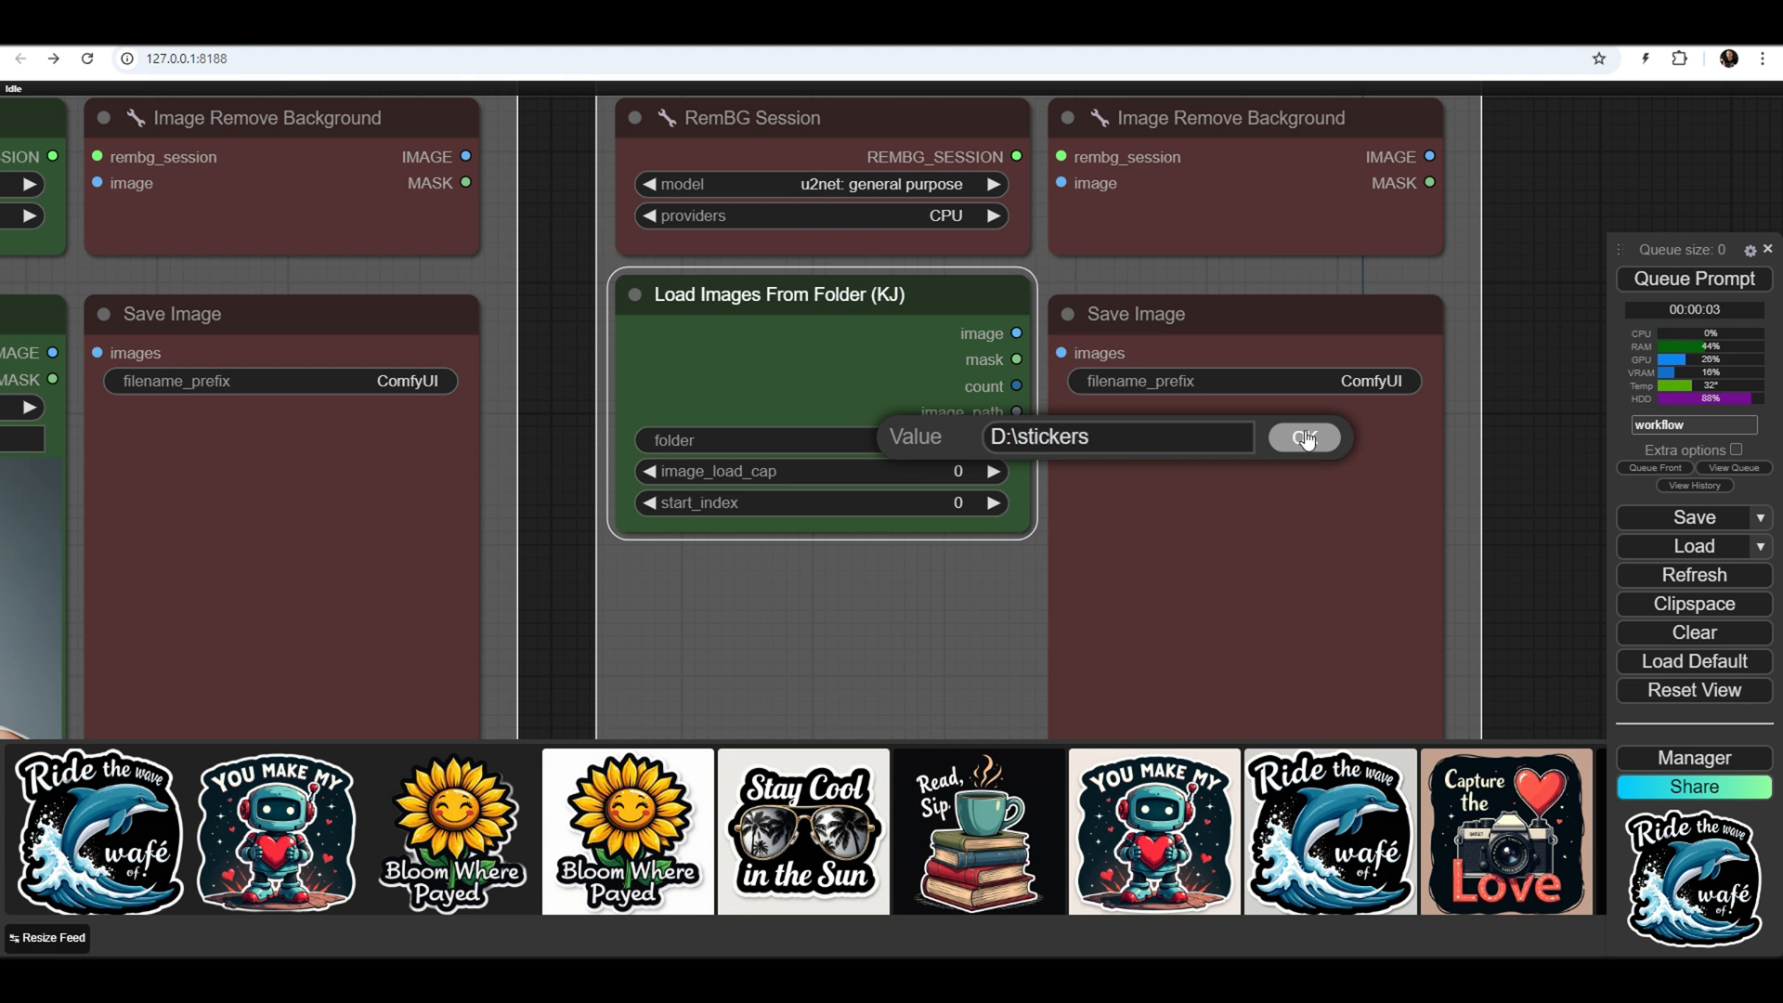
click(1304, 437)
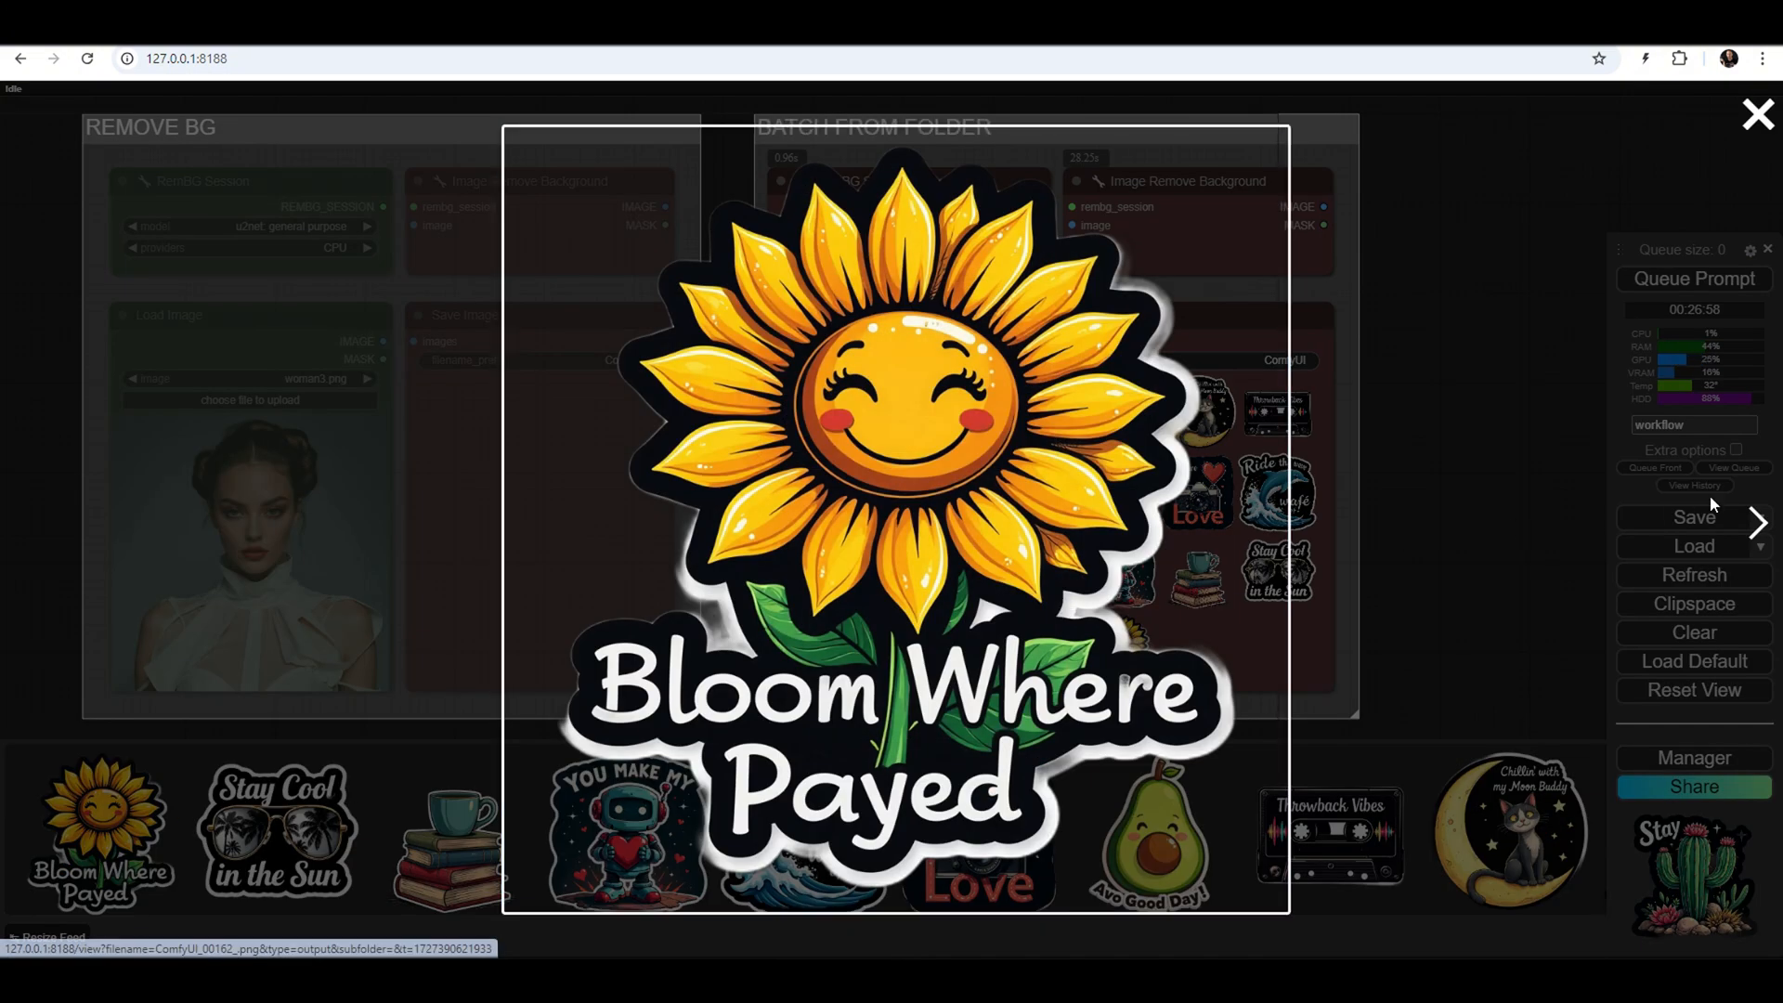
click(1757, 521)
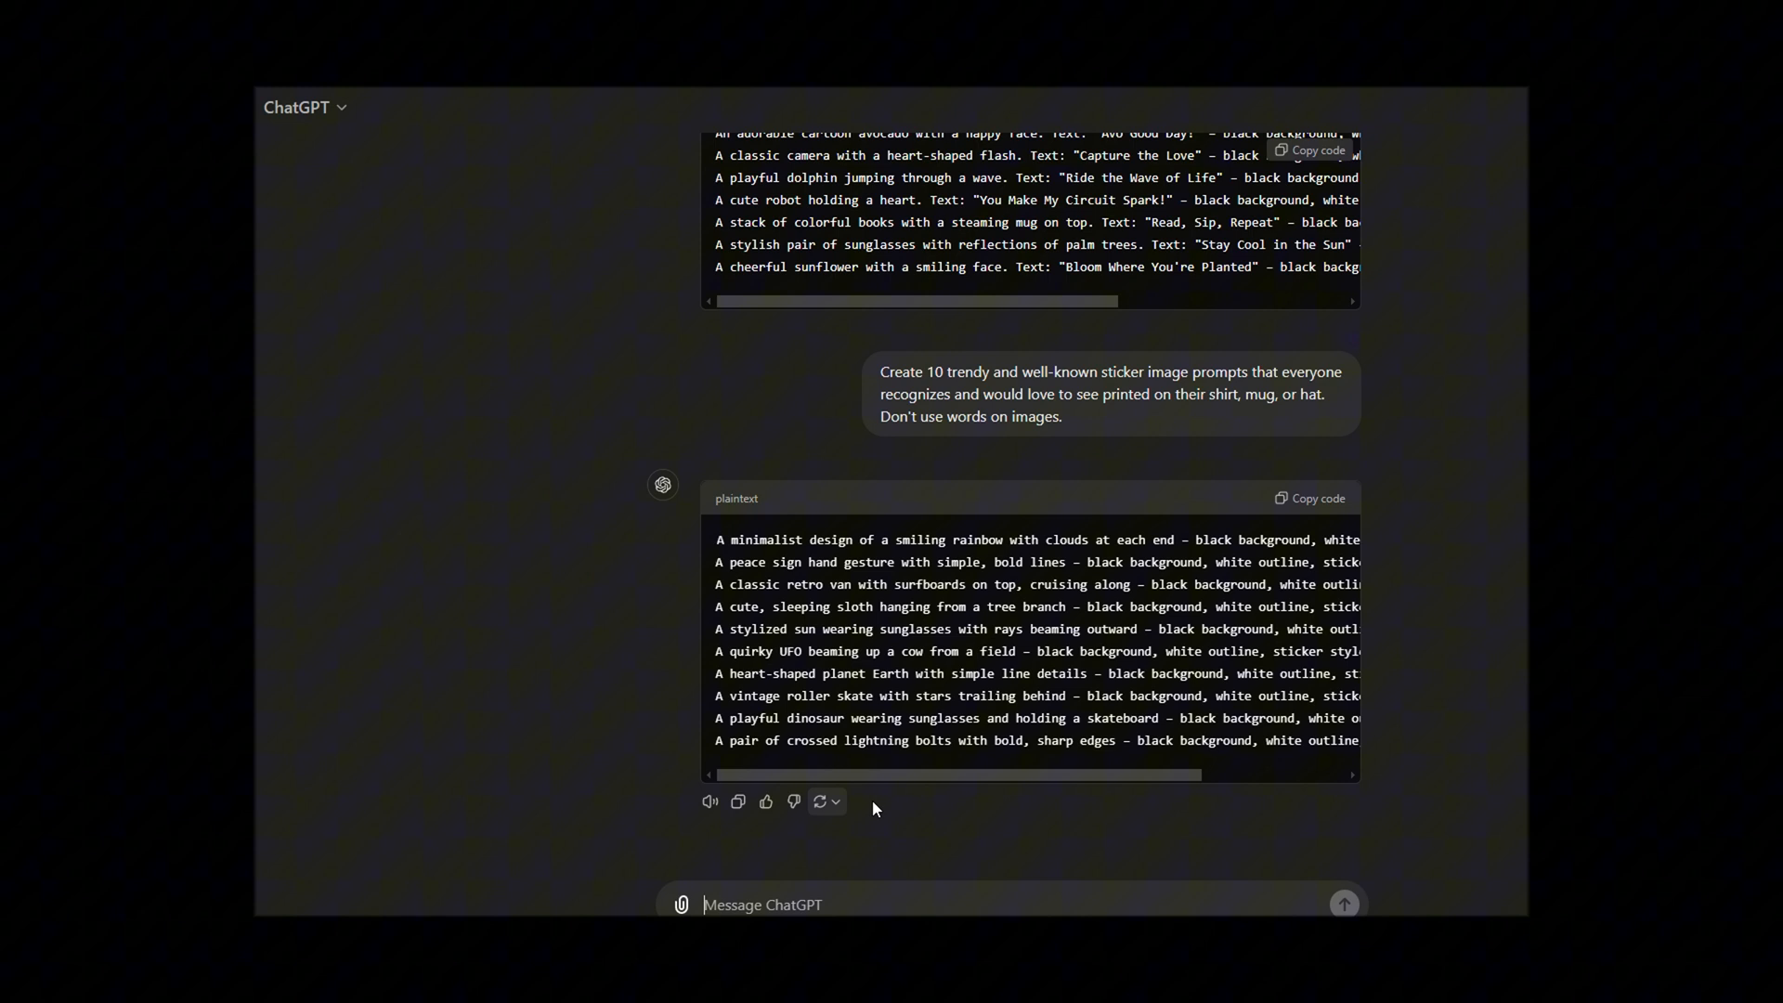
mouse_move(1318, 498)
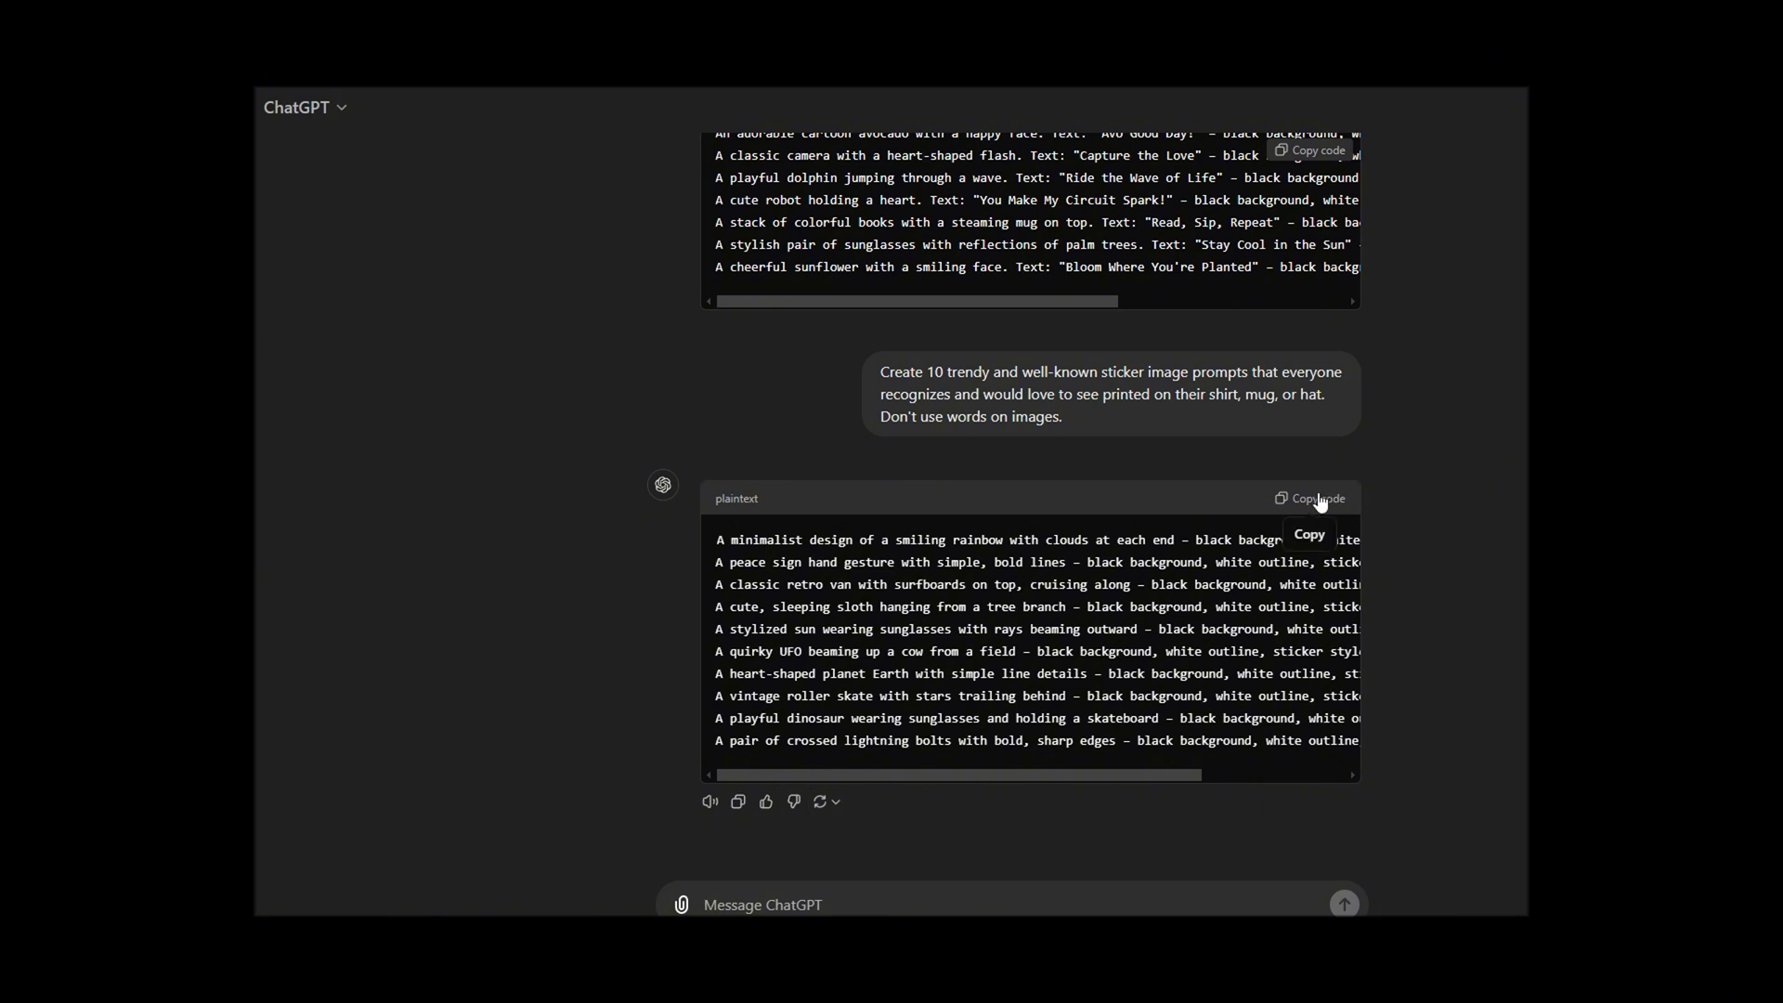
Copy the second plaintext block of ten wordless sticker prompts
click(1315, 497)
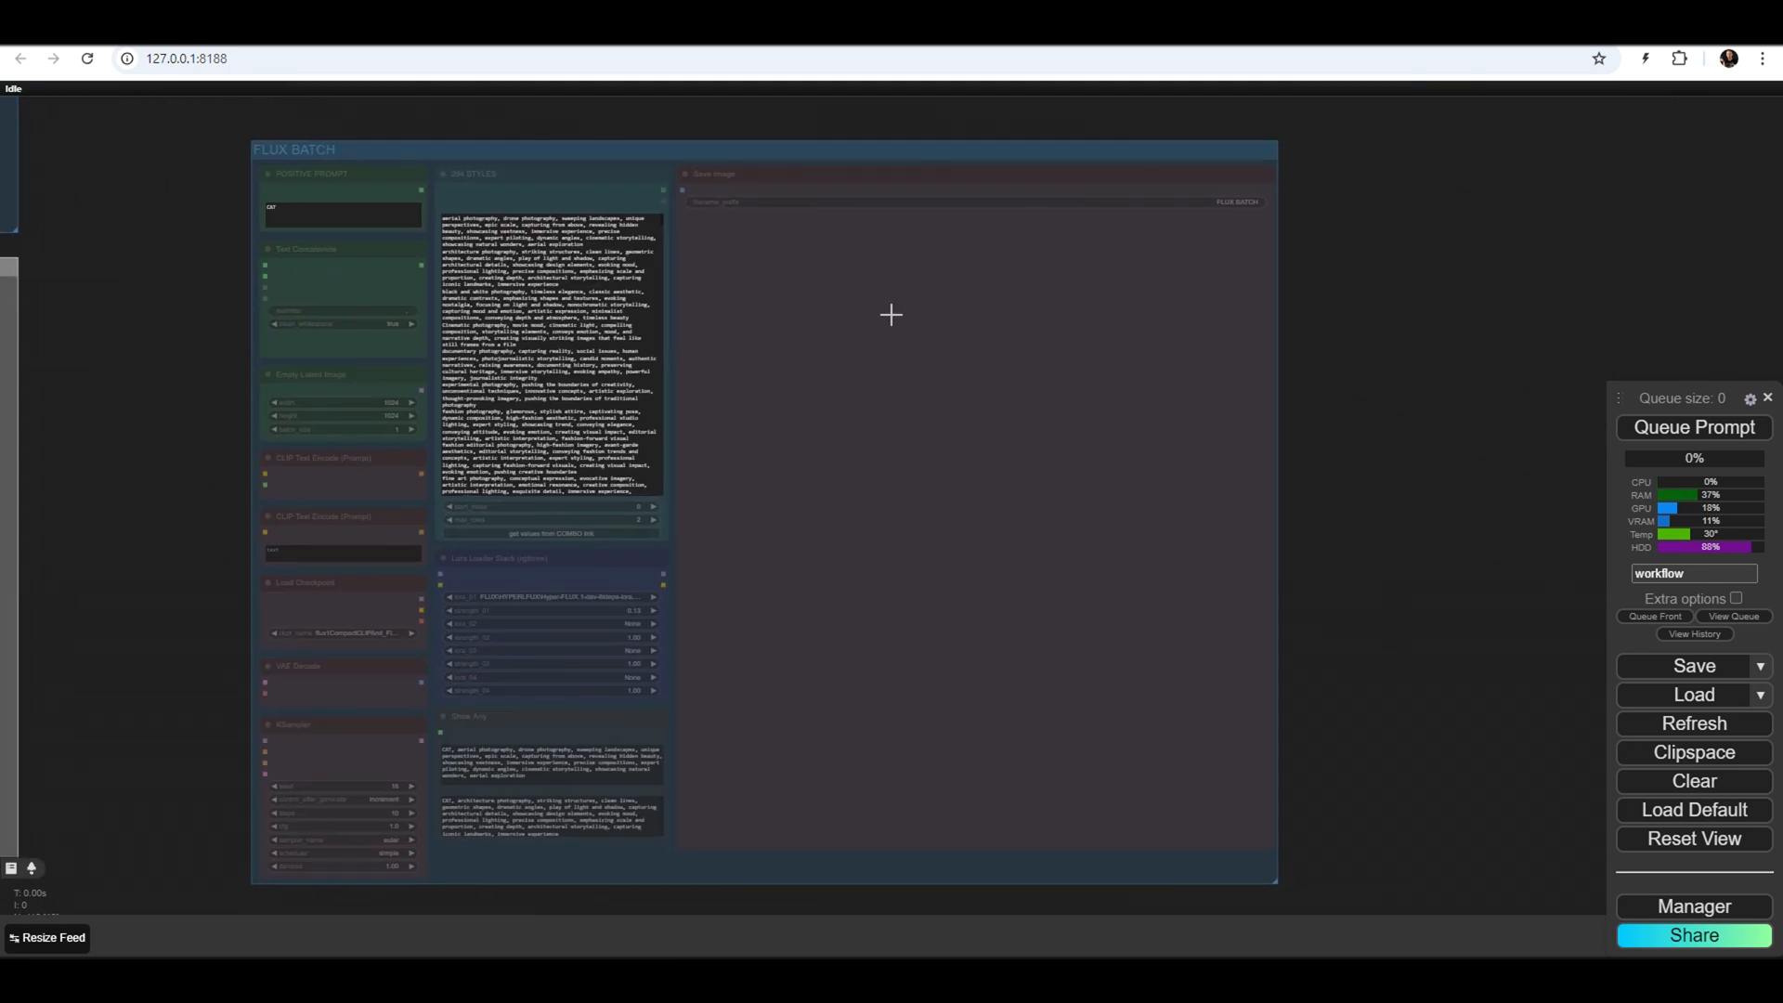
Paste the wordless prompts into the 294 STYLES node and set max_rows to 10
right_click(890, 315)
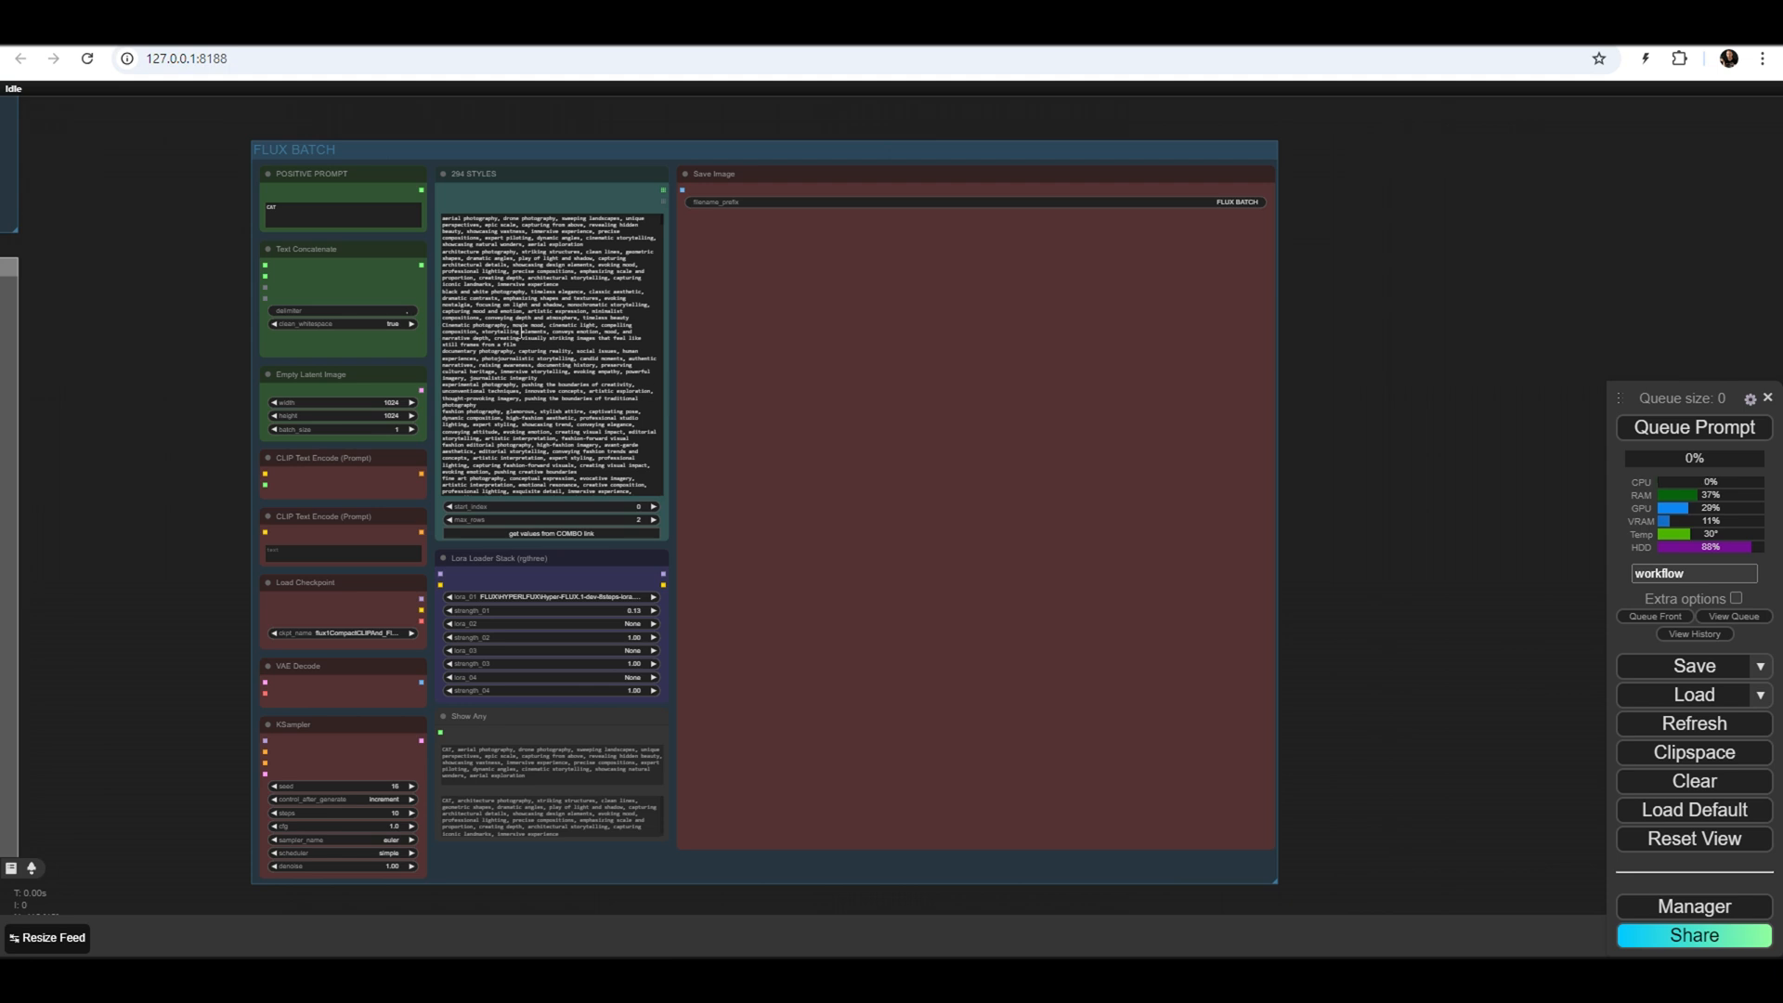
click(550, 175)
text(10)
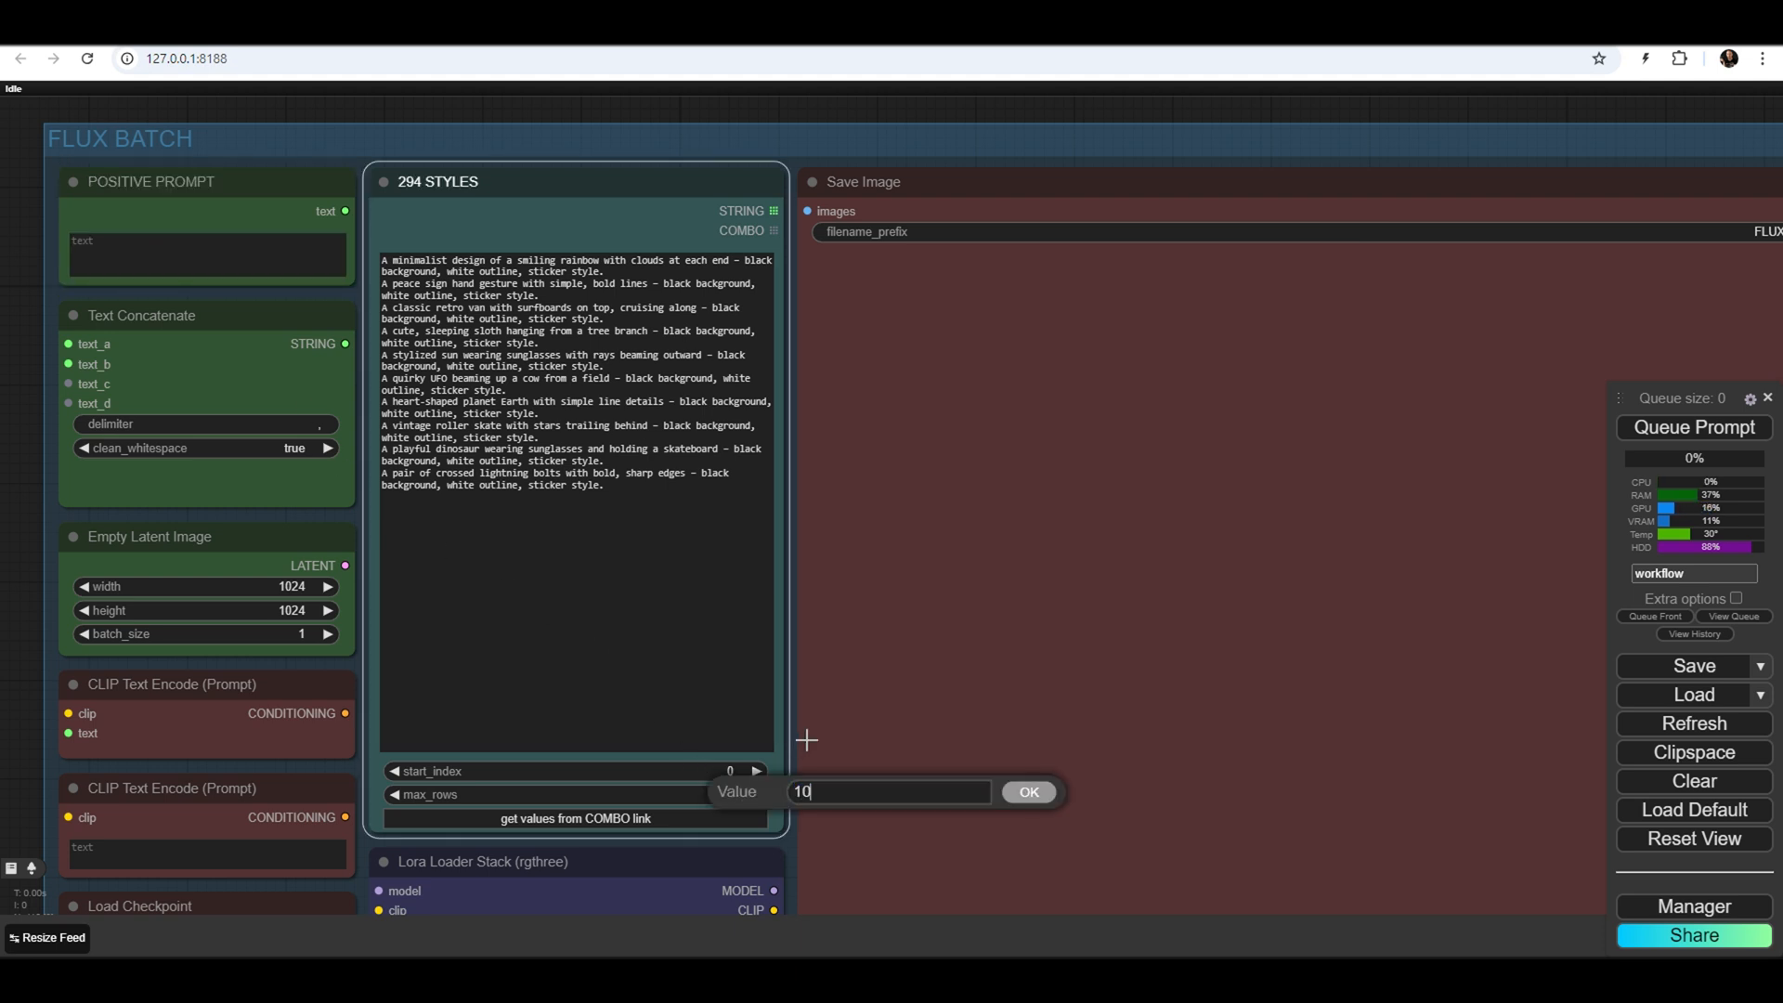
click(1029, 792)
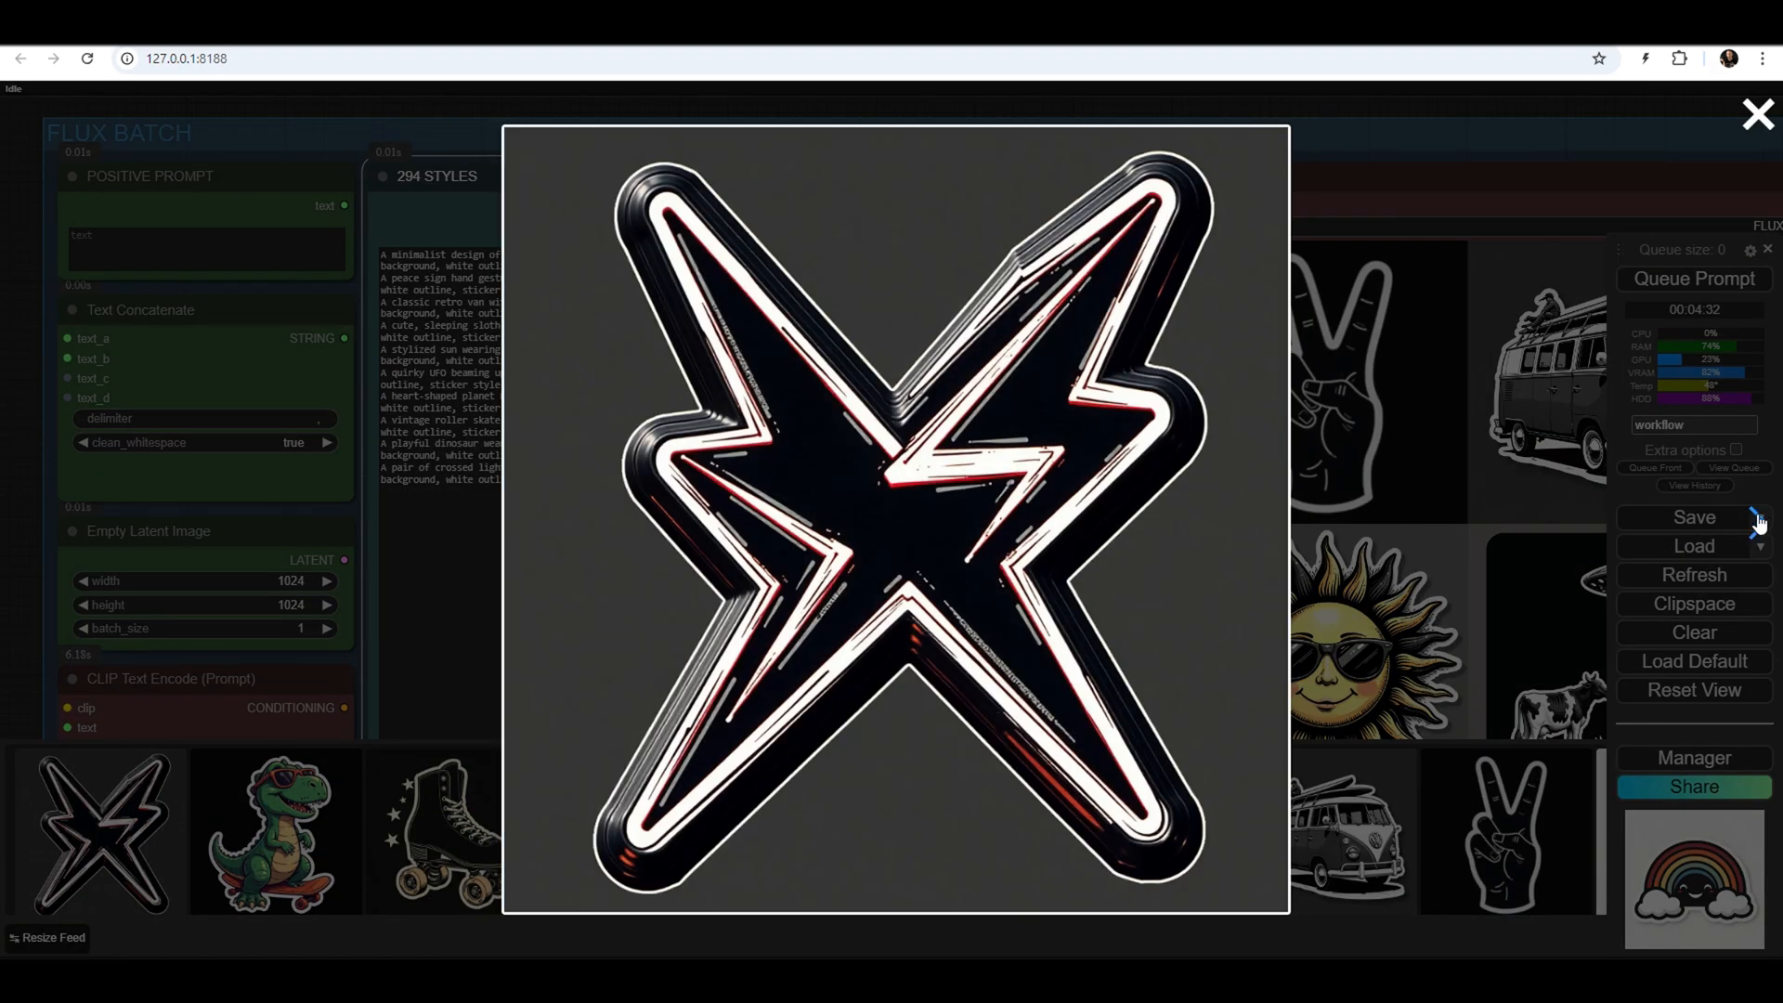
Browse the generated wordless stickers full-size in the viewer, then close the preview
click(27, 524)
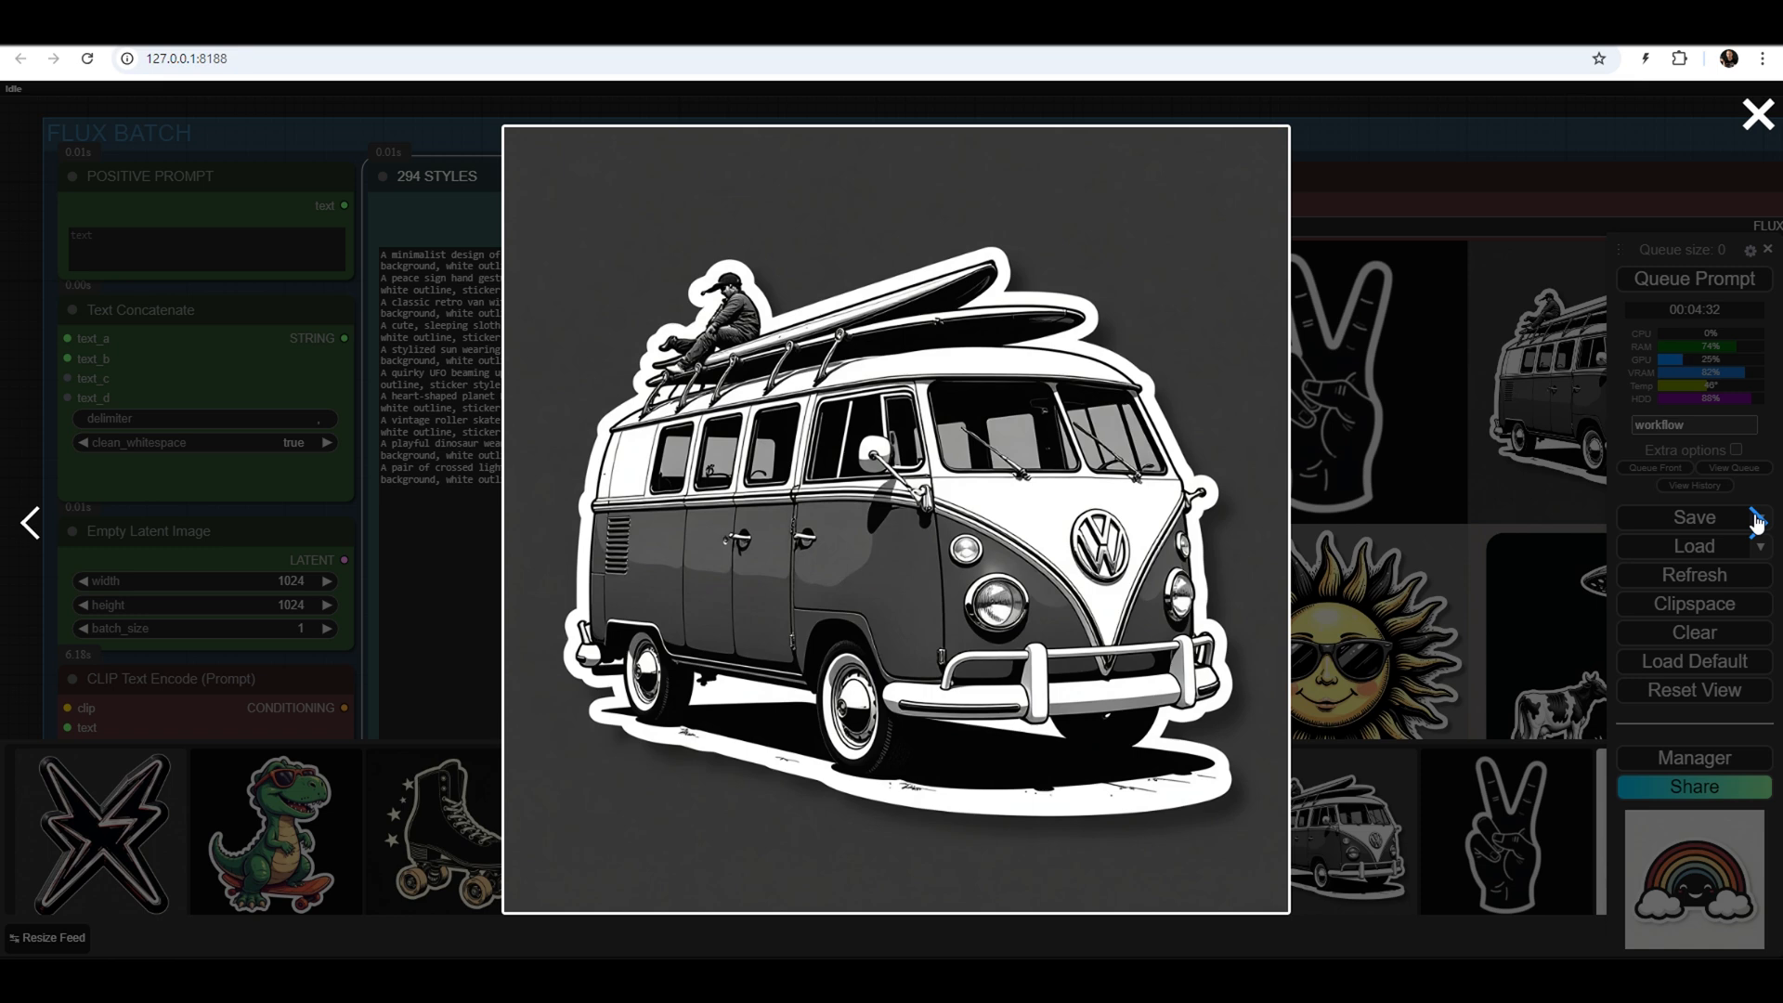
click(1694, 879)
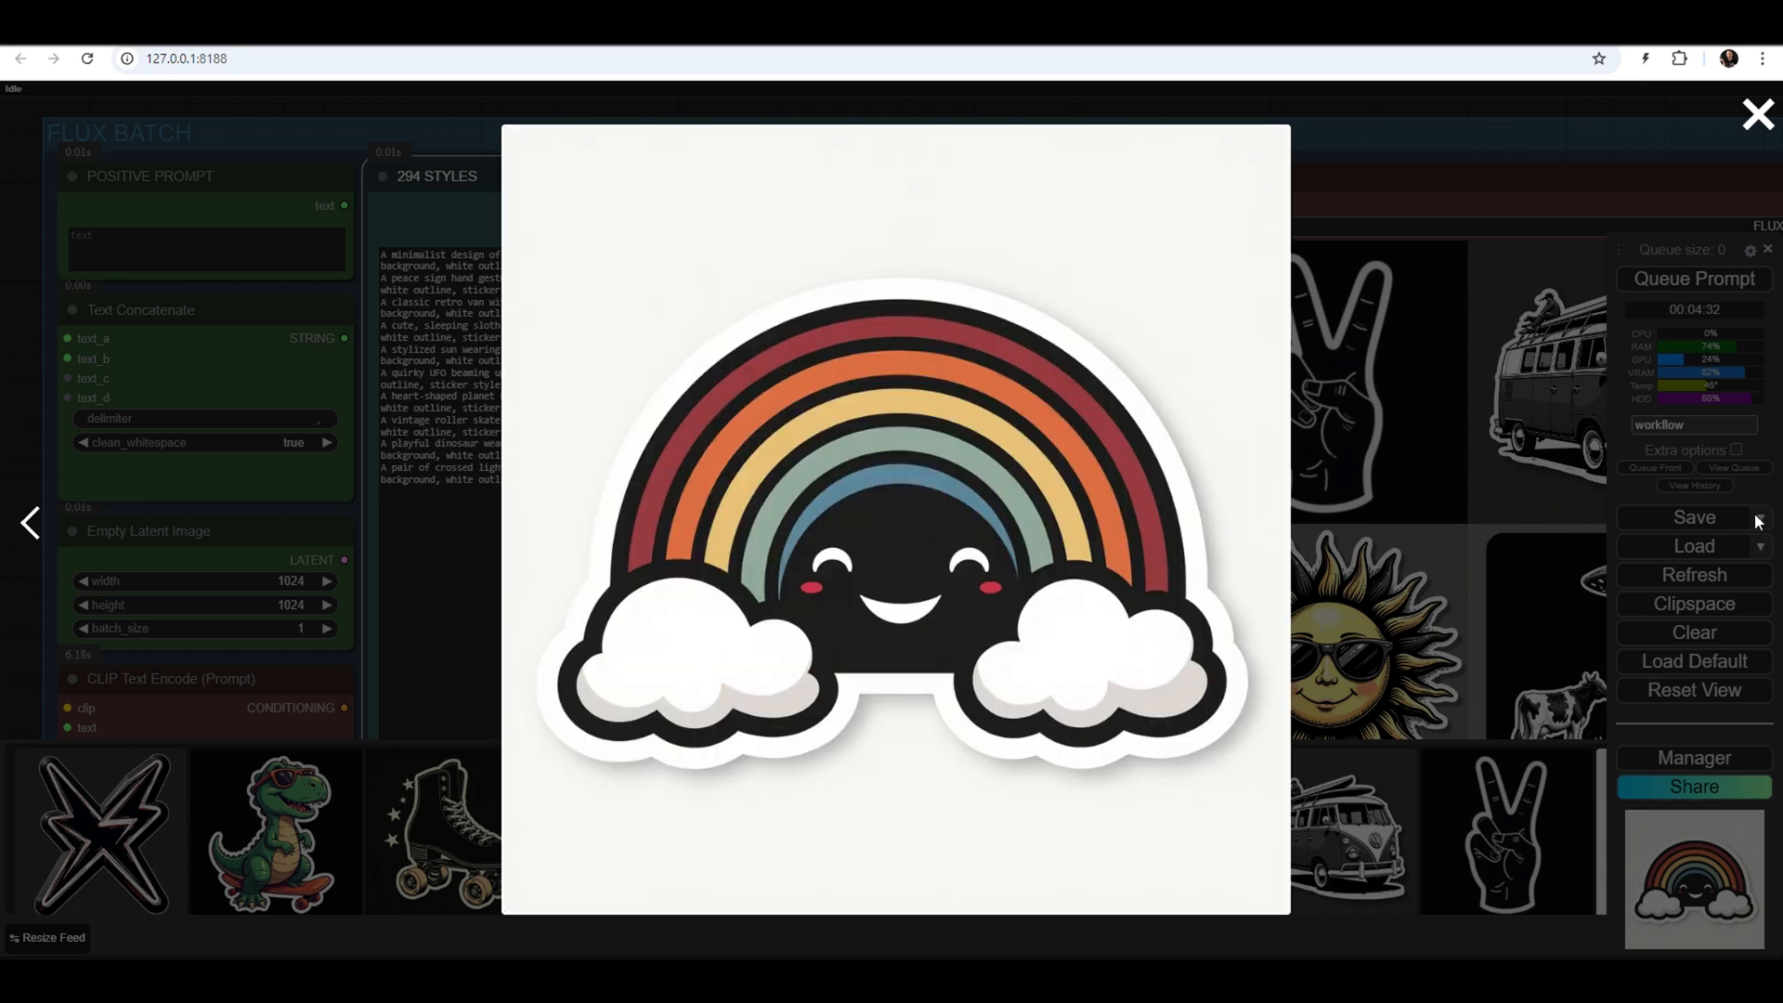
click(1755, 115)
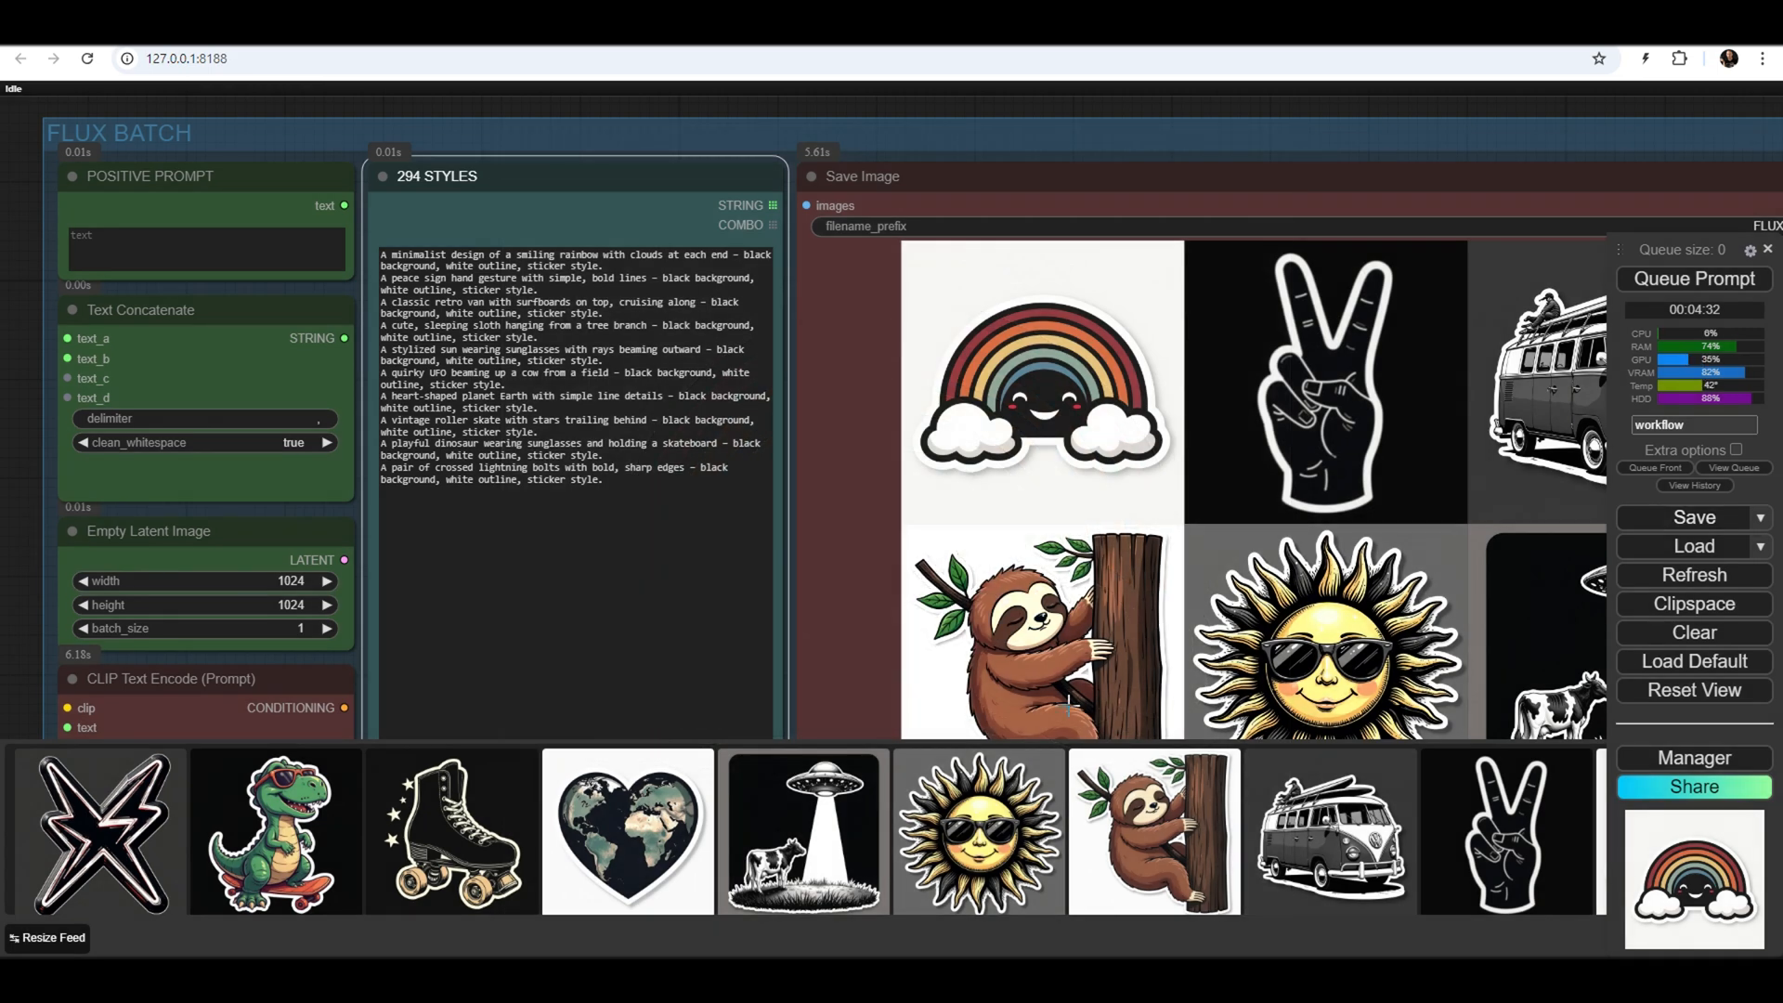
click(804, 844)
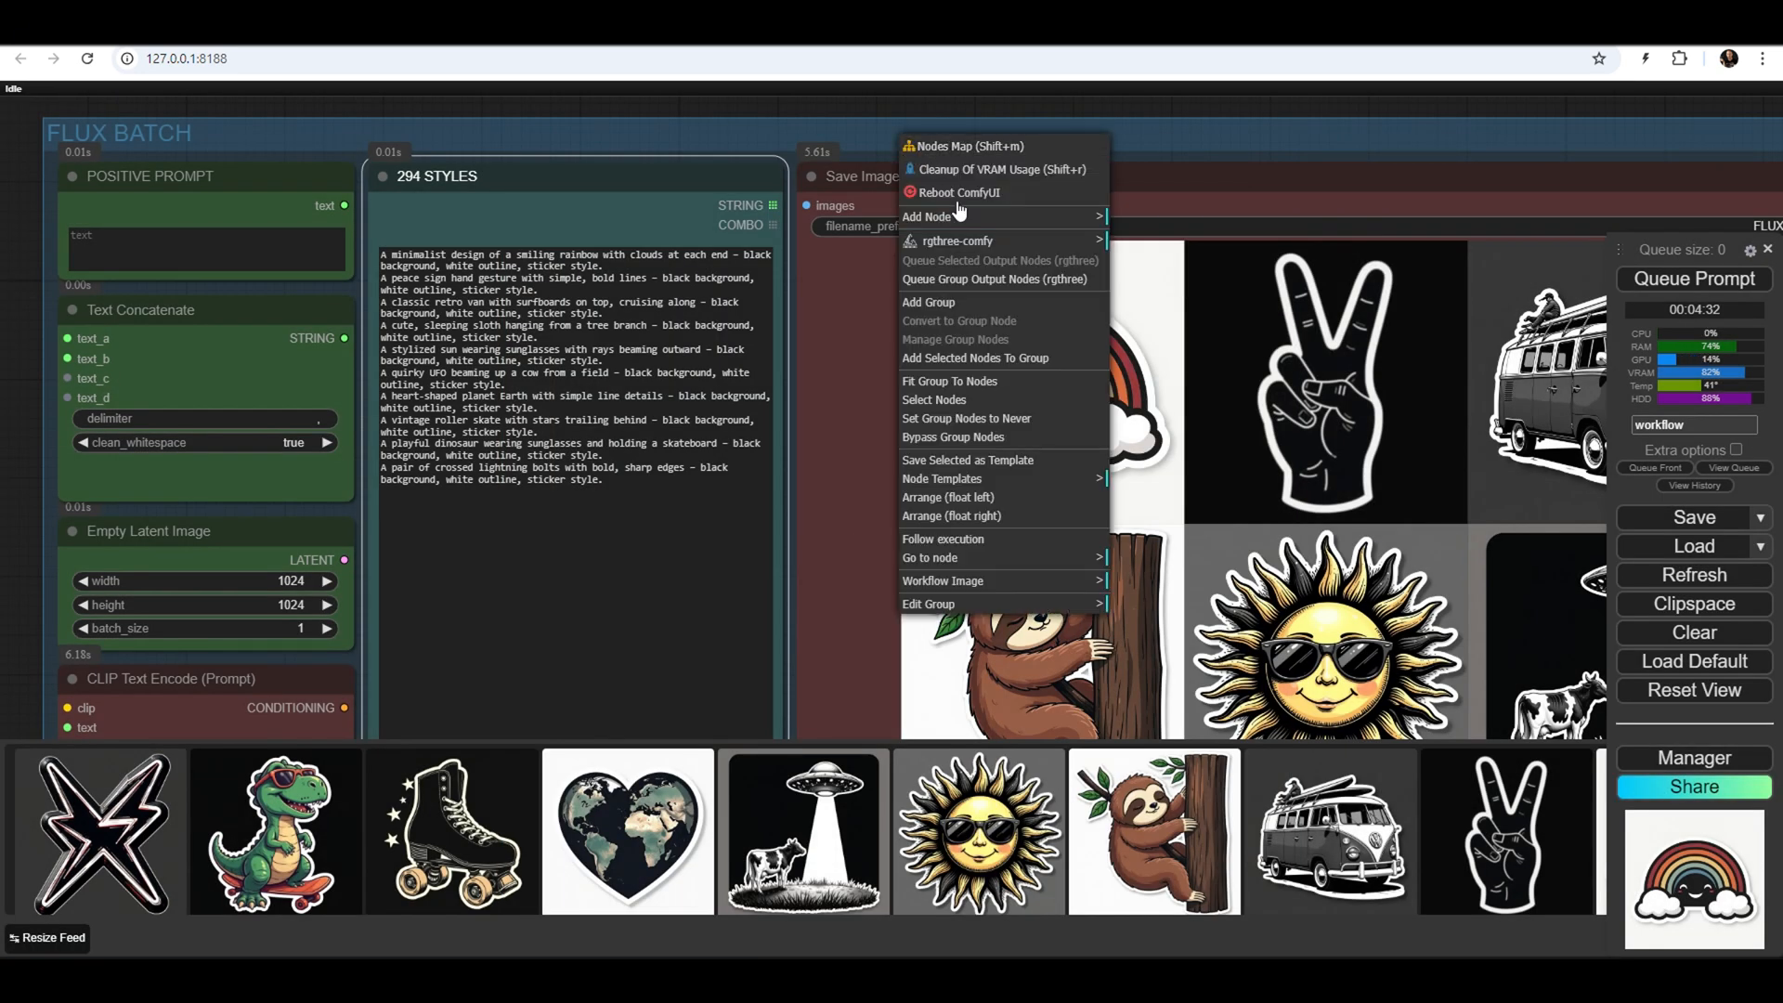
Load the UFO-and-cow sticker into the FLUX UPSCALE group, run it, and review the upscaled result
click(1013, 377)
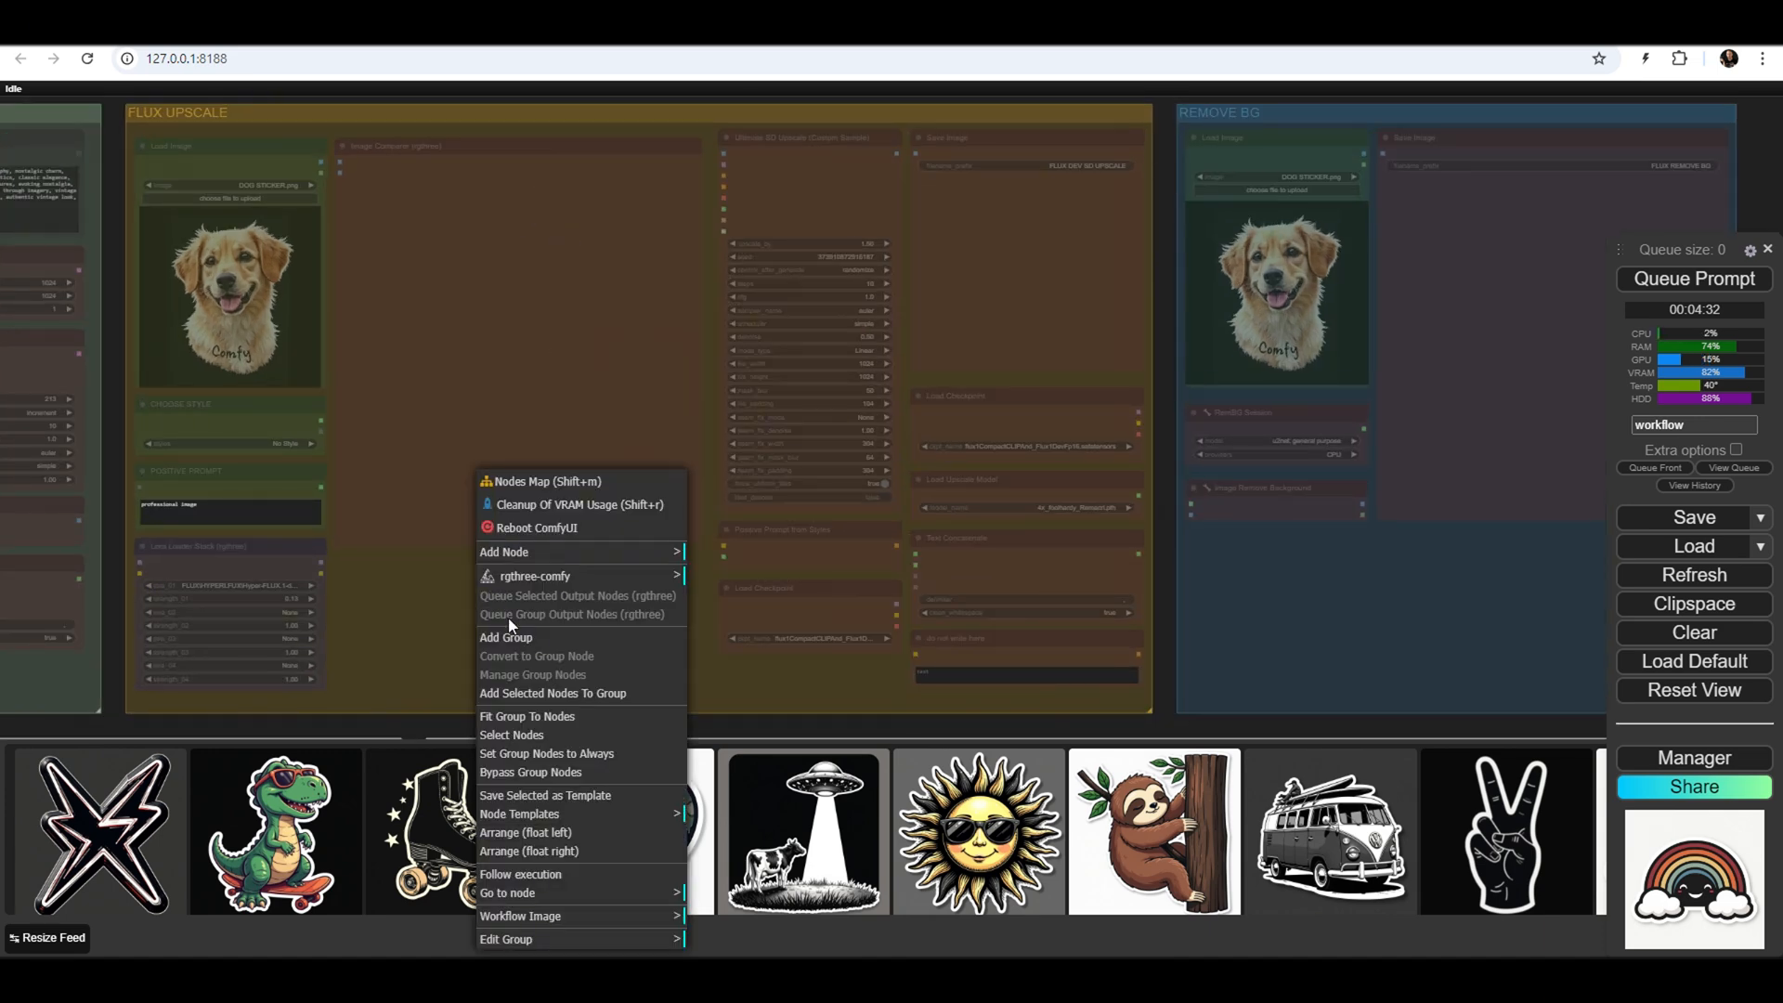
click(575, 565)
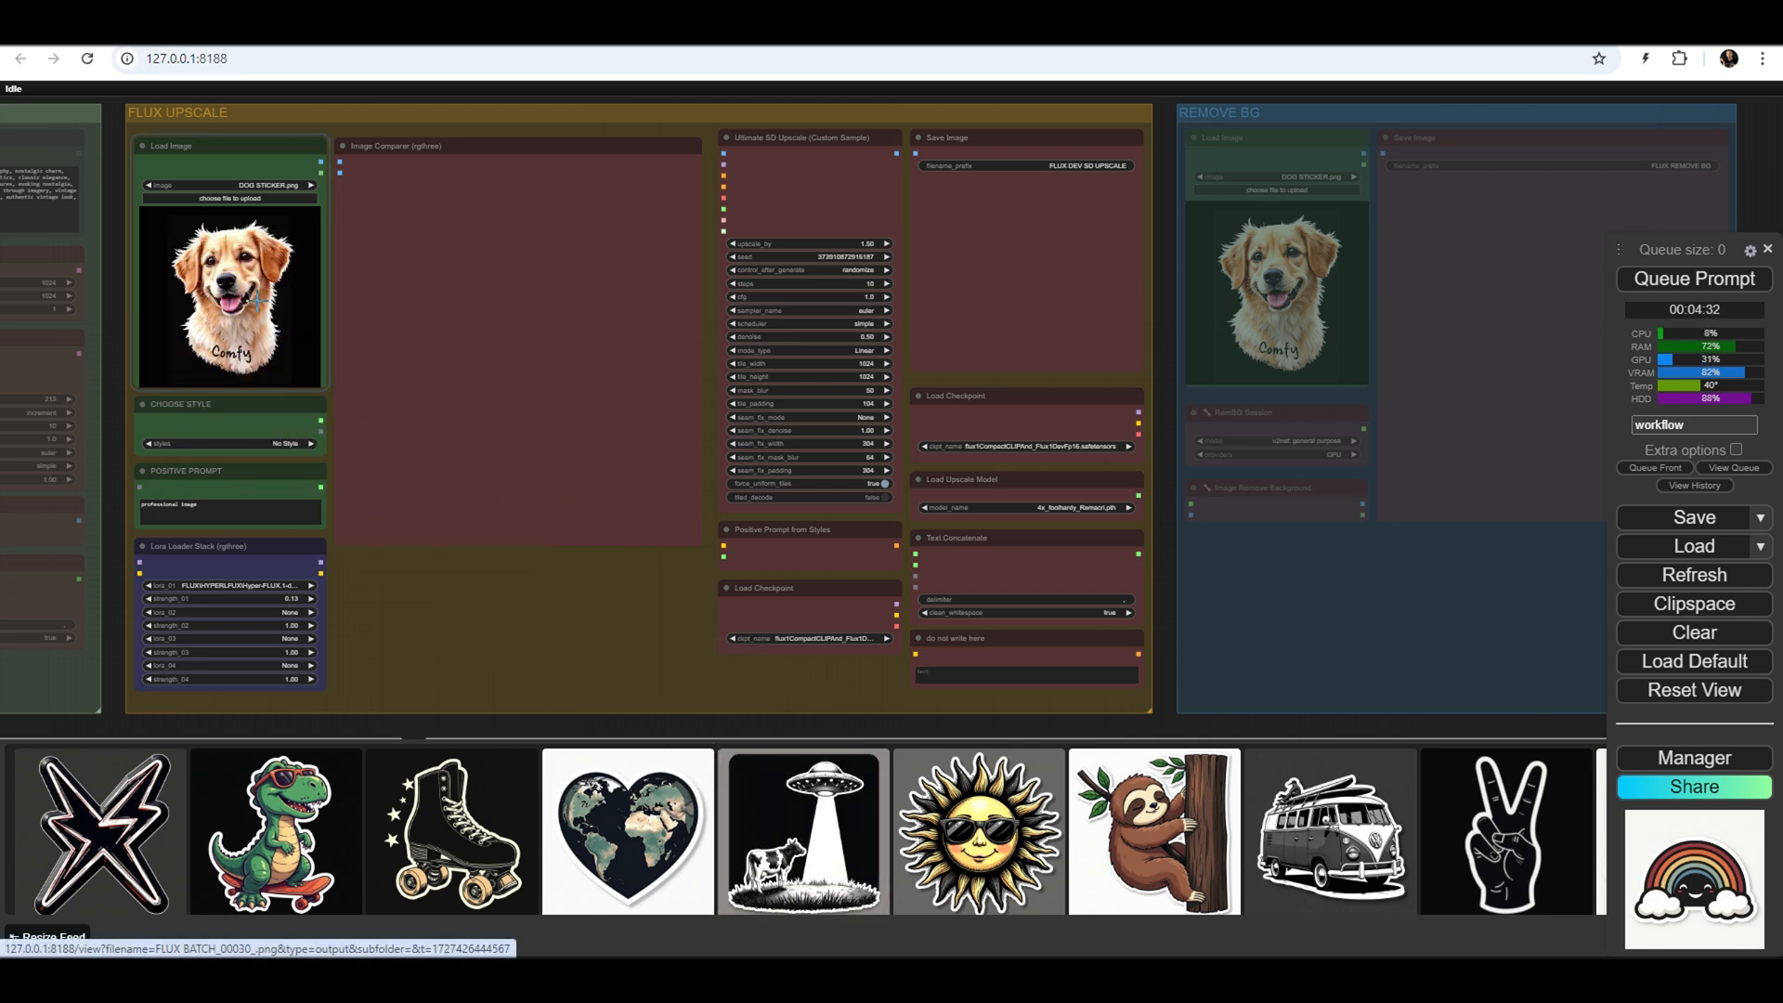
click(806, 830)
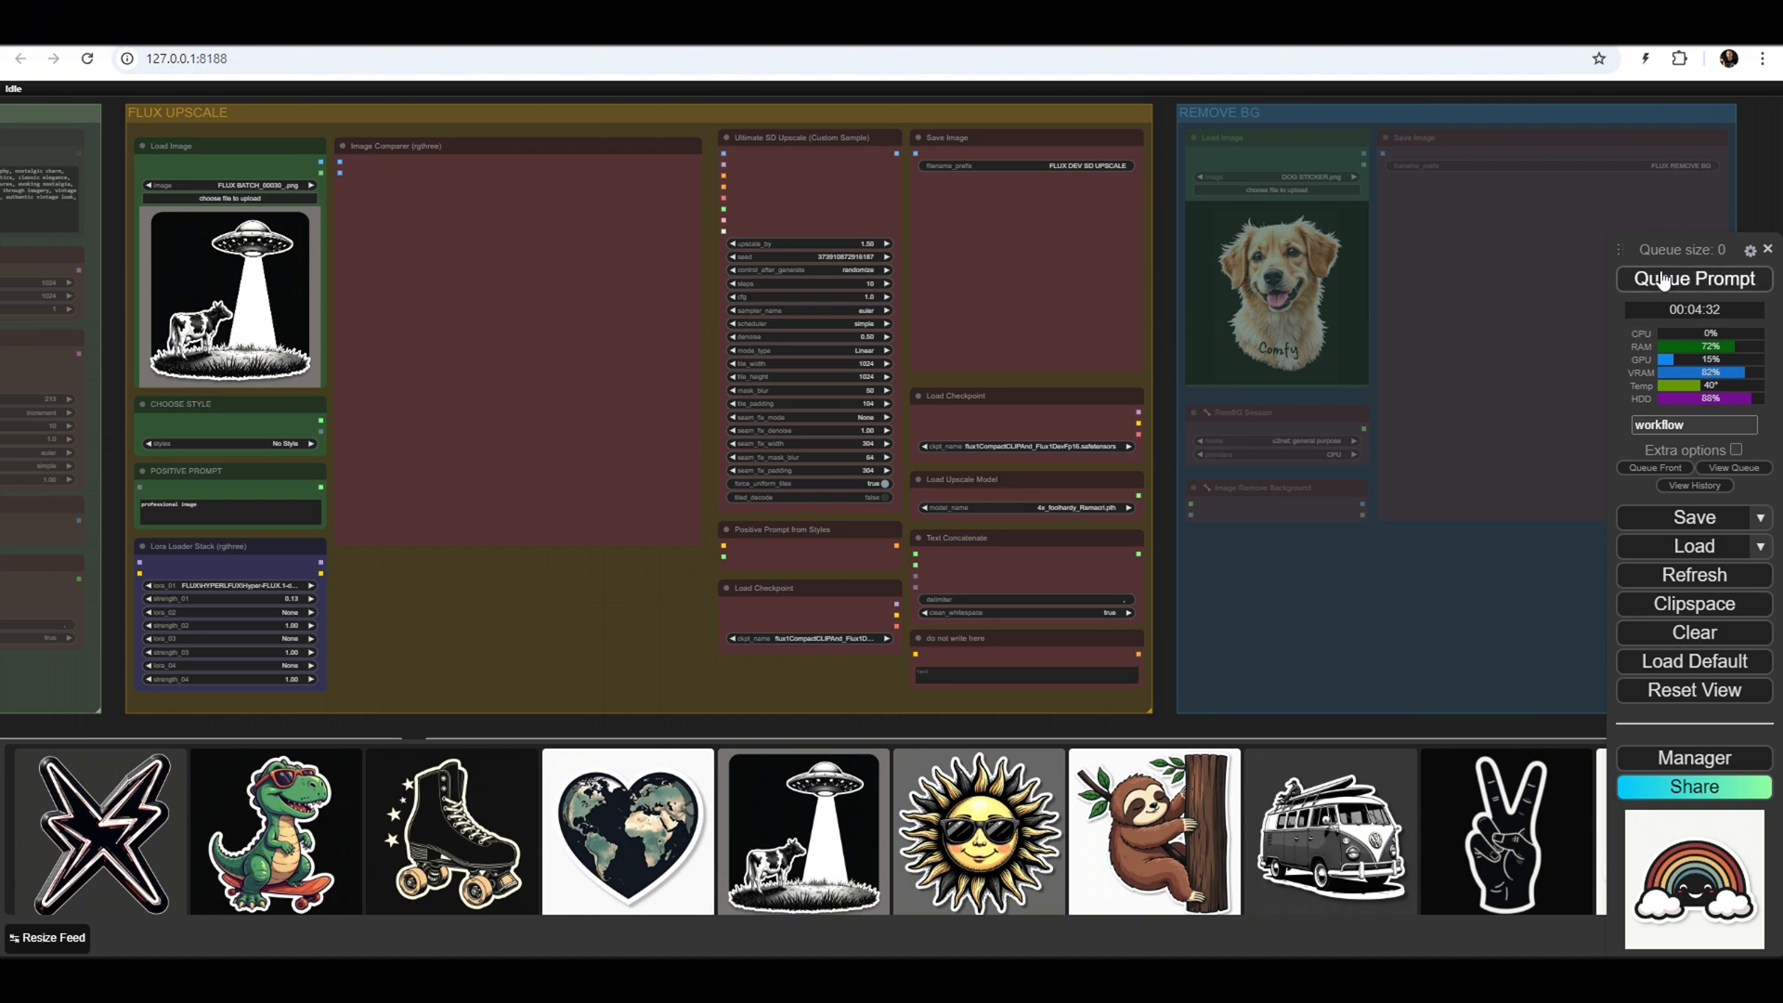
click(1694, 279)
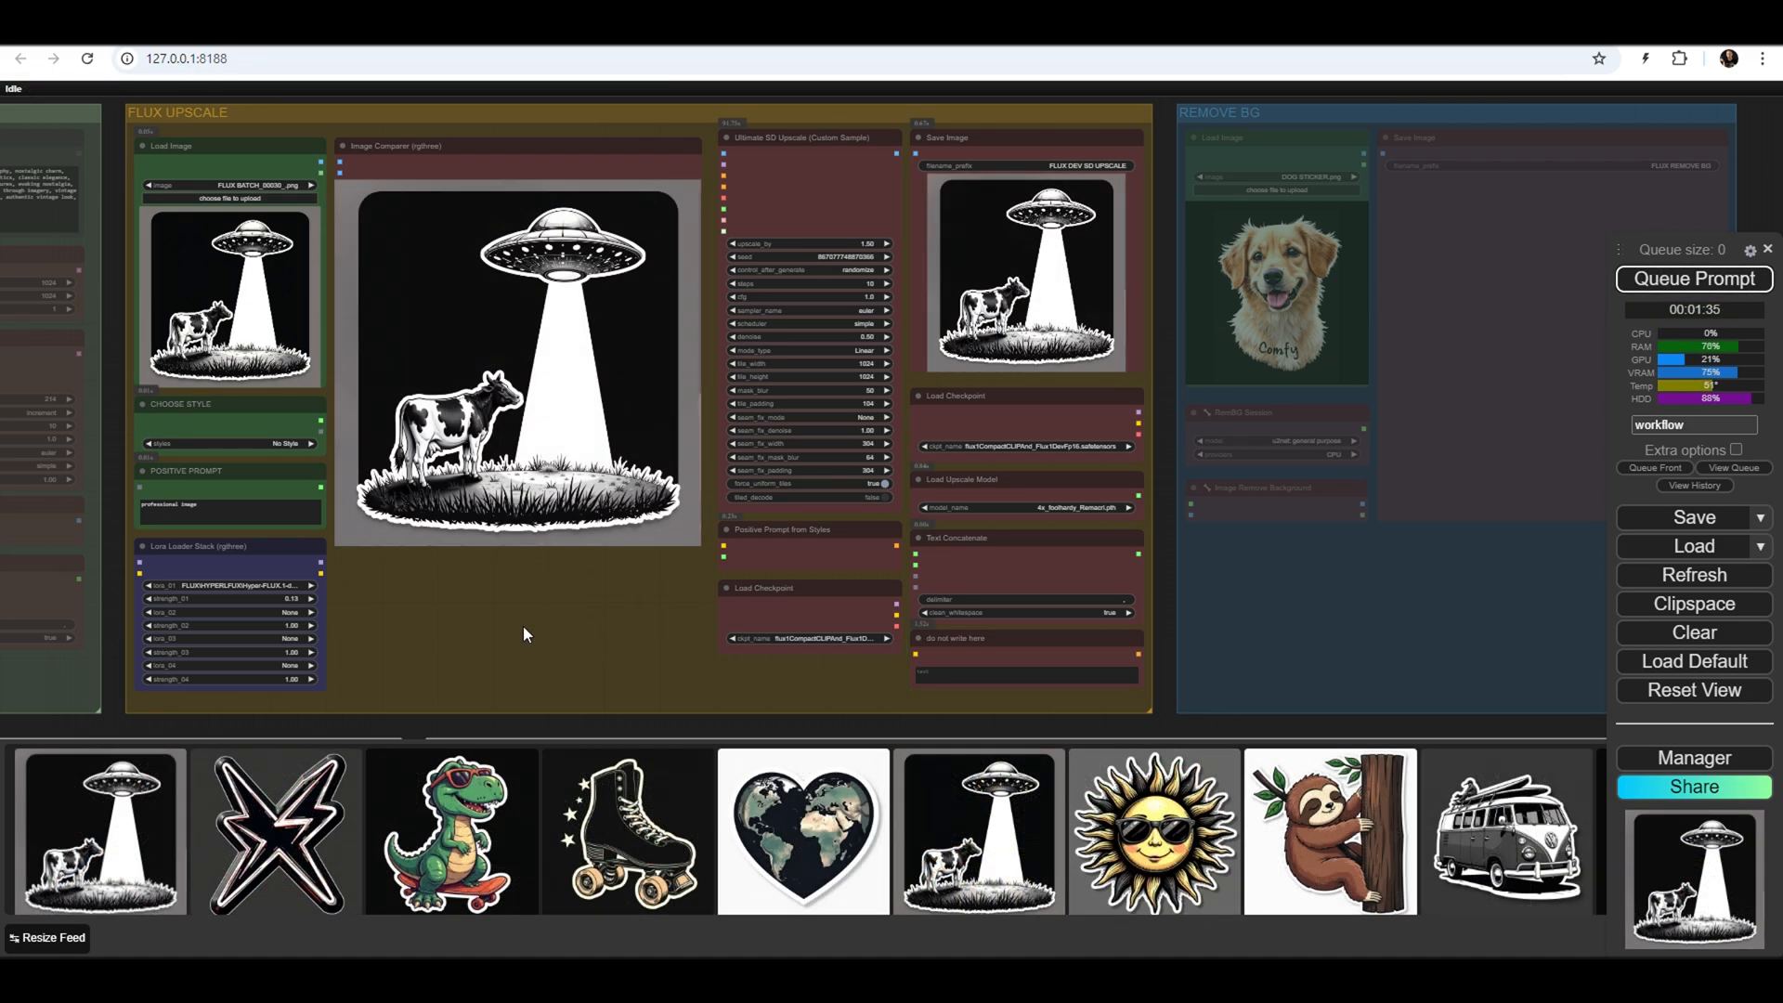
click(1694, 885)
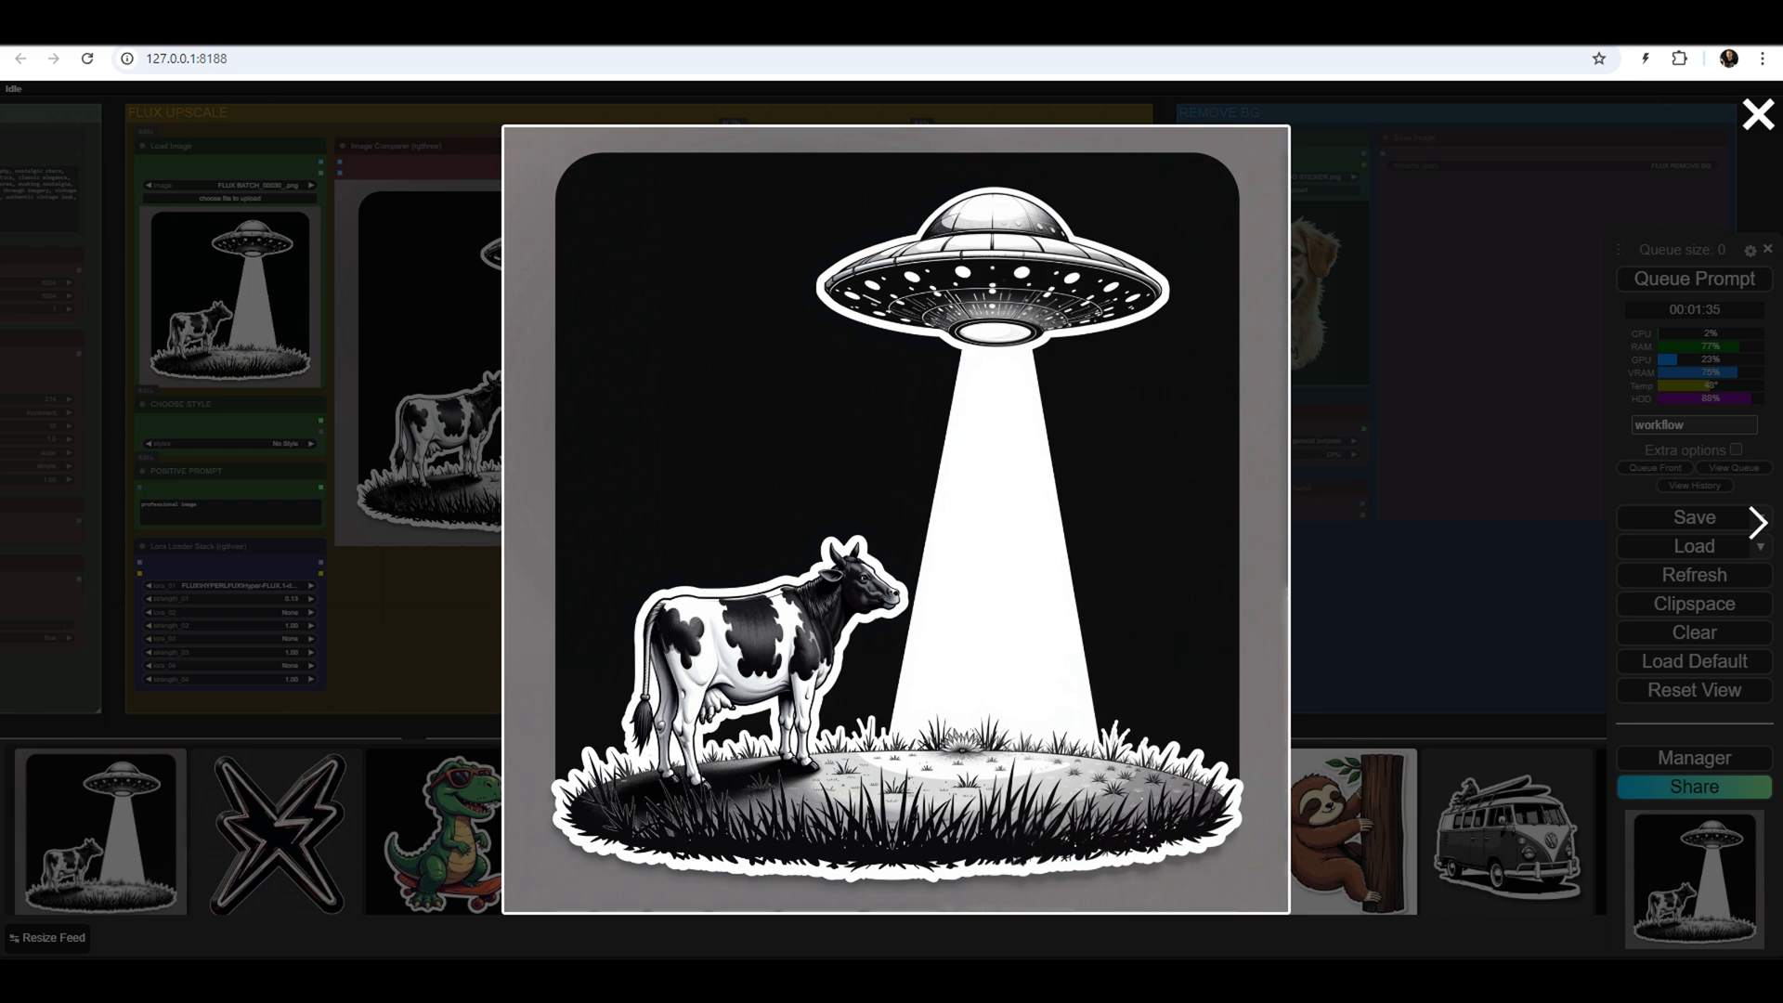
click(1757, 115)
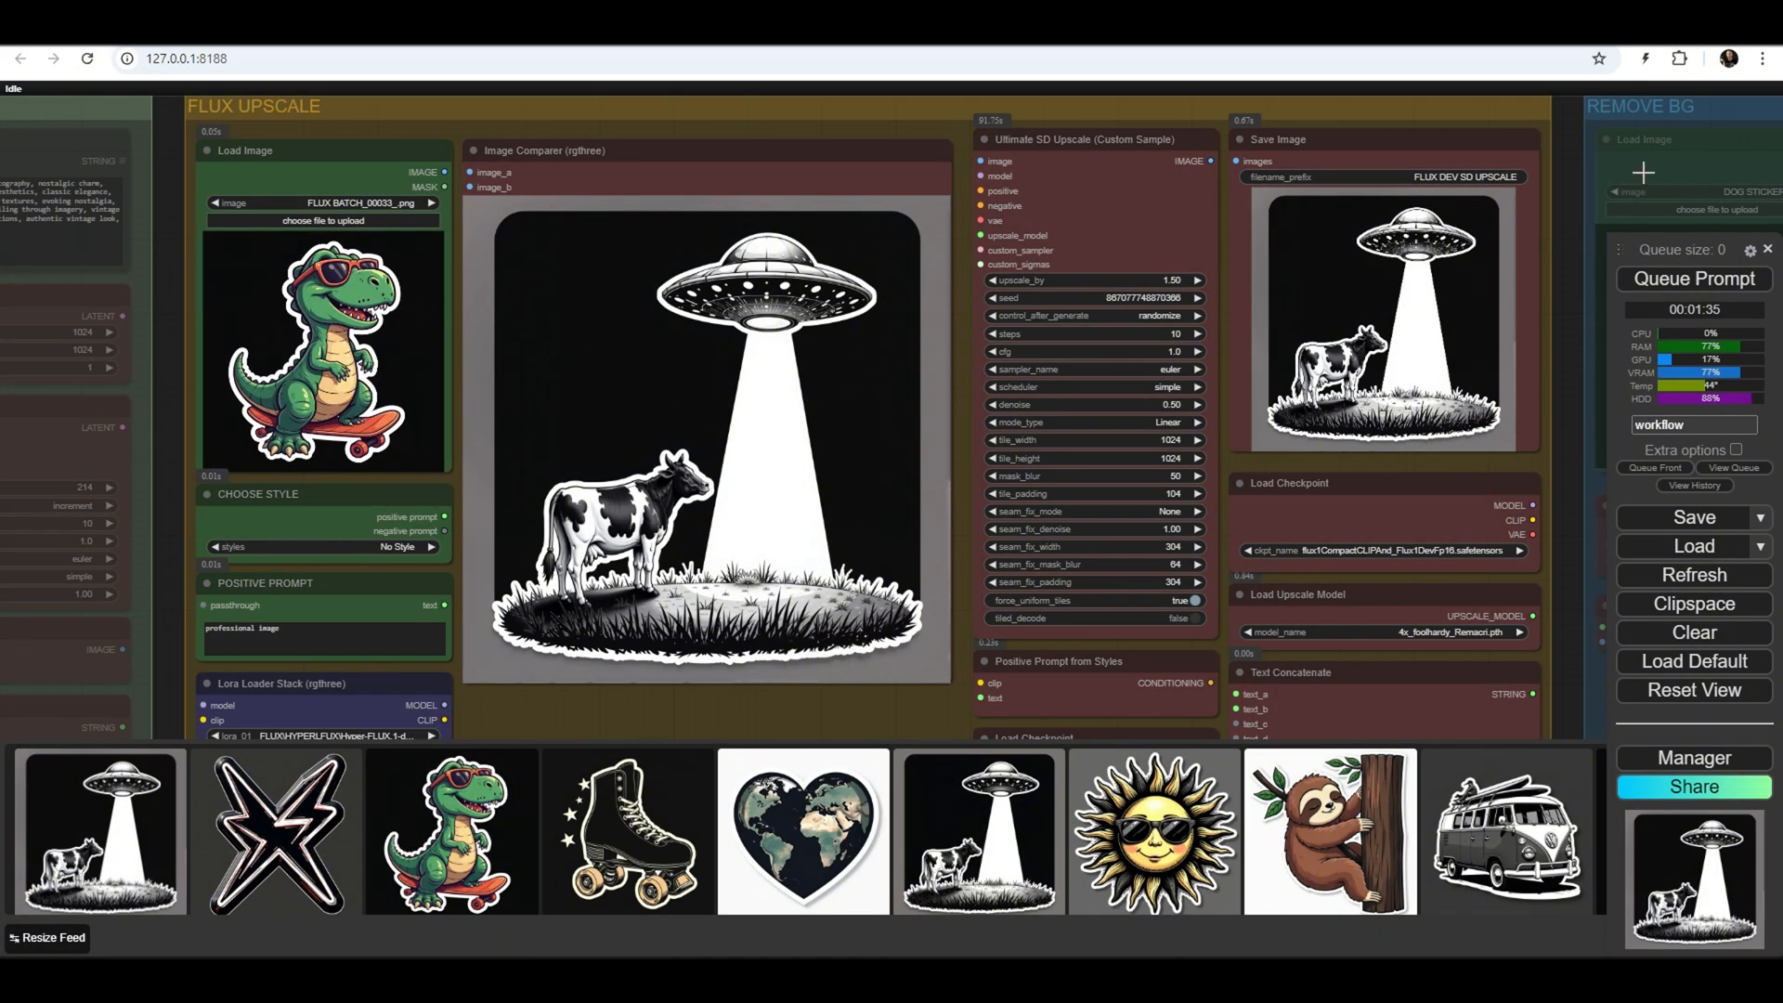
Start the upscale on the skateboarding dinosaur sticker
click(1694, 279)
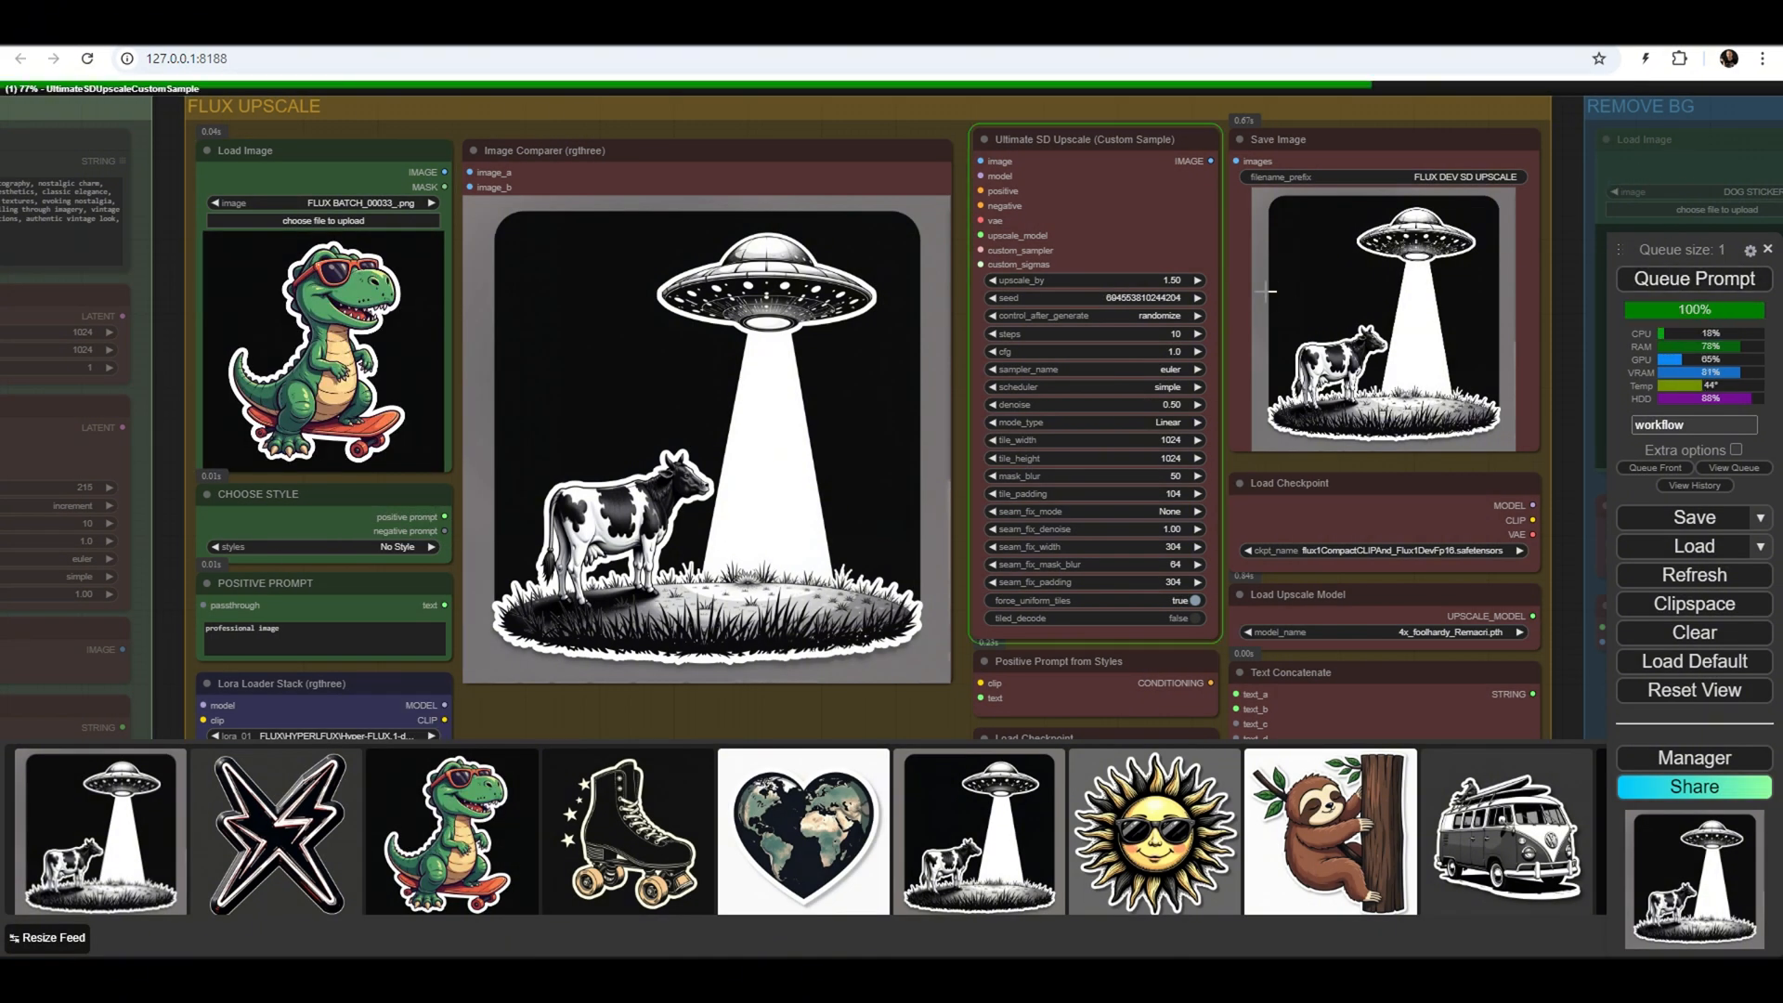